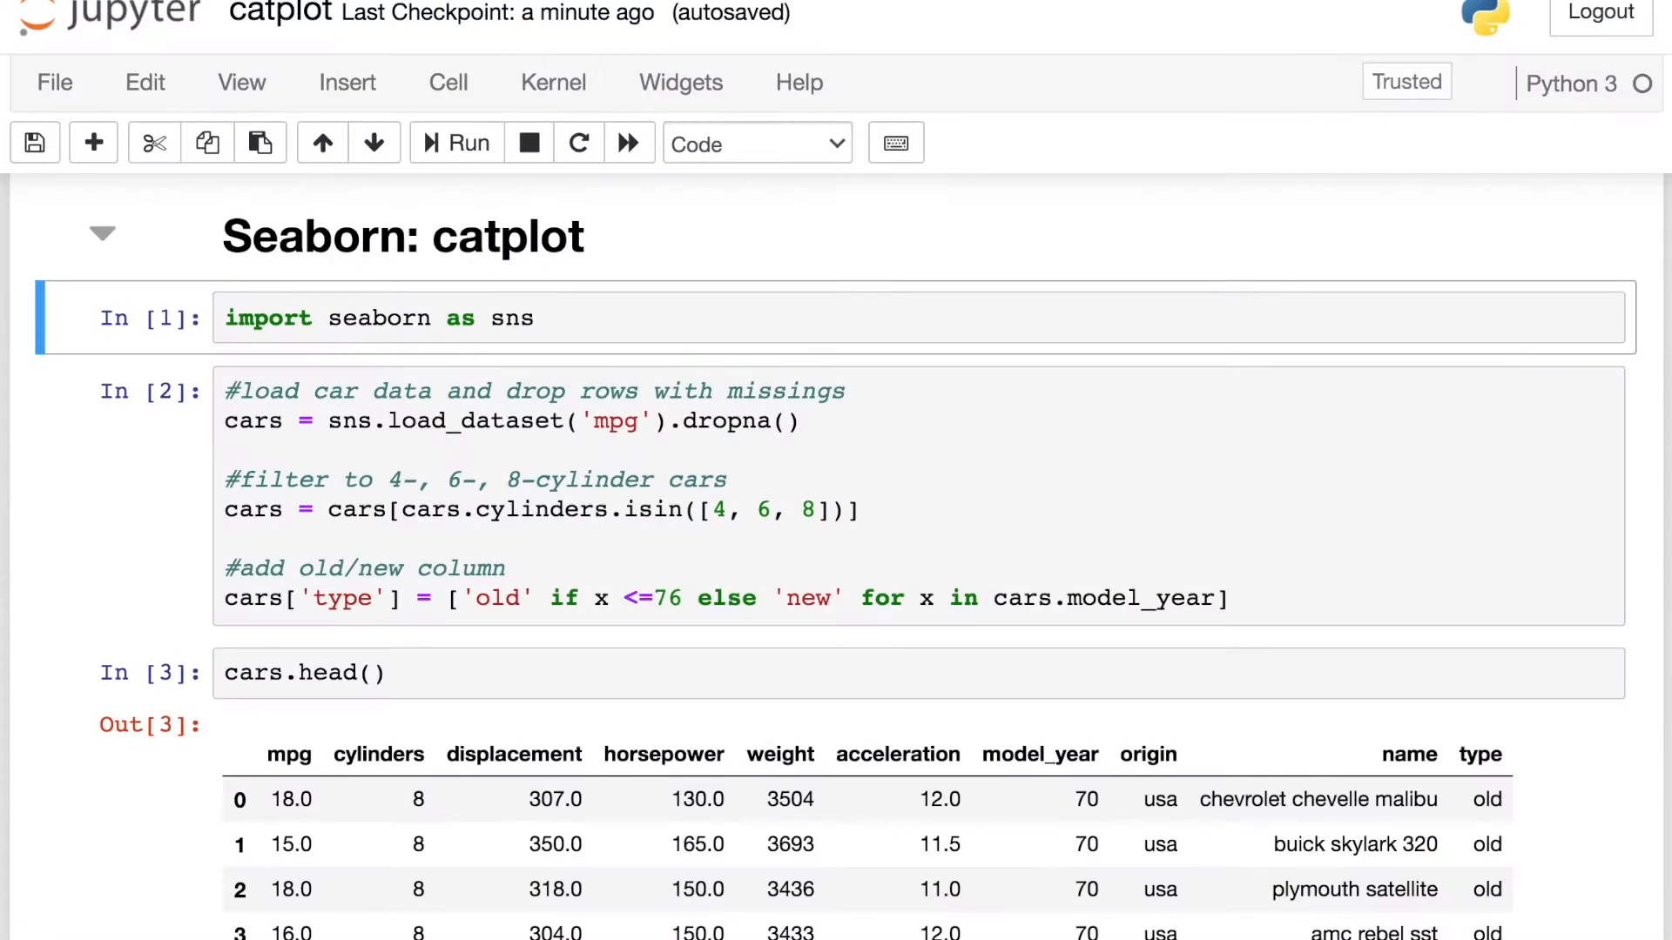
# Scroll past the import, loading and preview cells to the Basics heading.
pyautogui.scroll(-3)
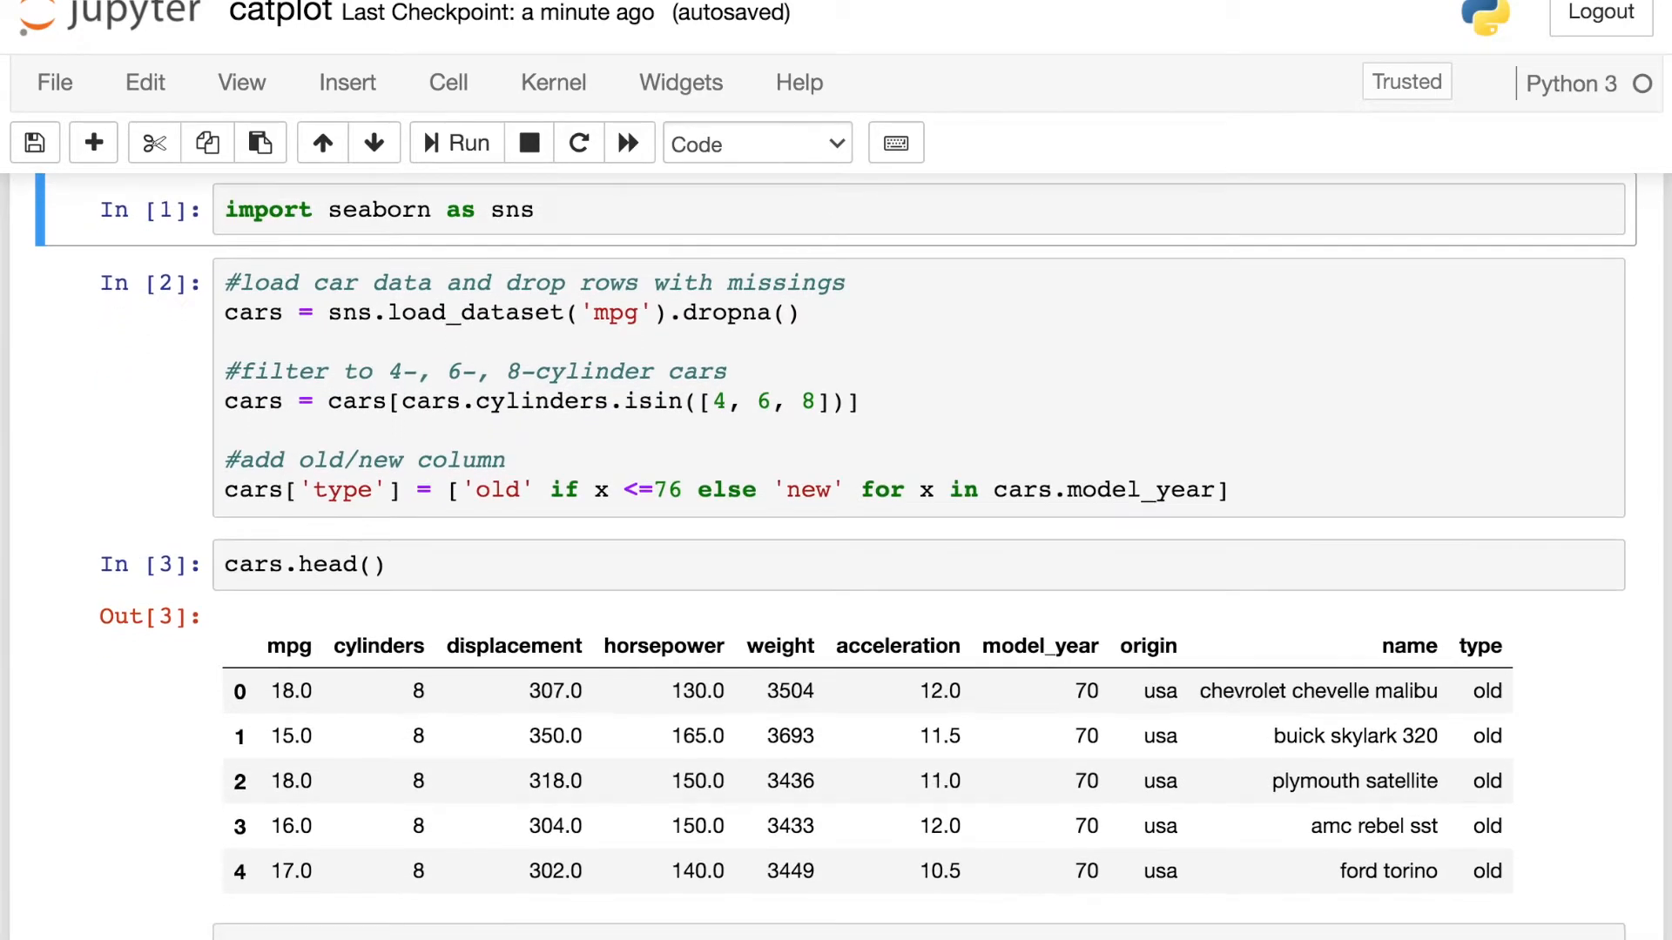
pyautogui.scroll(-3)
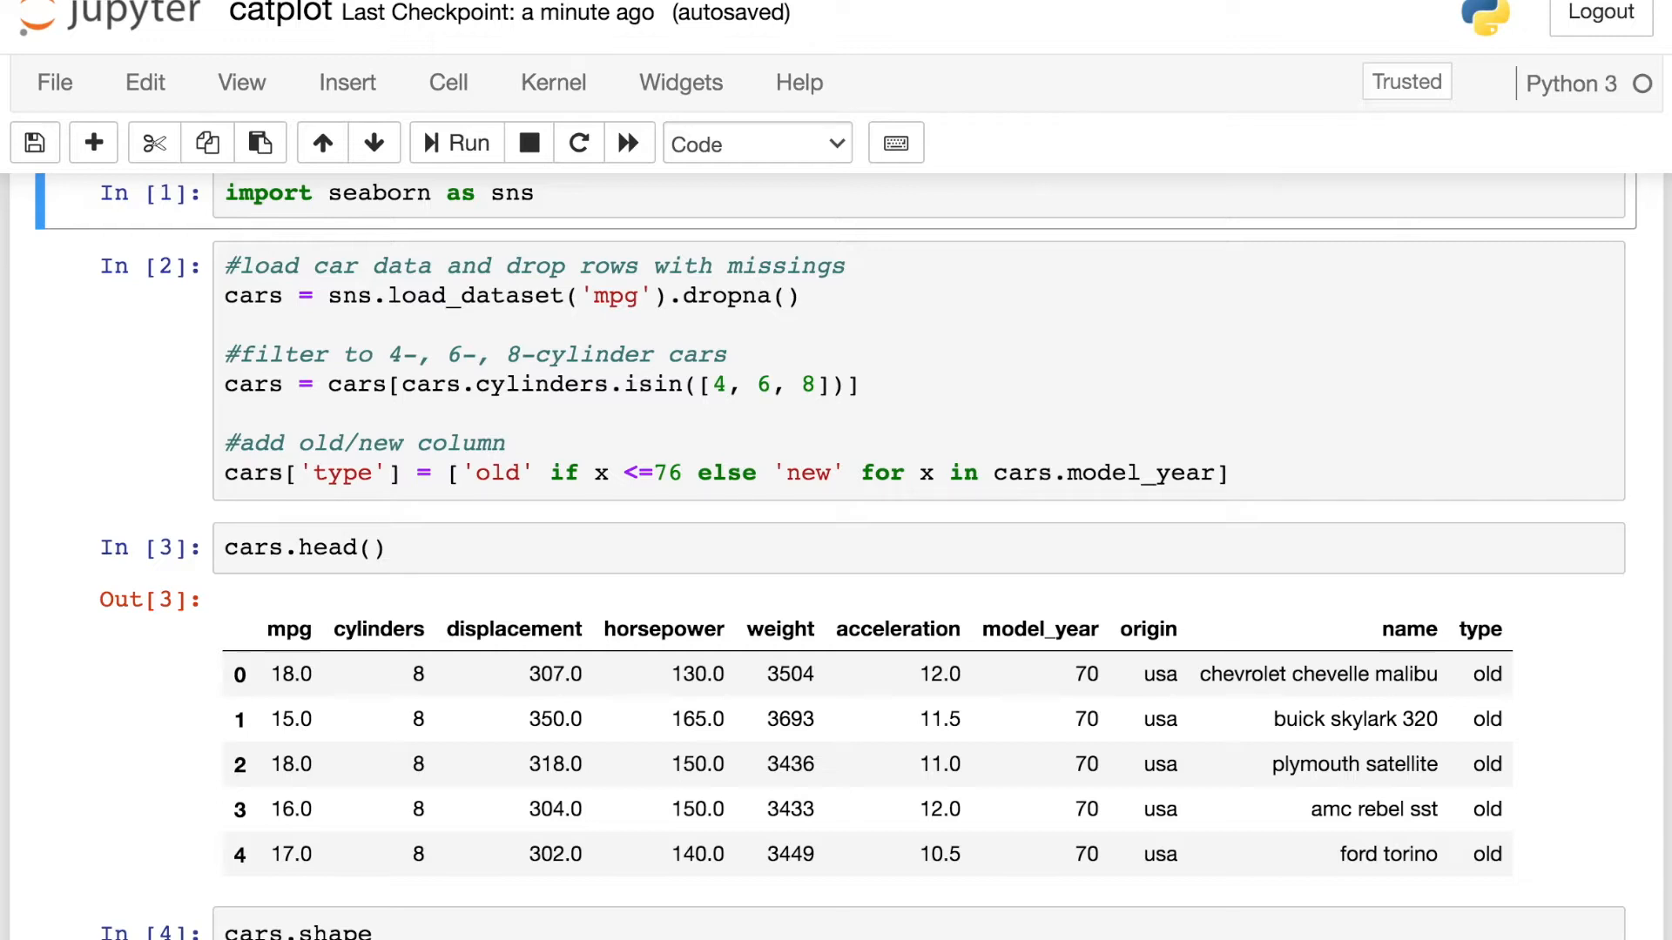
pyautogui.scroll(-3)
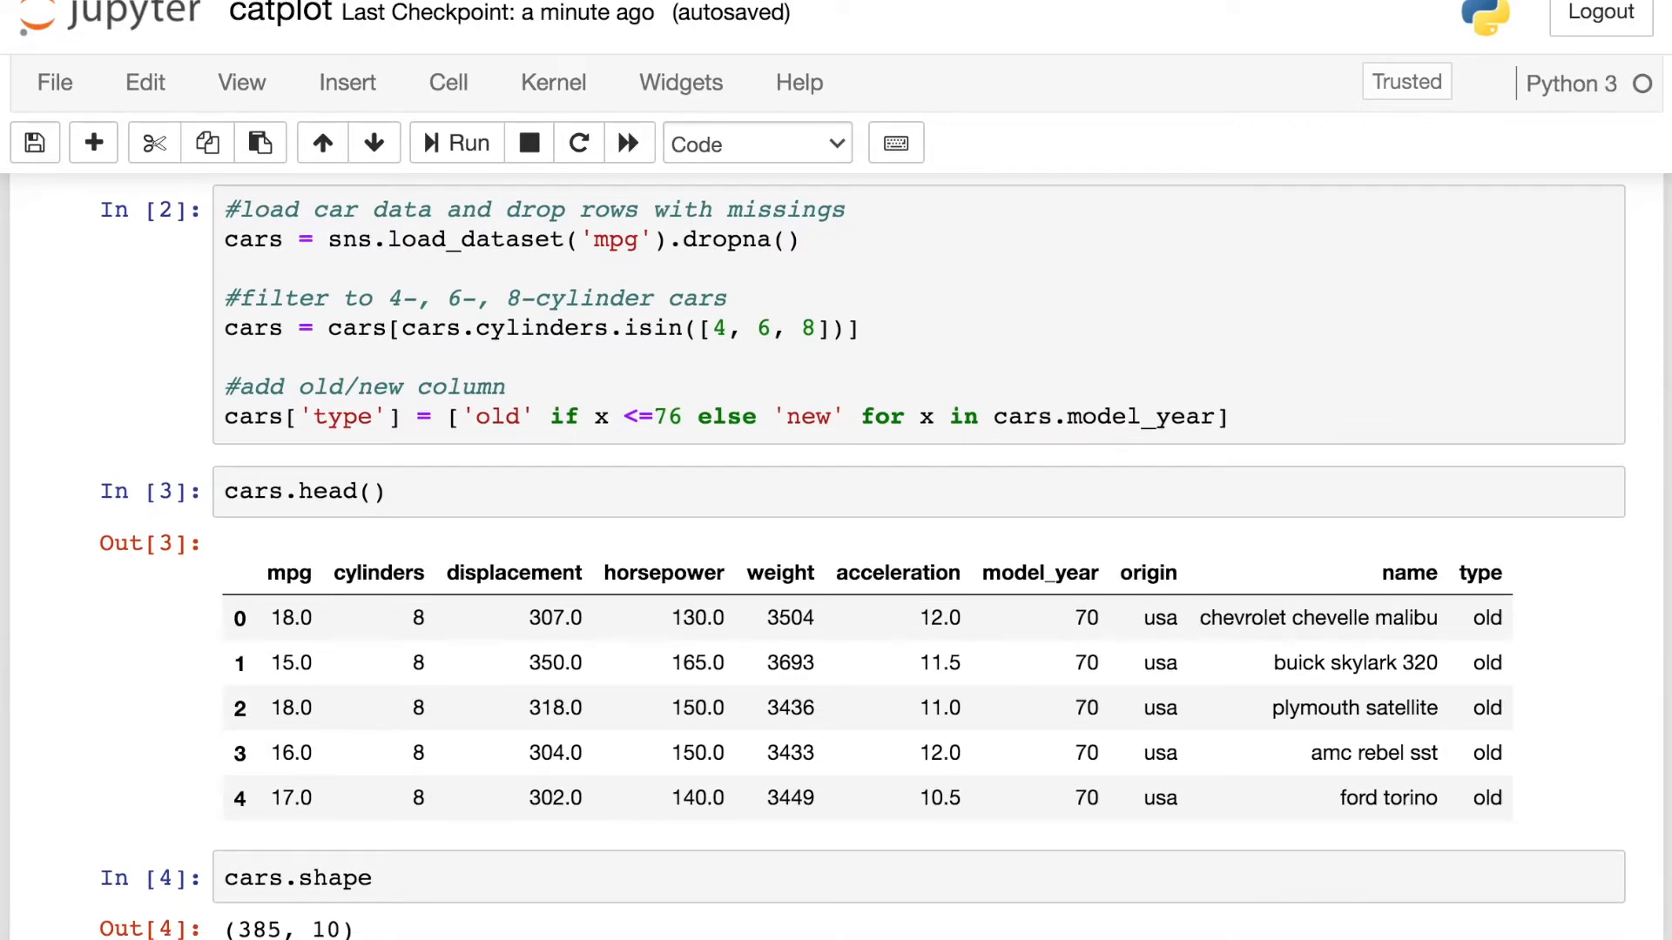
pyautogui.scroll(-3)
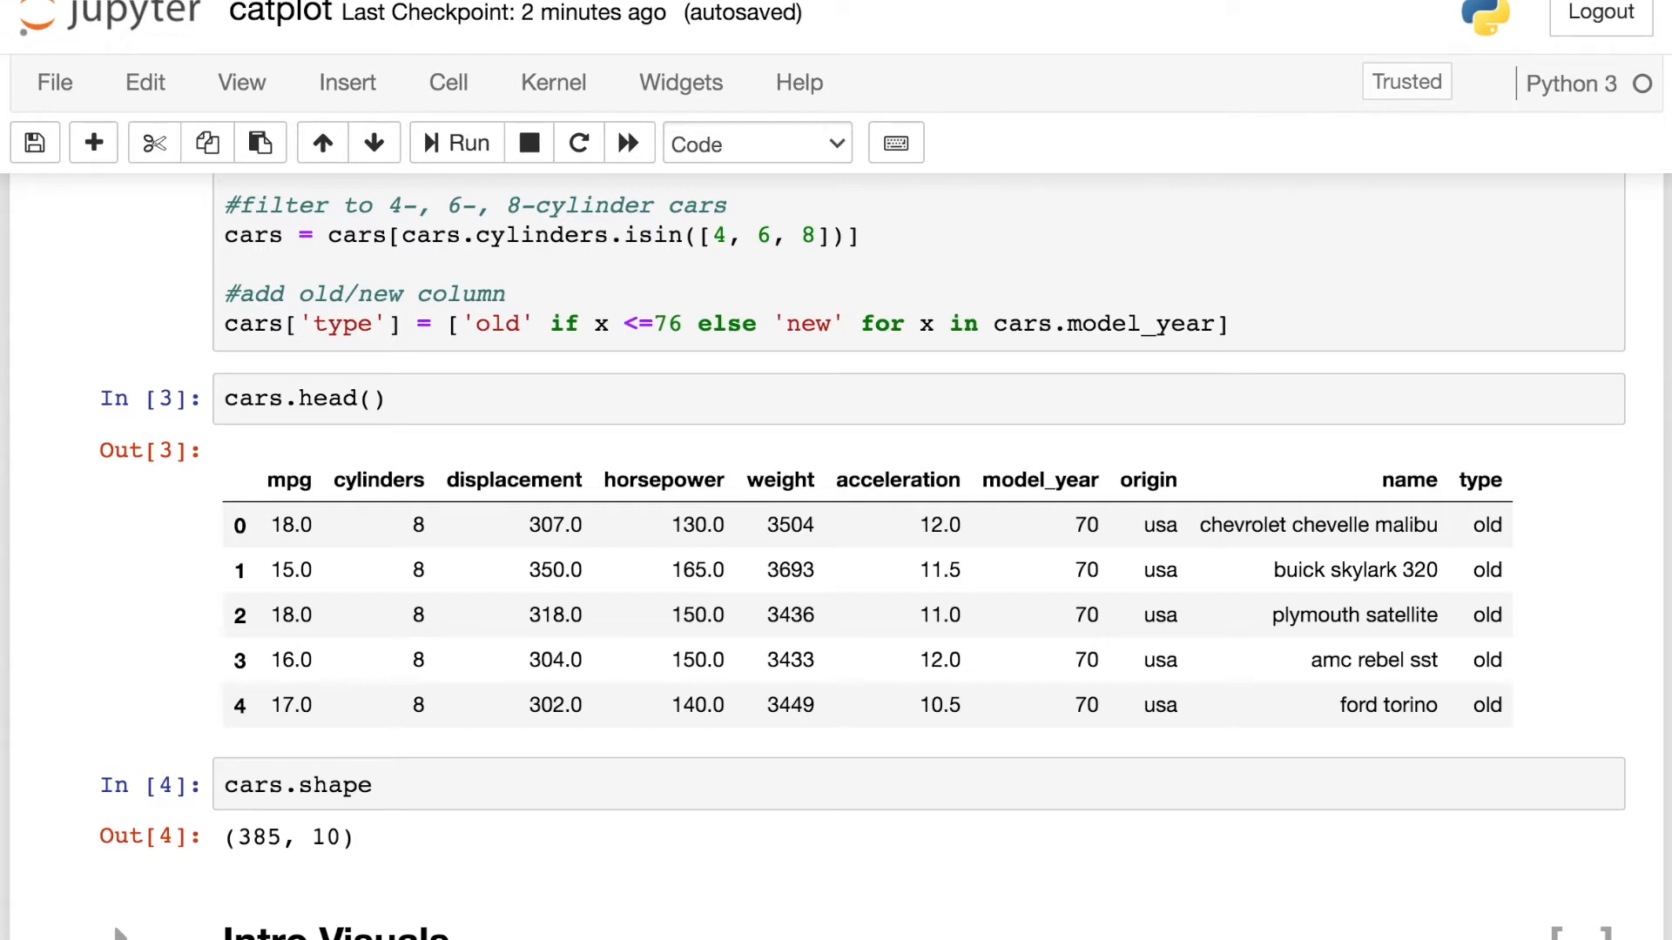
pyautogui.scroll(-3)
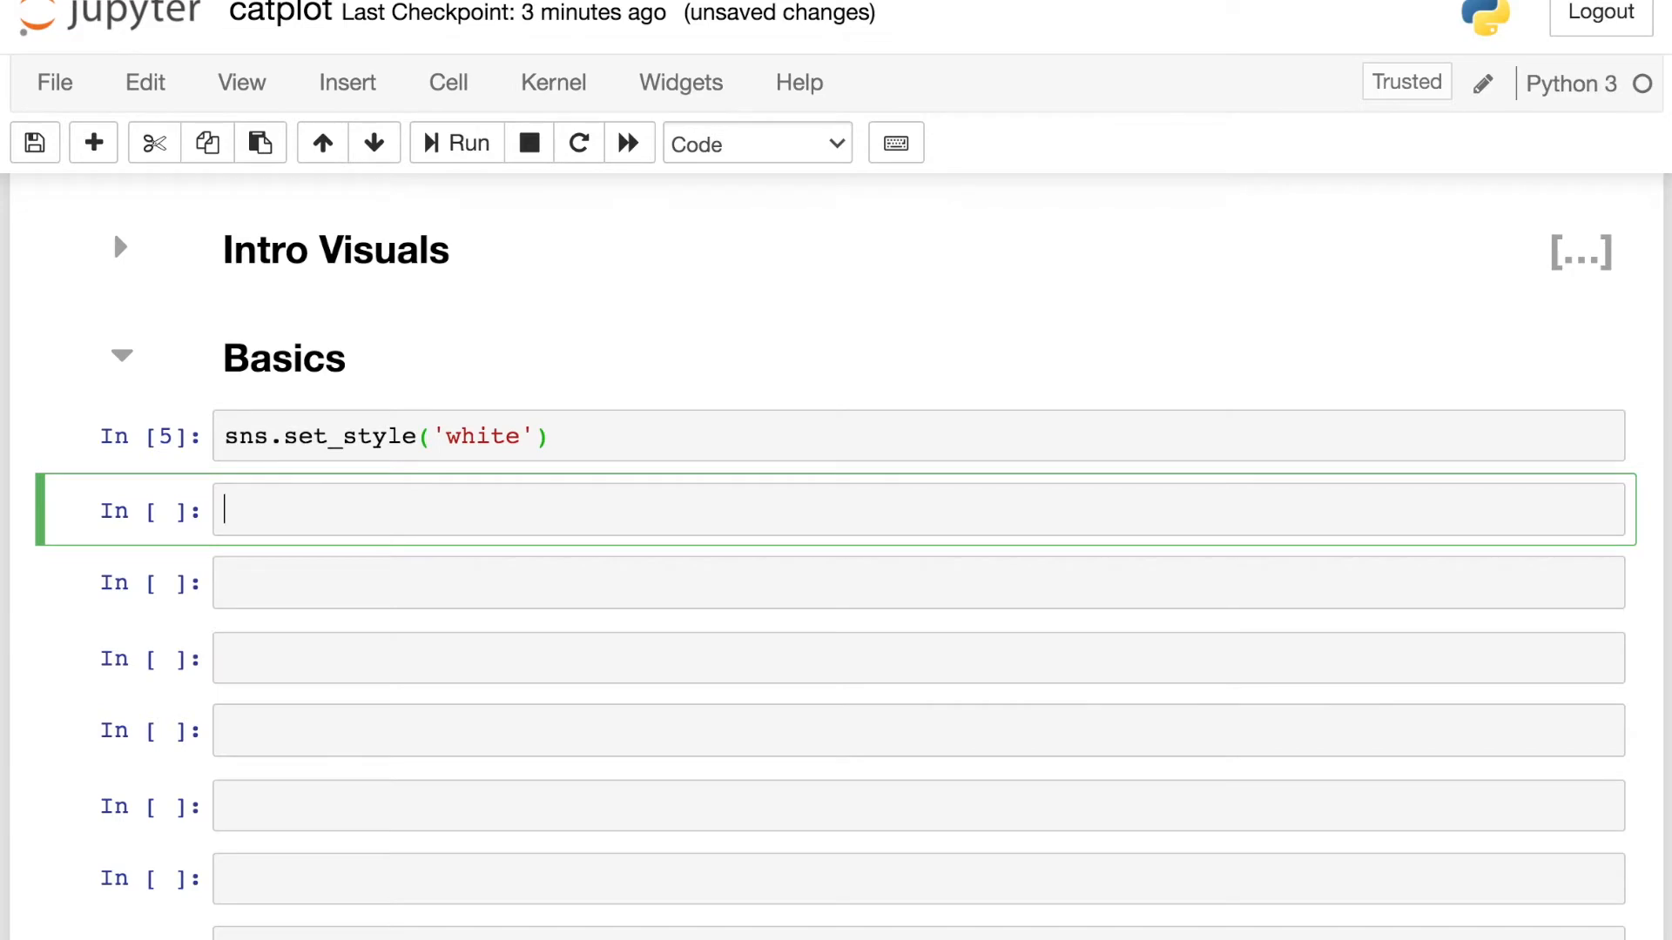
# Run sns.catplot(x='horsepower', data=cars) and save the notebook.
pyautogui.write('sns.')
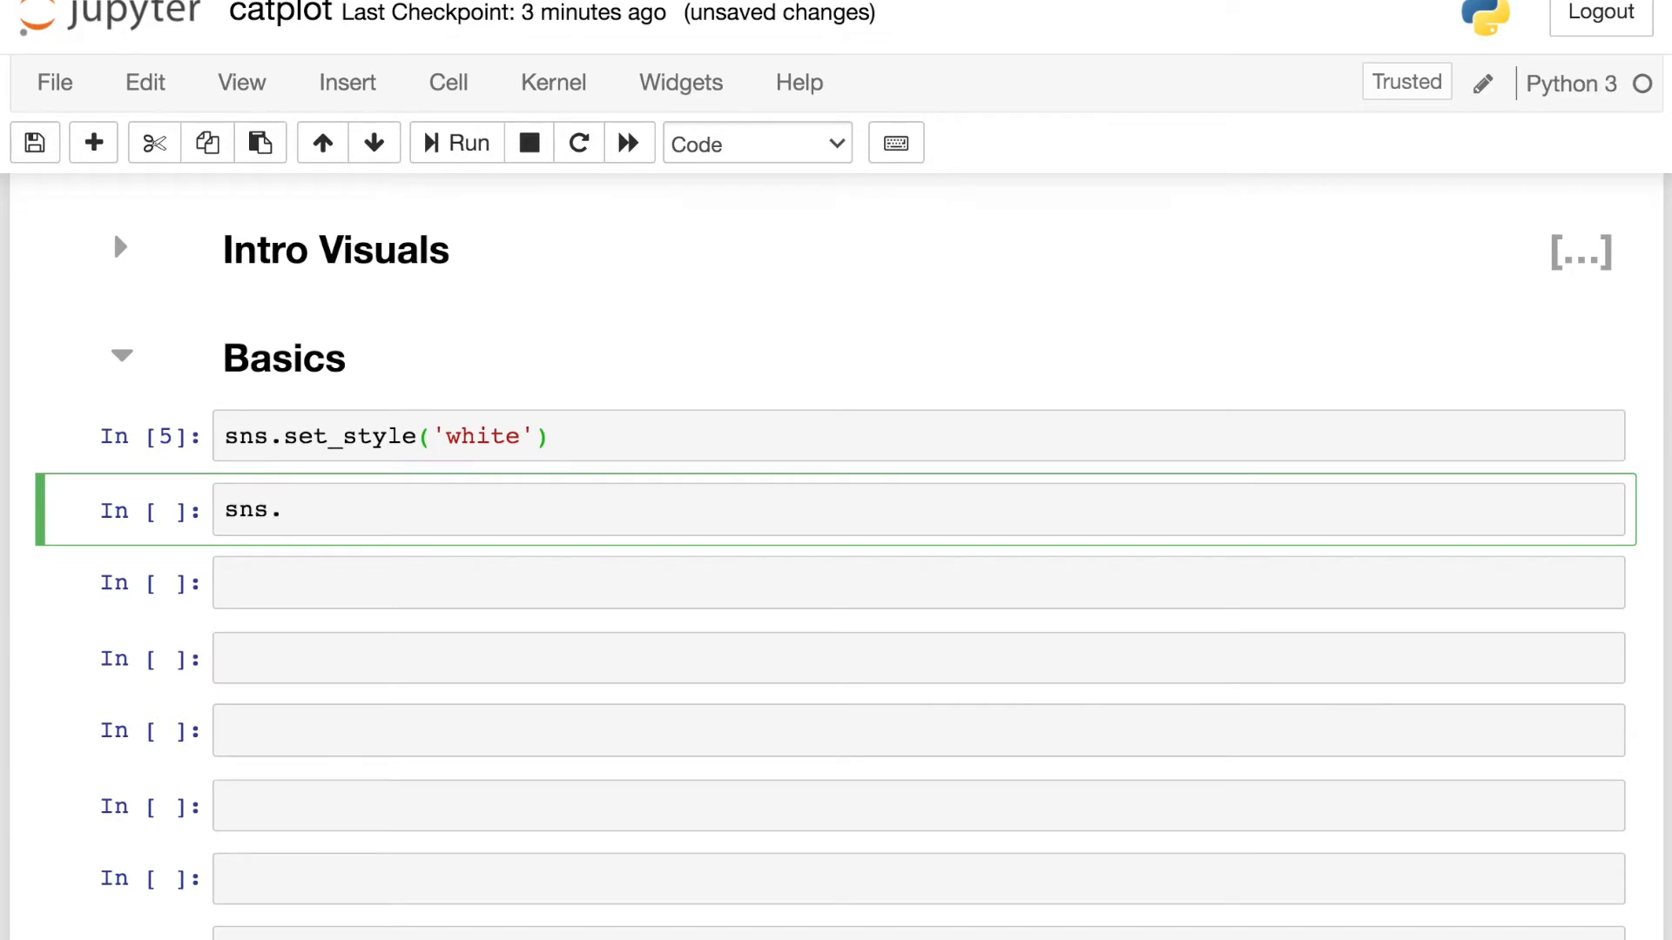
pyautogui.write('catplot()')
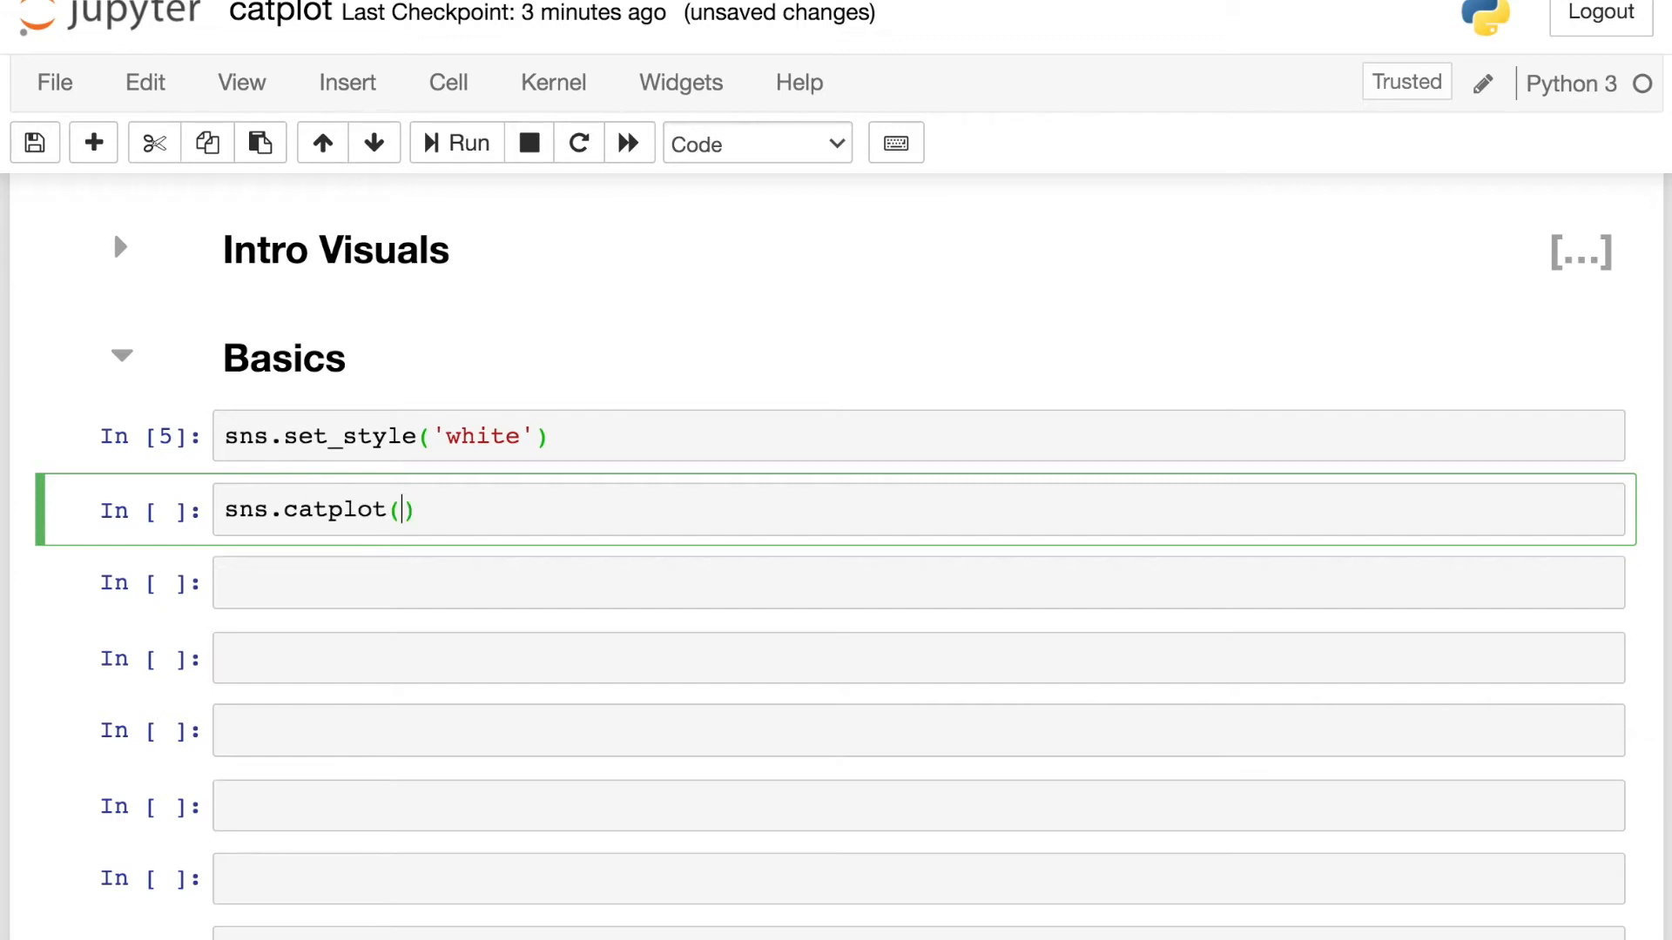
pyautogui.write("x='hor'")
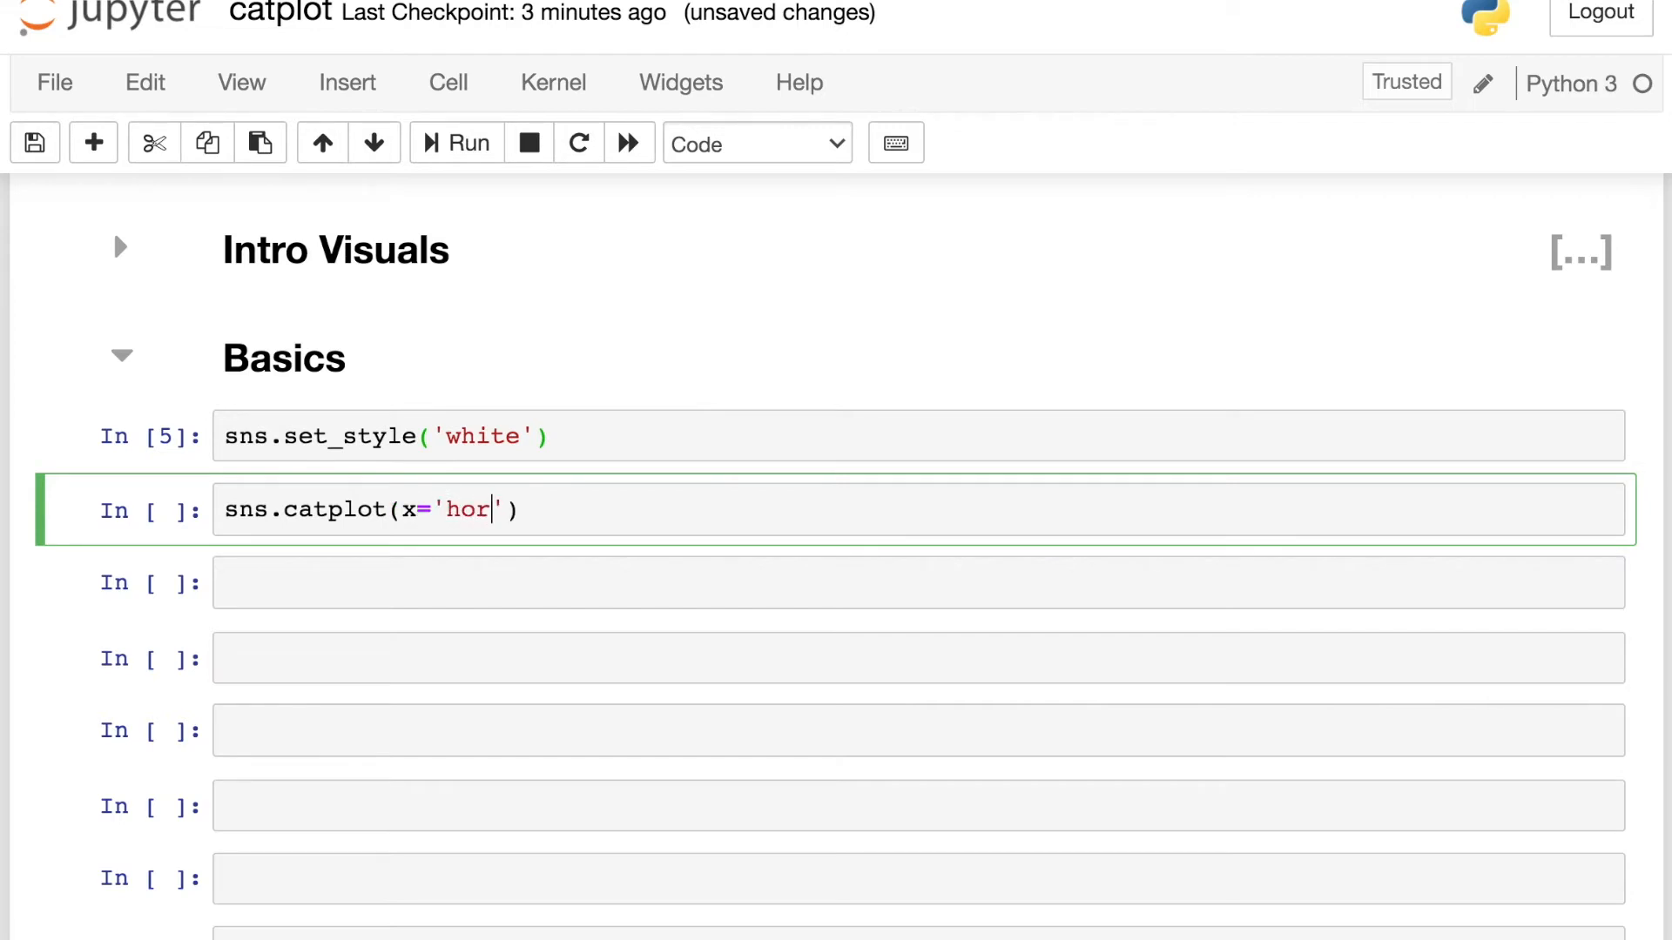
pyautogui.write("sepower',")
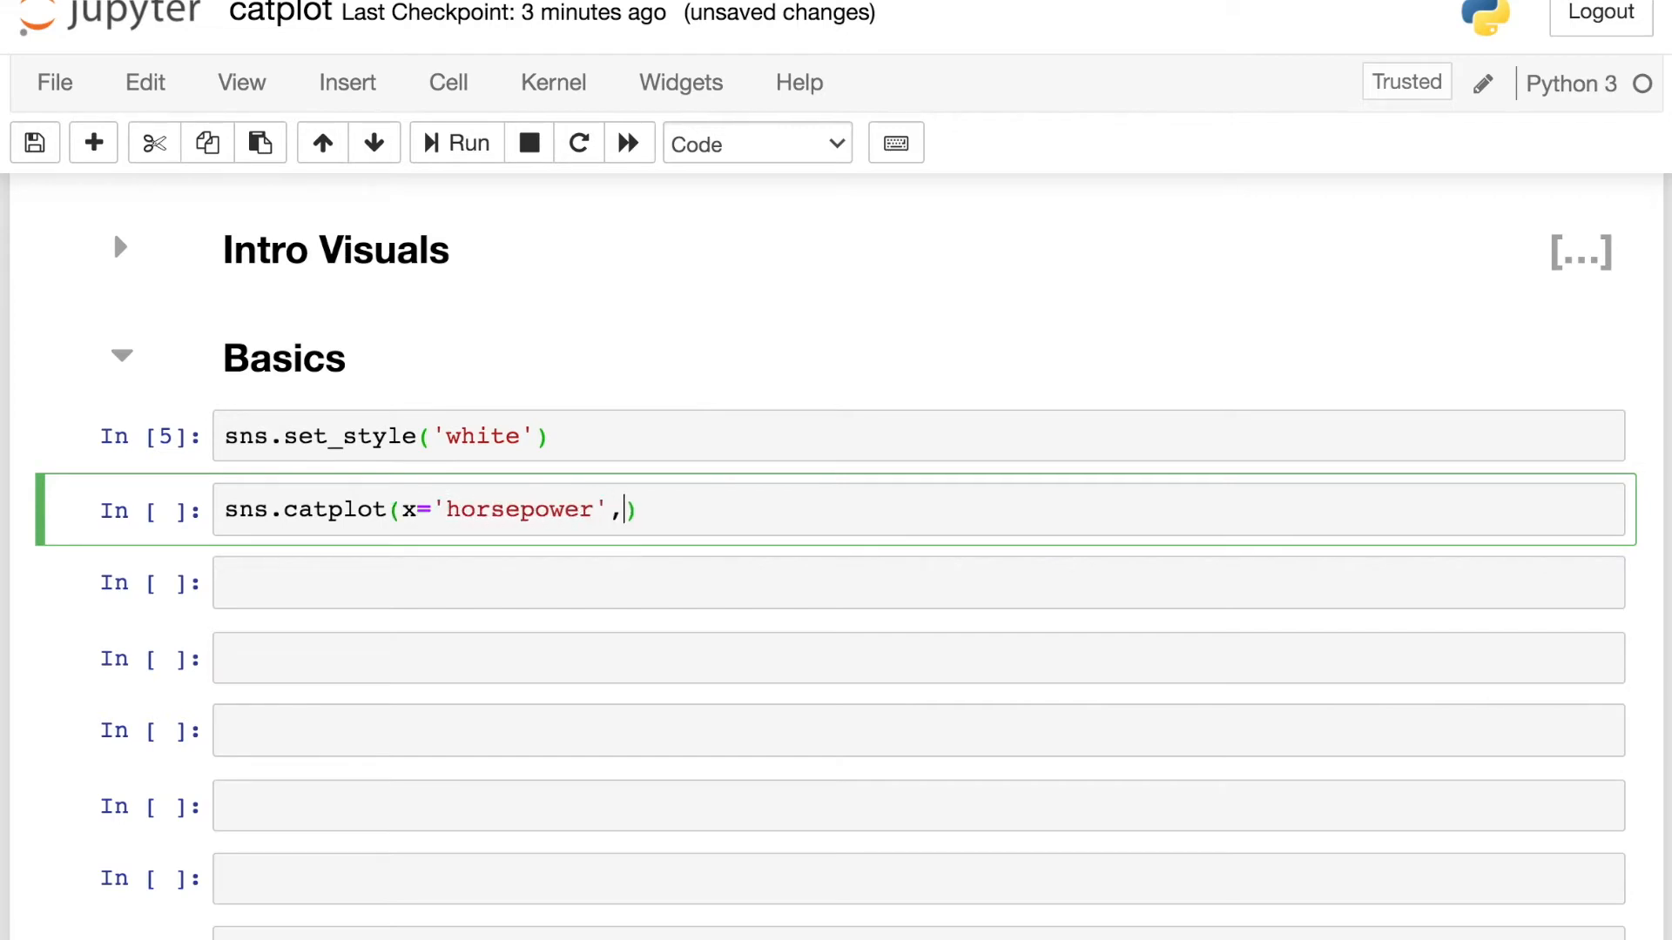
pyautogui.write('data=cars')
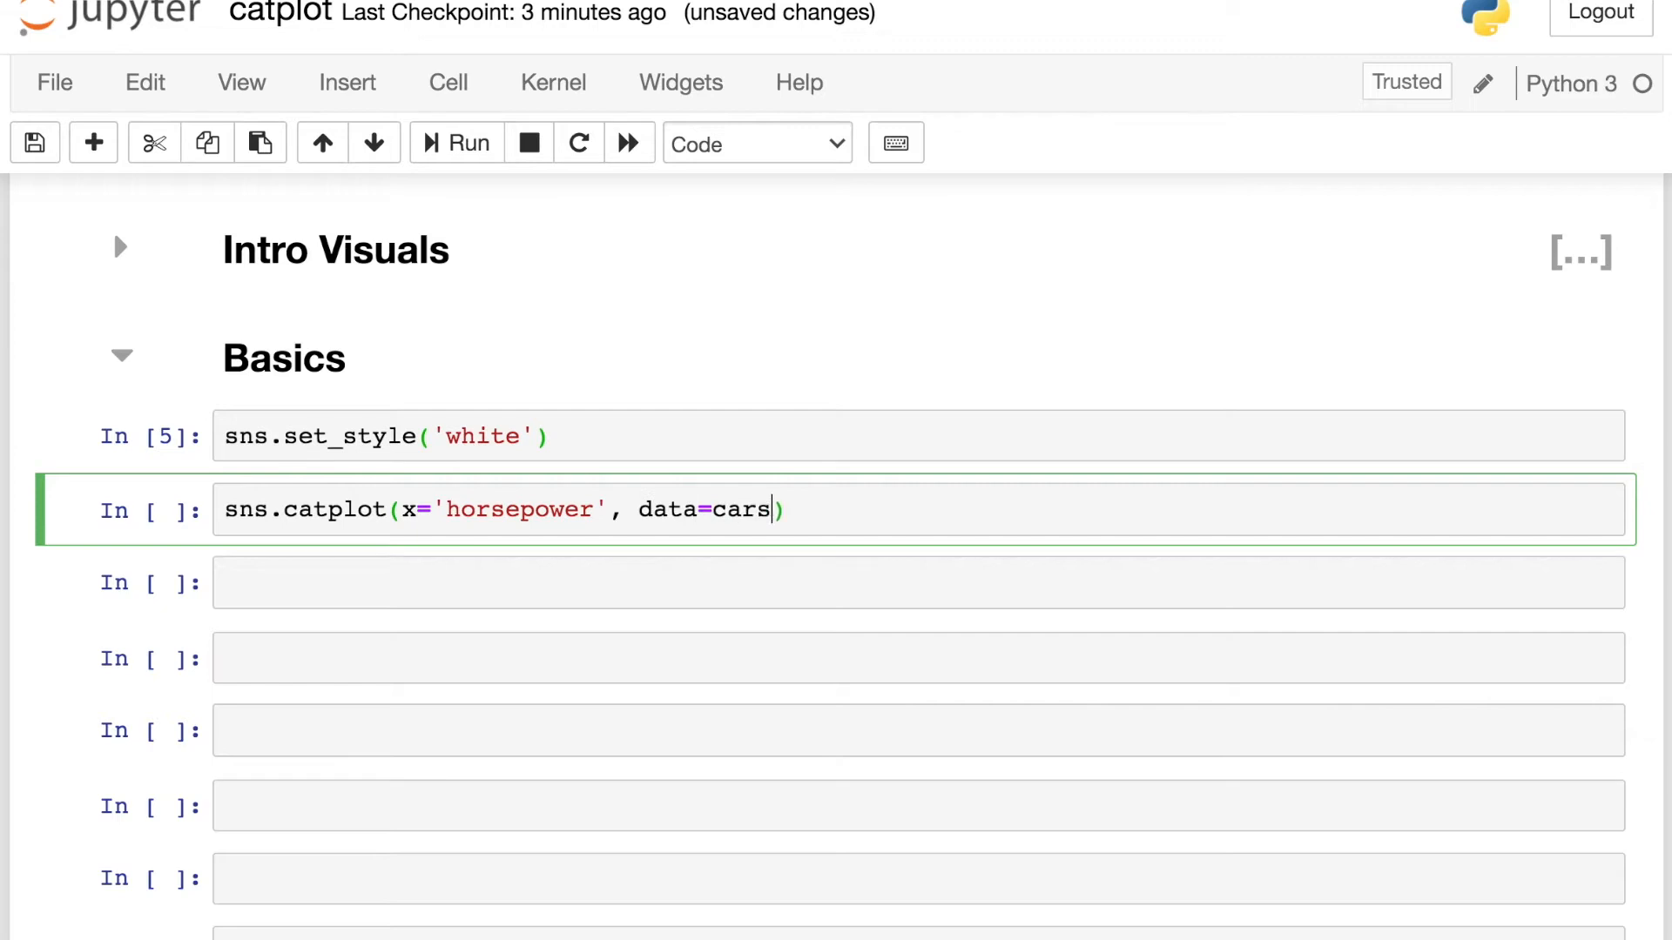
pyautogui.moveTo(506, 556)
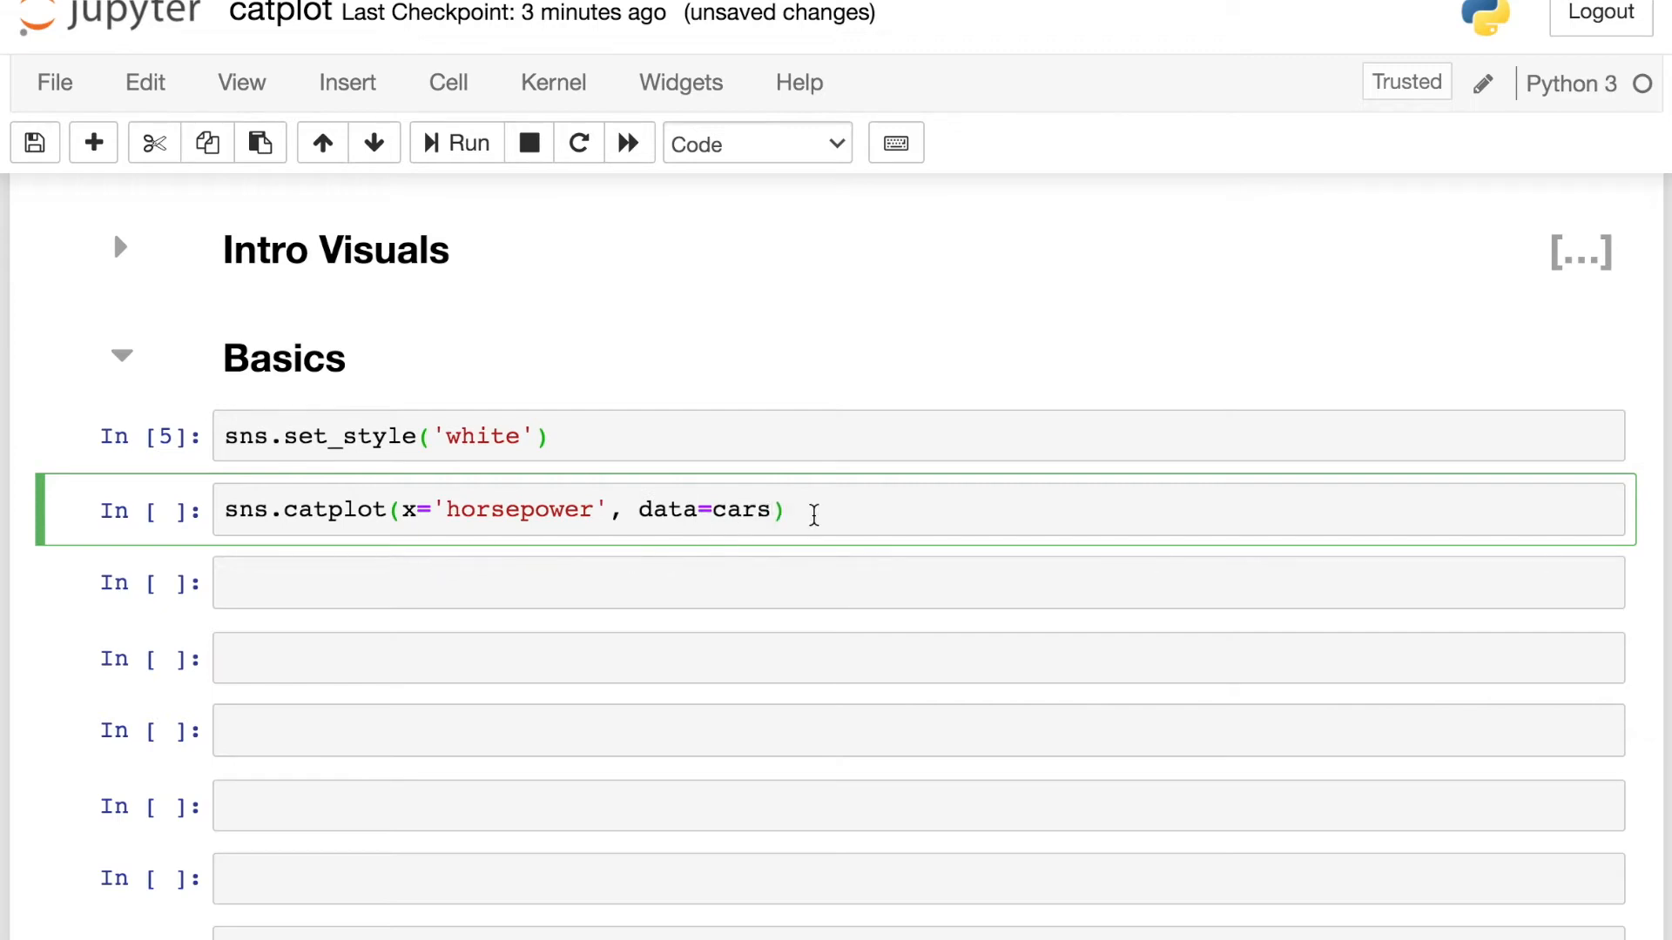
pyautogui.press('shift+enter')
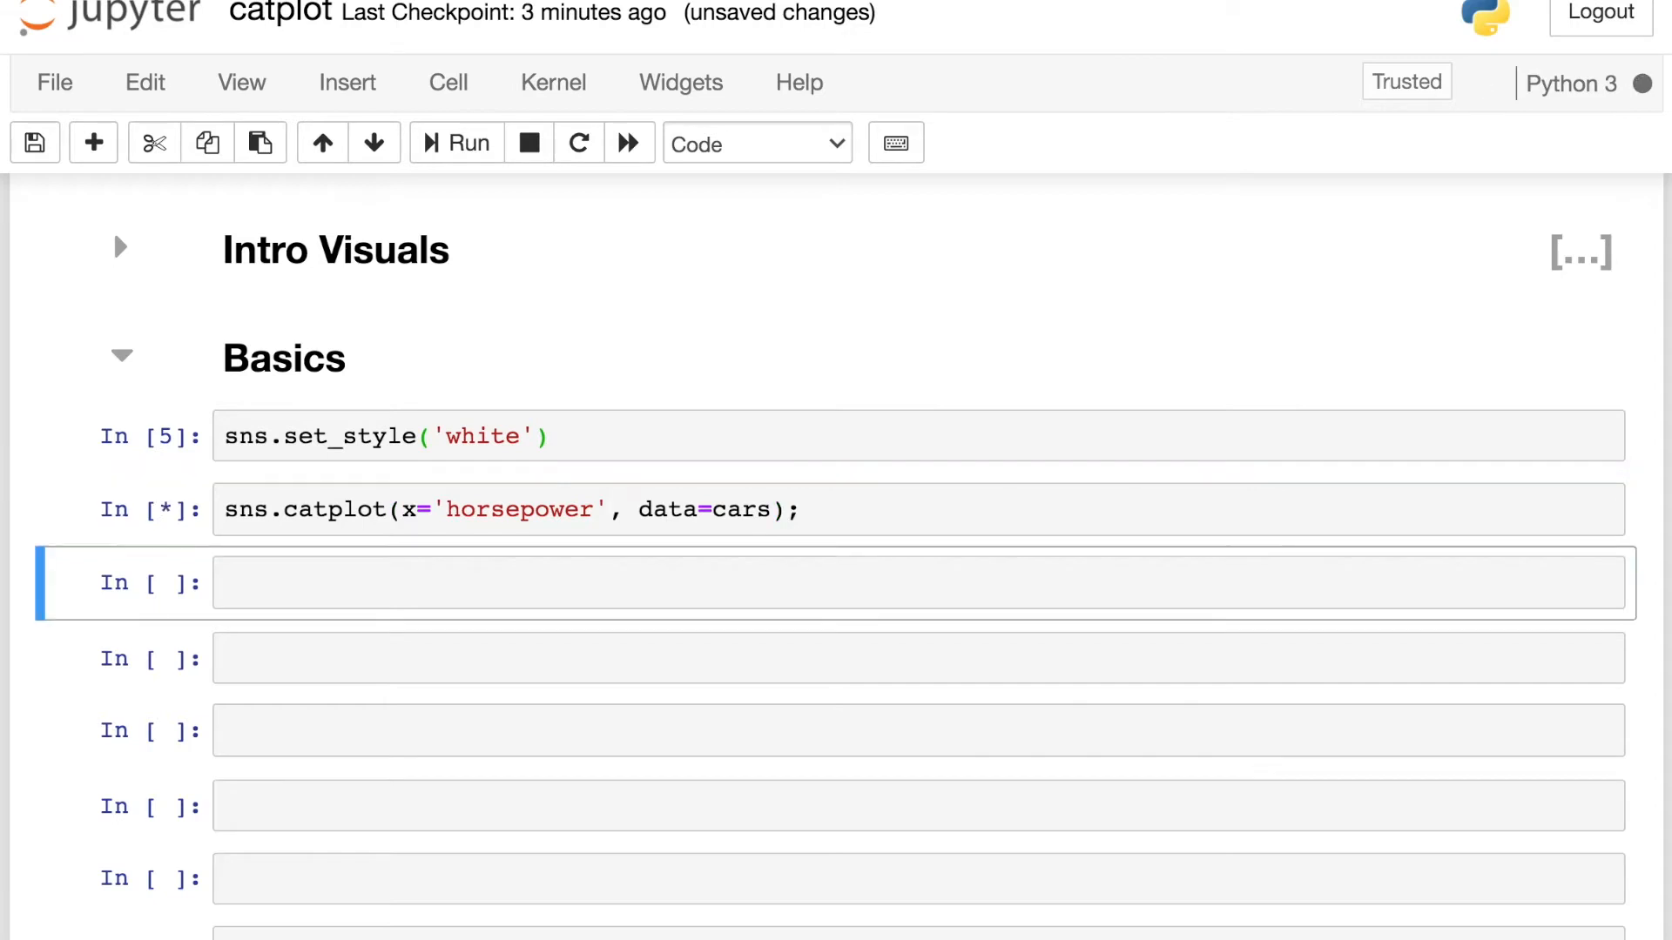
pyautogui.click(455, 142)
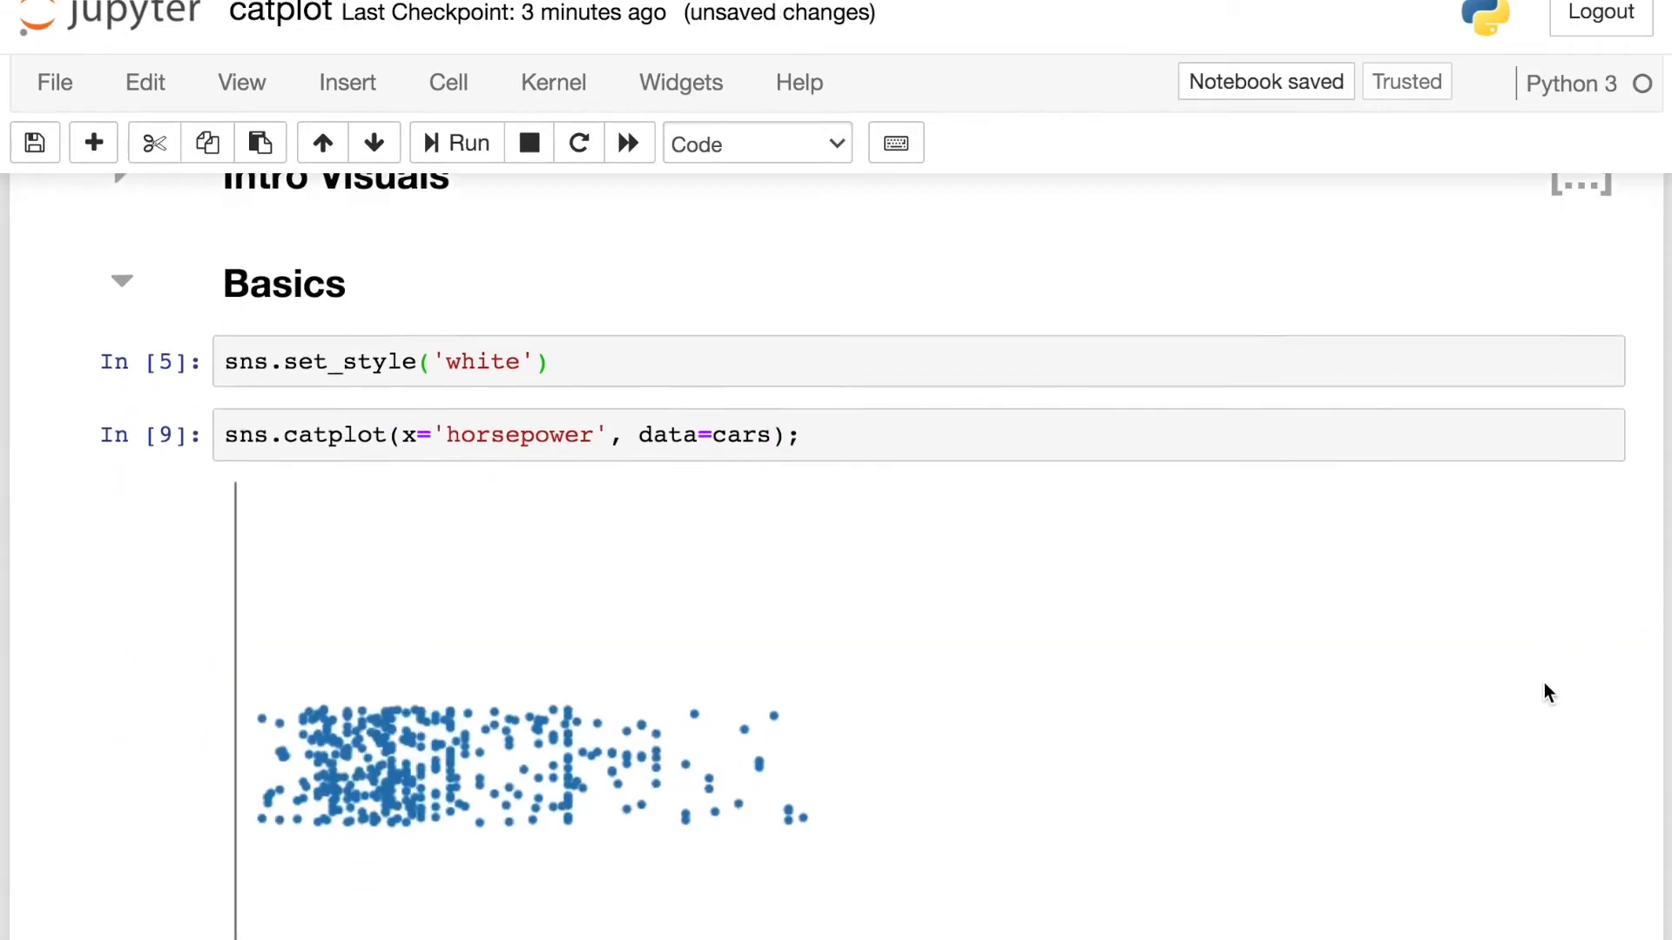
pyautogui.scroll(-3)
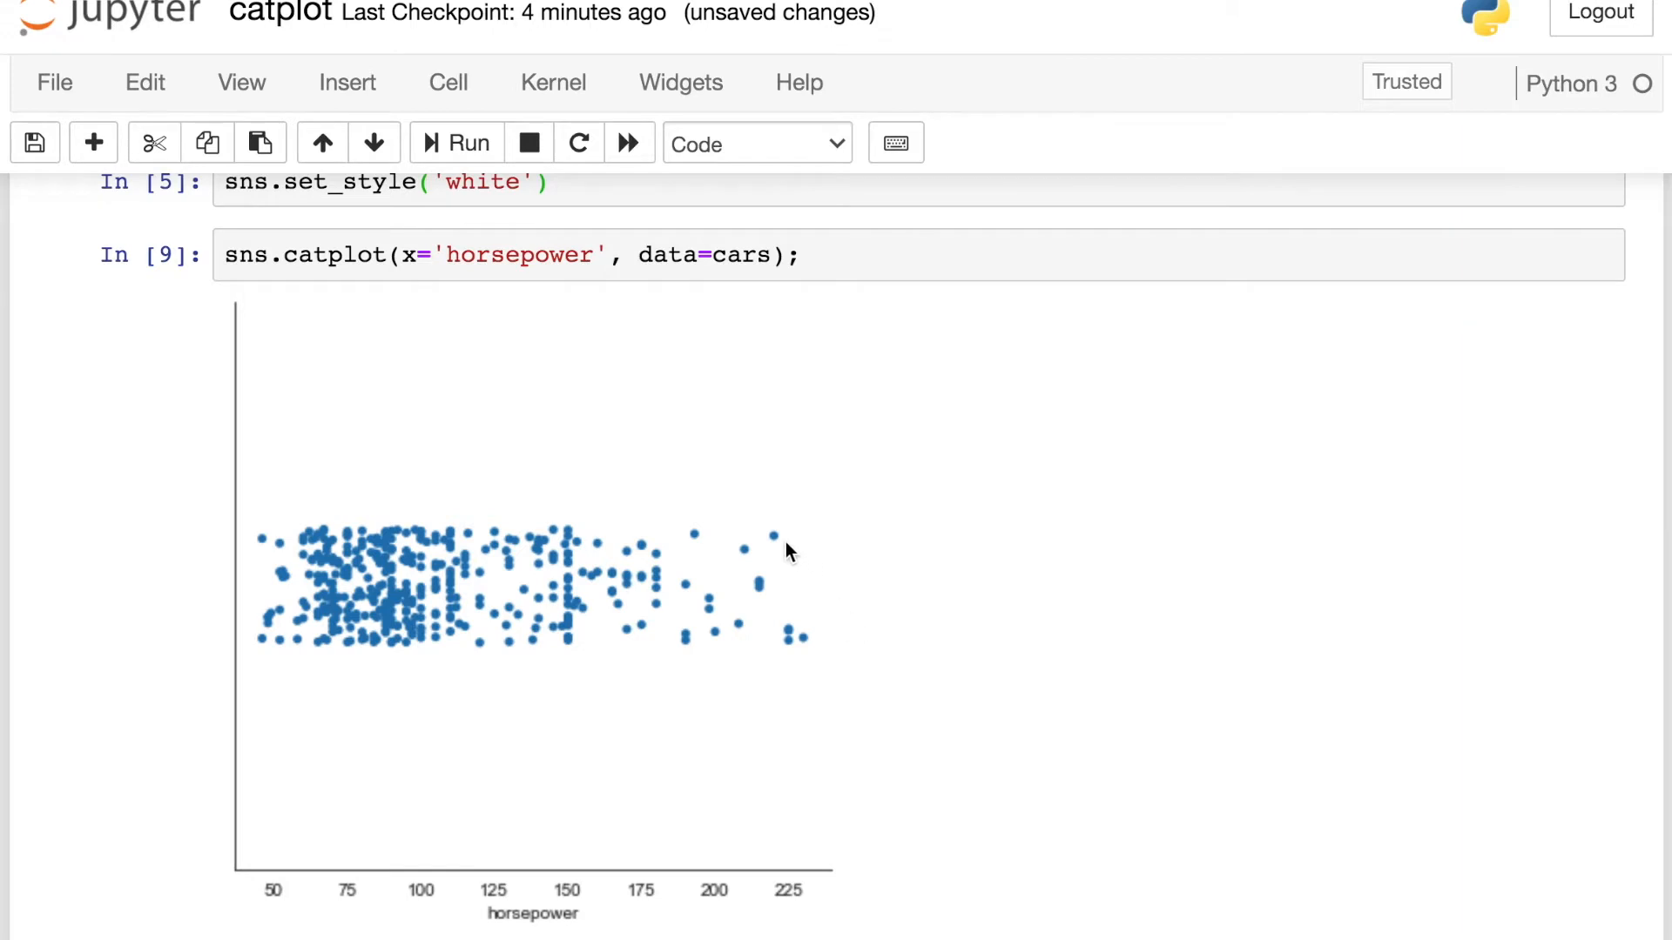
pyautogui.moveTo(984, 644)
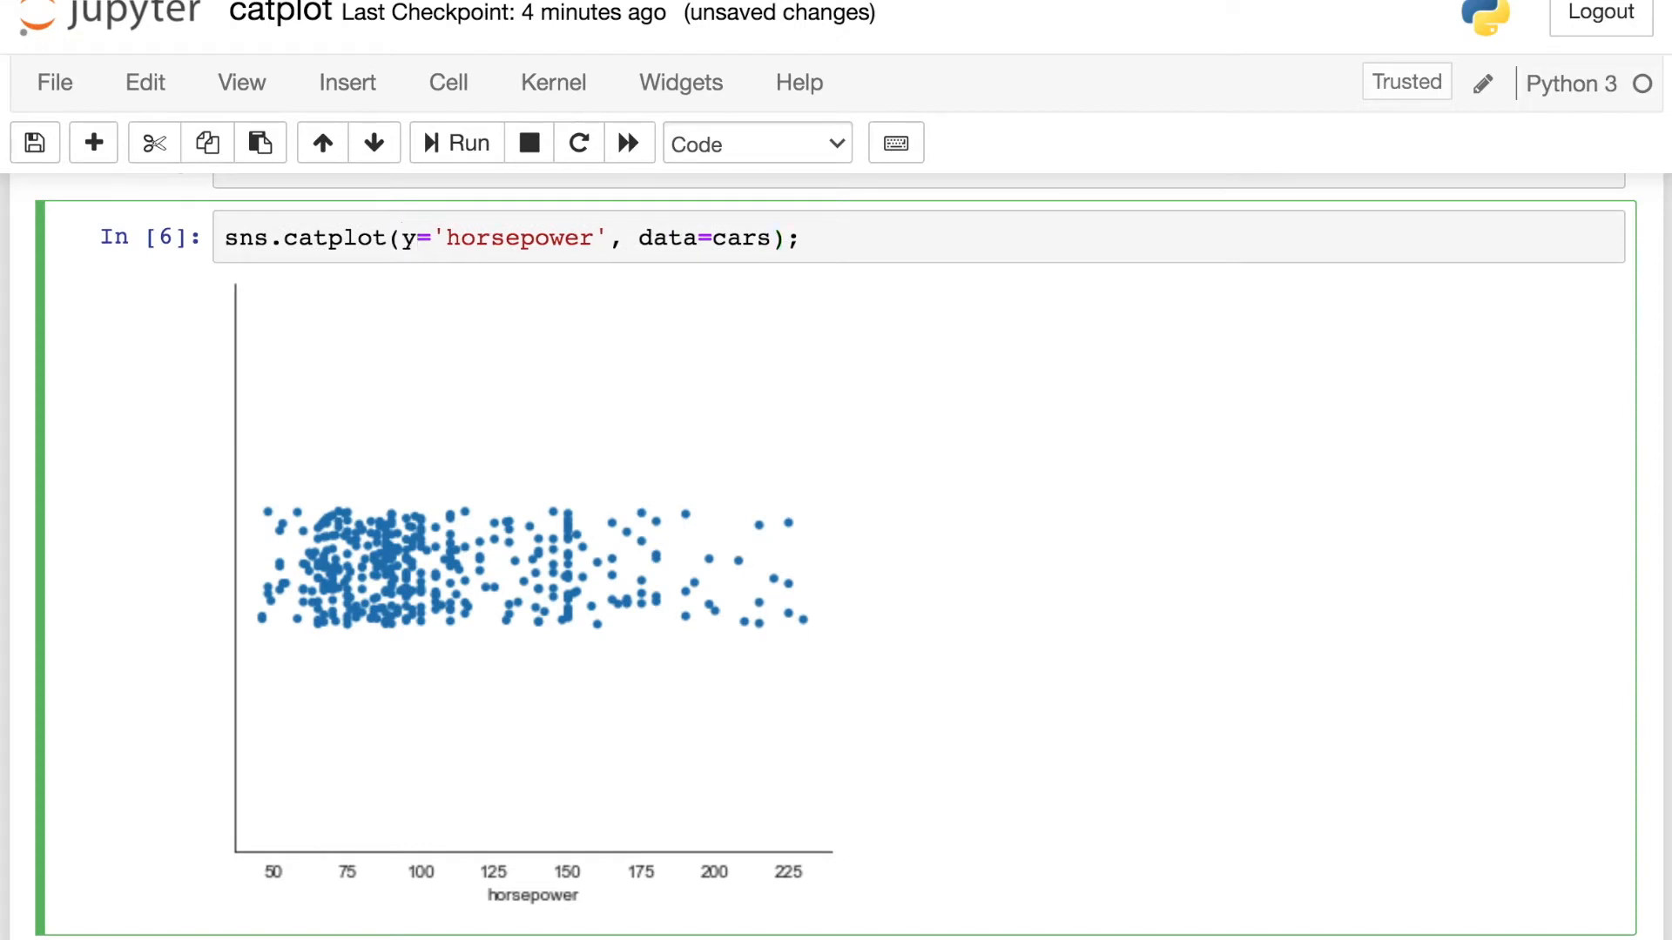
# Select the catplot cell that plots horsepower on the y axis.
pyautogui.click(466, 143)
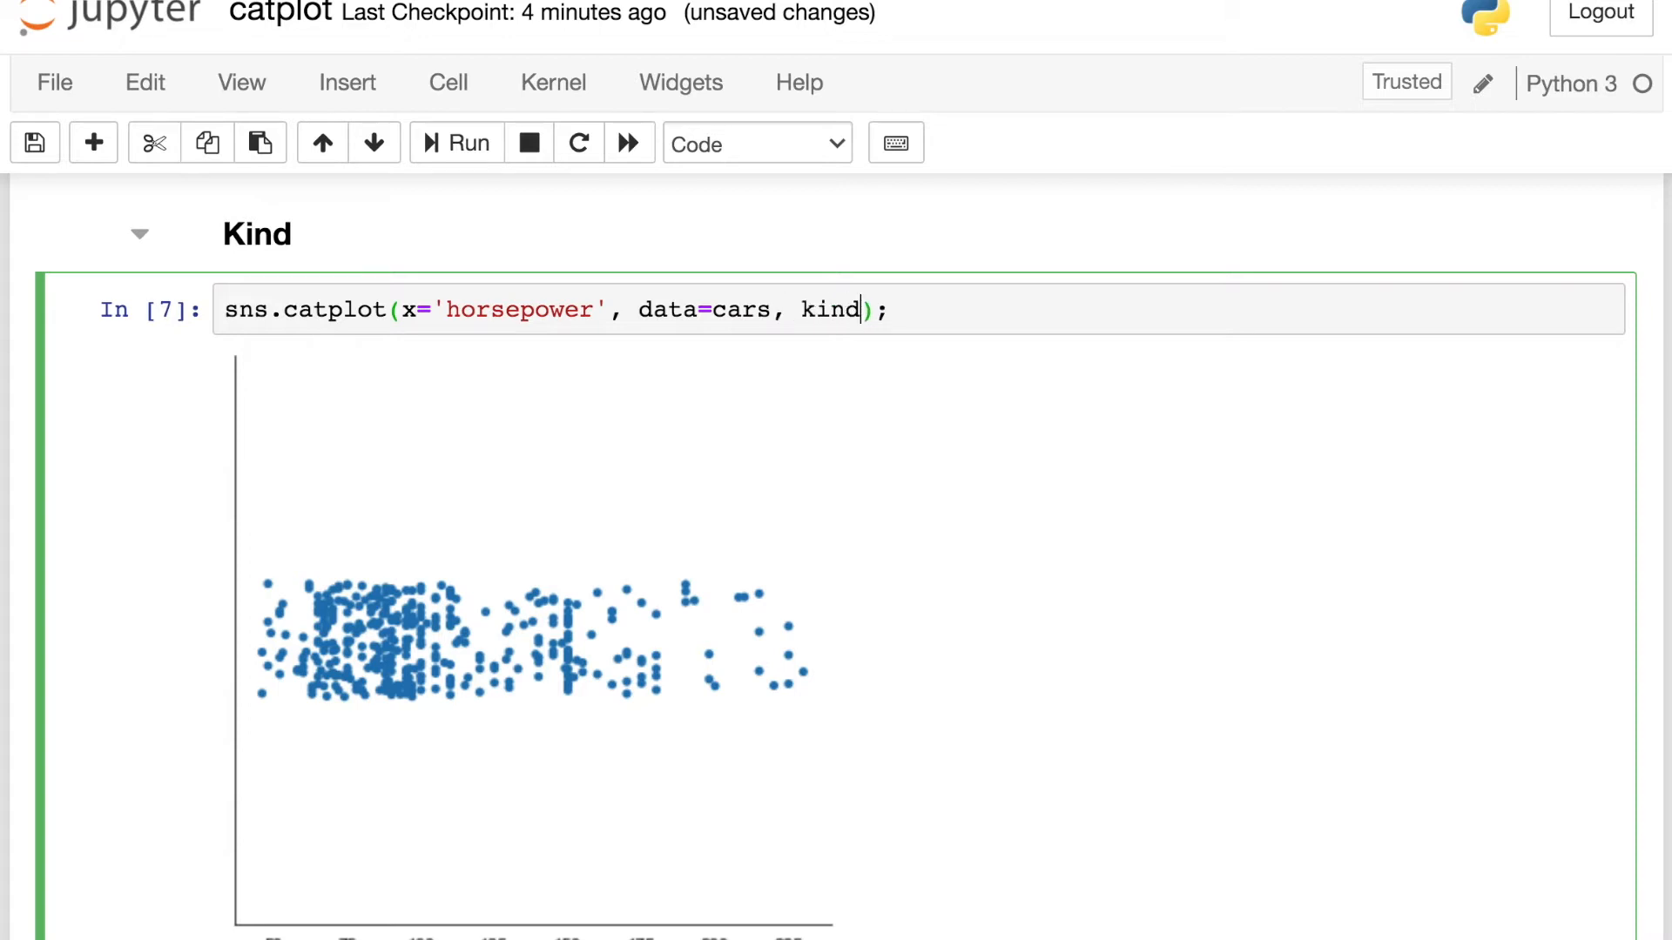
# Add kind='box' to the horsepower catplot and run it to draw a box plot.
pyautogui.write("=''")
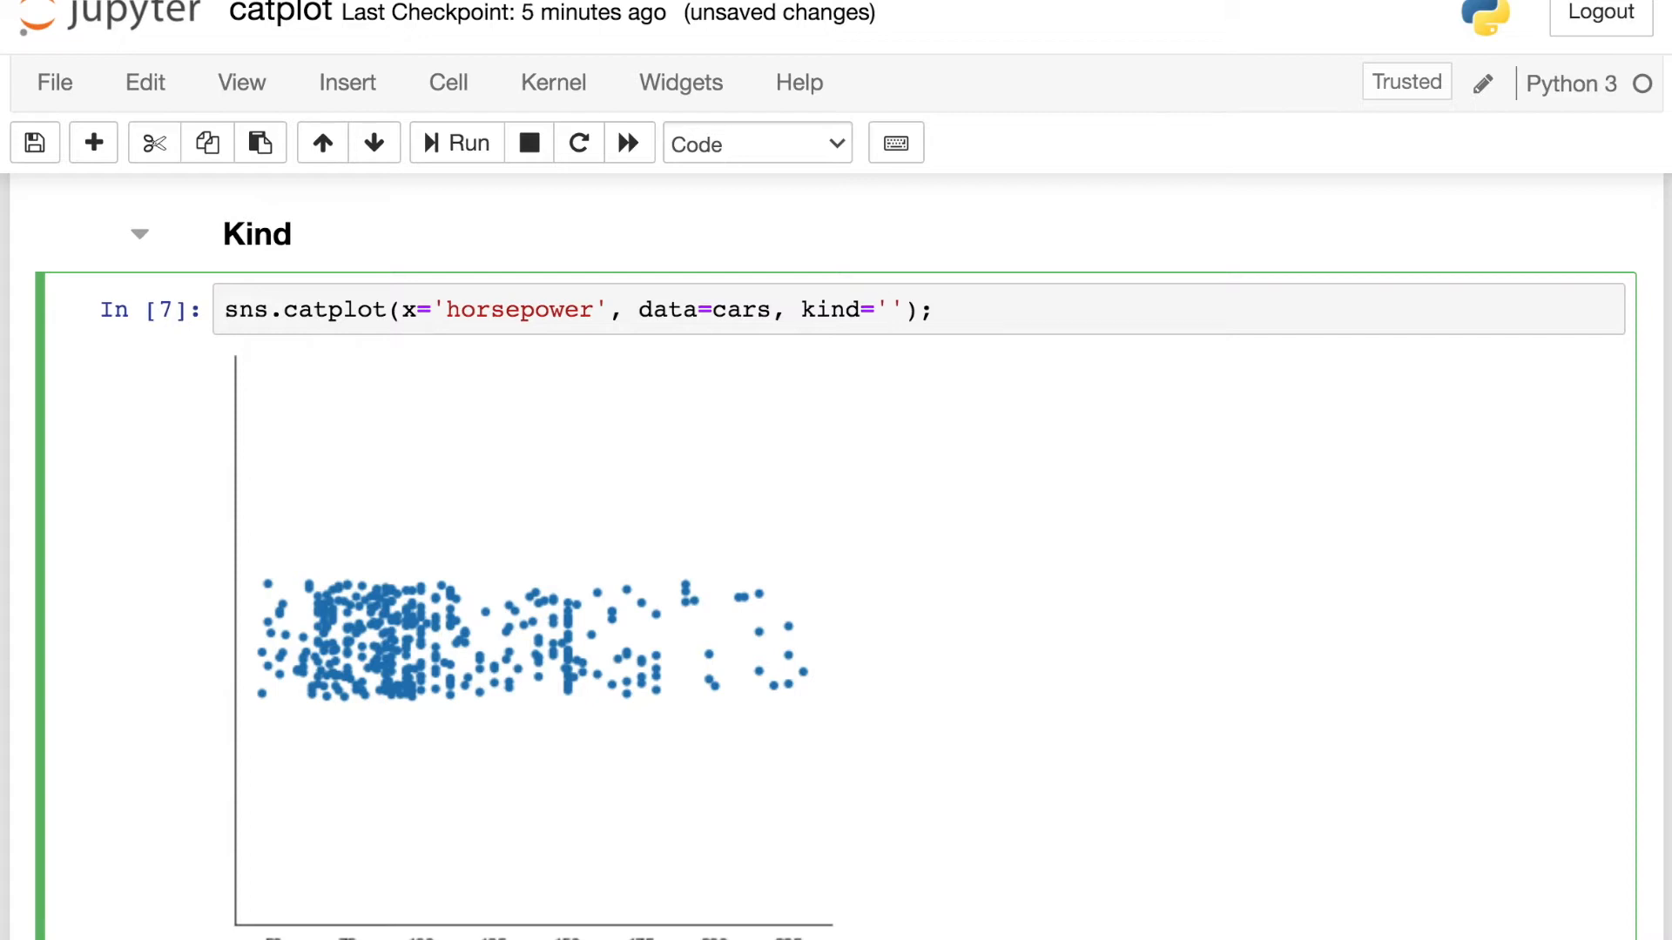
pyautogui.write('bo')
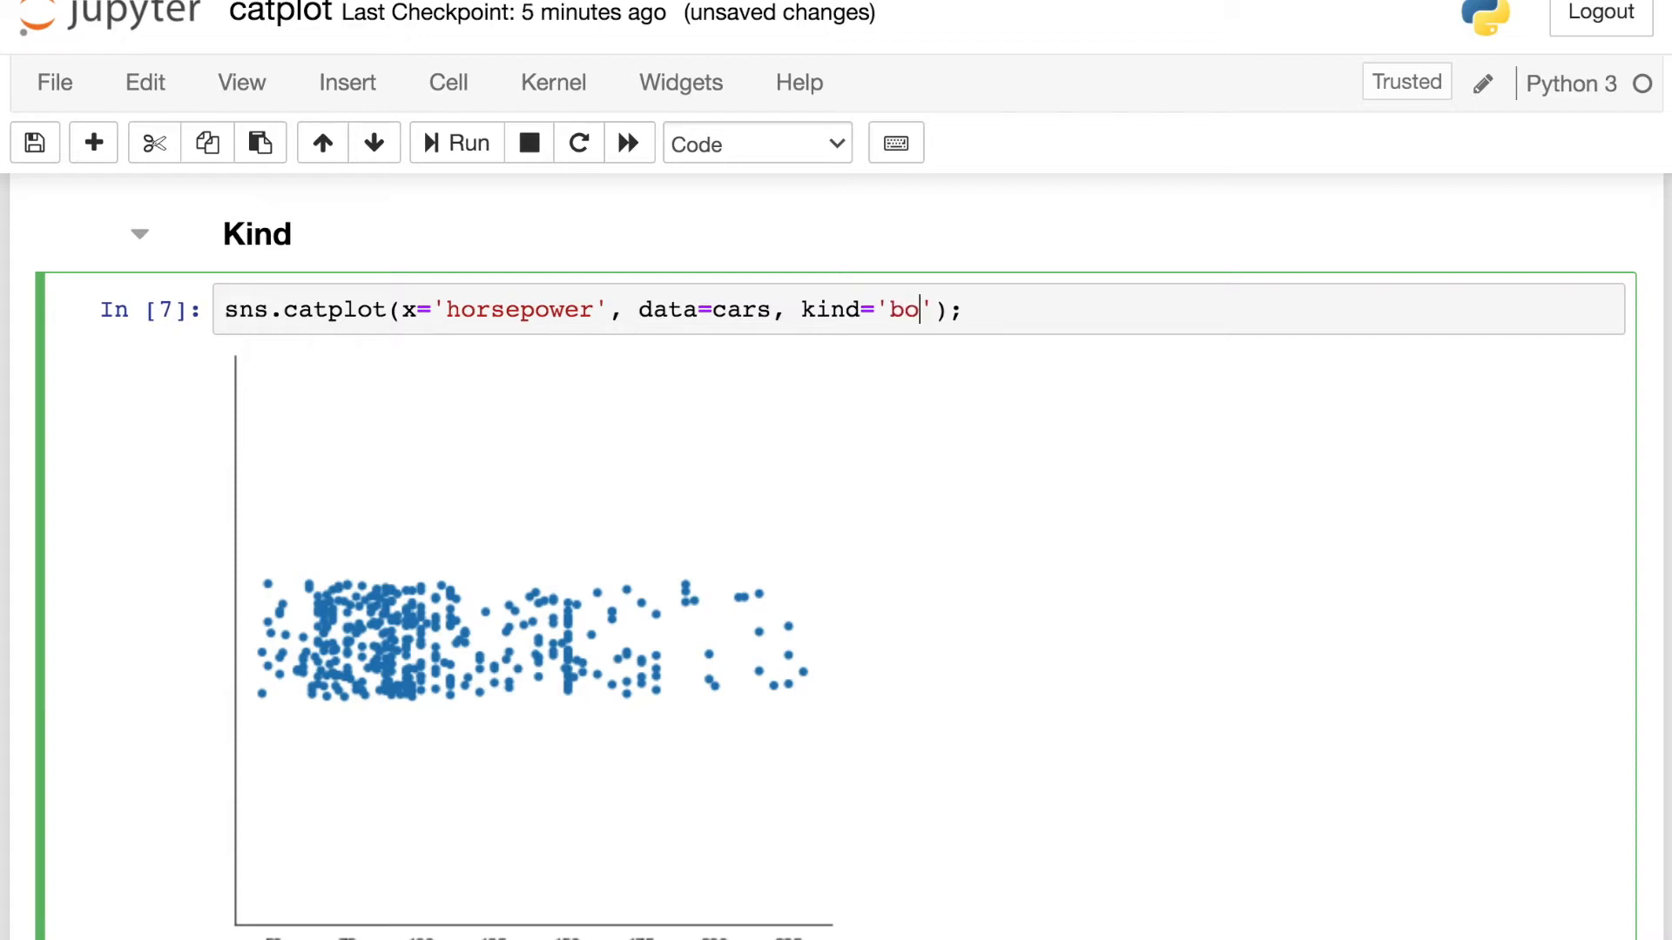
pyautogui.write('x')
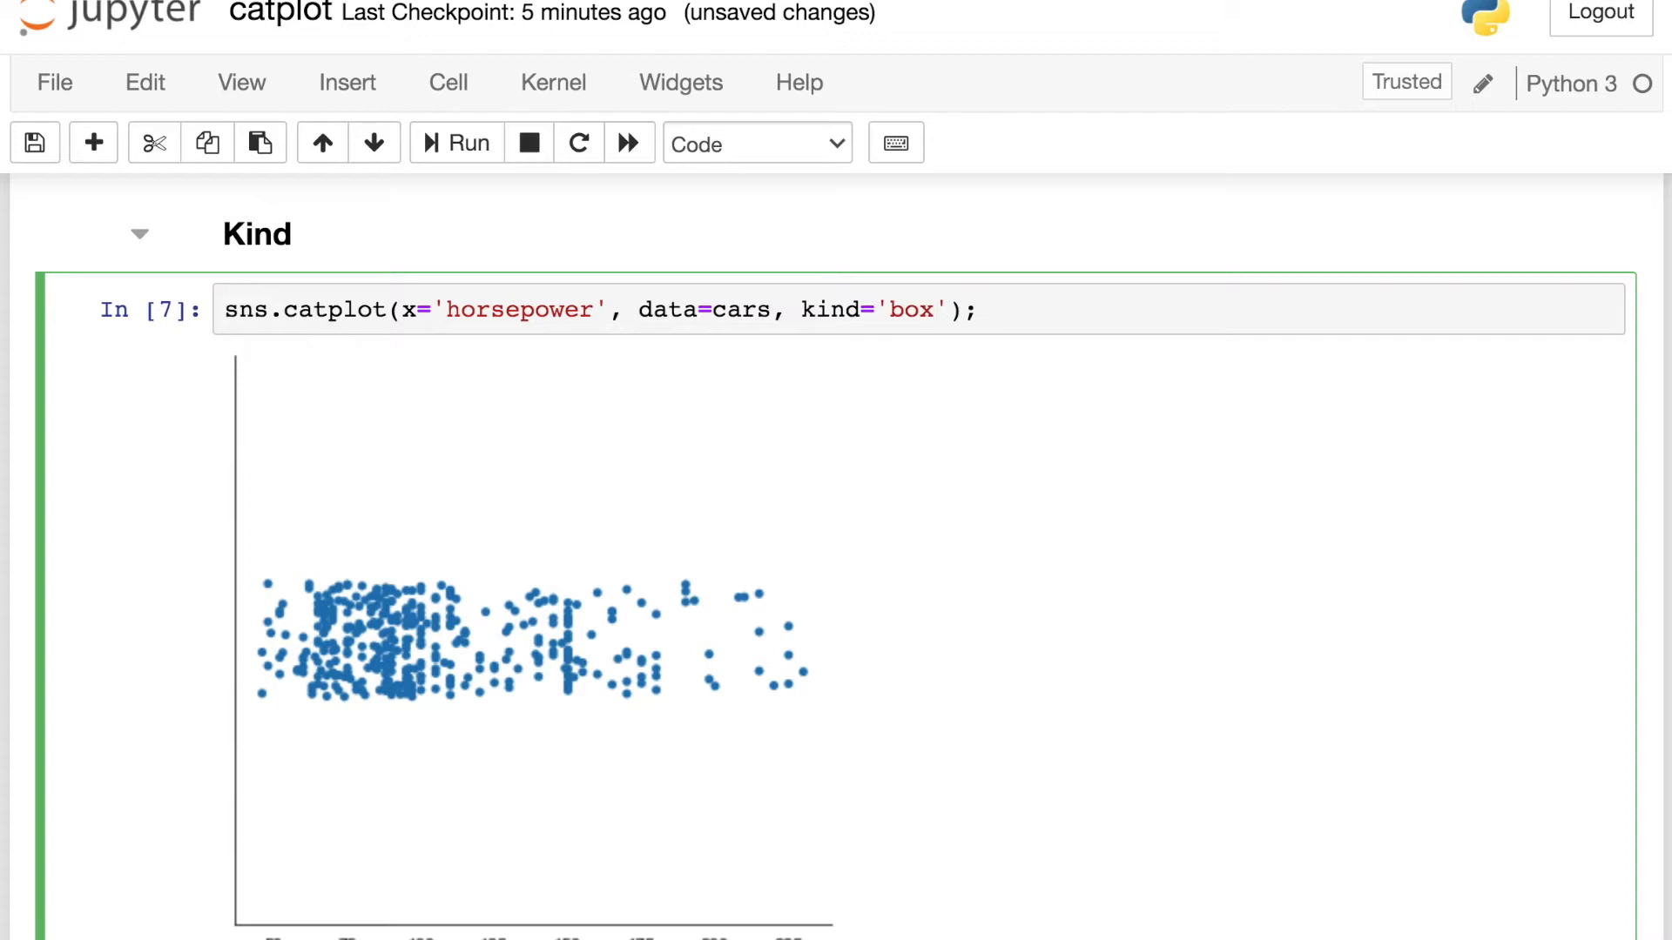
pyautogui.click(465, 143)
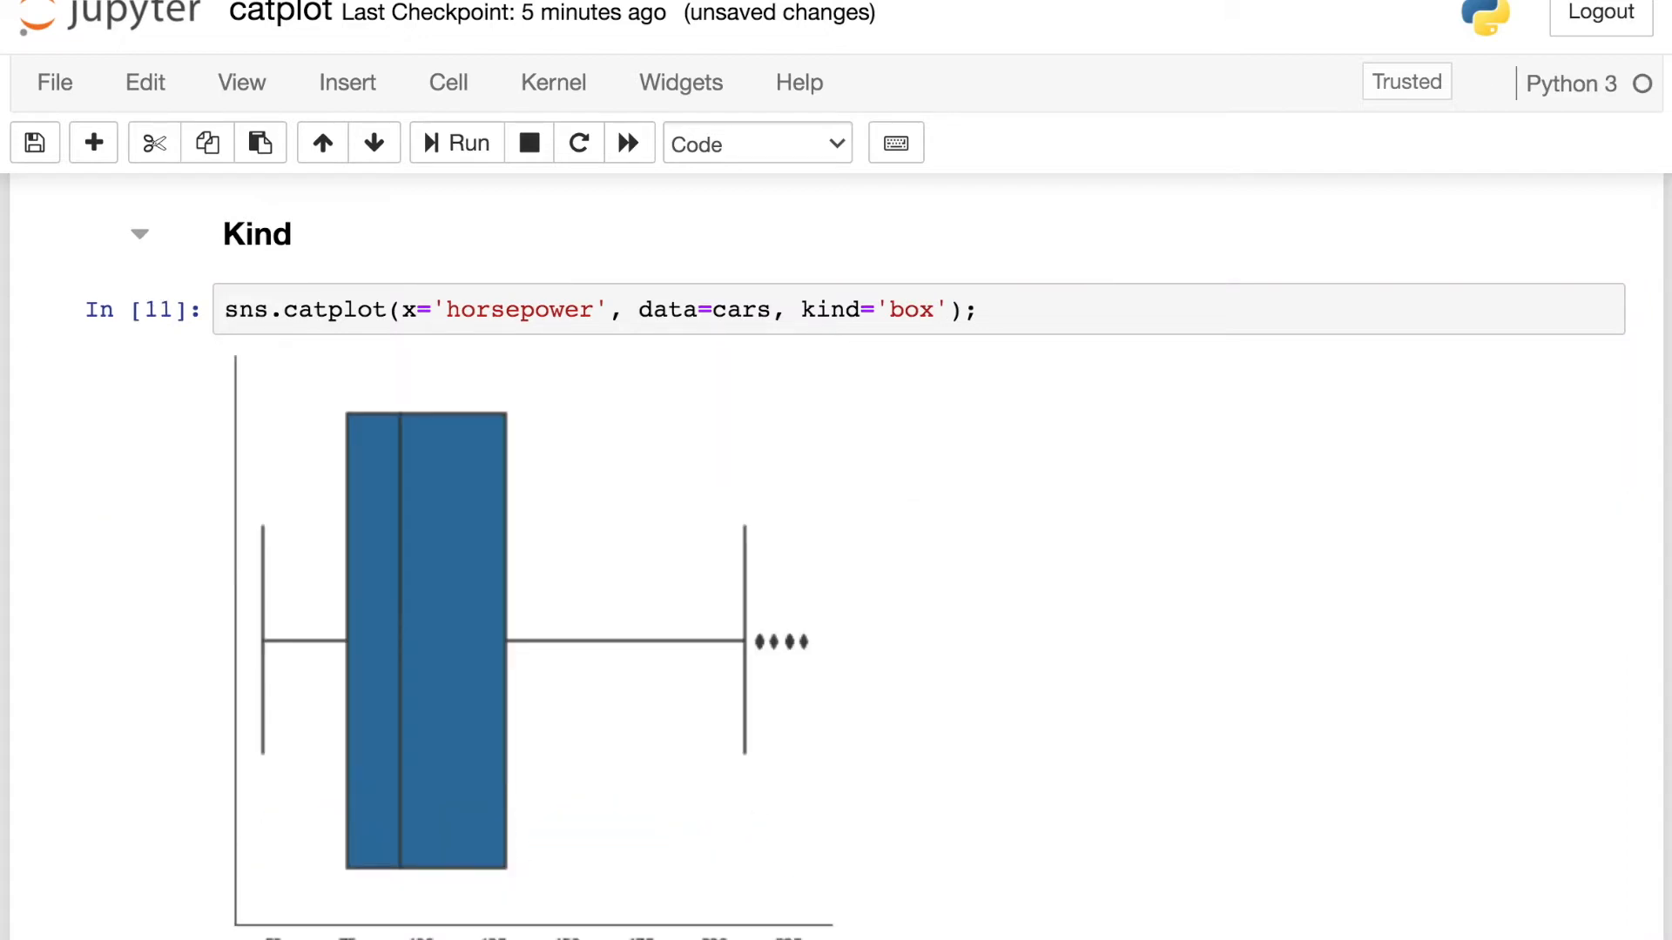
pyautogui.scroll(-3)
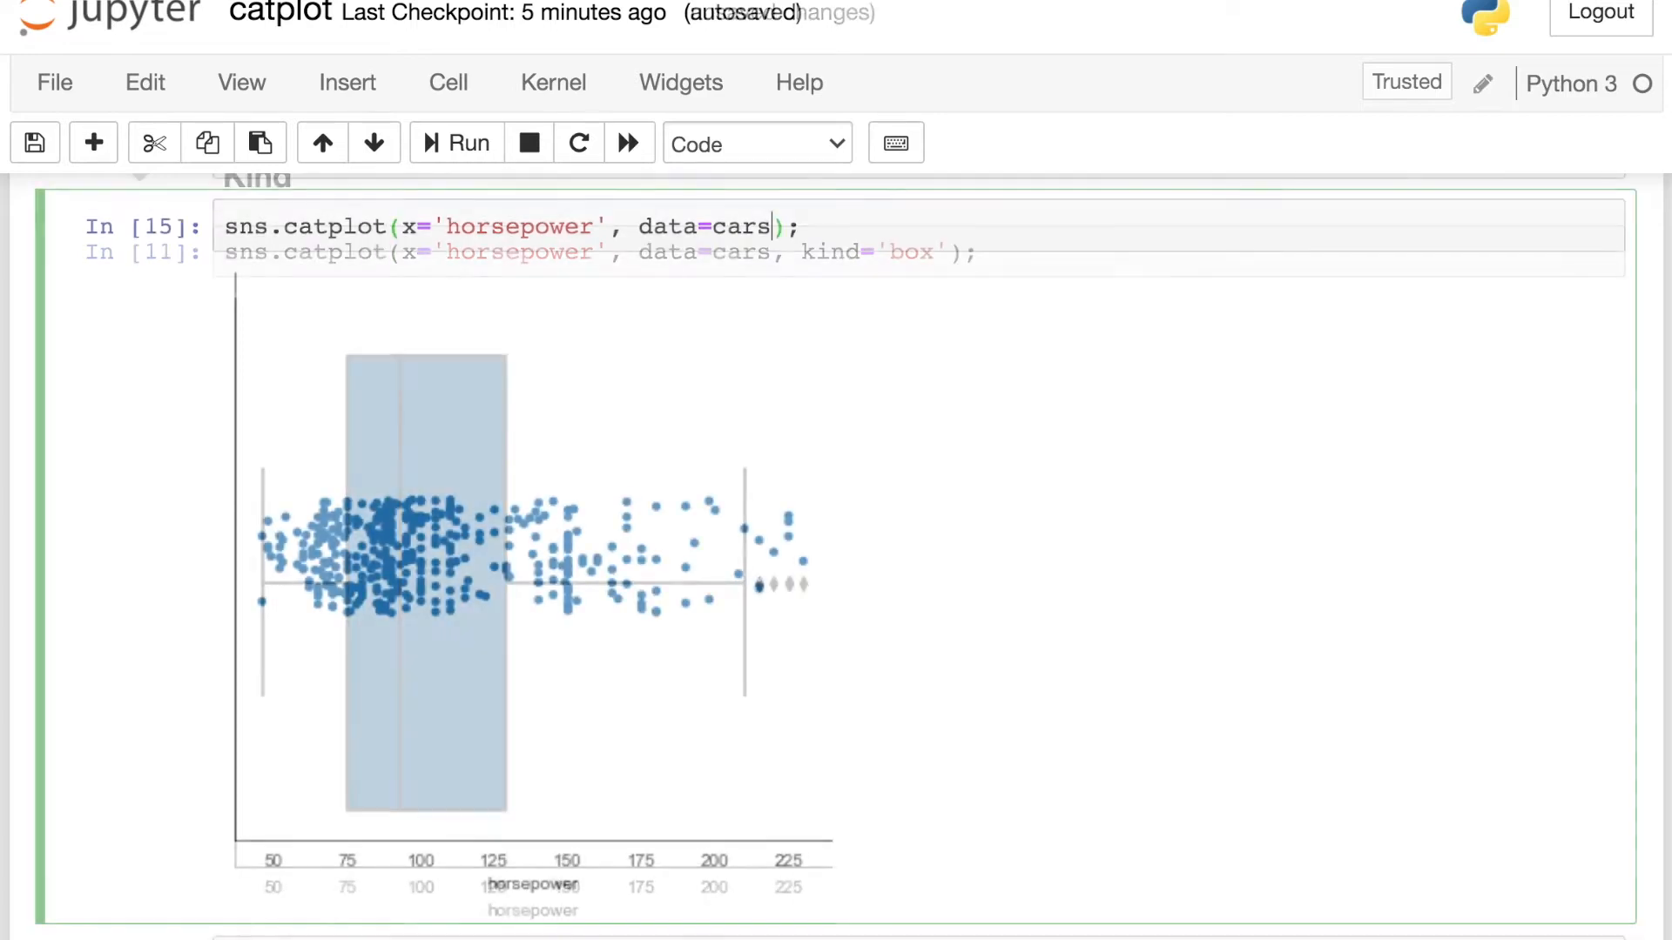
# Append kind='violin' to the horsepower catplot call.
pyautogui.write(', kind=')
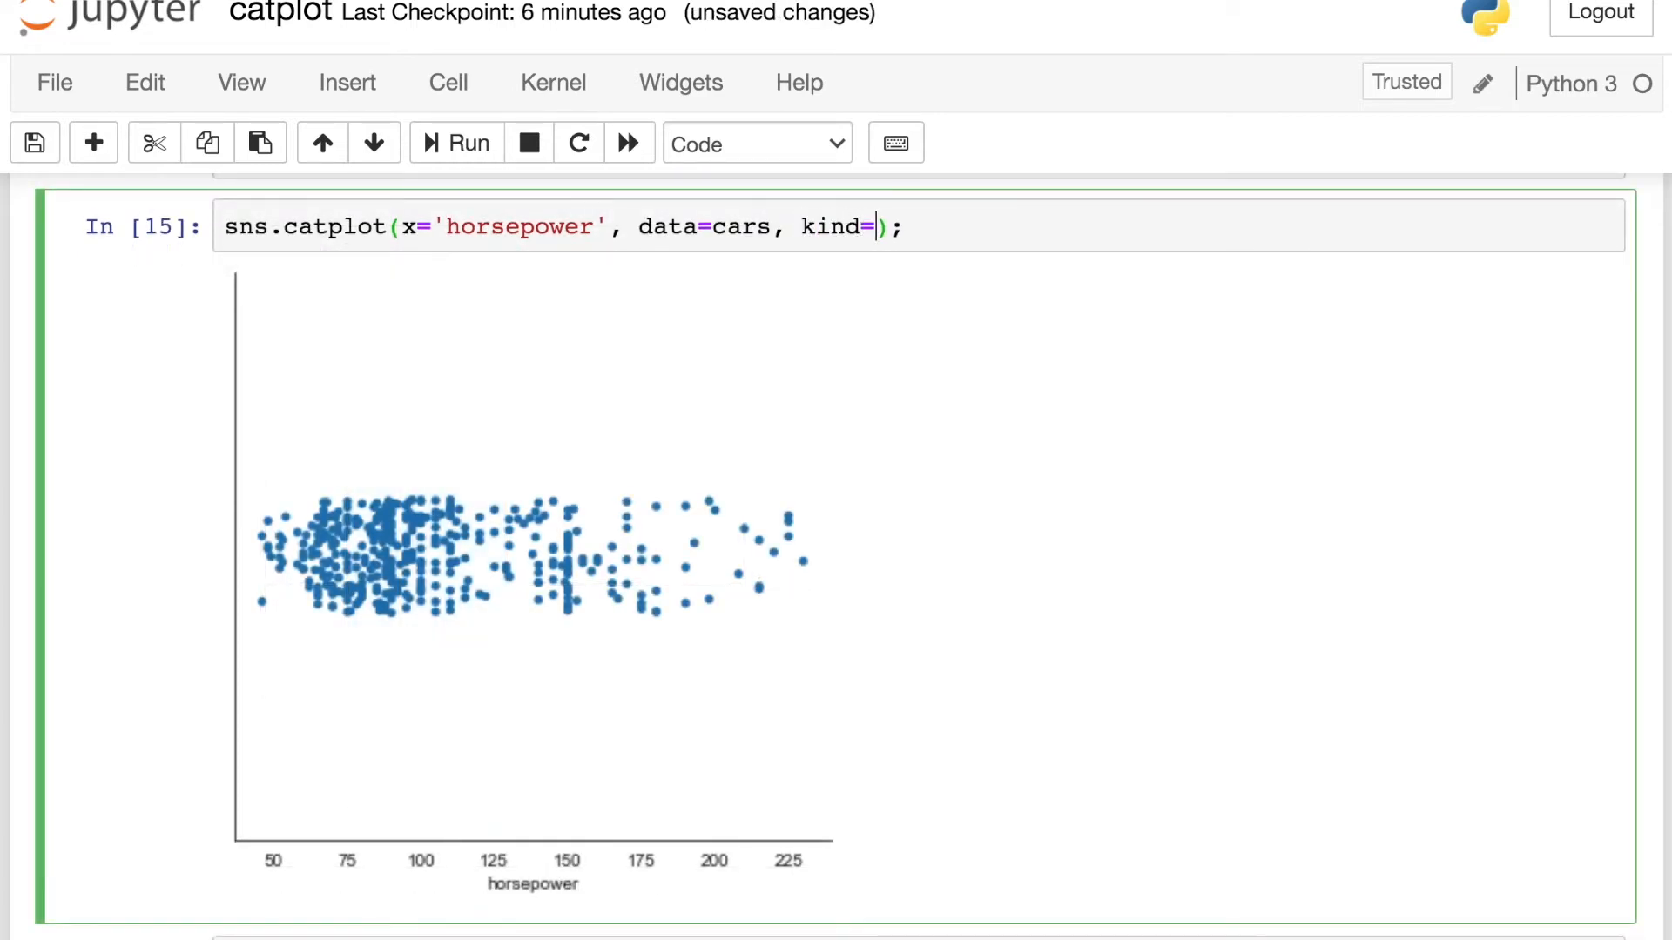
pyautogui.write("'violin'")
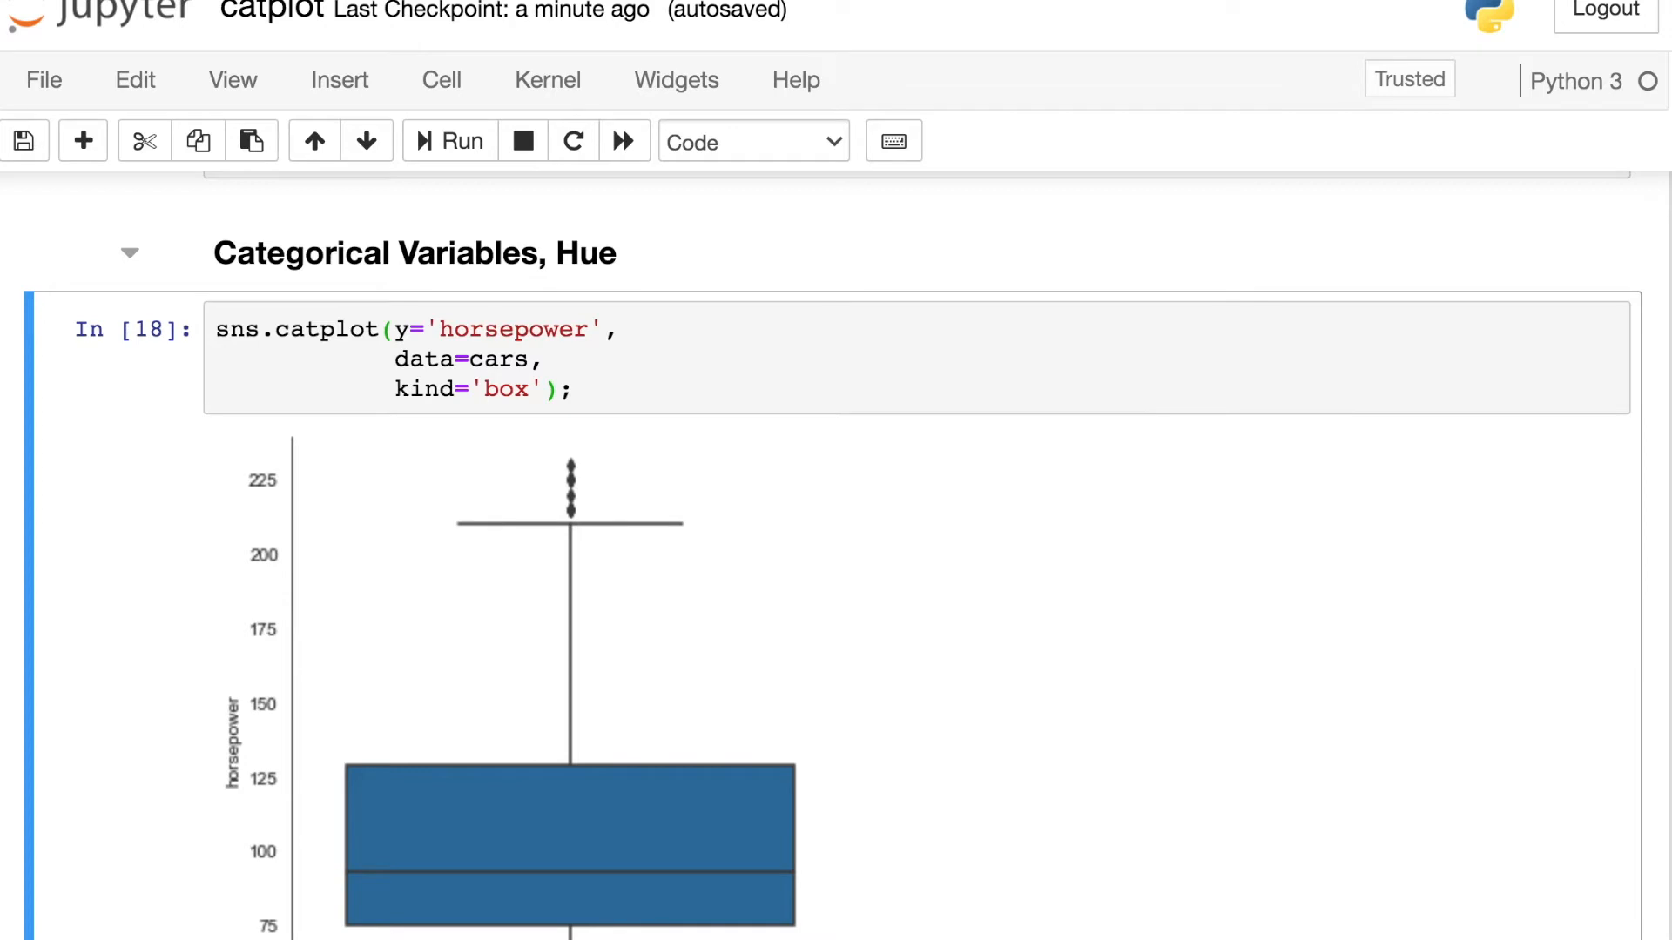
# Add x='origin' to the horsepower box plot and run it for usa, japan, europe boxes.
pyautogui.scroll(-3)
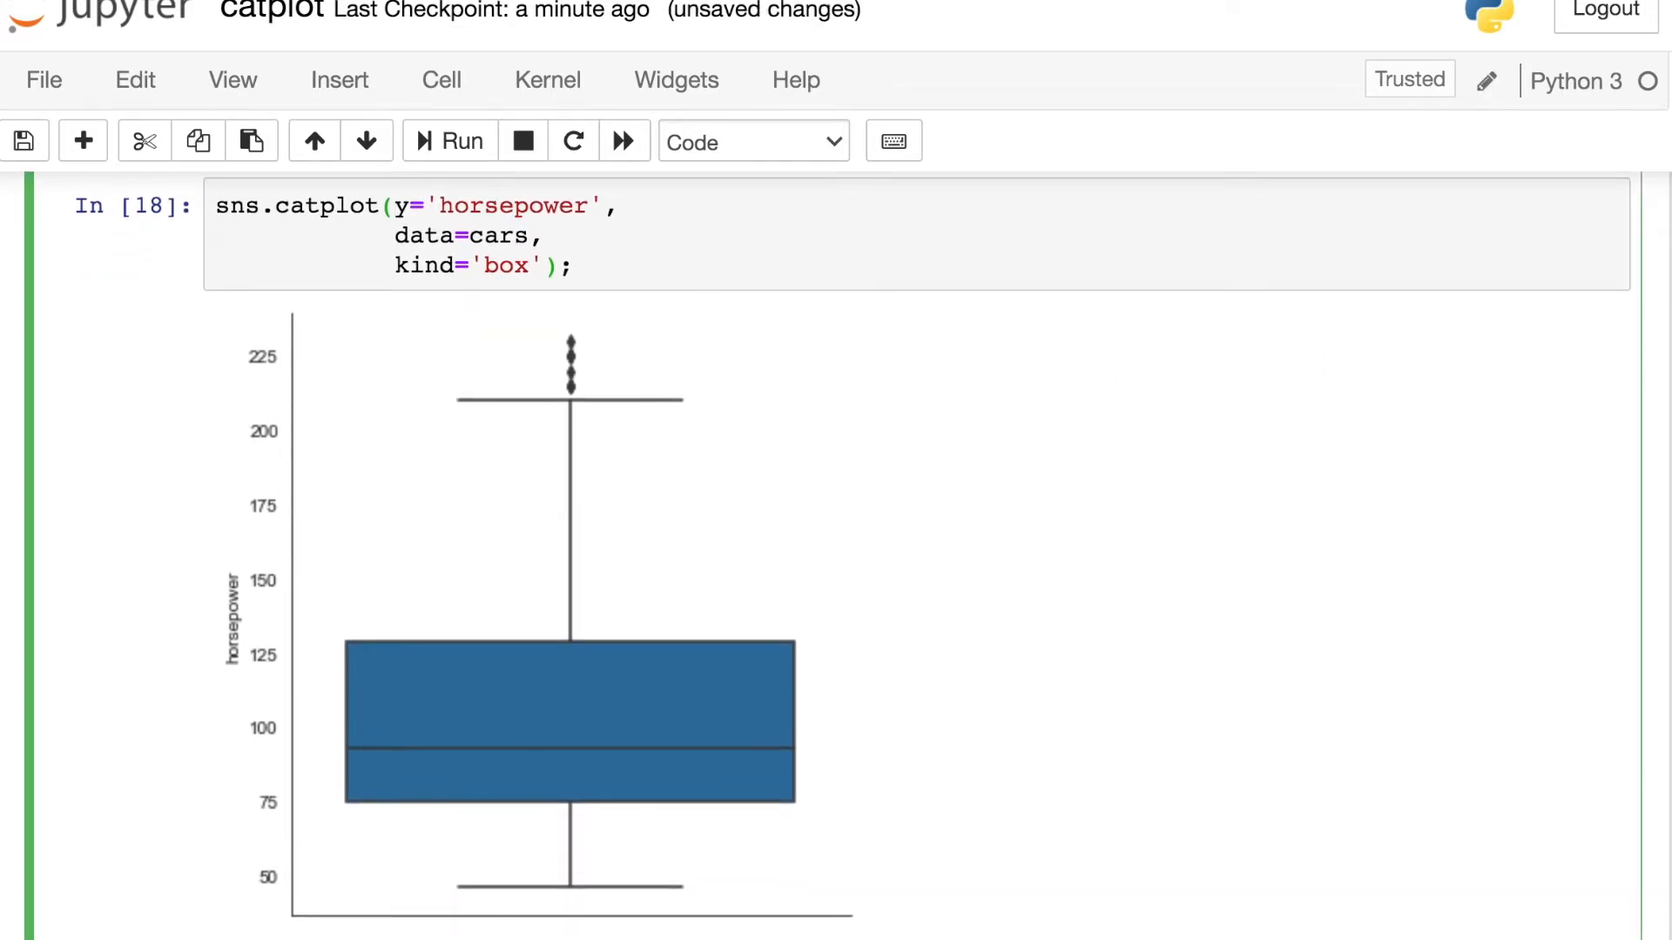
pyautogui.click(398, 206)
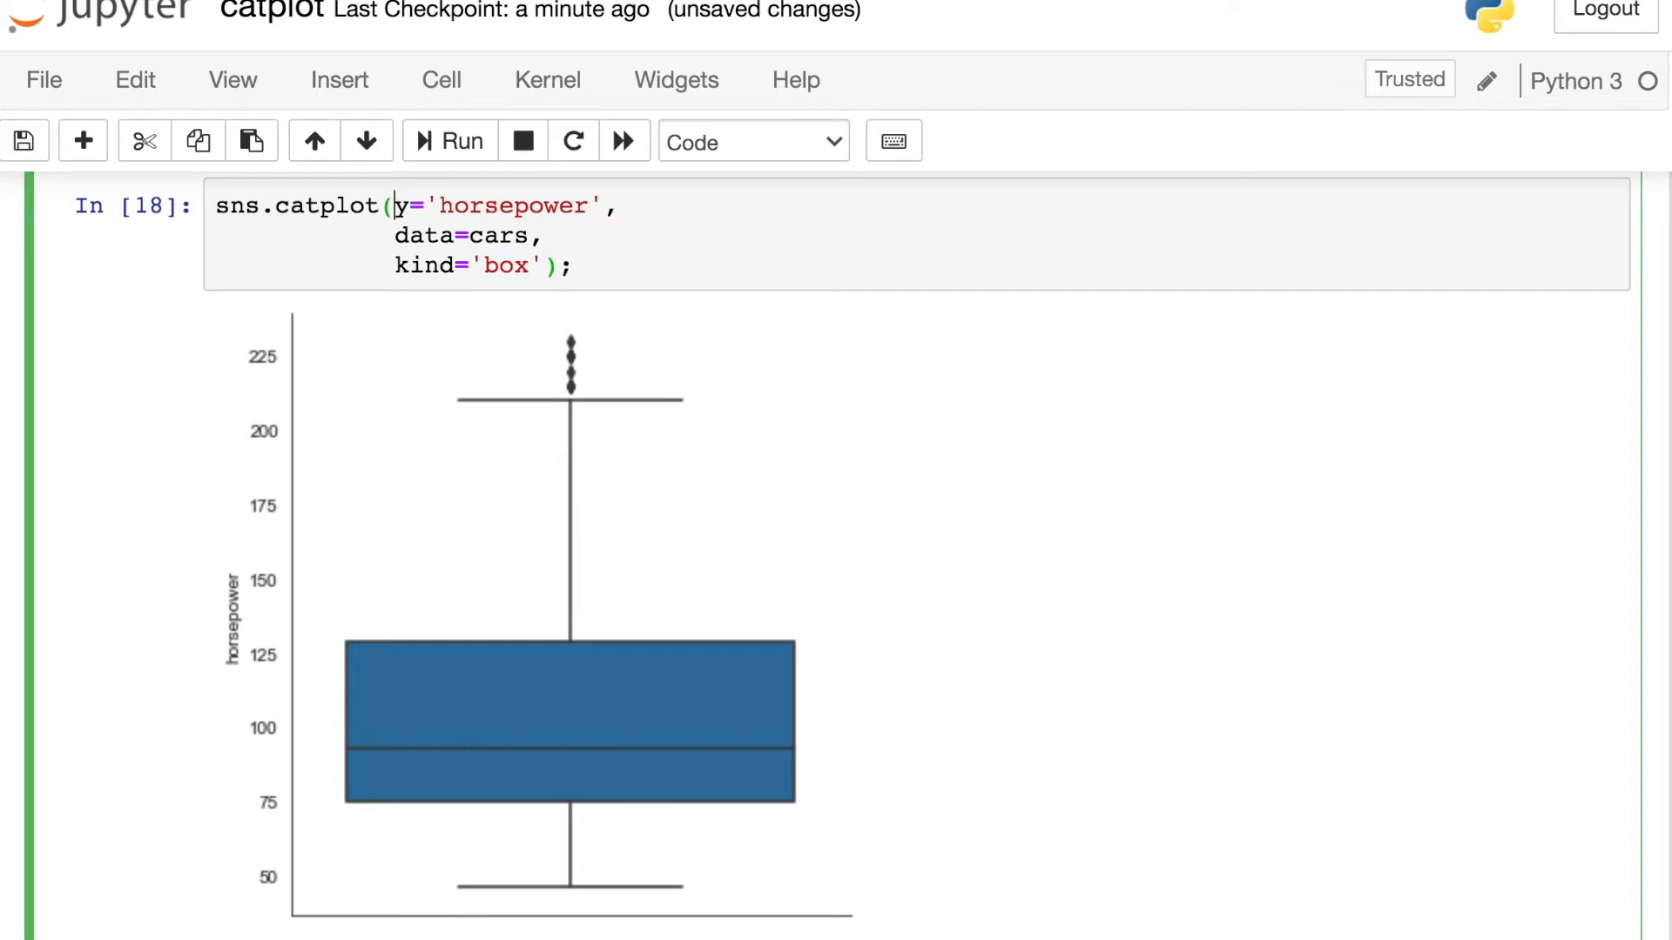
pyautogui.write("x='origin',")
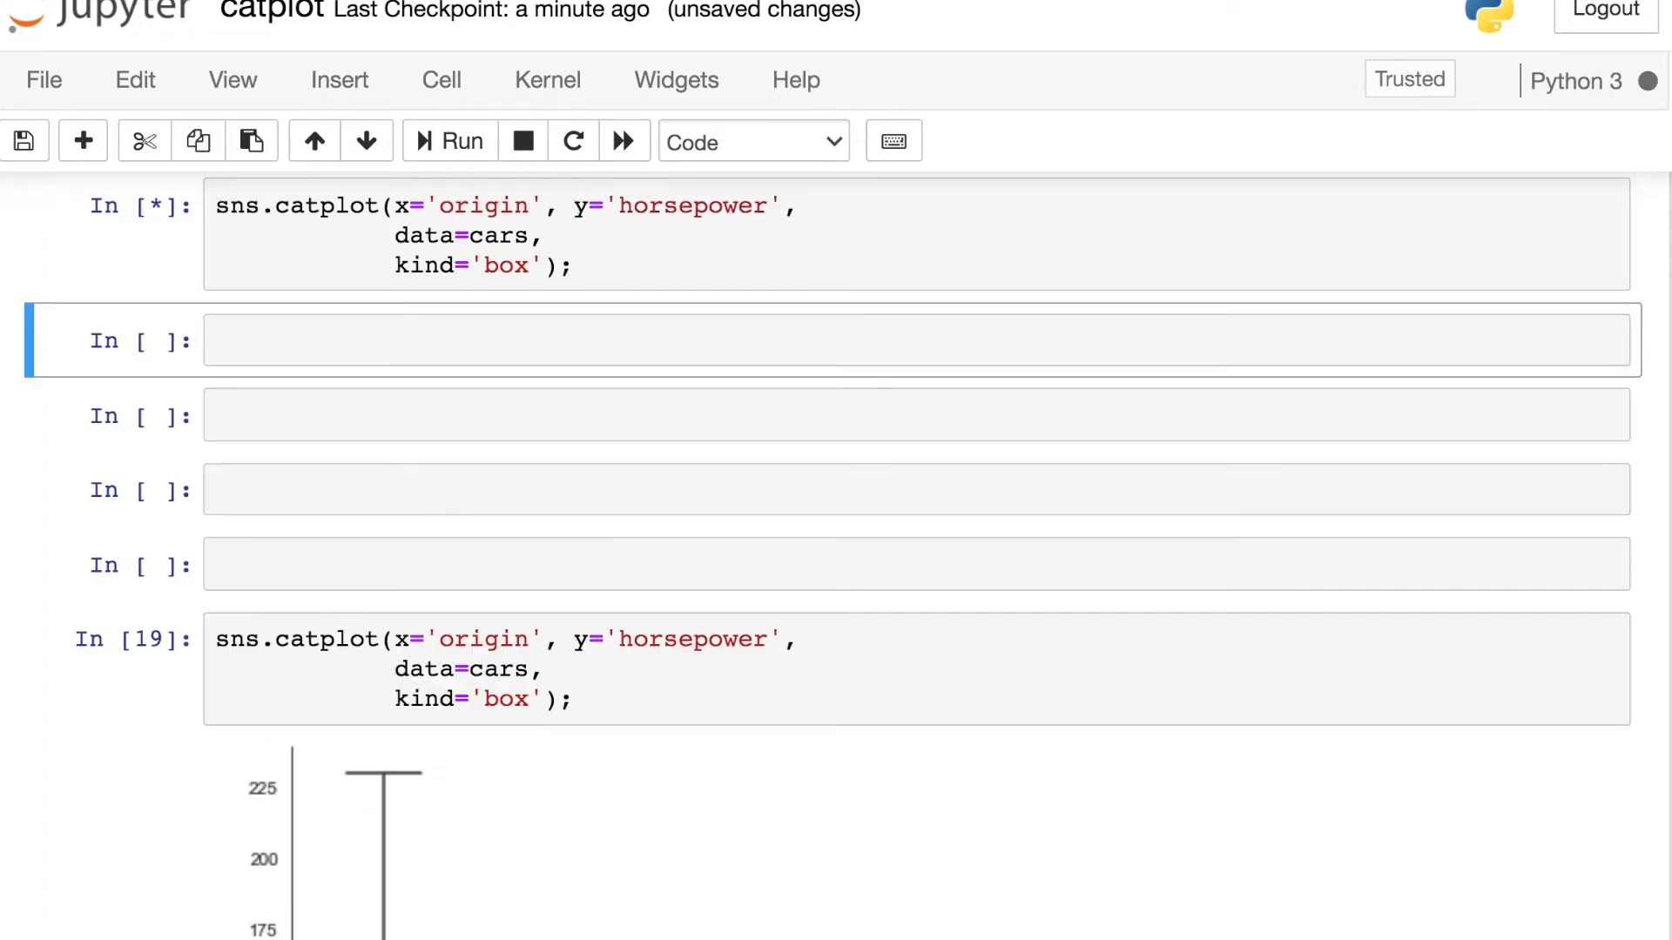
pyautogui.click(450, 141)
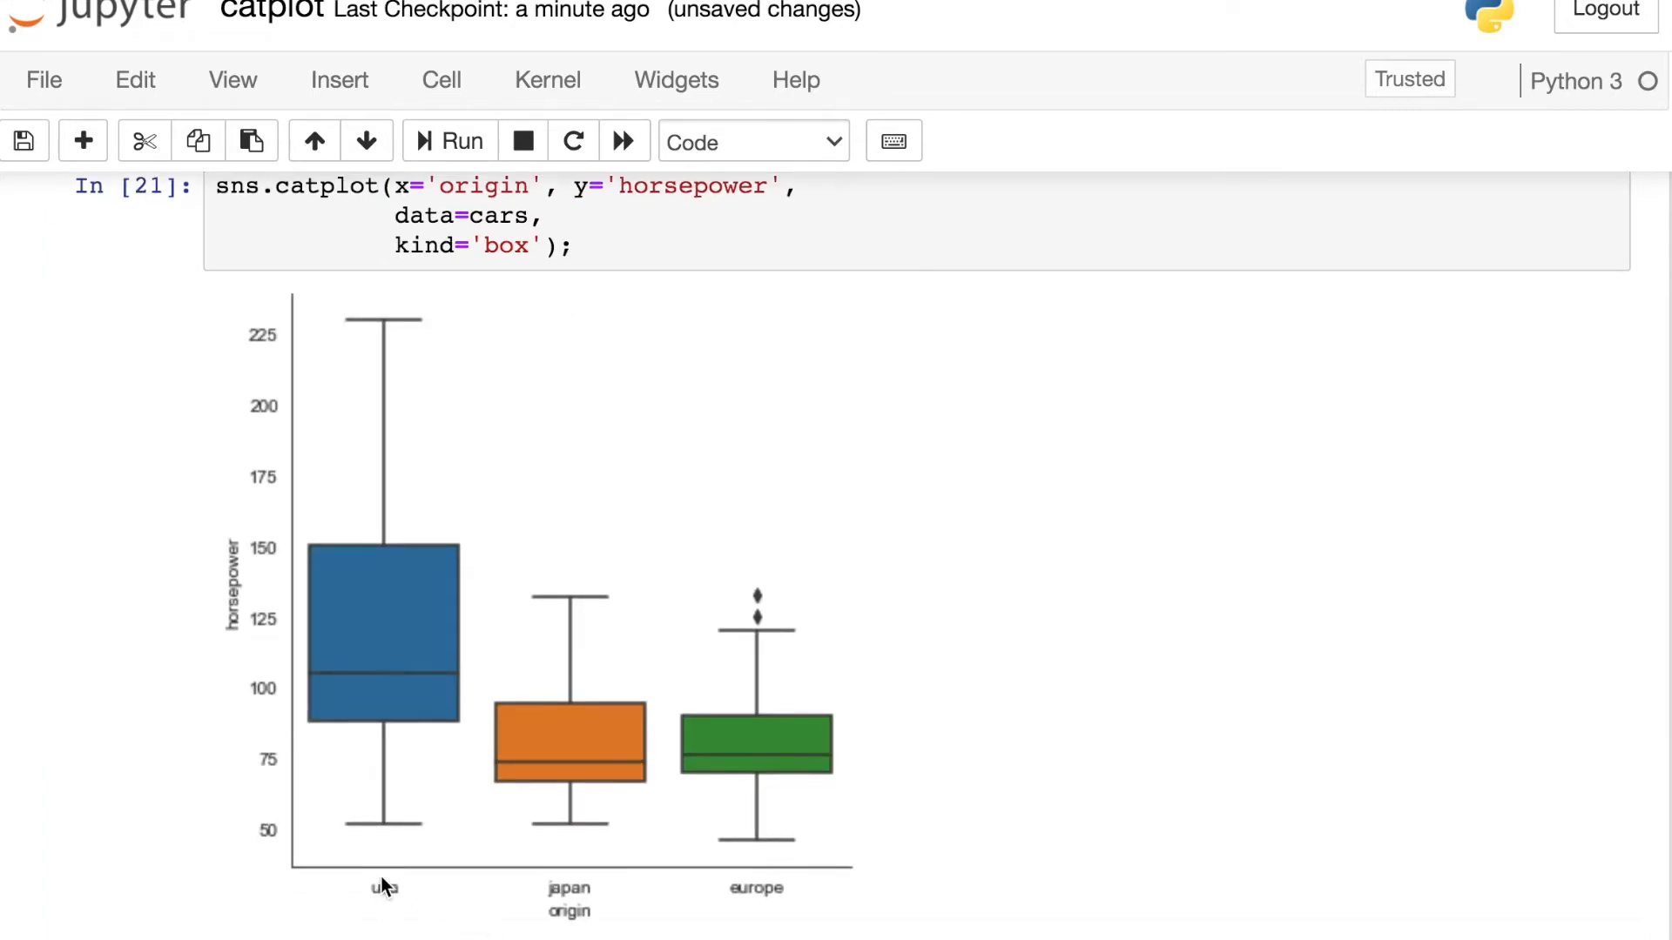
pyautogui.moveTo(1248, 901)
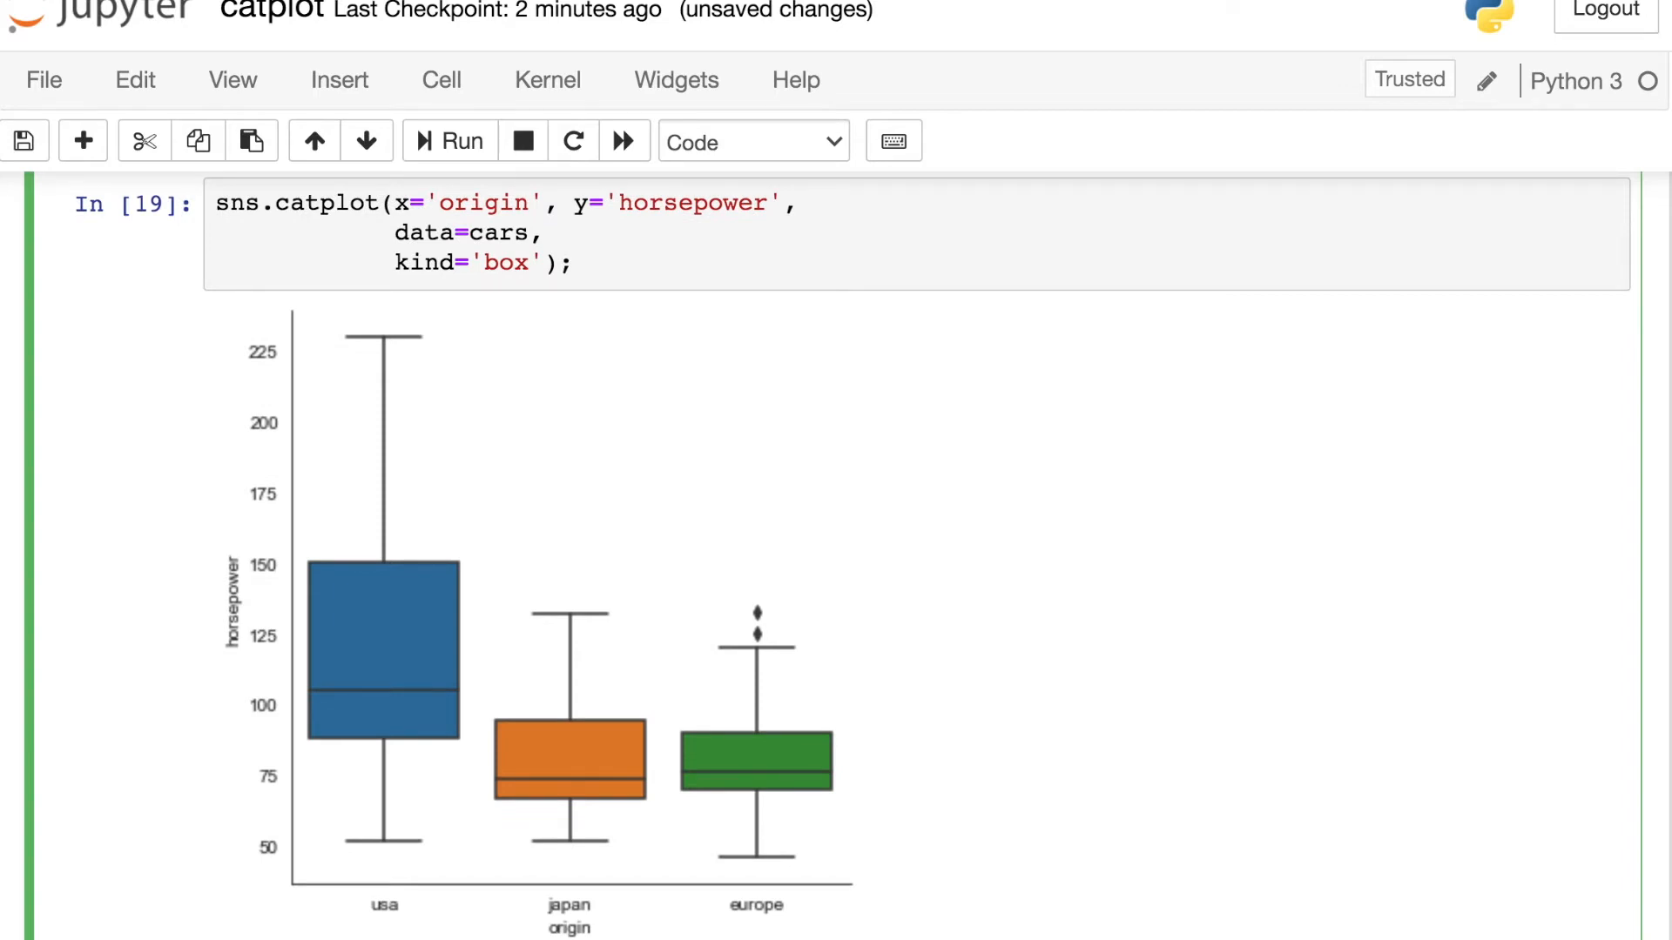
# Add hue='cylinders' to the origin box plot and scroll through the coloured output.
pyautogui.write('hue')
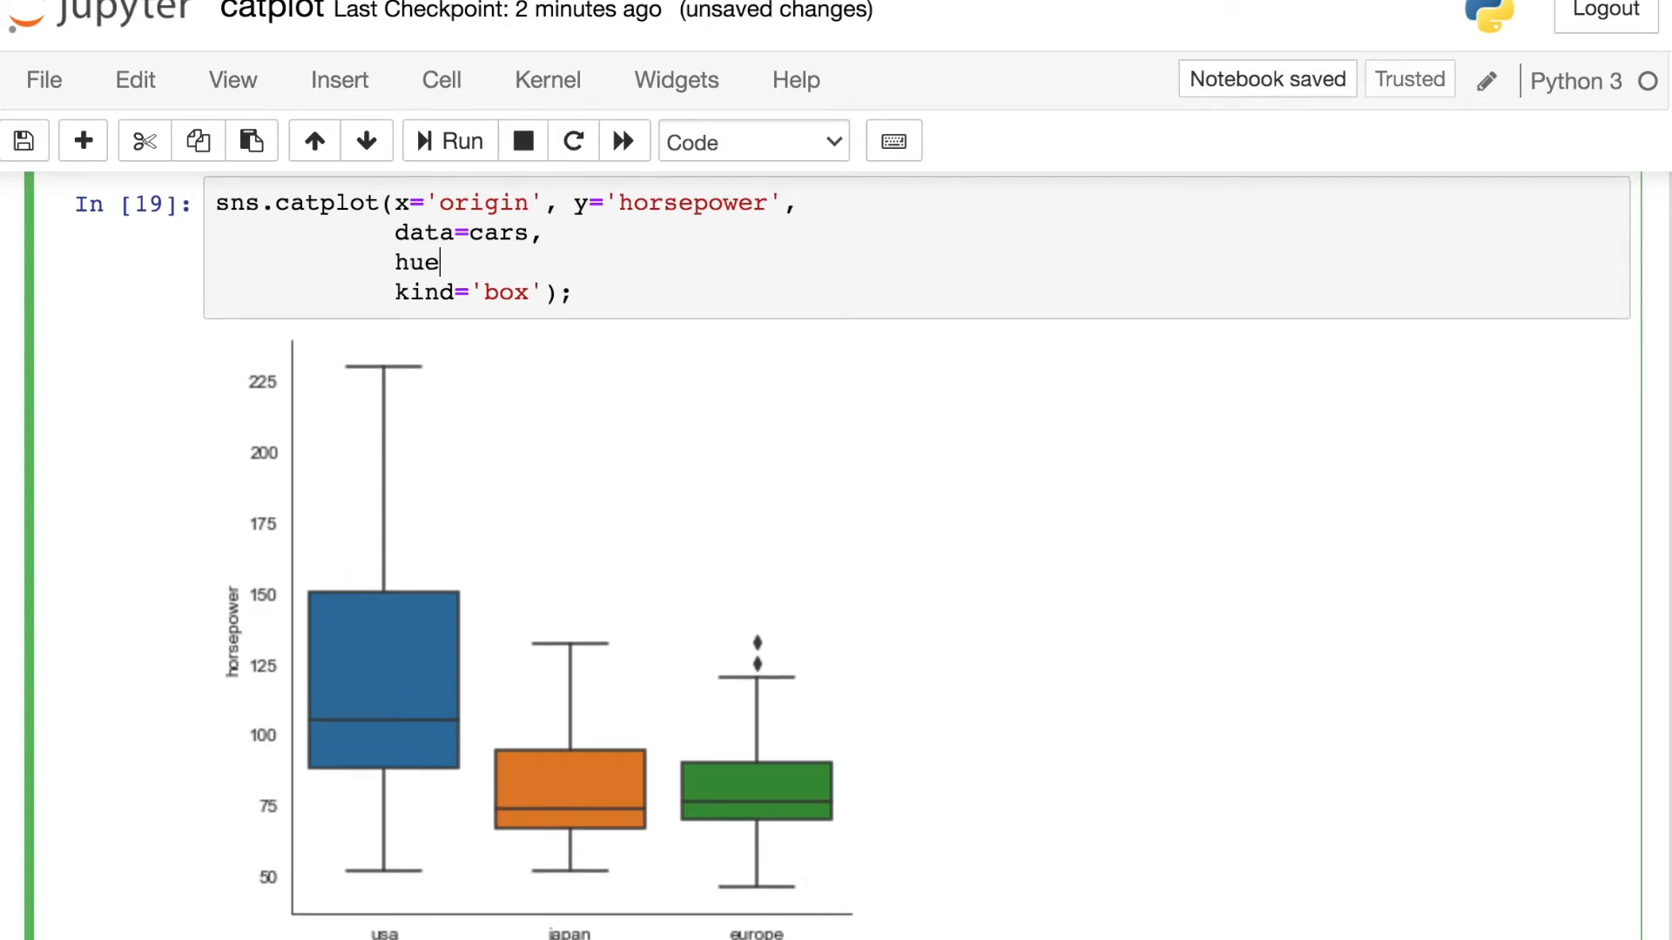
pyautogui.write("'cylin'")
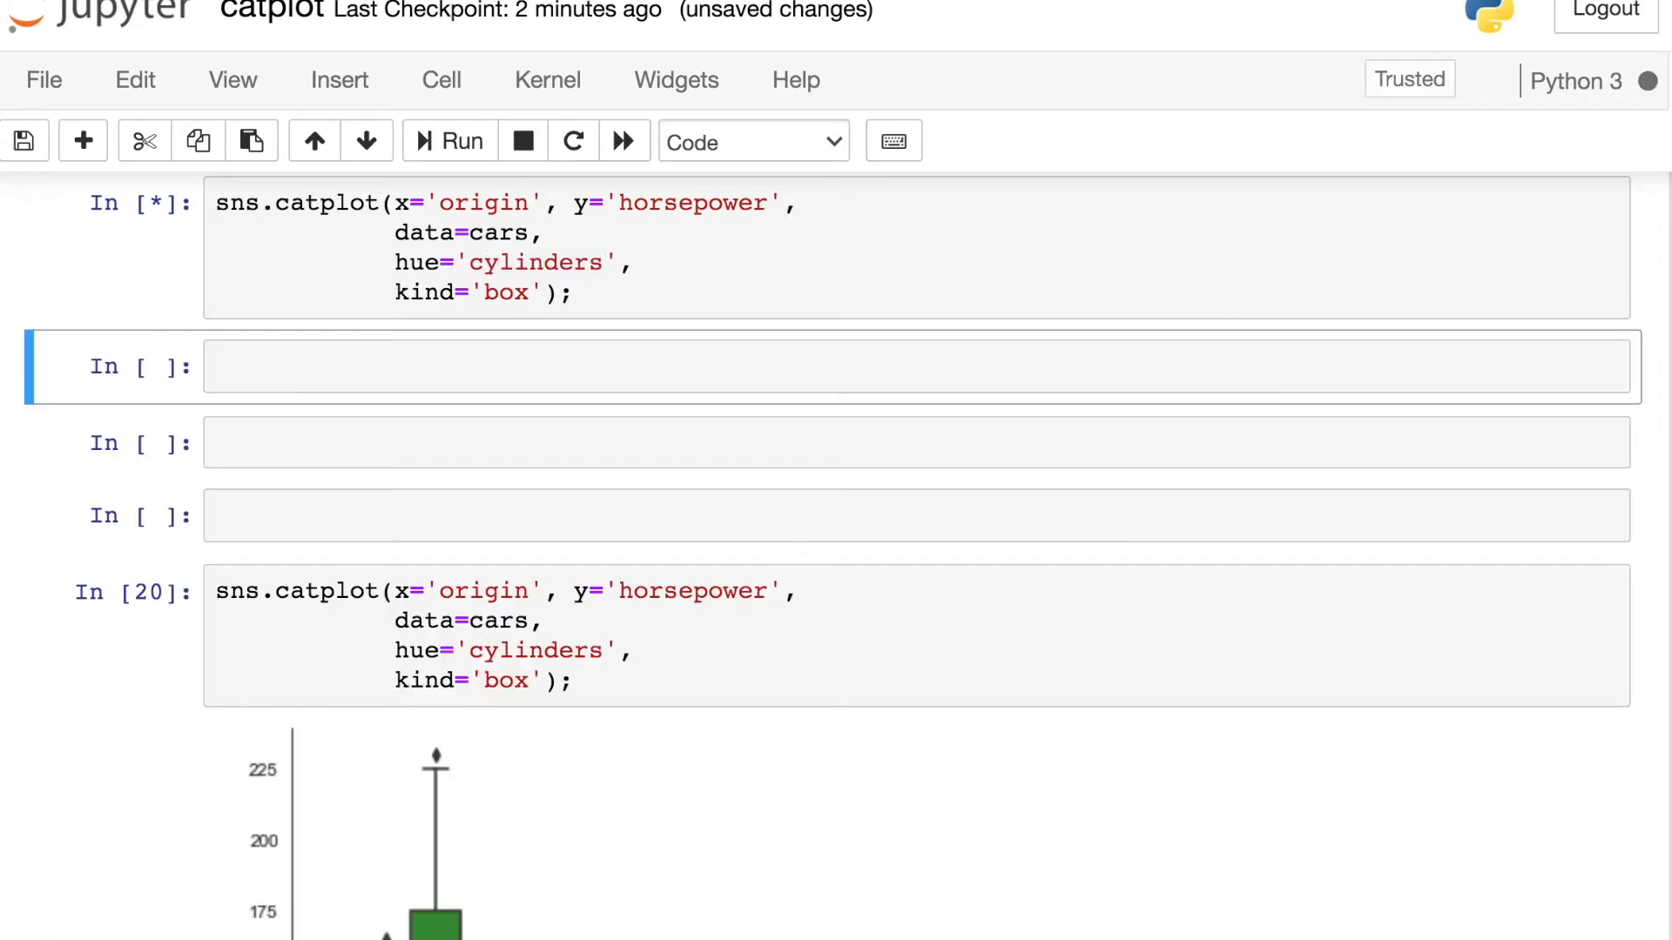
pyautogui.scroll(-3)
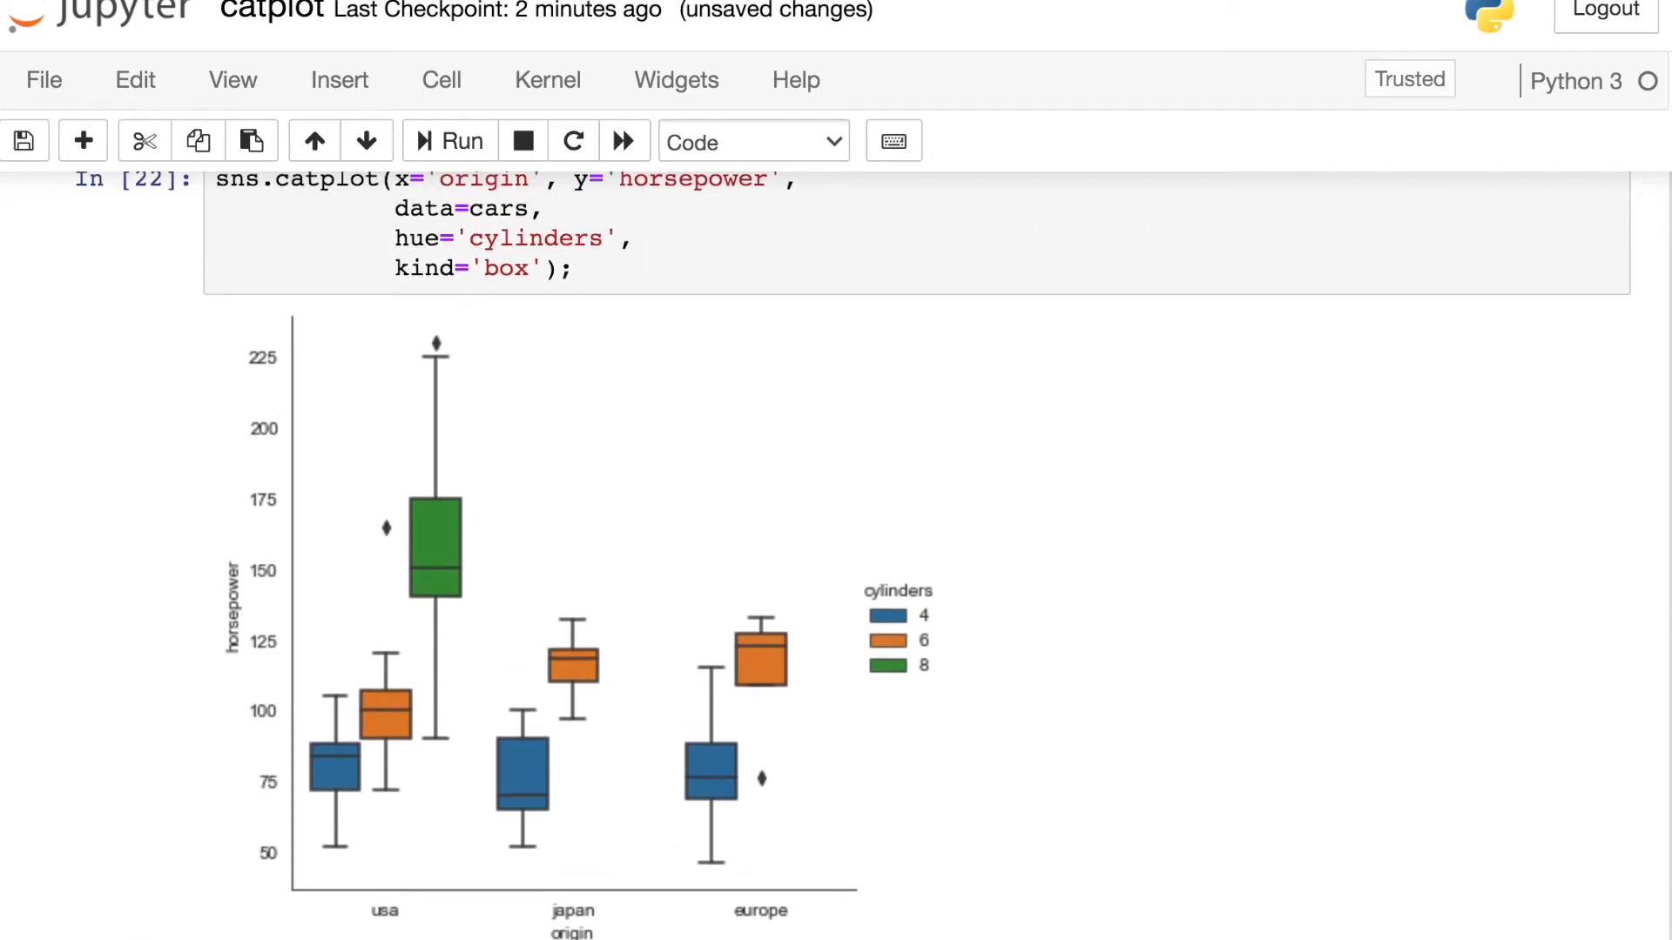
pyautogui.moveTo(860, 842)
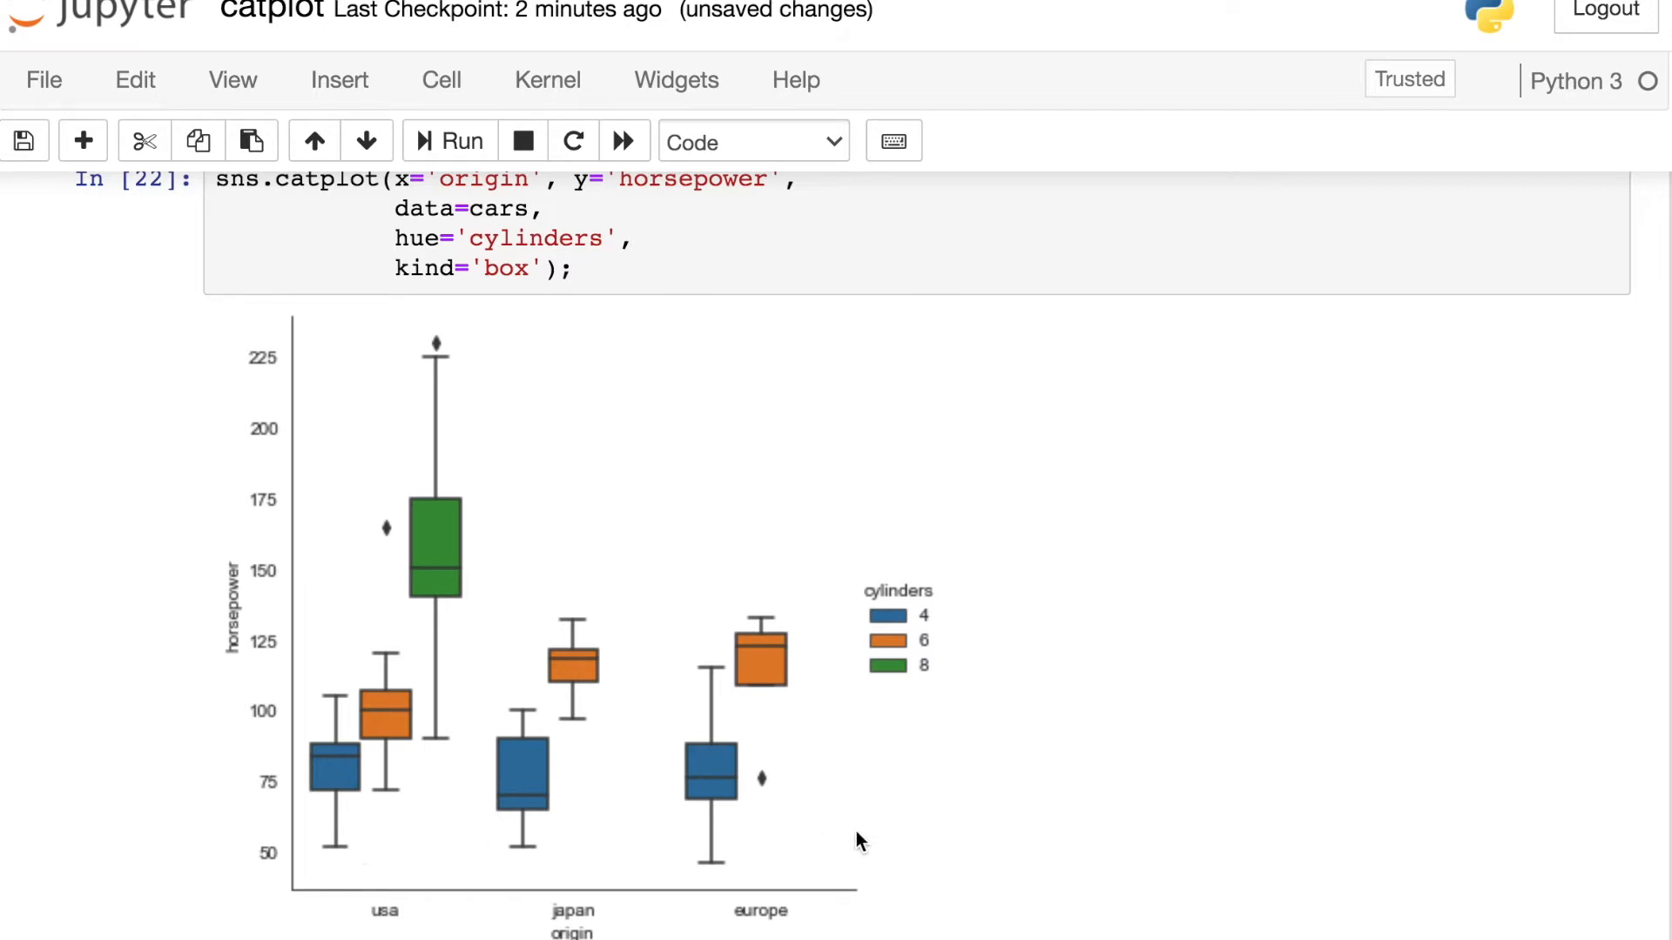
pyautogui.moveTo(956, 632)
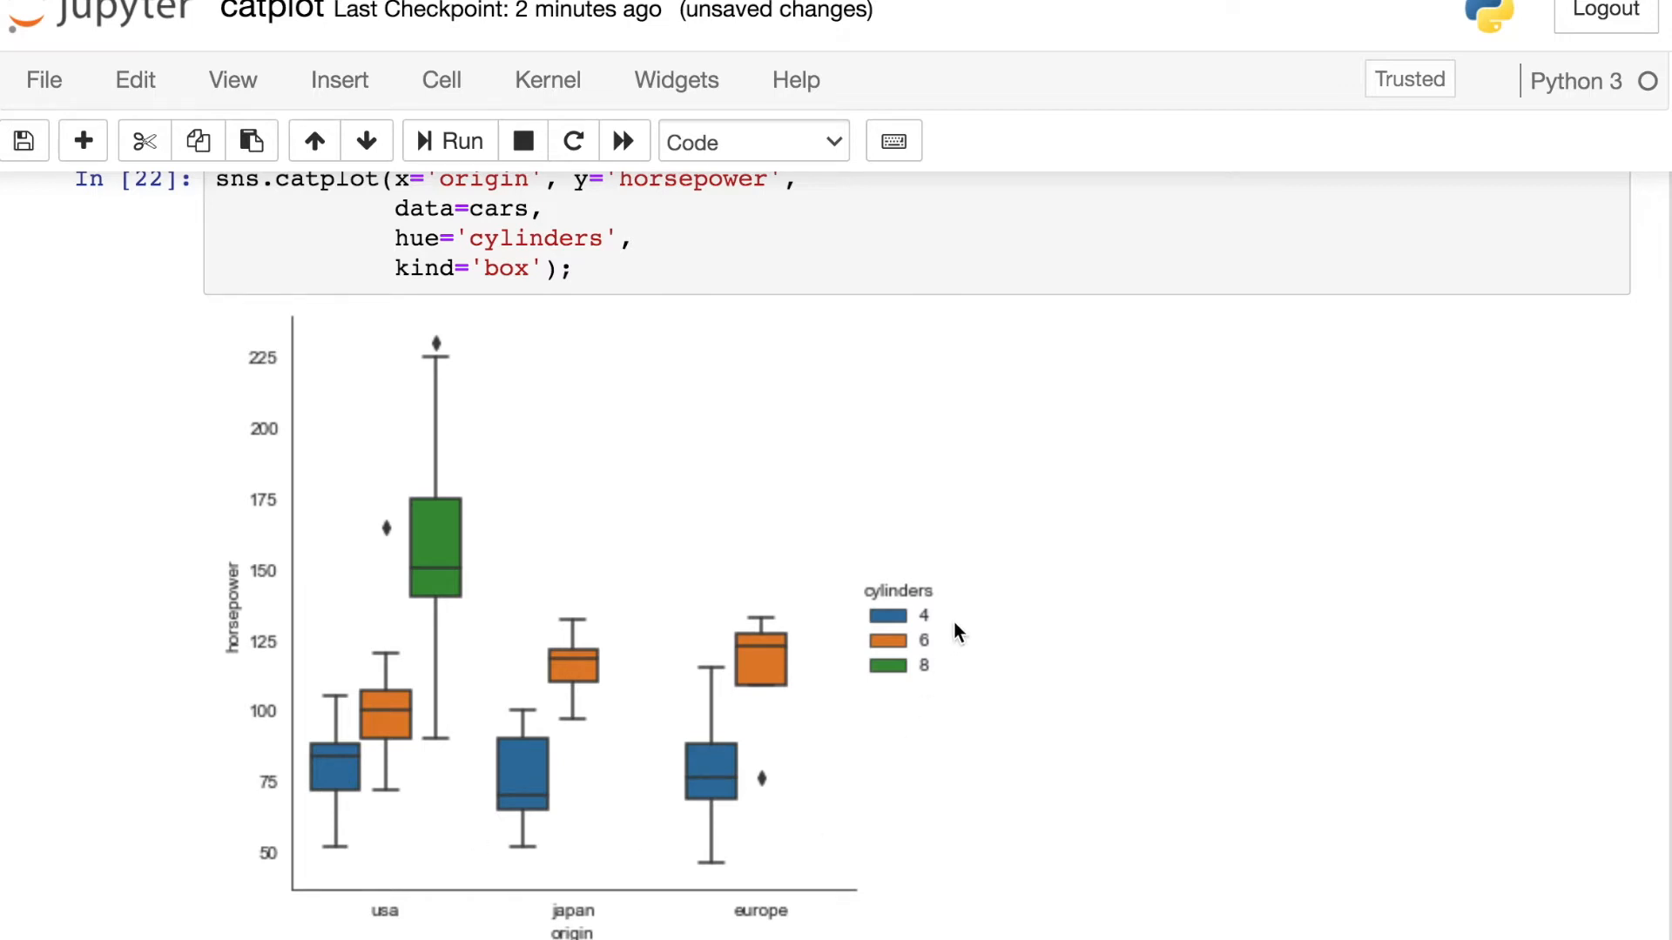
pyautogui.moveTo(780, 670)
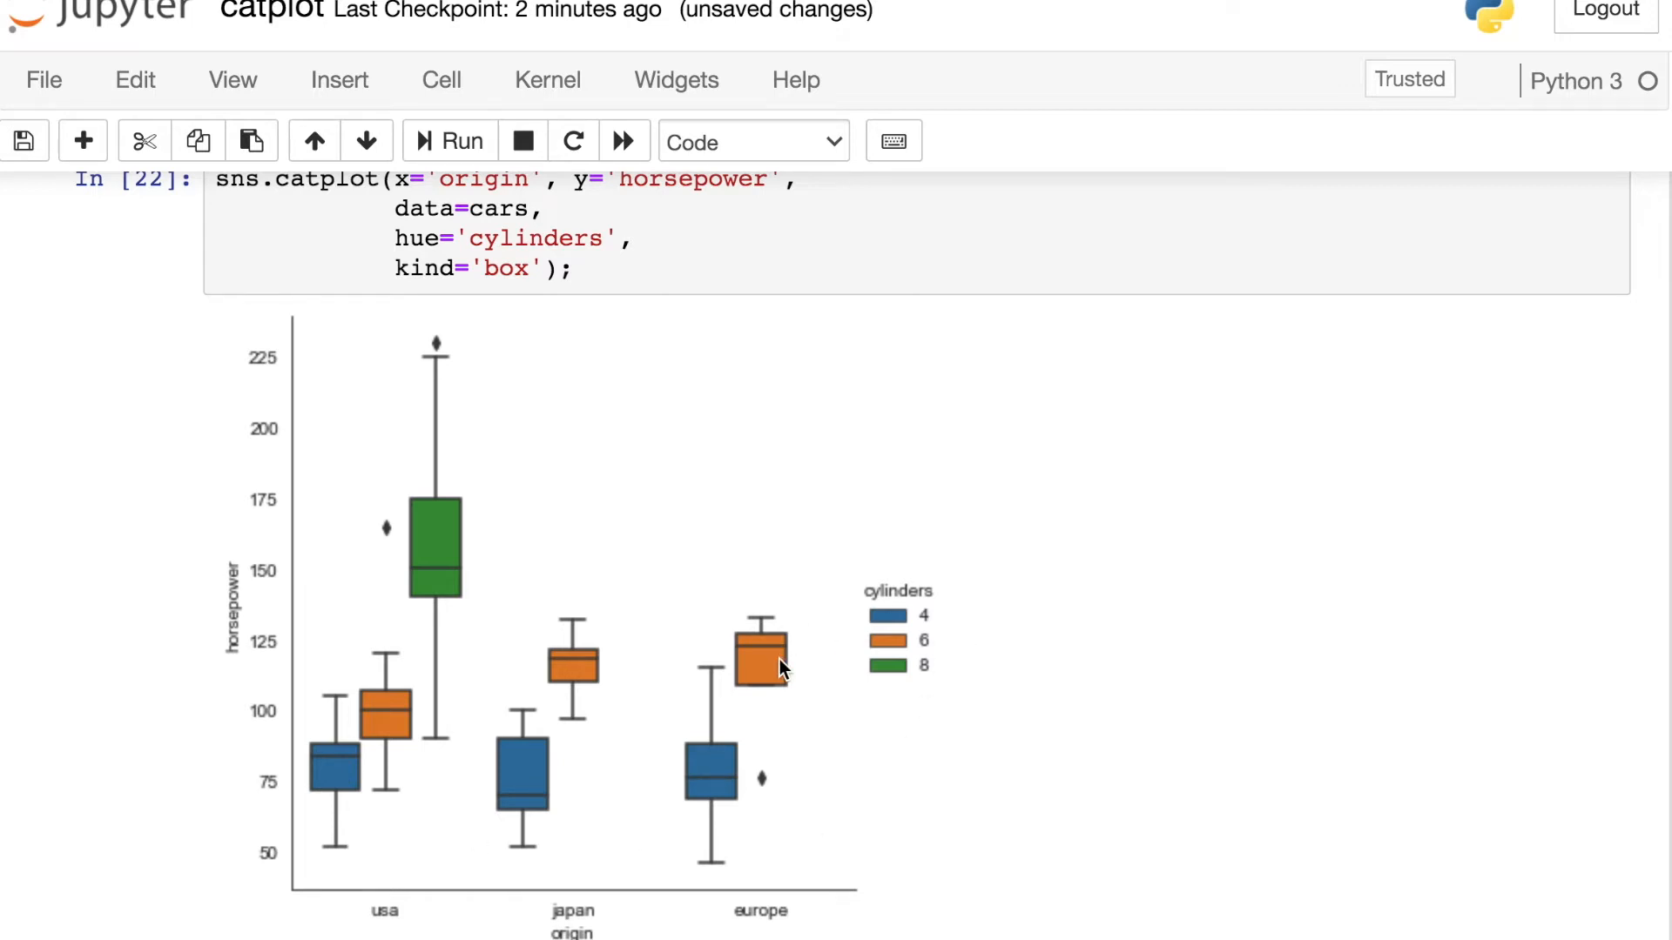
pyautogui.moveTo(1138, 768)
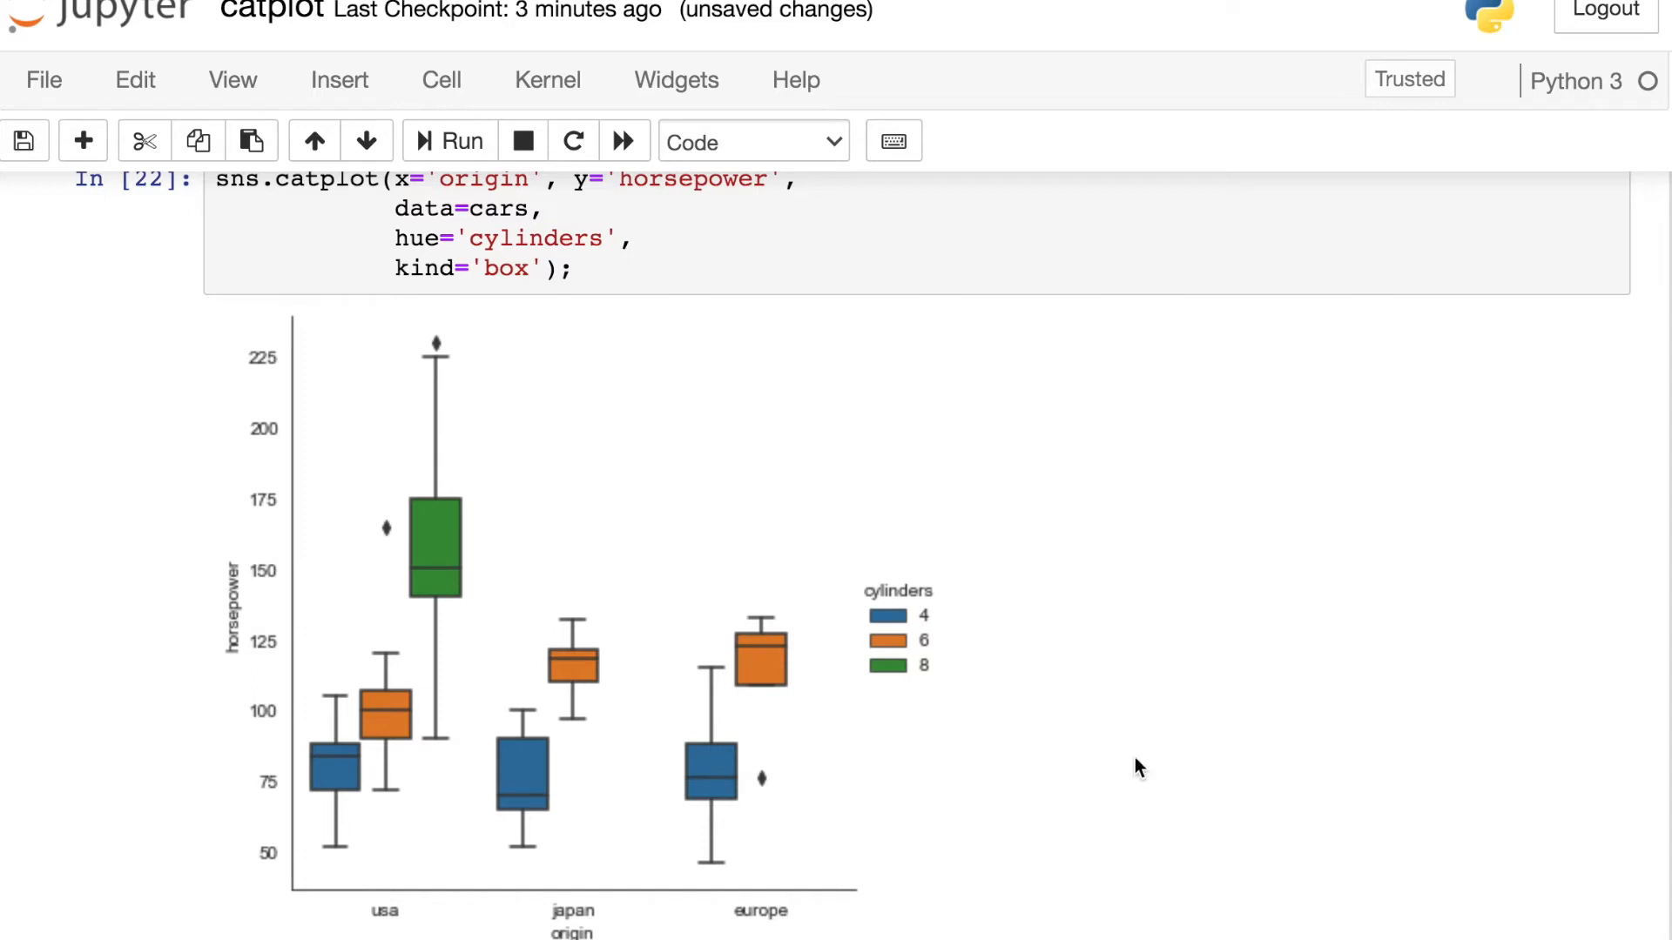
pyautogui.scroll(-3)
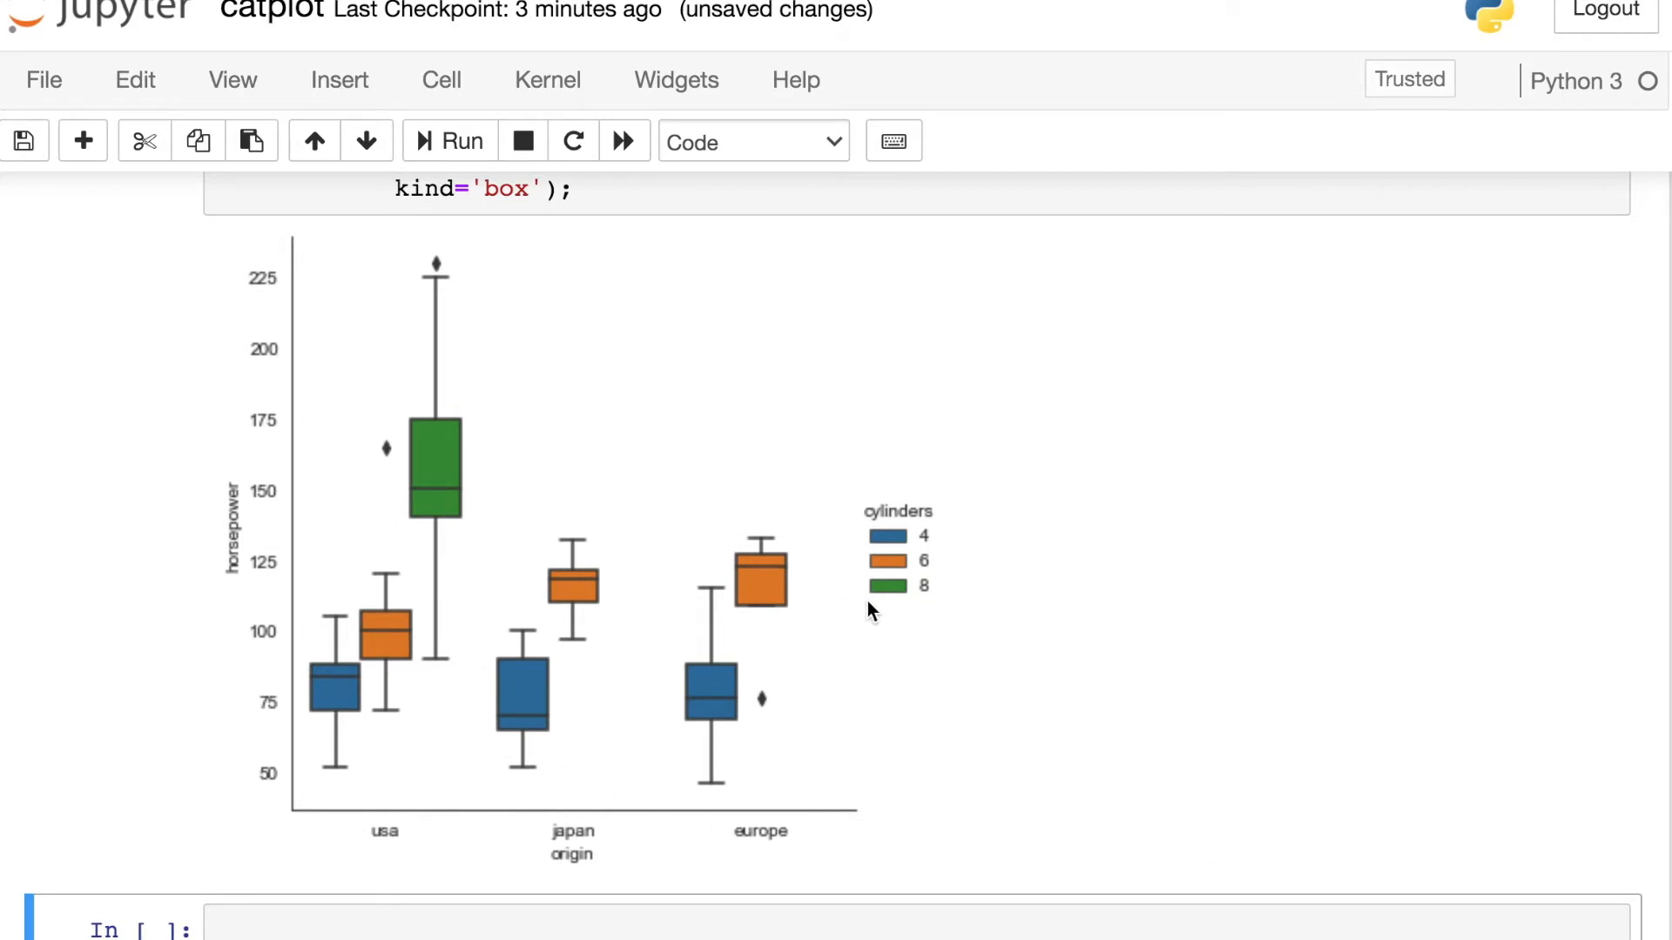
pyautogui.moveTo(1192, 782)
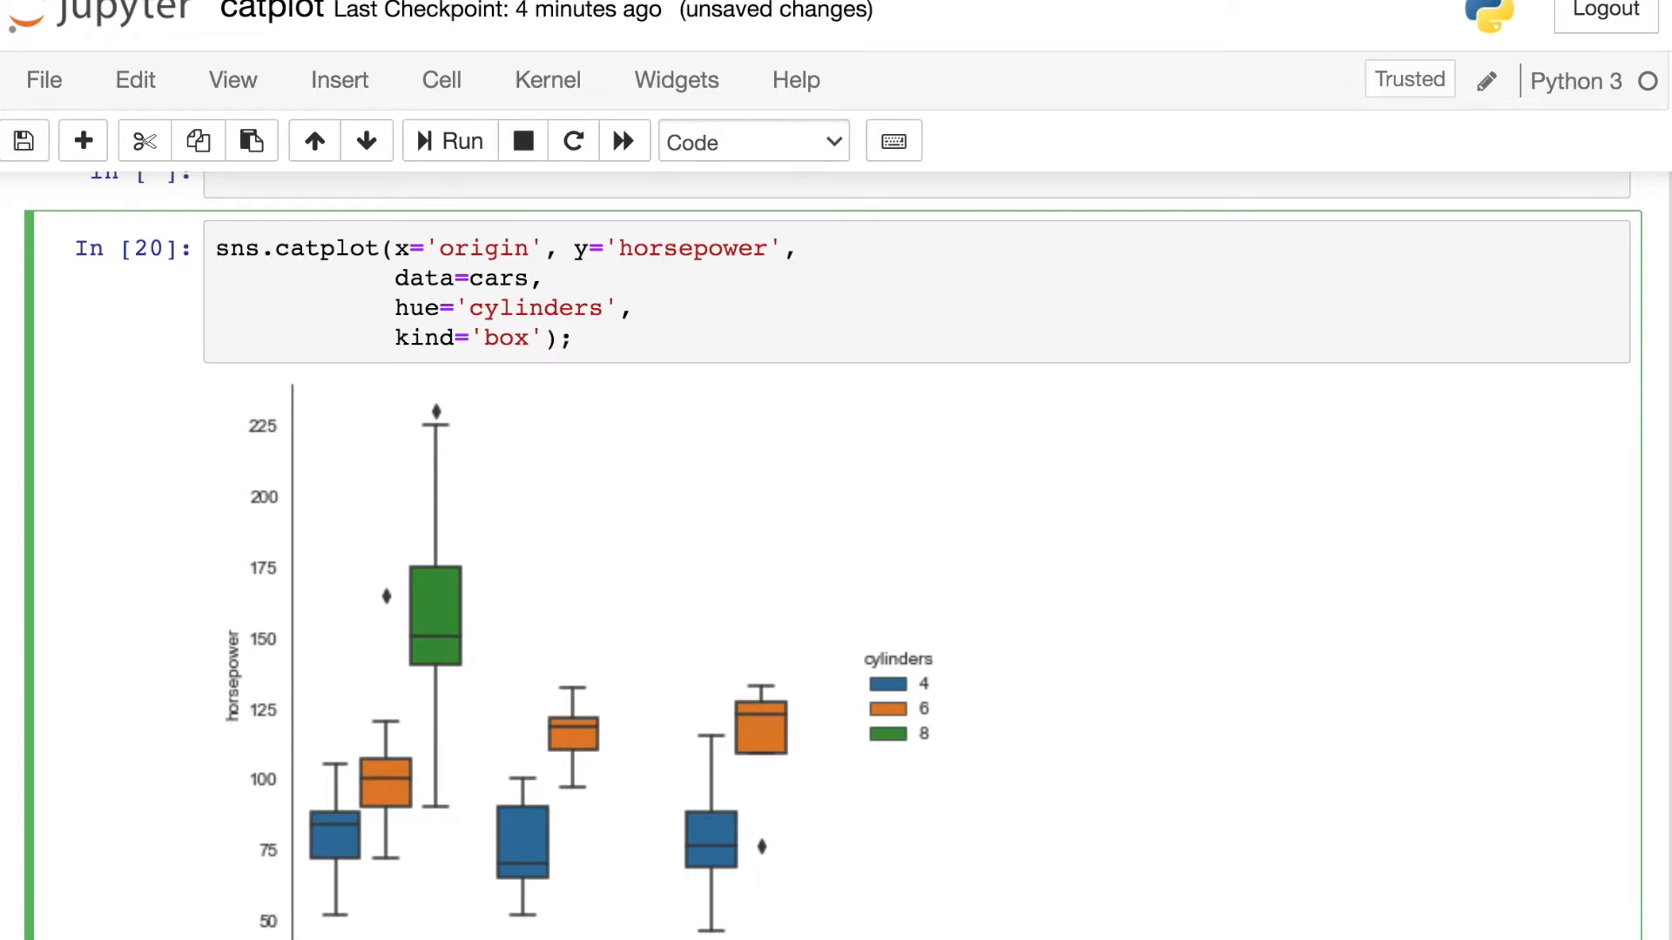
# Replace the plot kind 'box' with a partially typed 'violin'.
pyautogui.press('Backspace')
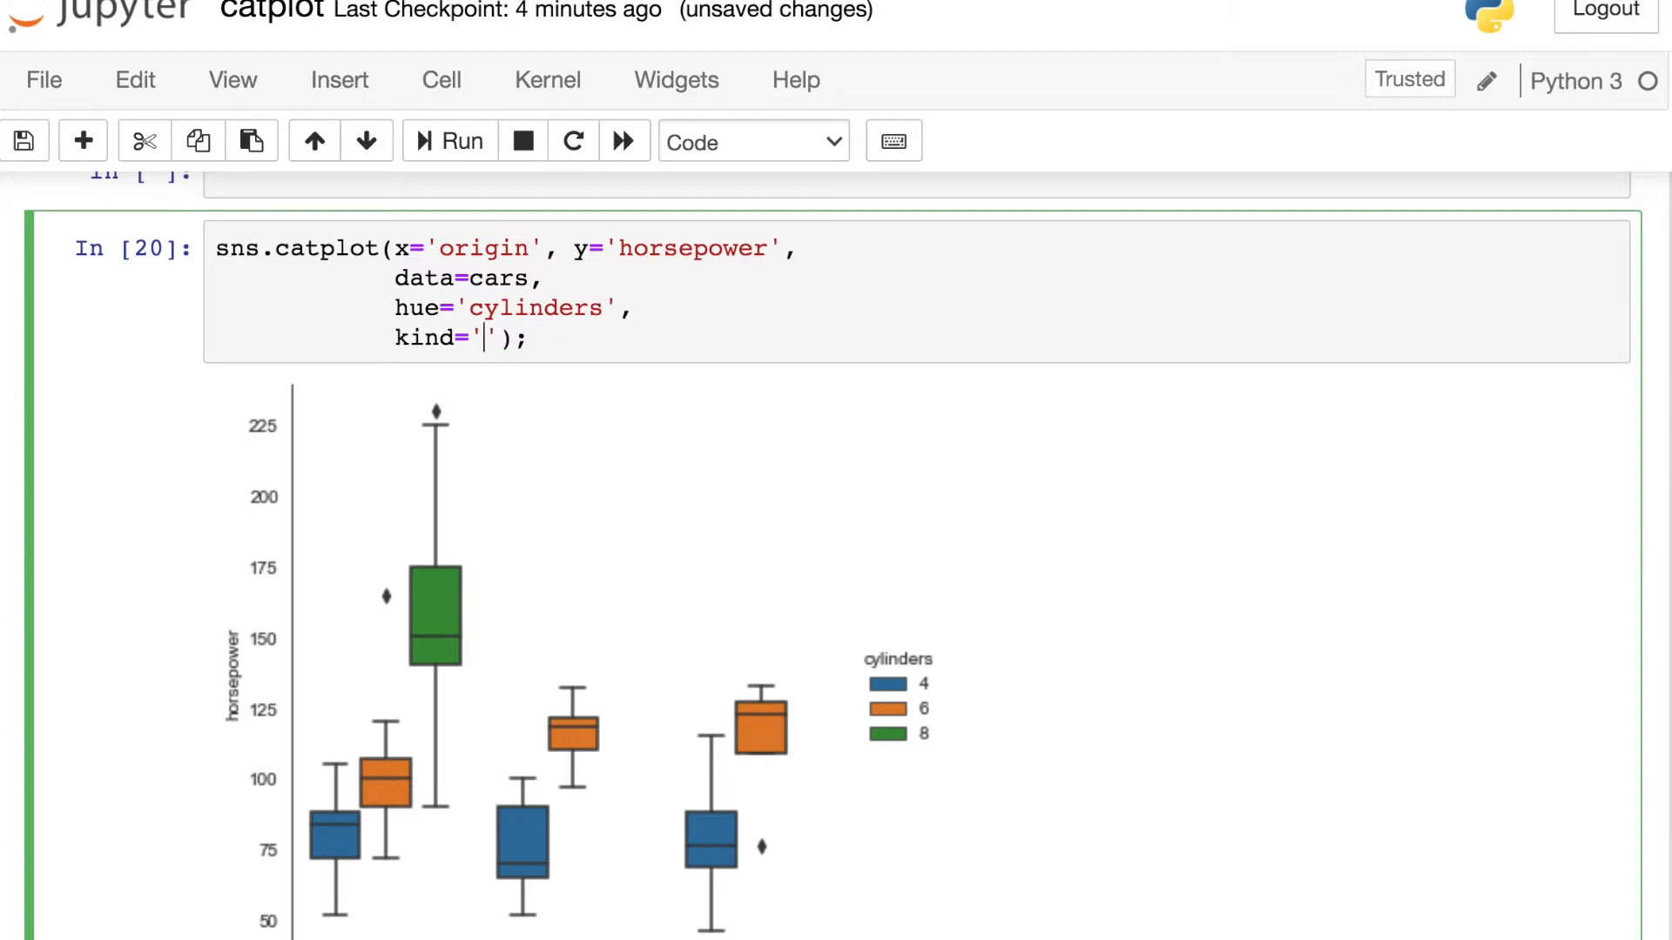
pyautogui.write('vio')
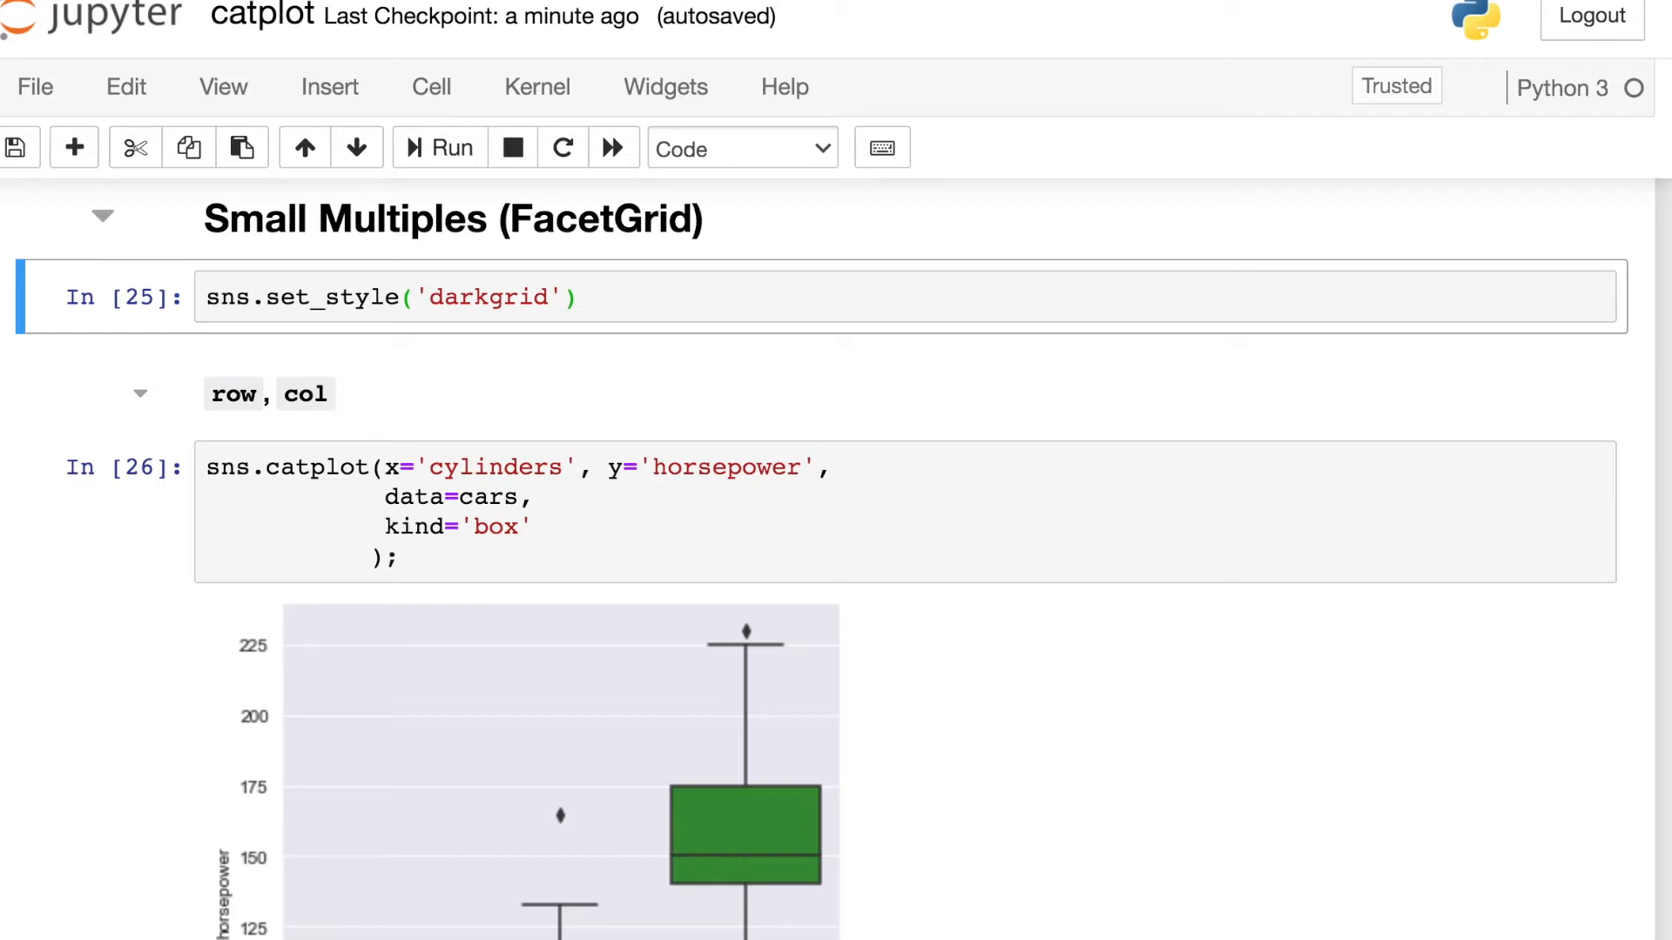
# Scroll through the dark-grid horsepower-by-cylinders box plot in the FacetGrid section.
pyautogui.scroll(-3)
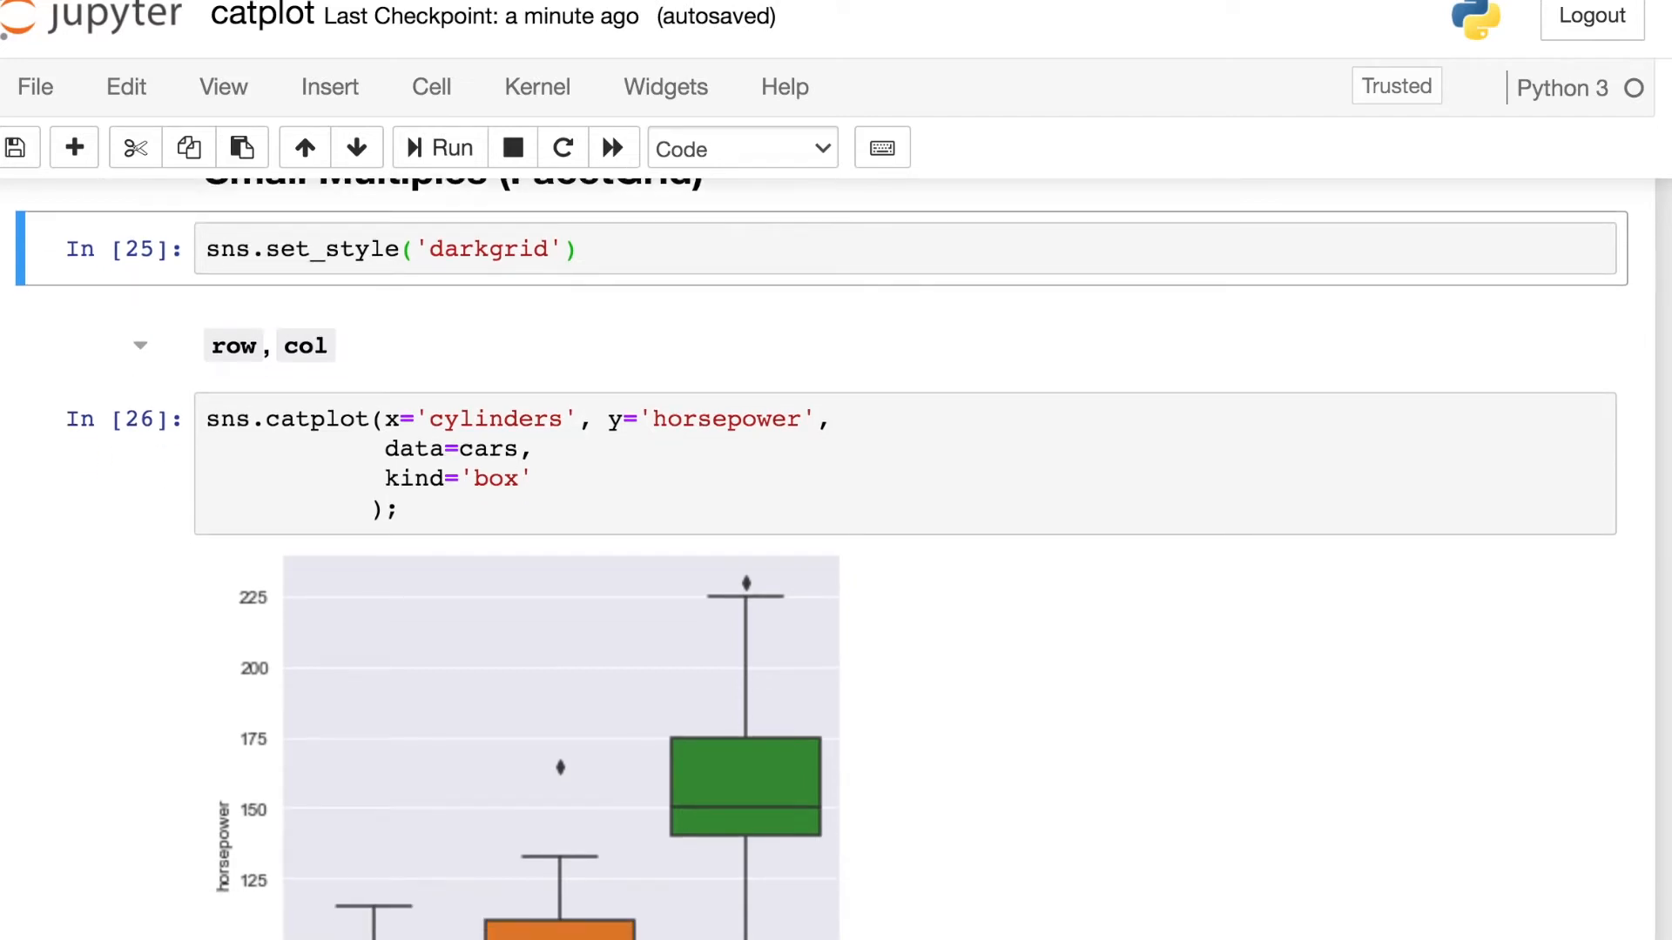
pyautogui.scroll(-3)
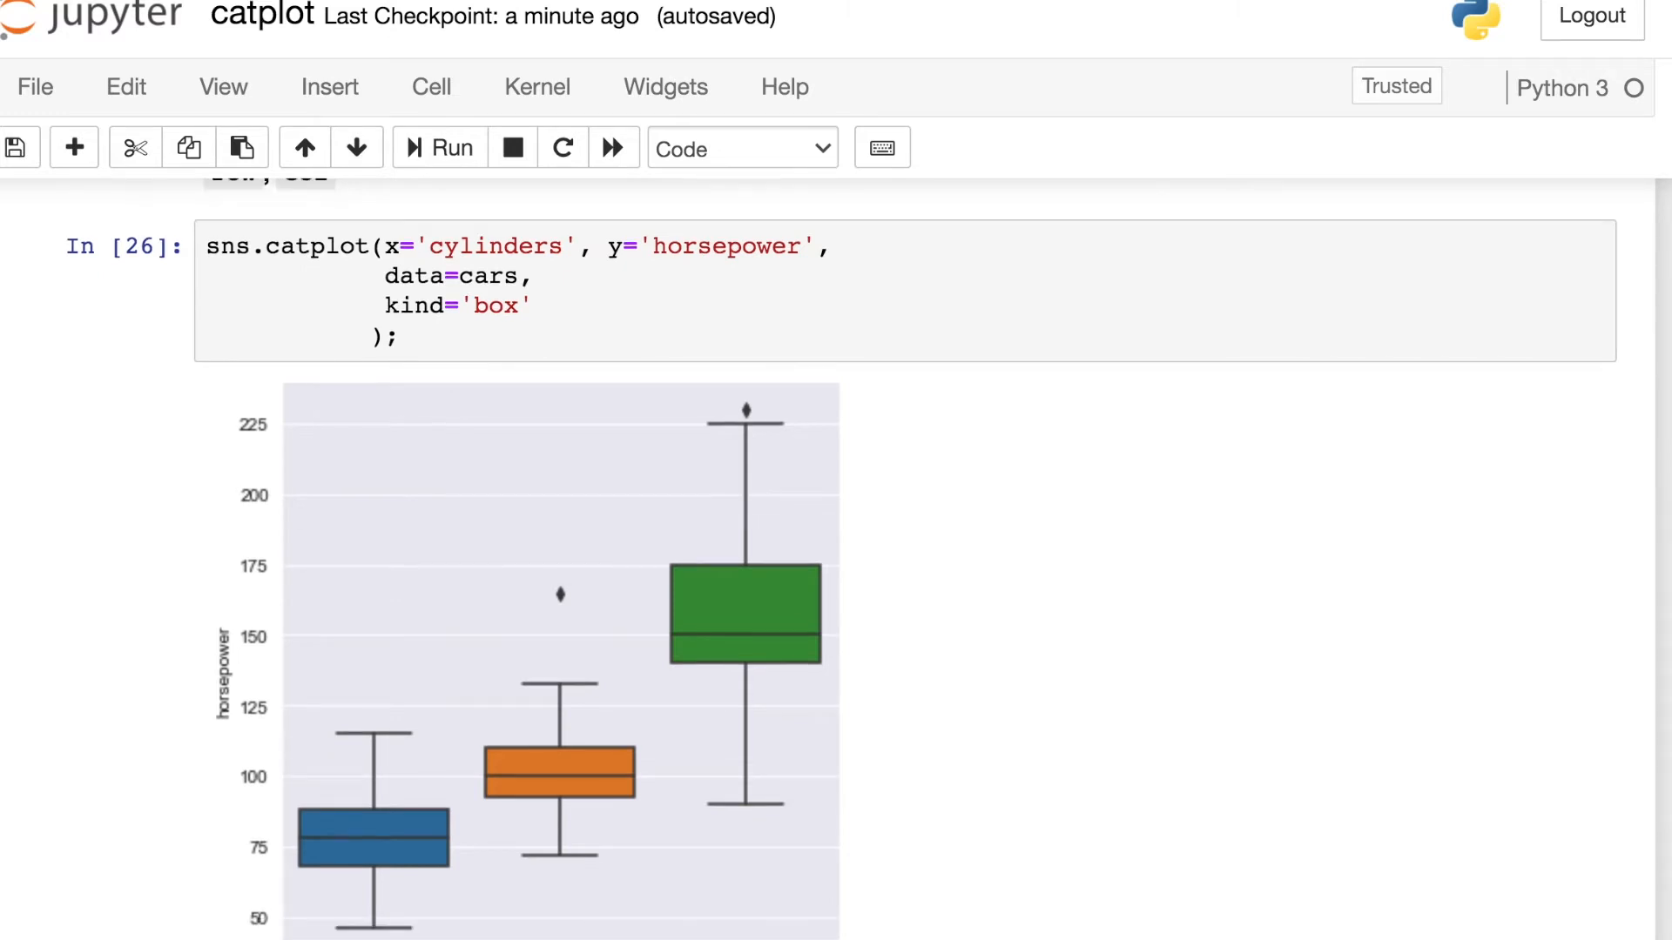
pyautogui.scroll(-3)
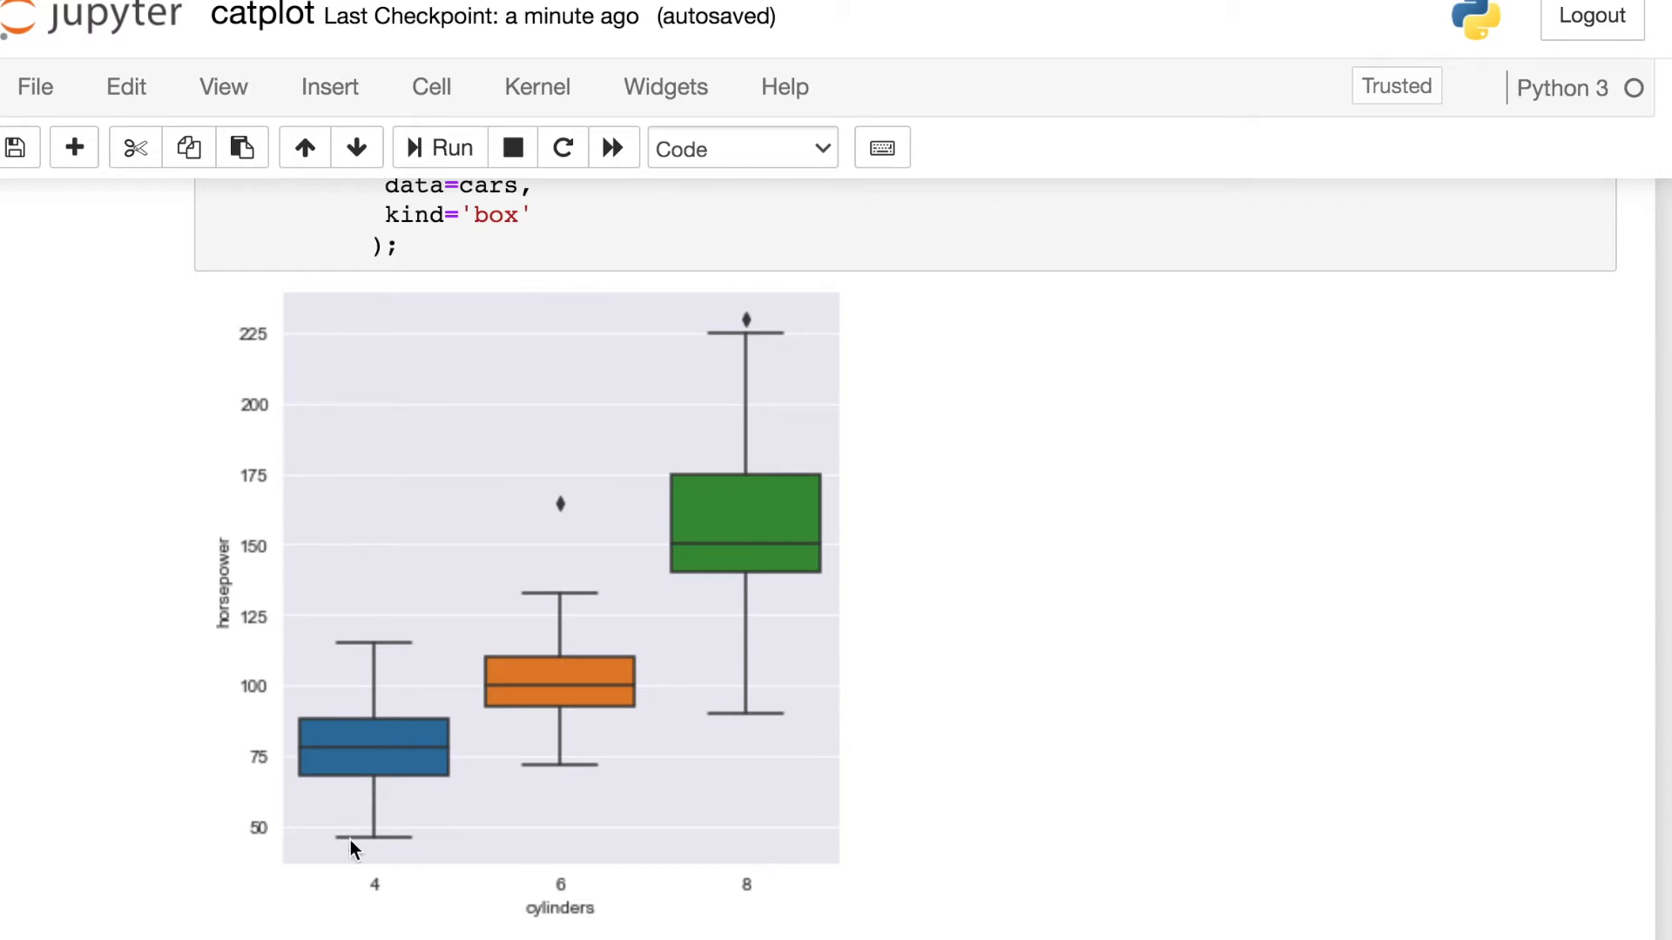
pyautogui.scroll(-3)
pyautogui.write(',')
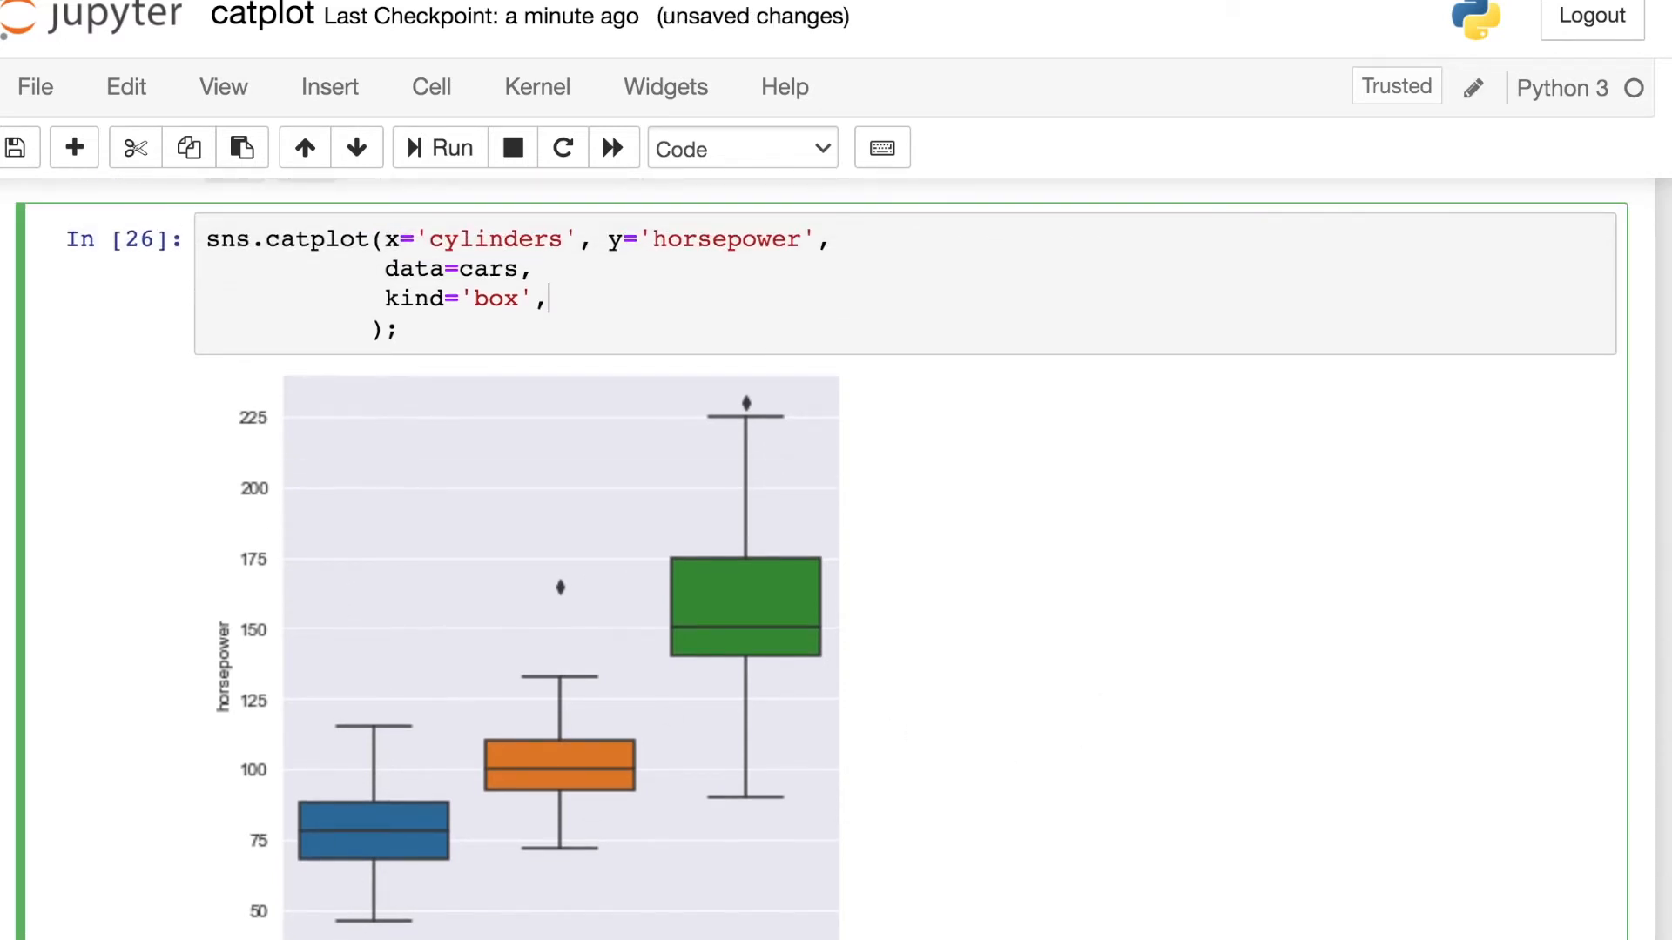
# Add col='origin' on a new line of the cylinders box plot call.
pyautogui.press('enter')
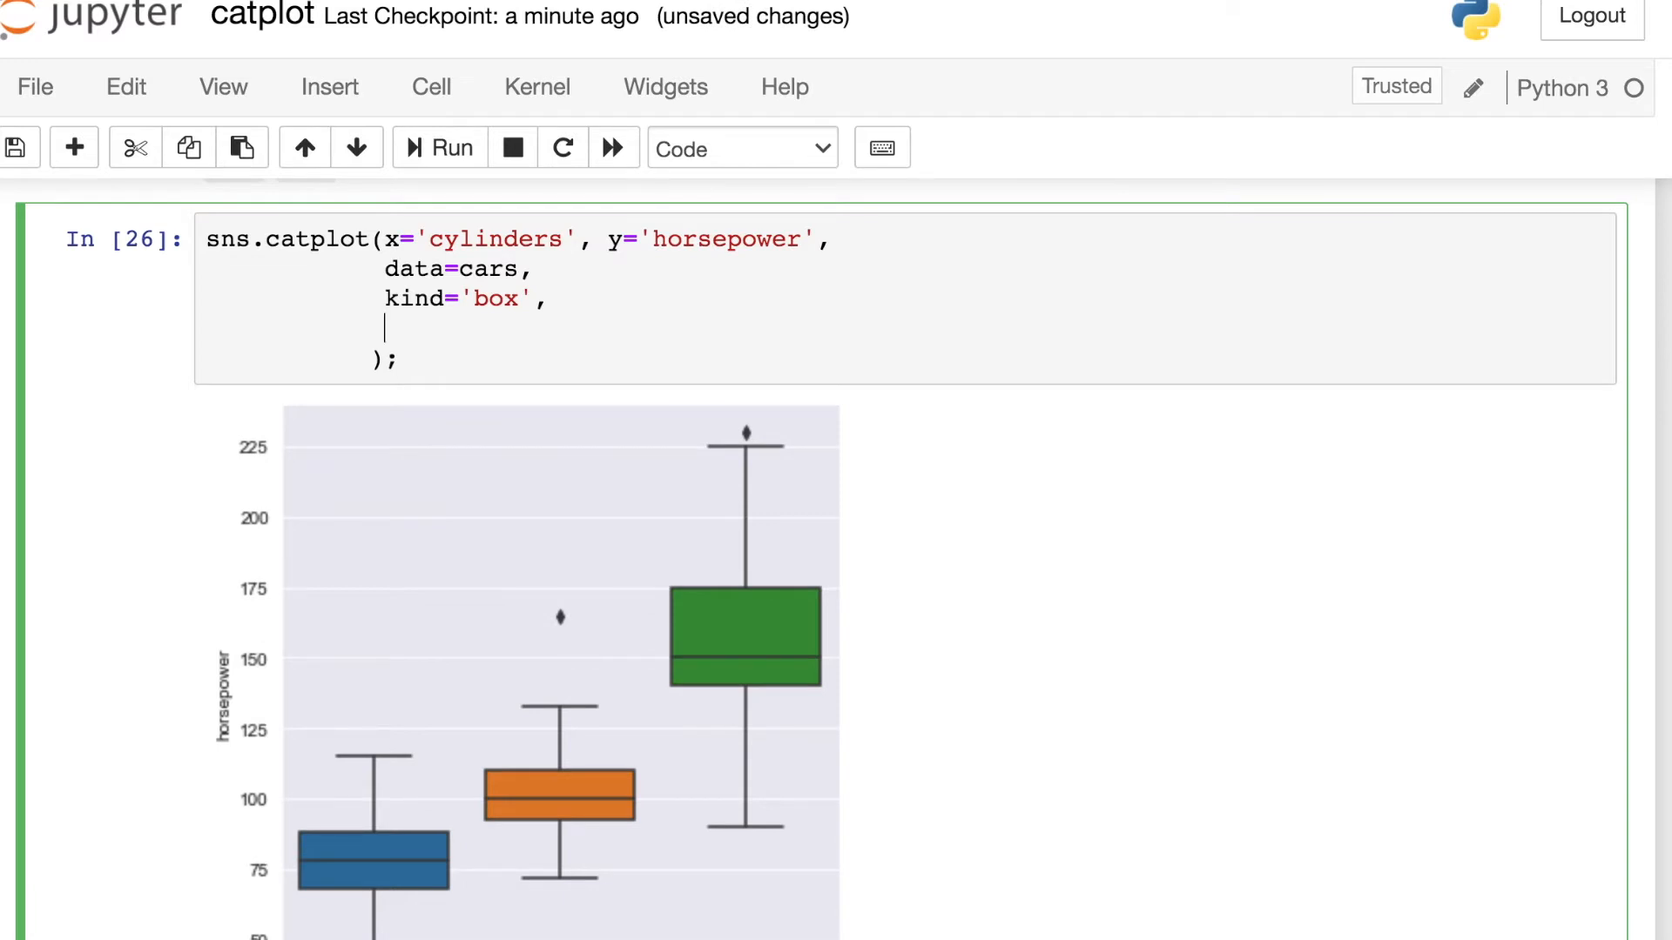
pyautogui.write('co')
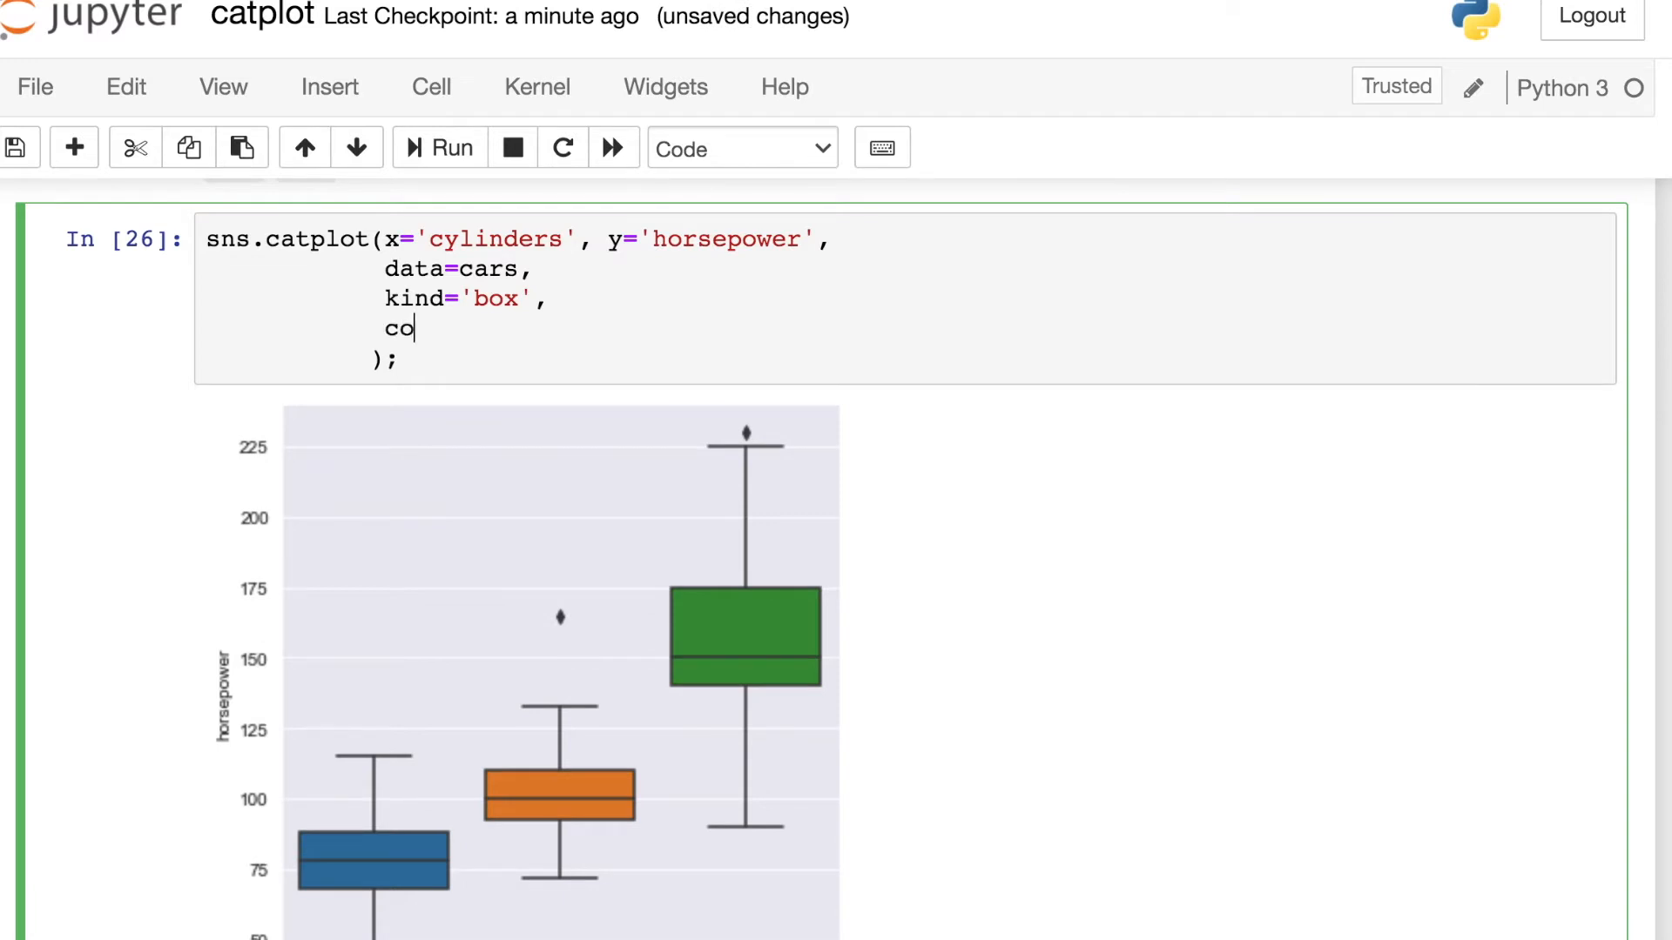
pyautogui.write('l=')
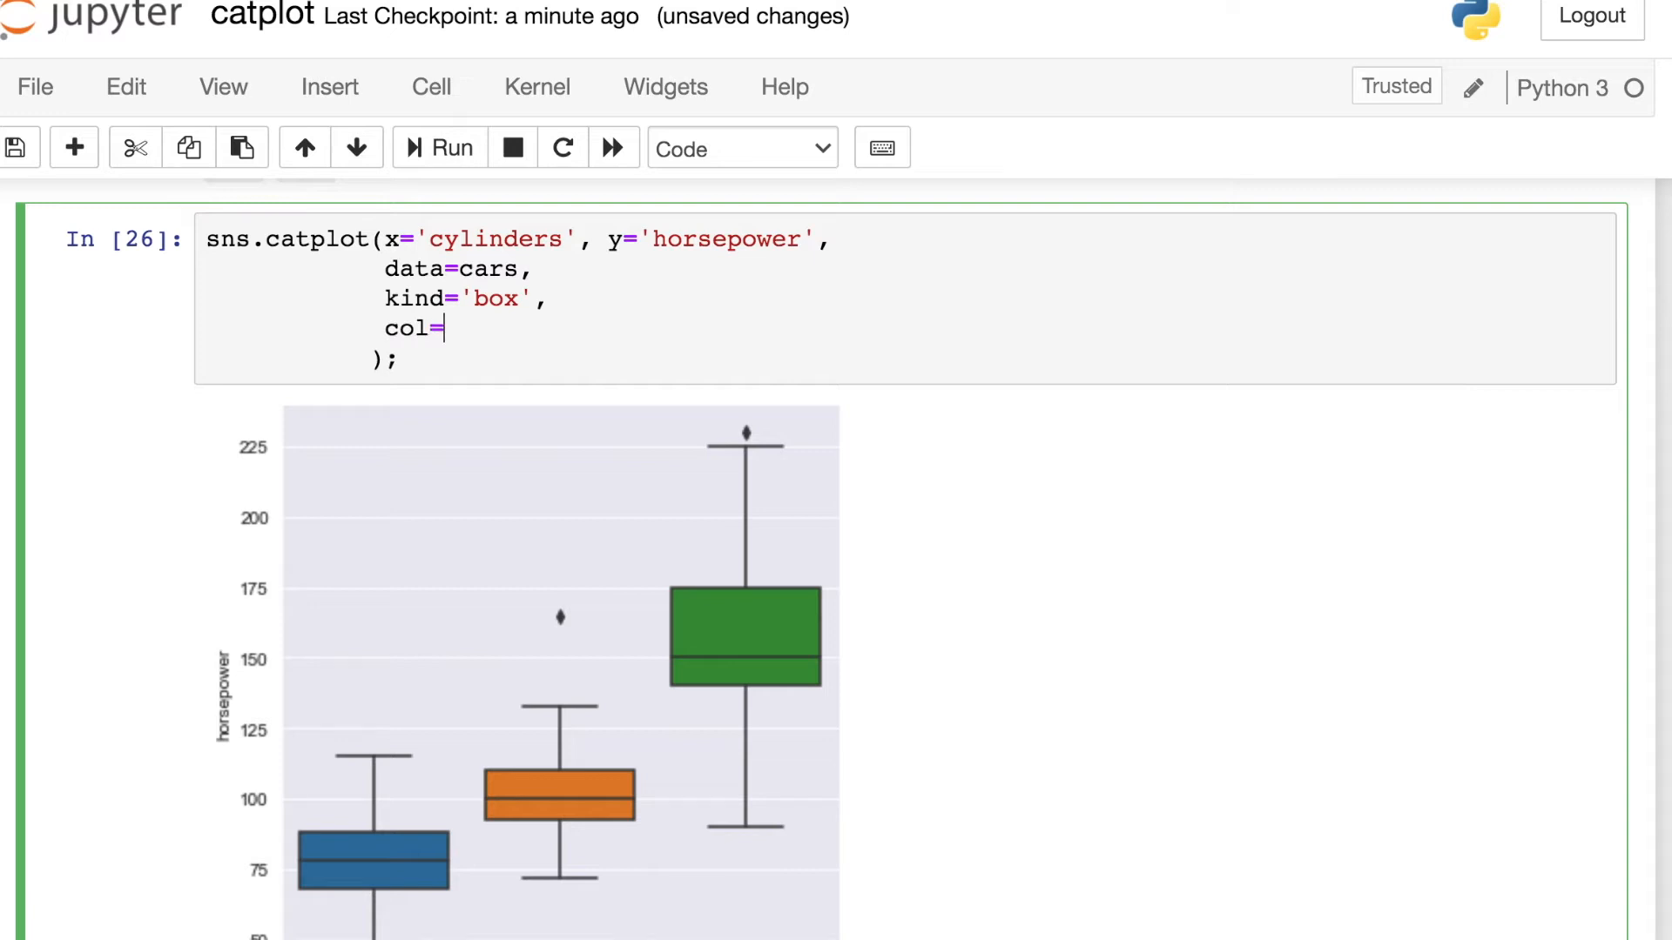
pyautogui.write("'orig'")
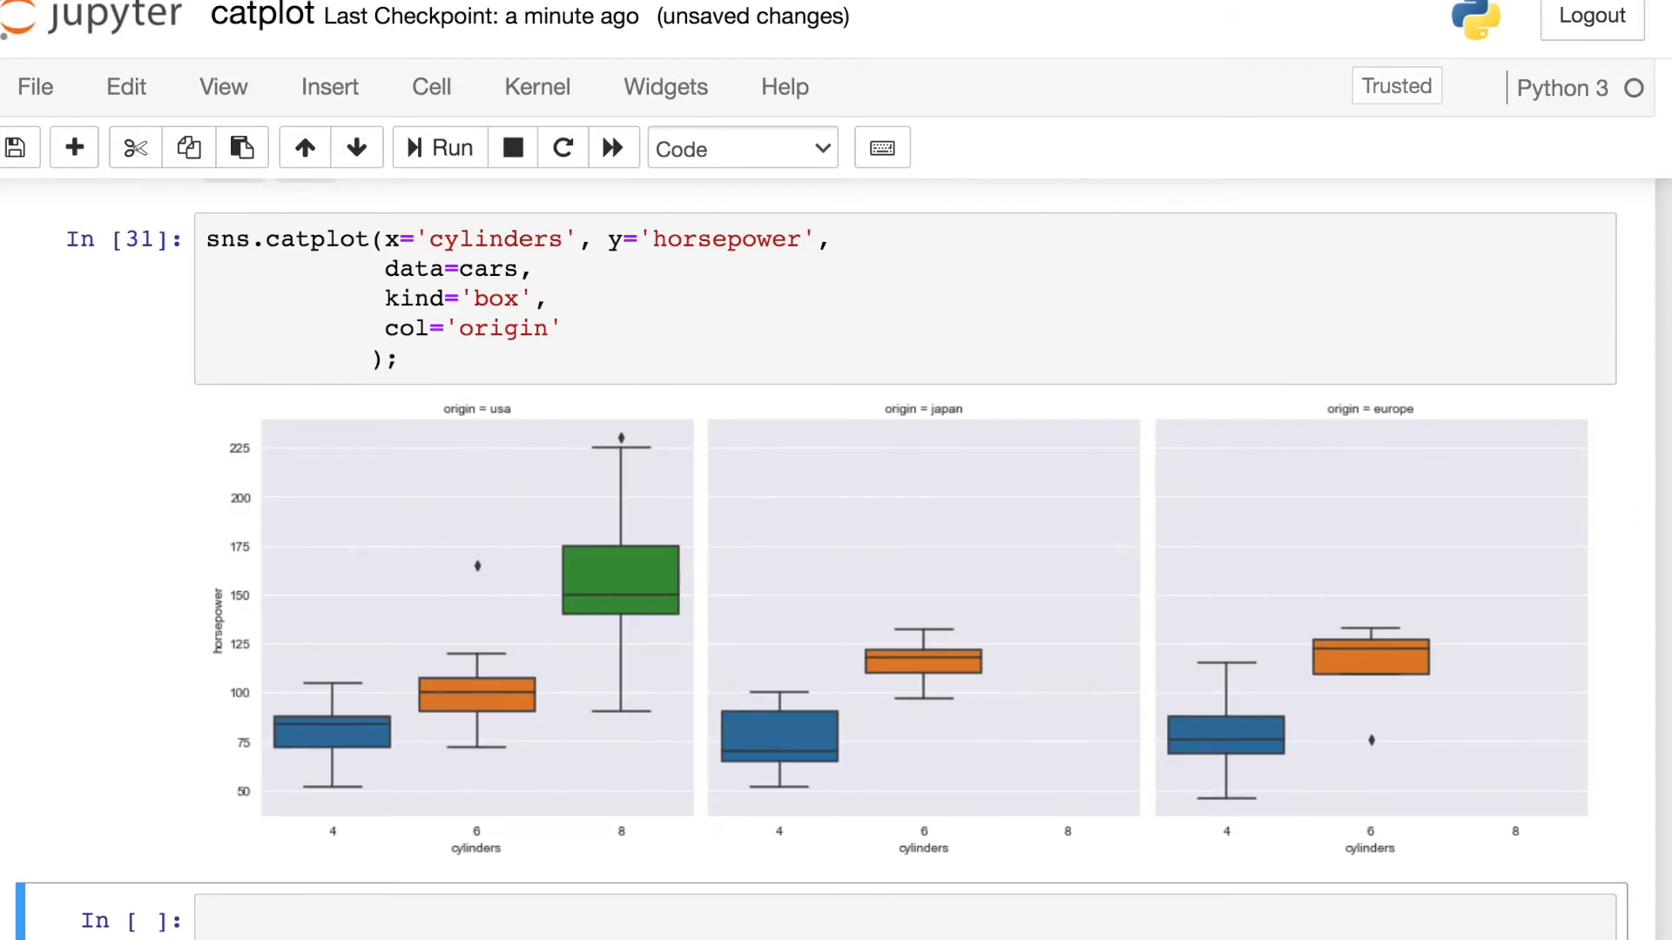
pyautogui.moveTo(510, 489)
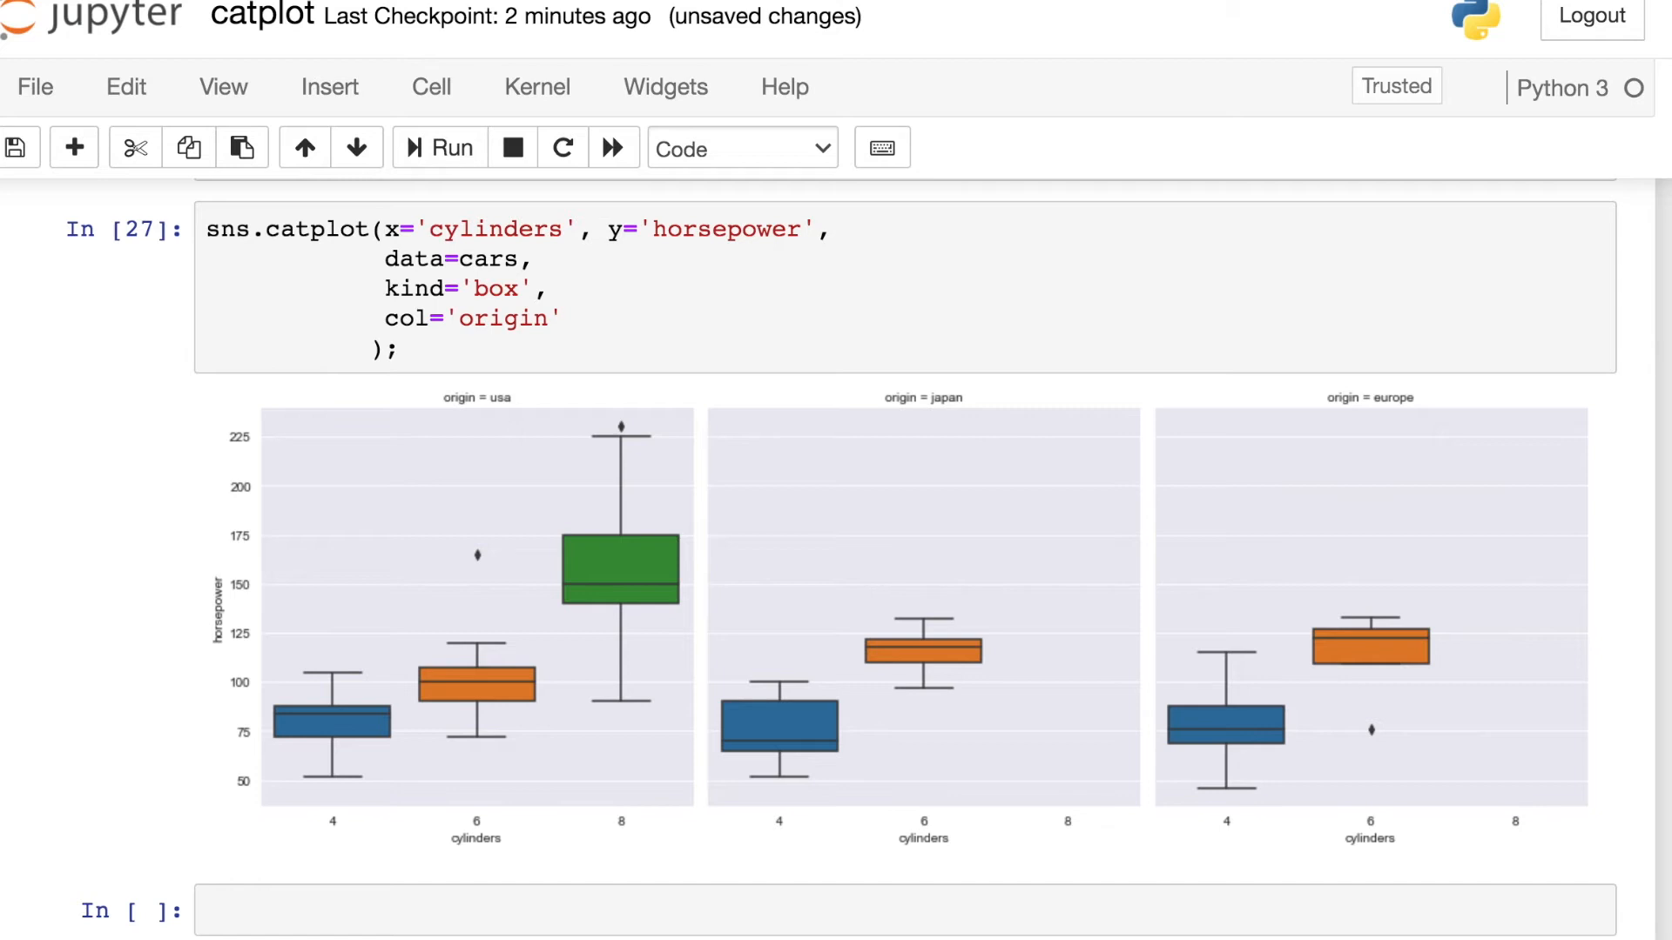
# Change the faceted cylinders plot's kind from 'box' to 'strip' and rerun the cell.
pyautogui.click(519, 288)
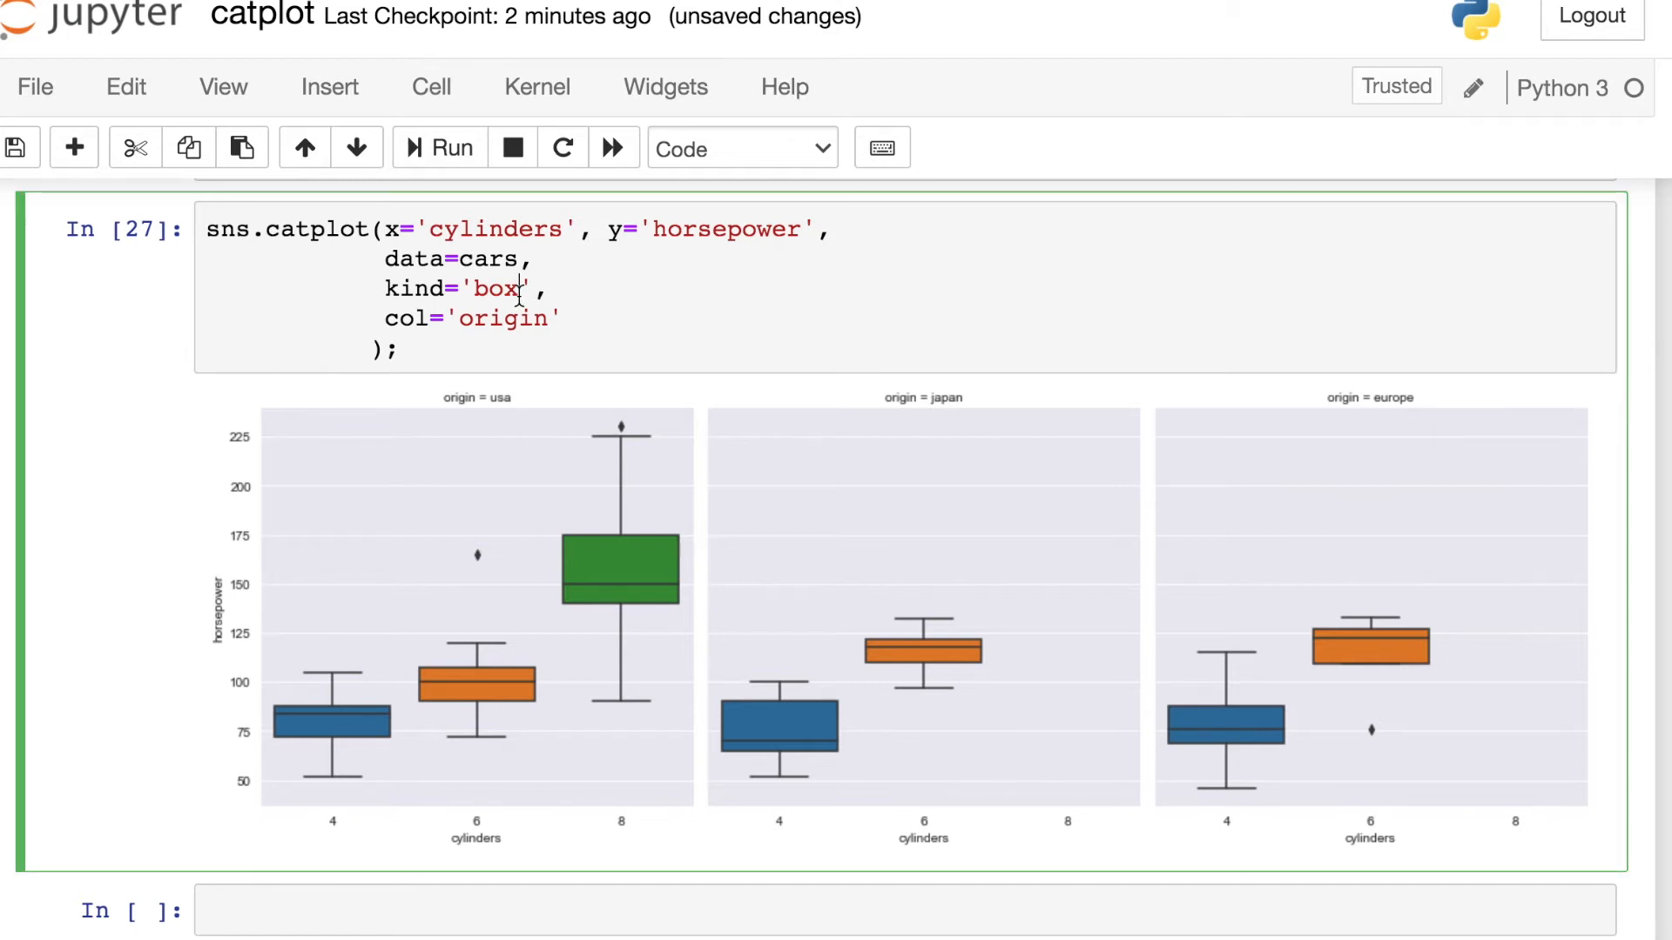
pyautogui.write('strip')
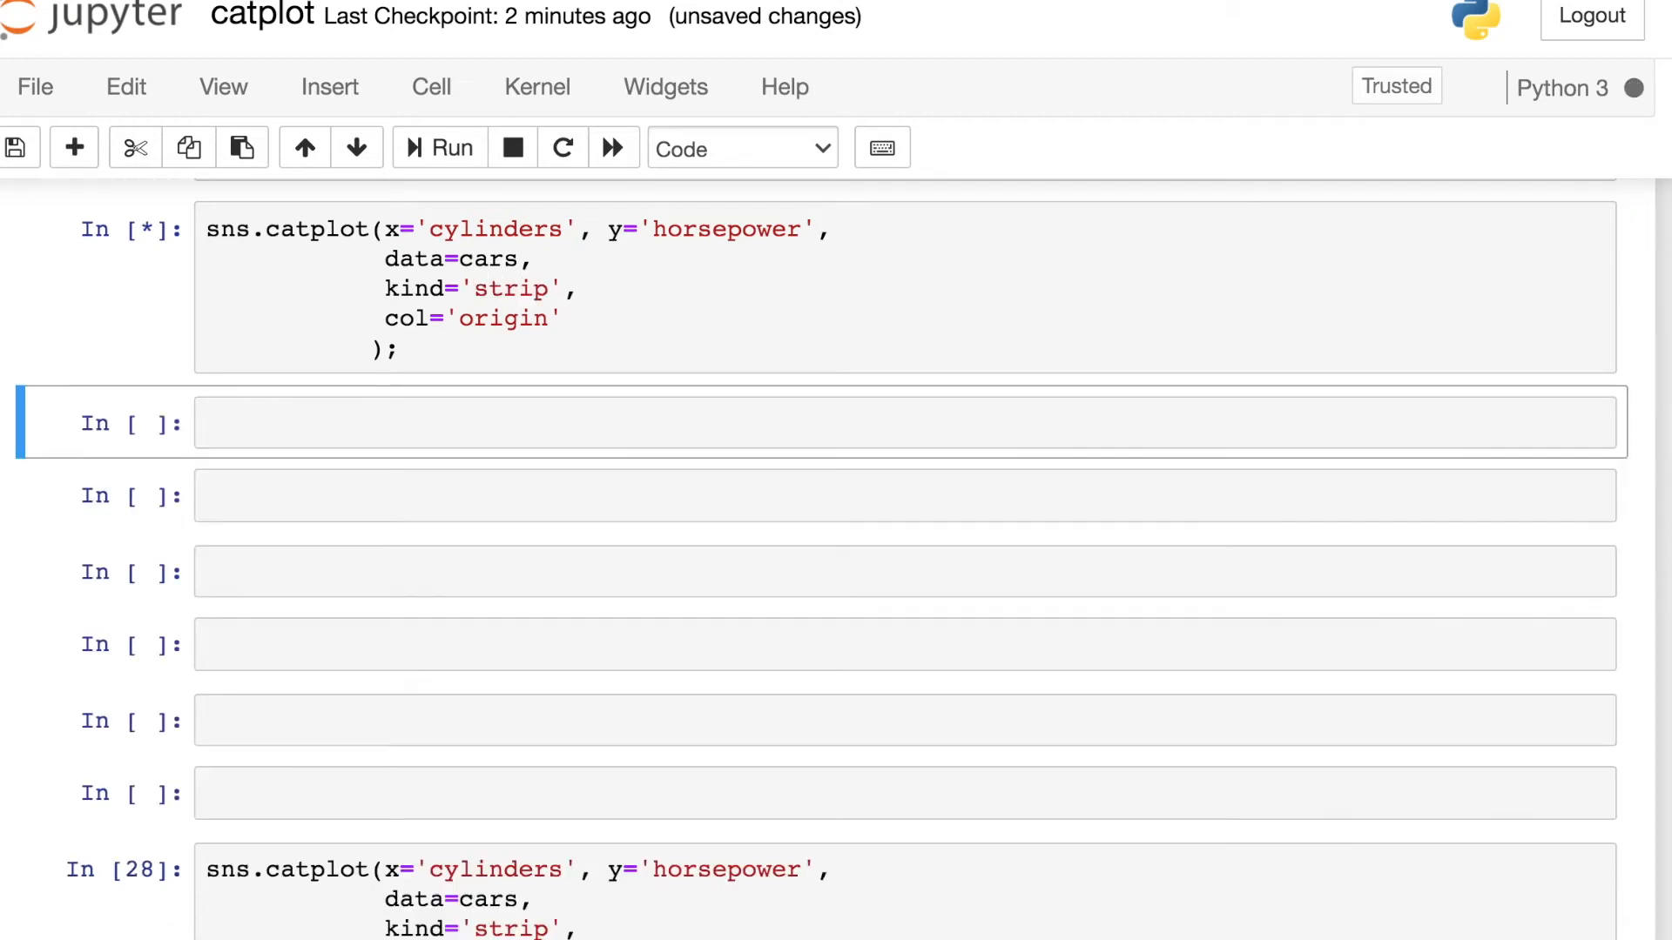
pyautogui.click(437, 148)
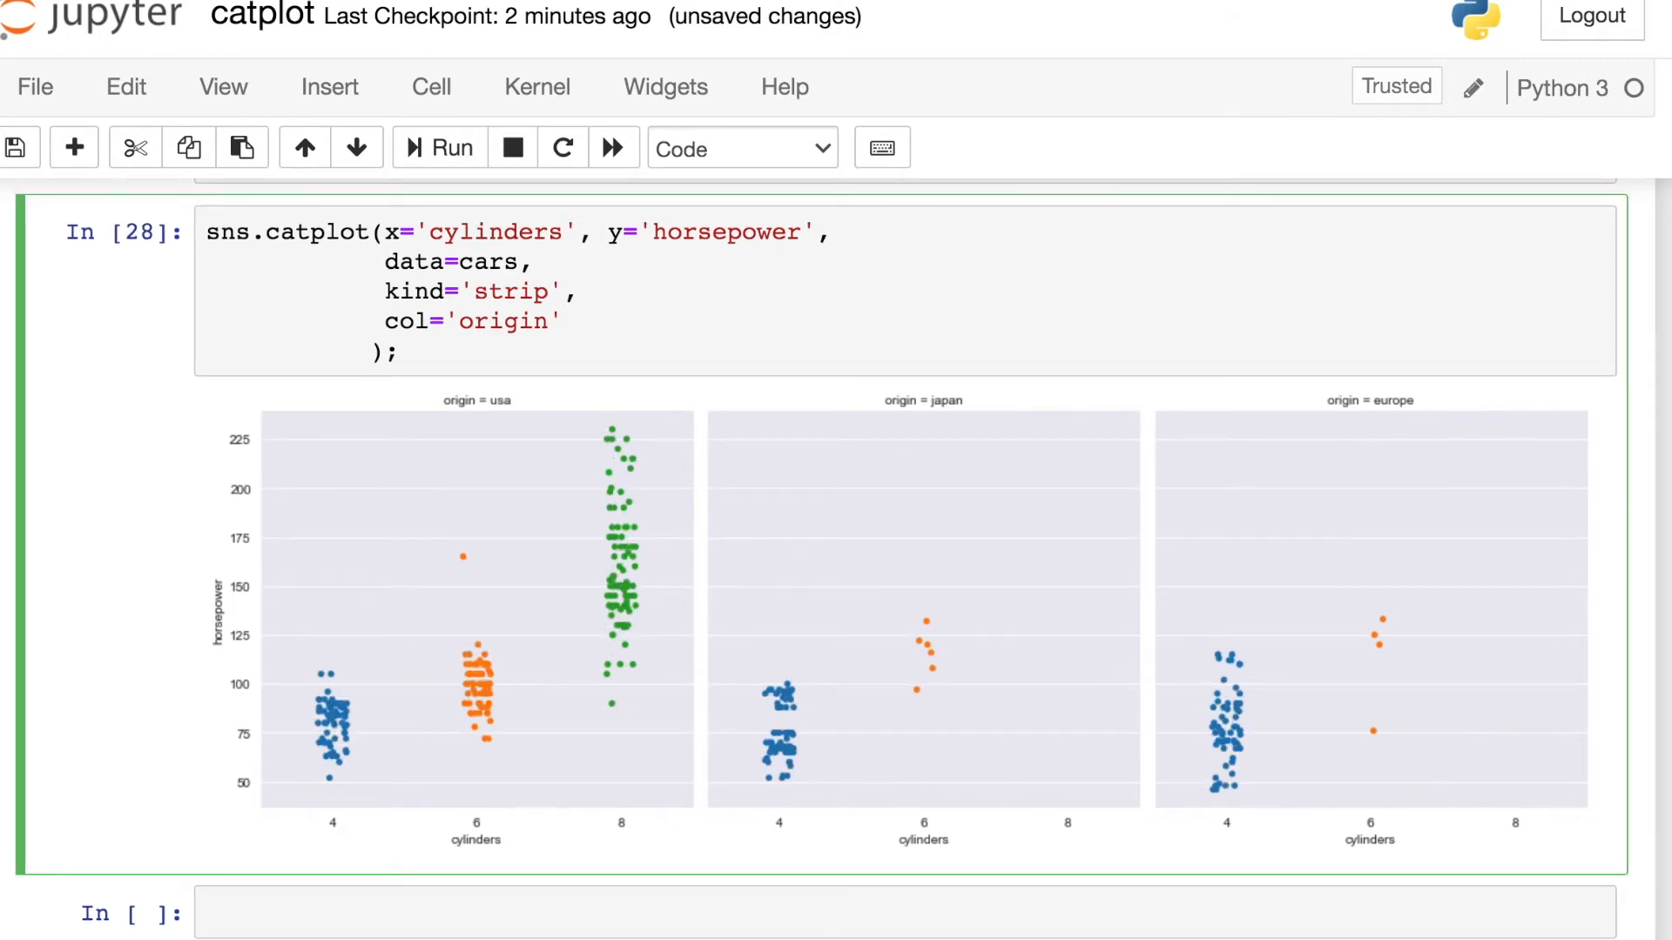
# Add row='type' to the strip plot and scroll through the old/new rows grid.
pyautogui.write('row')
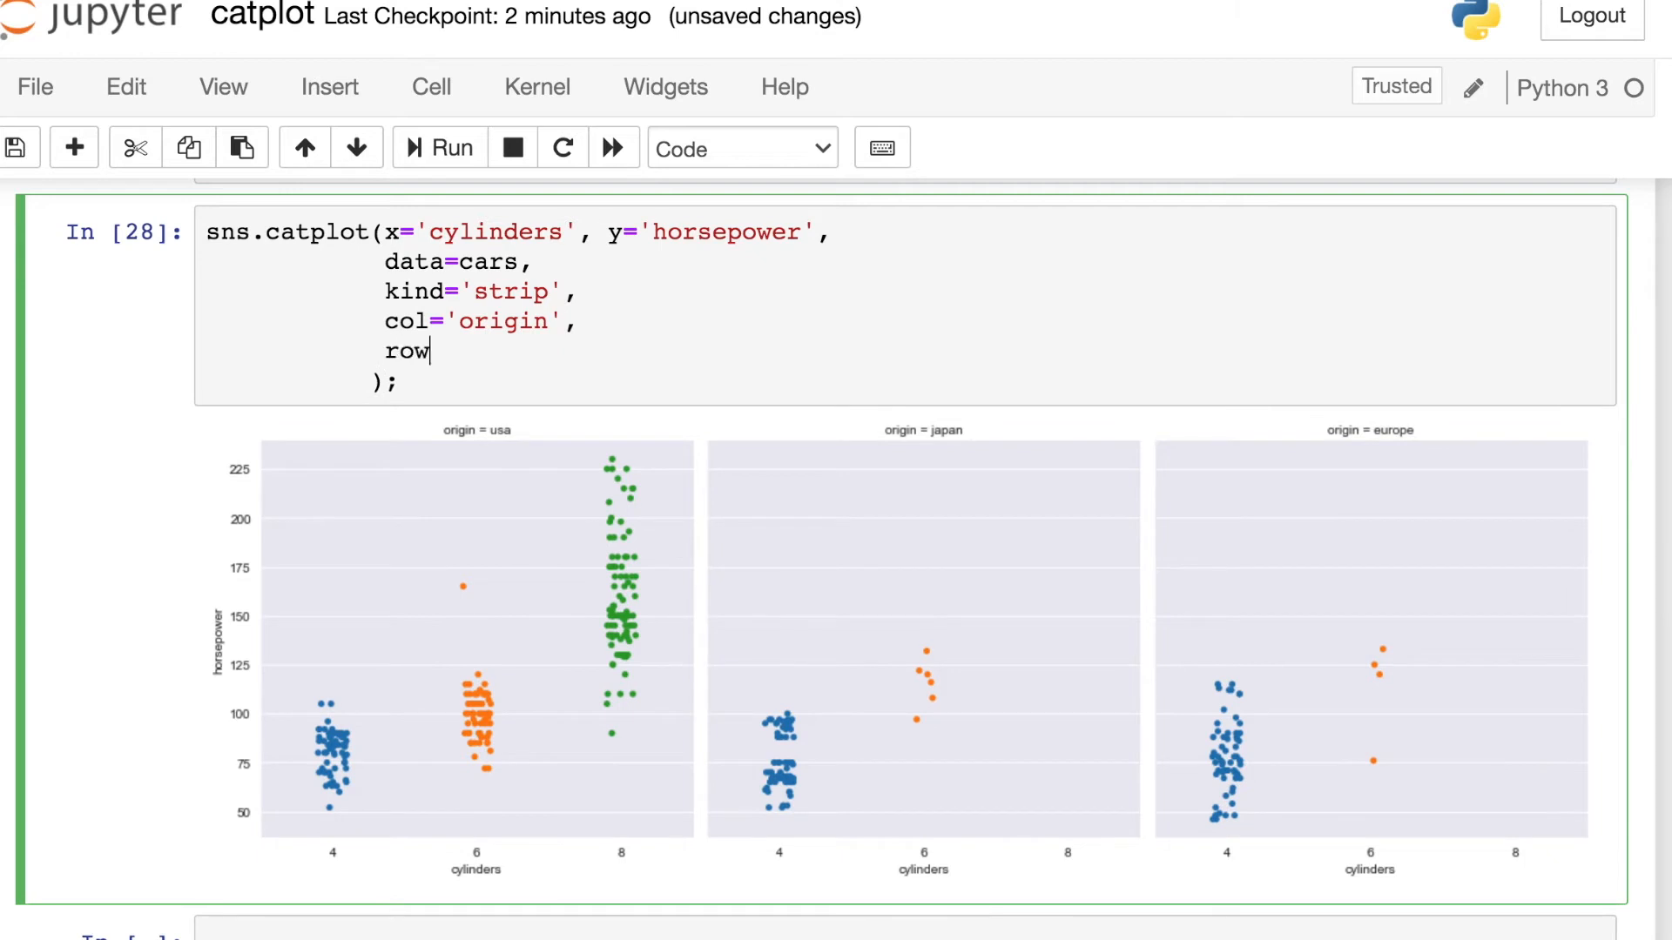
pyautogui.write("='type'")
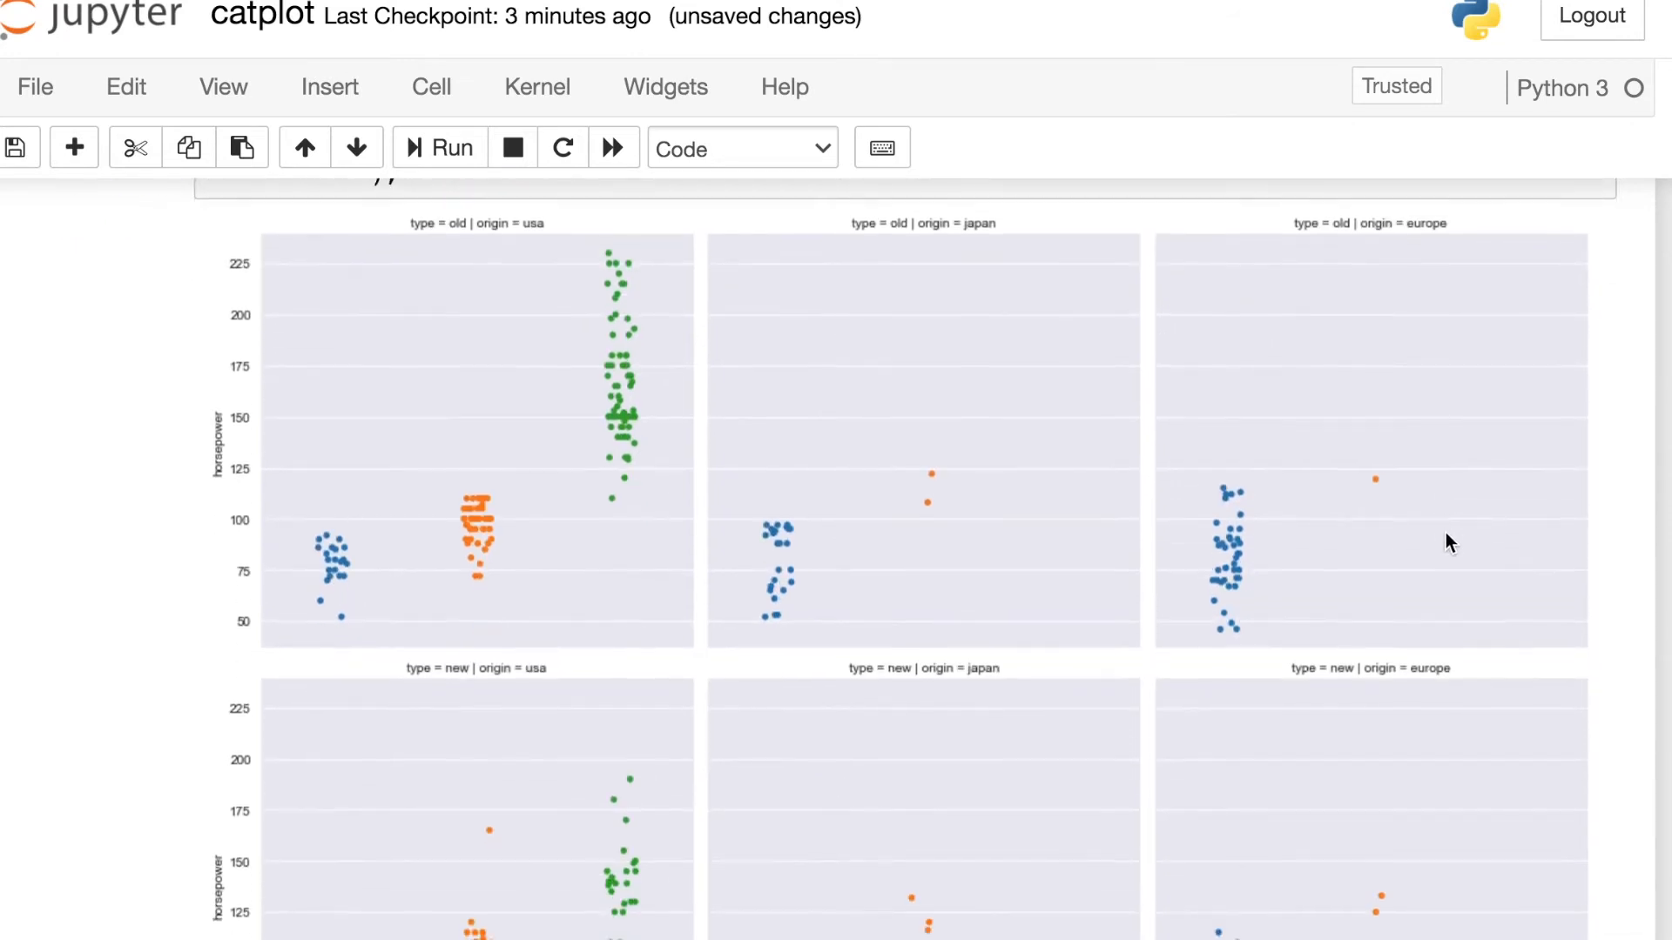
pyautogui.scroll(-3)
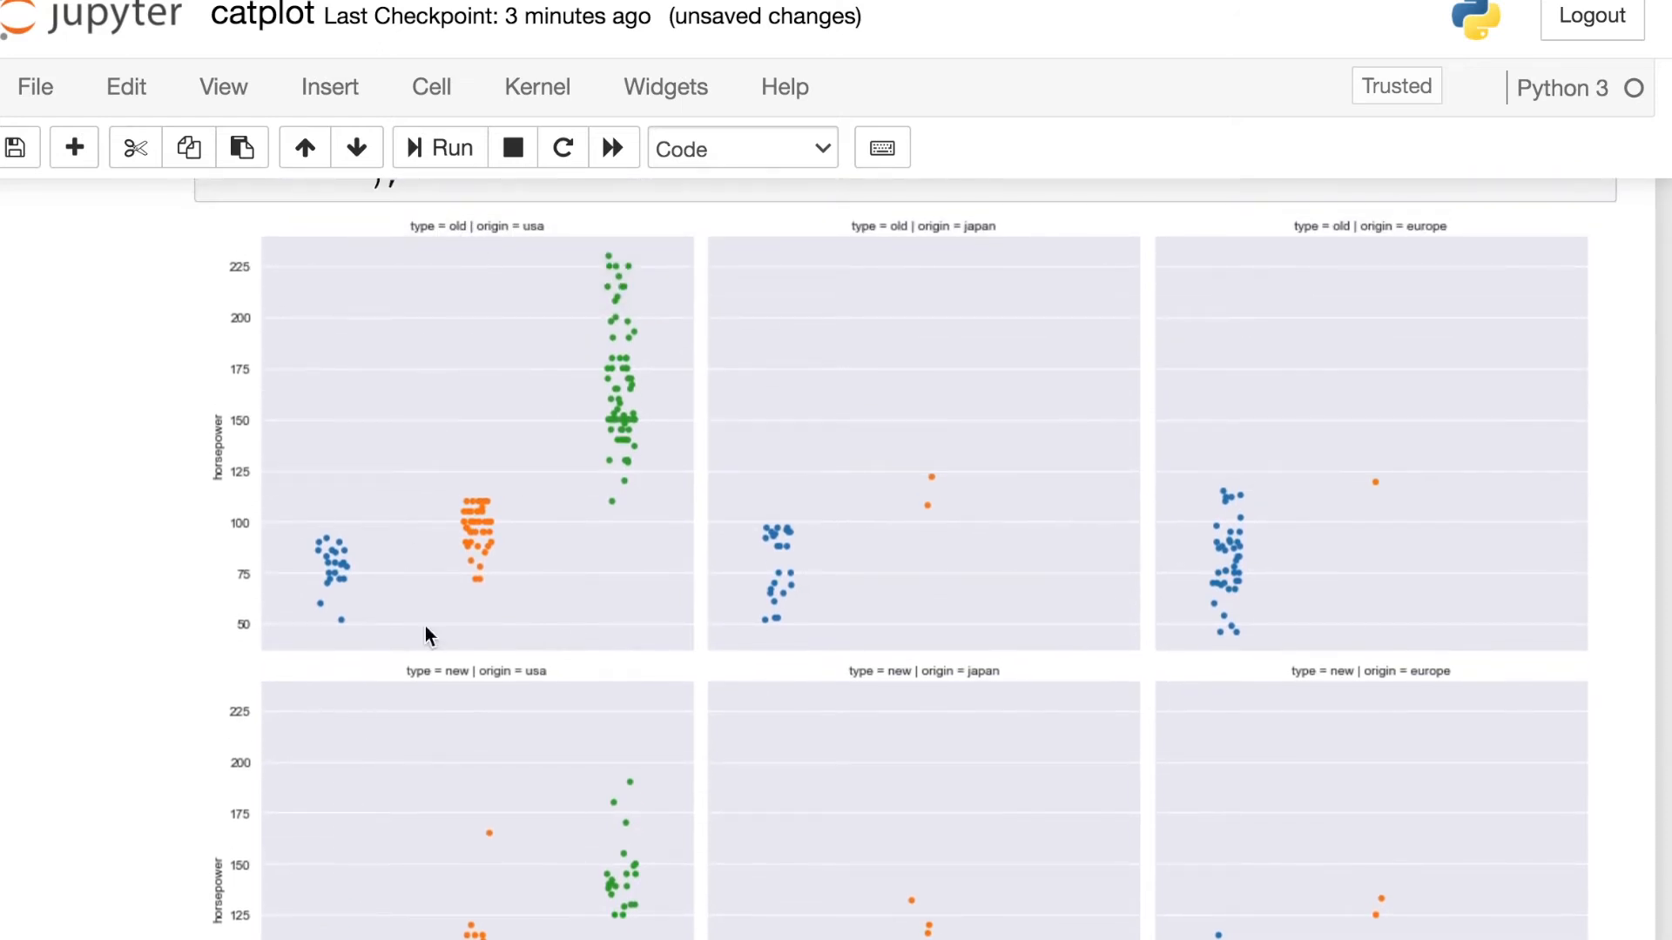
pyautogui.scroll(-3)
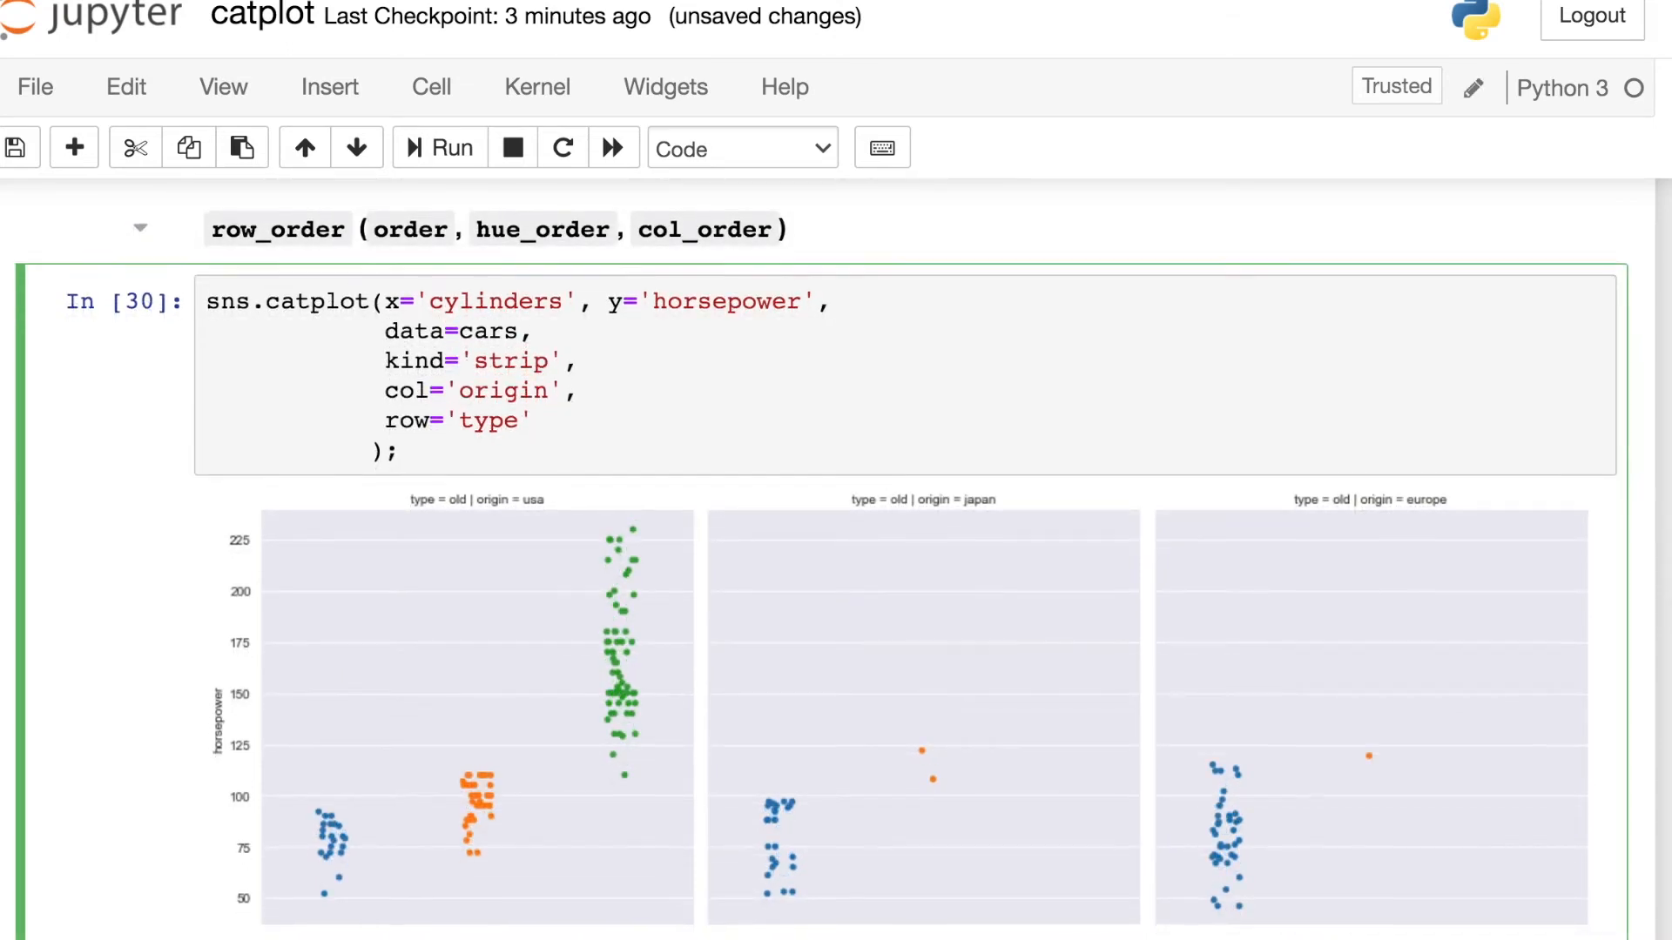
# Add row_order=['new', 'old'] after row='type', rerun, and scroll through the redrawn grid.
pyautogui.scroll(-3)
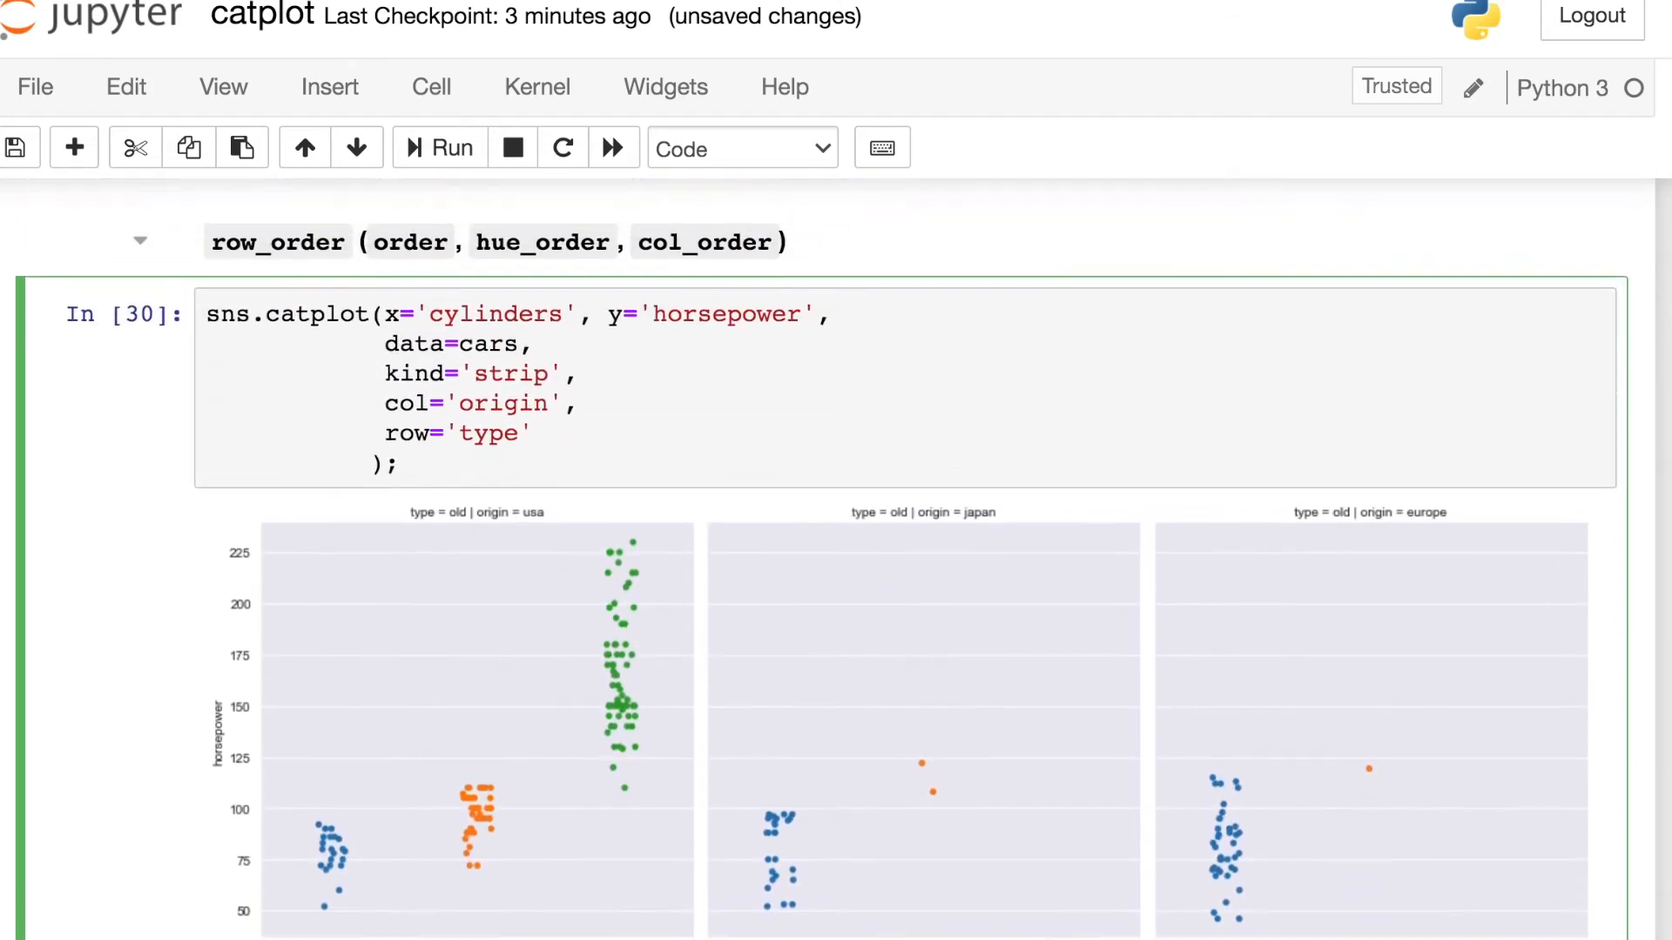
pyautogui.write(',')
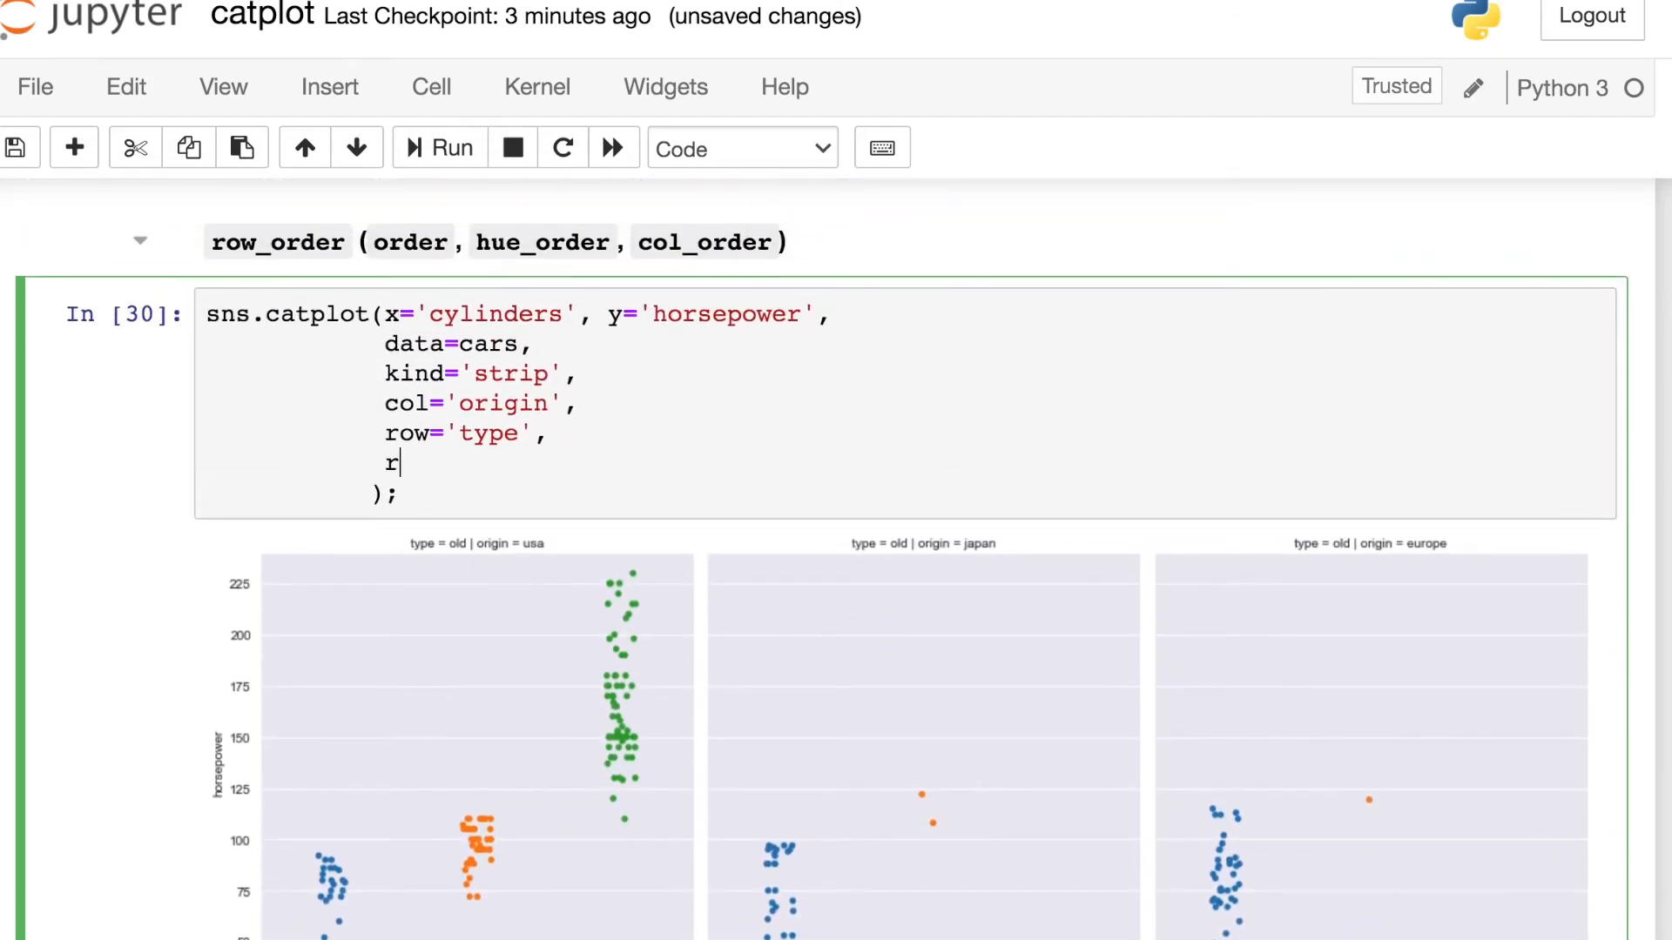
pyautogui.write('ow_')
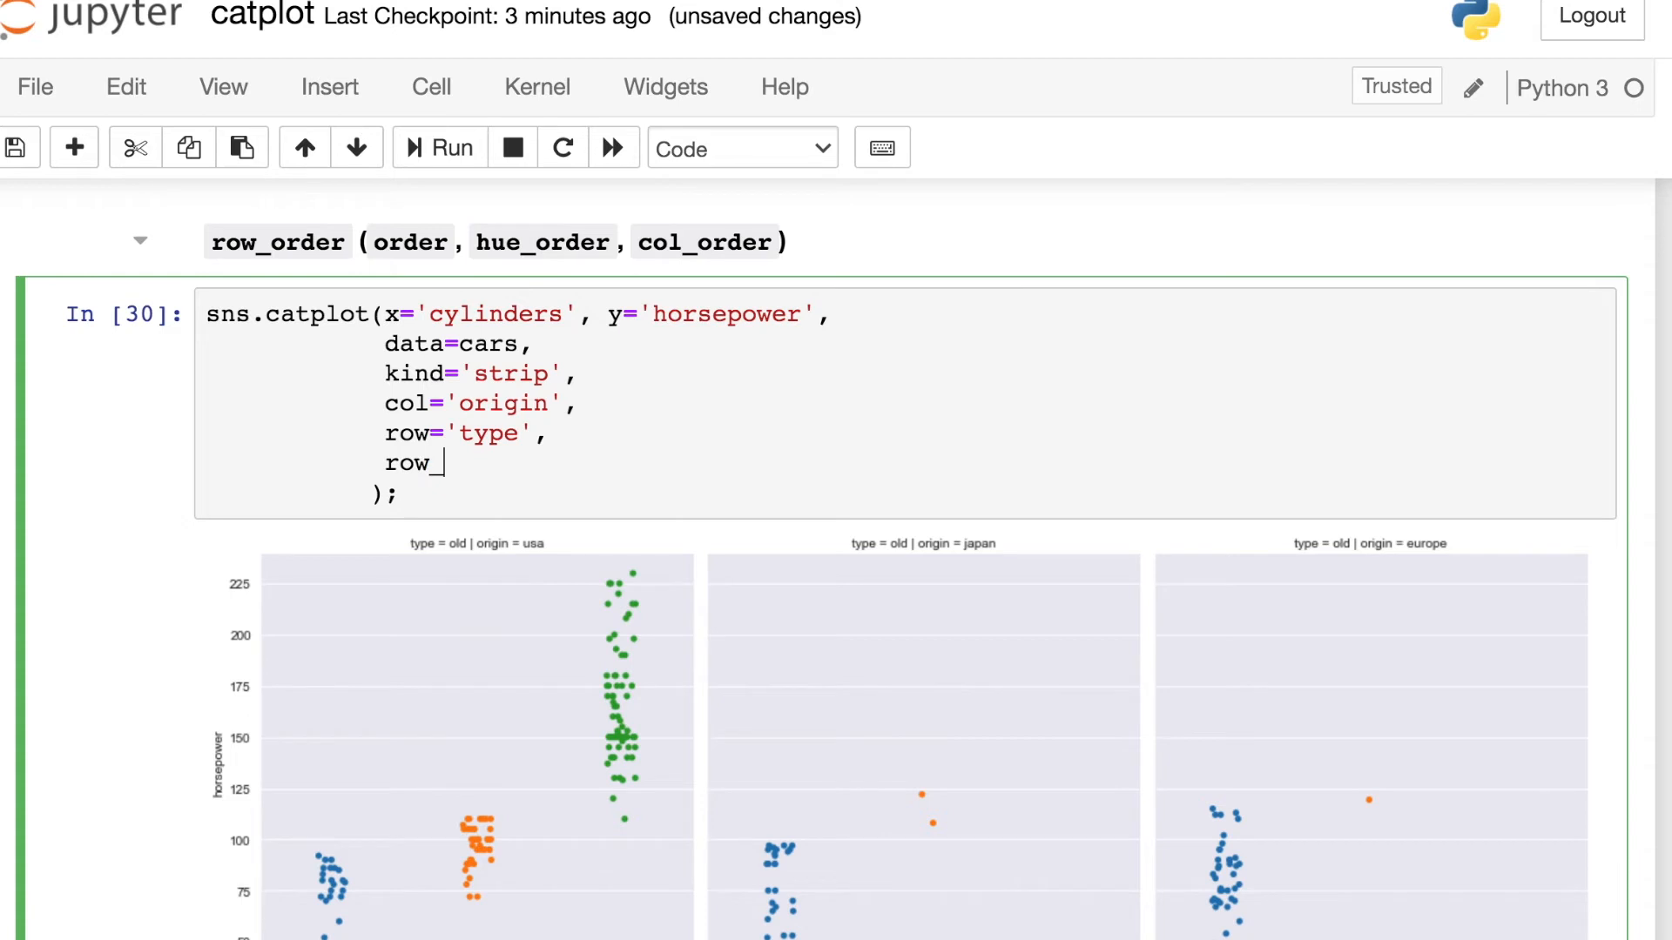
pyautogui.write('order=[')
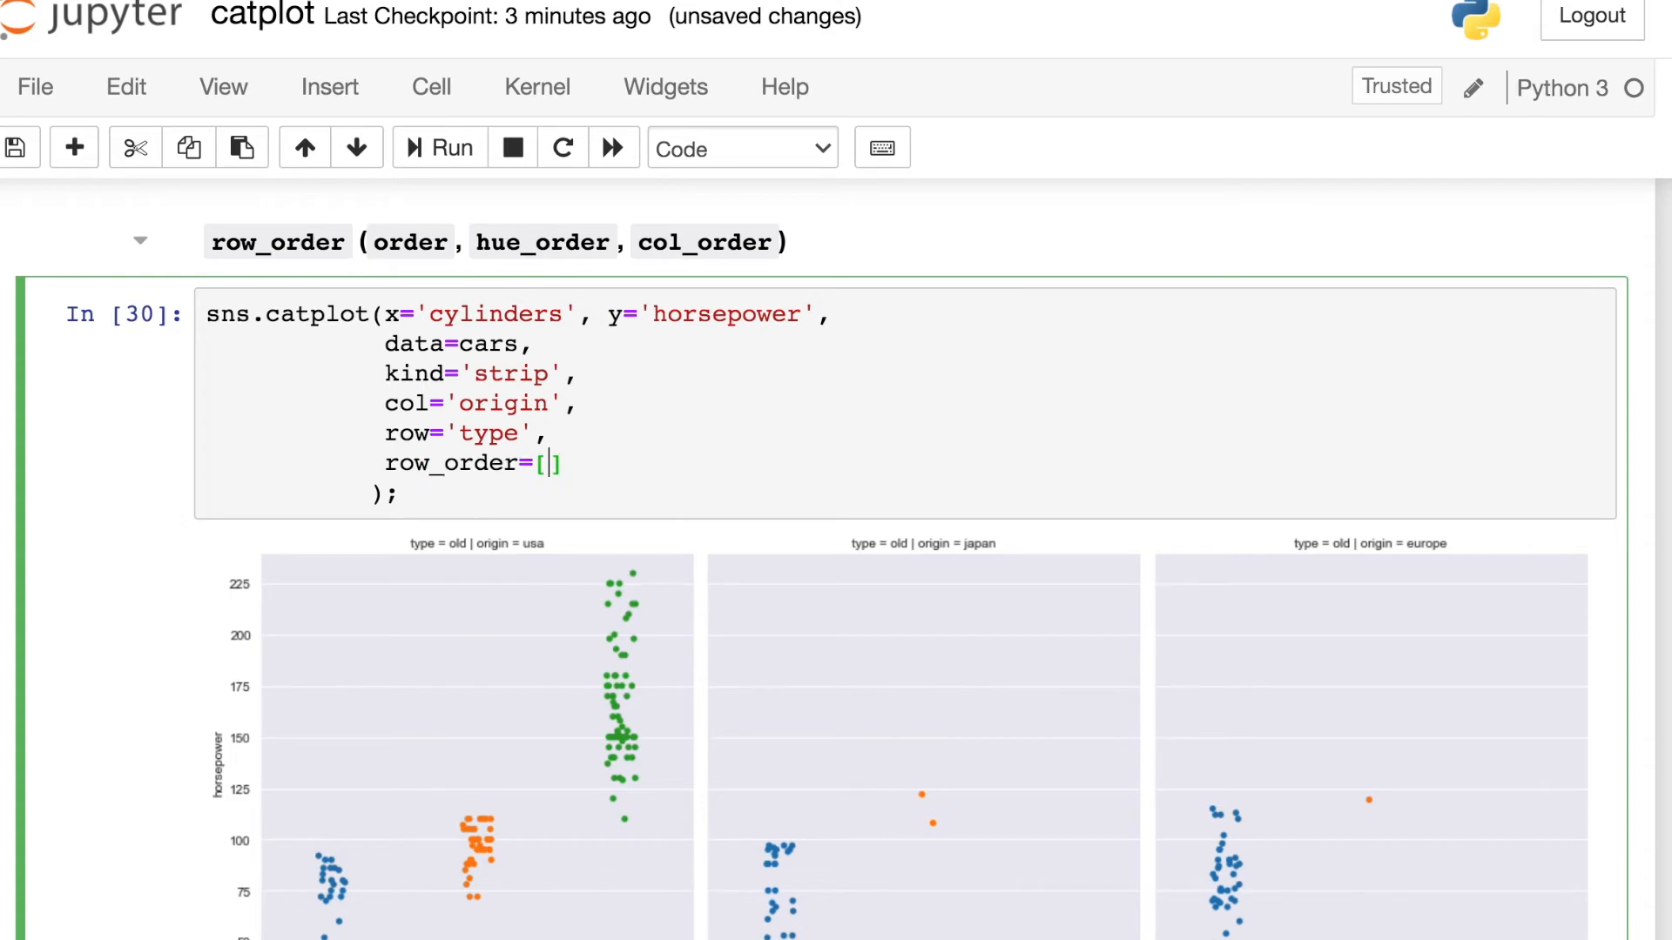
pyautogui.write("''")
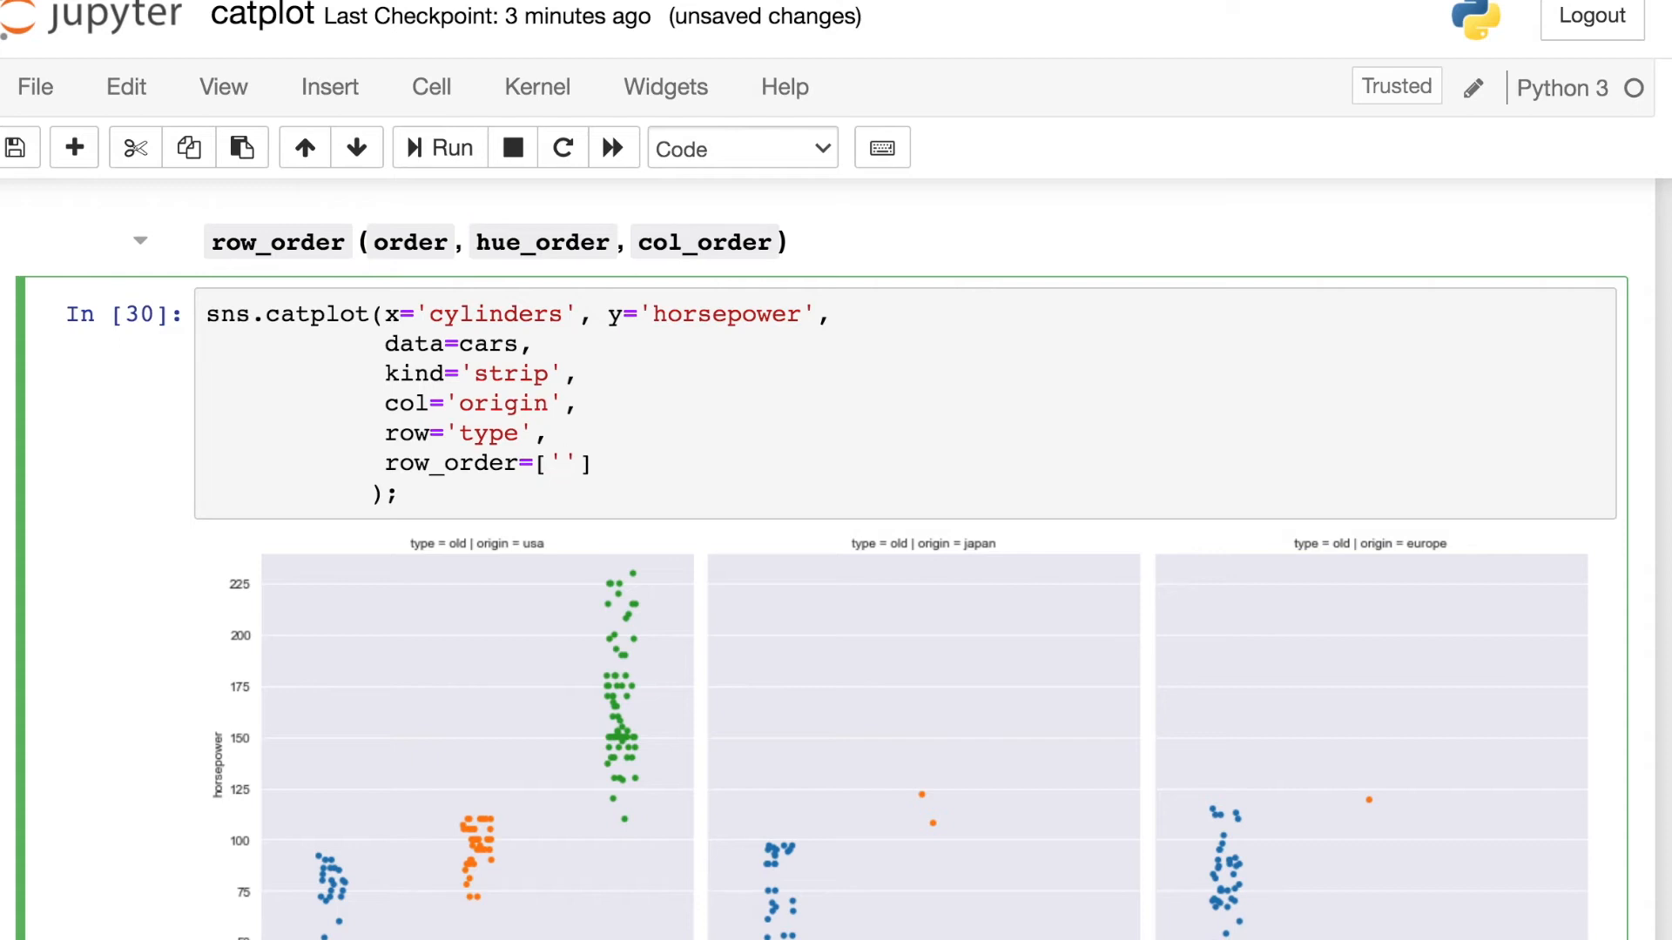
pyautogui.write('ne')
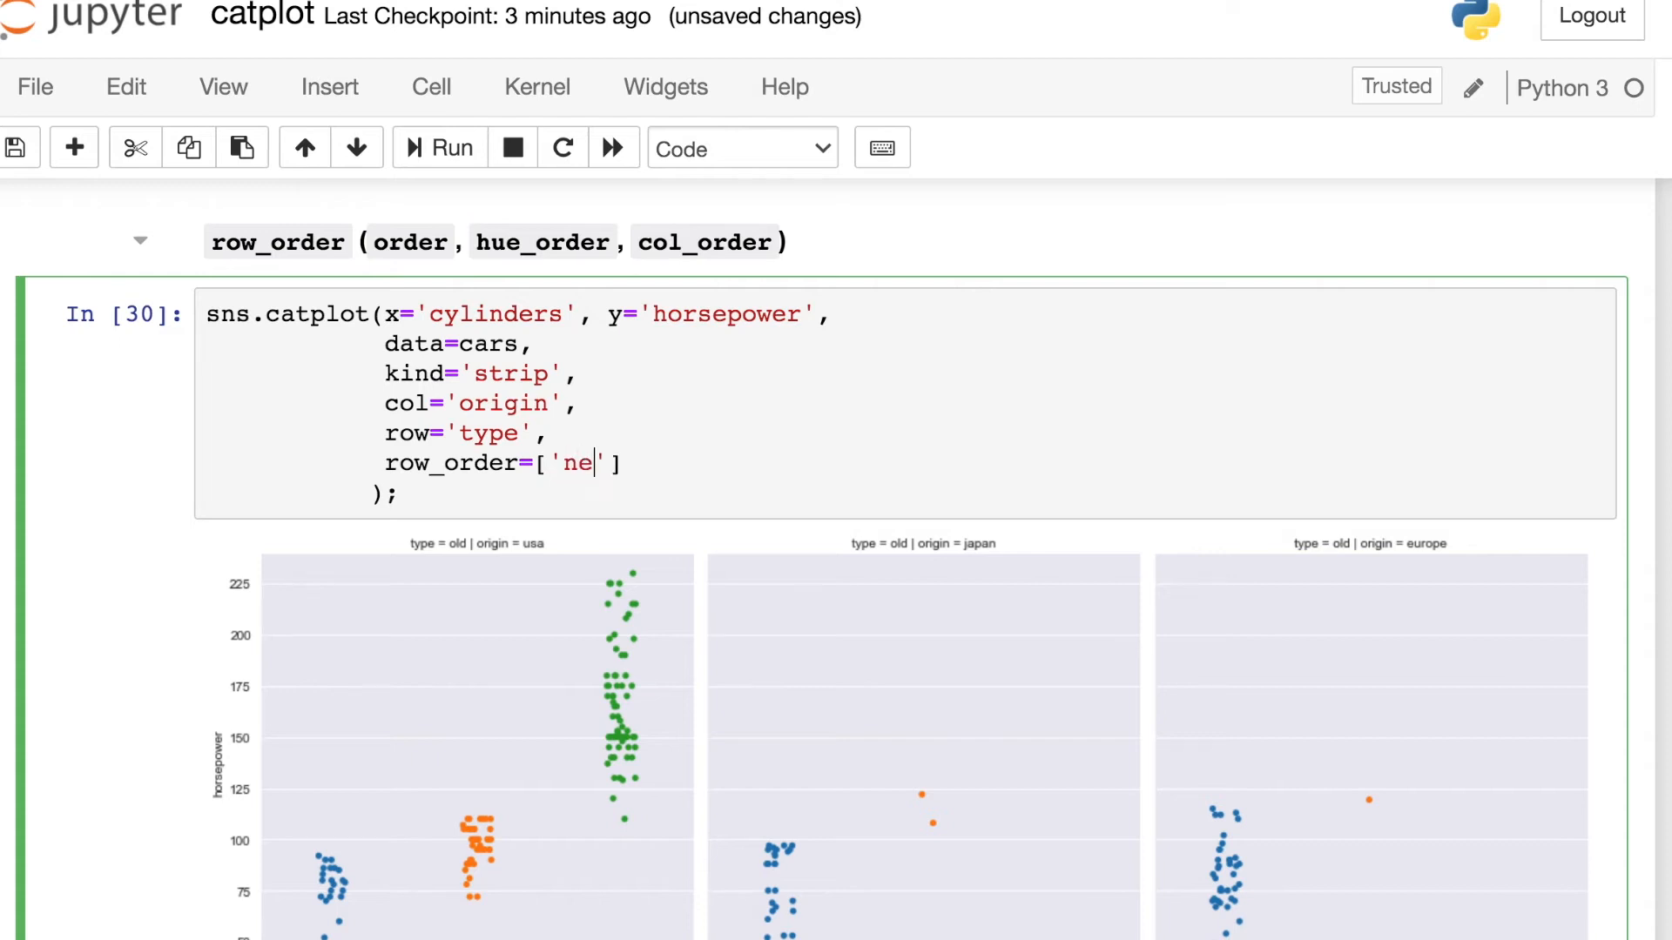
pyautogui.write("w', 'old")
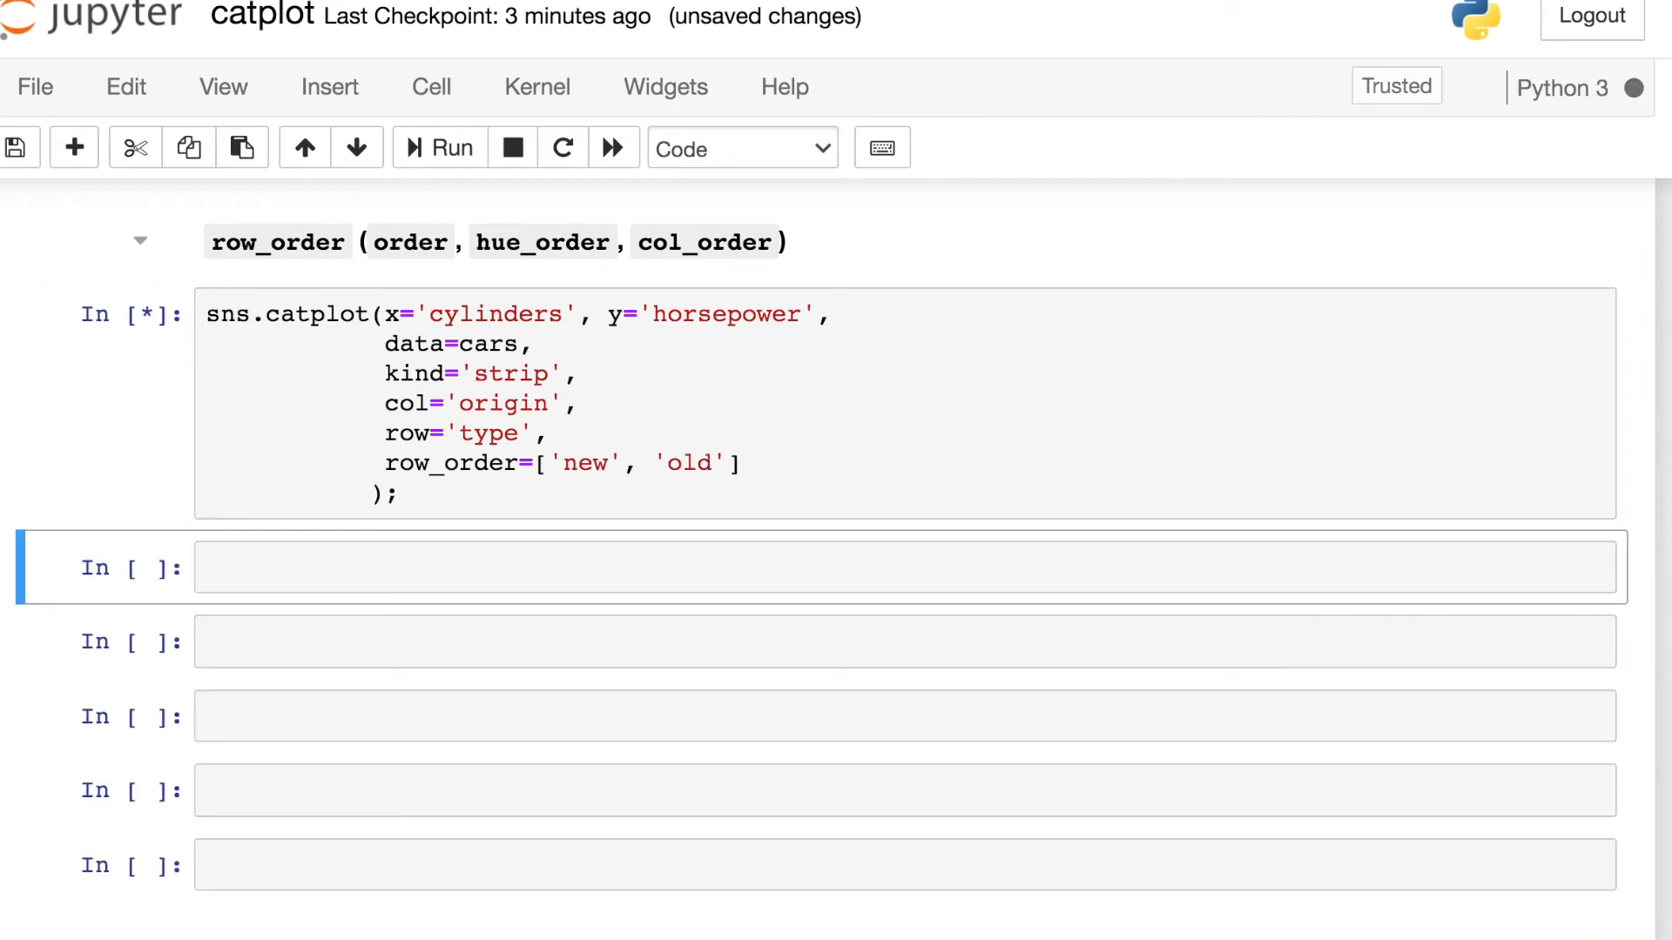
pyautogui.click(437, 147)
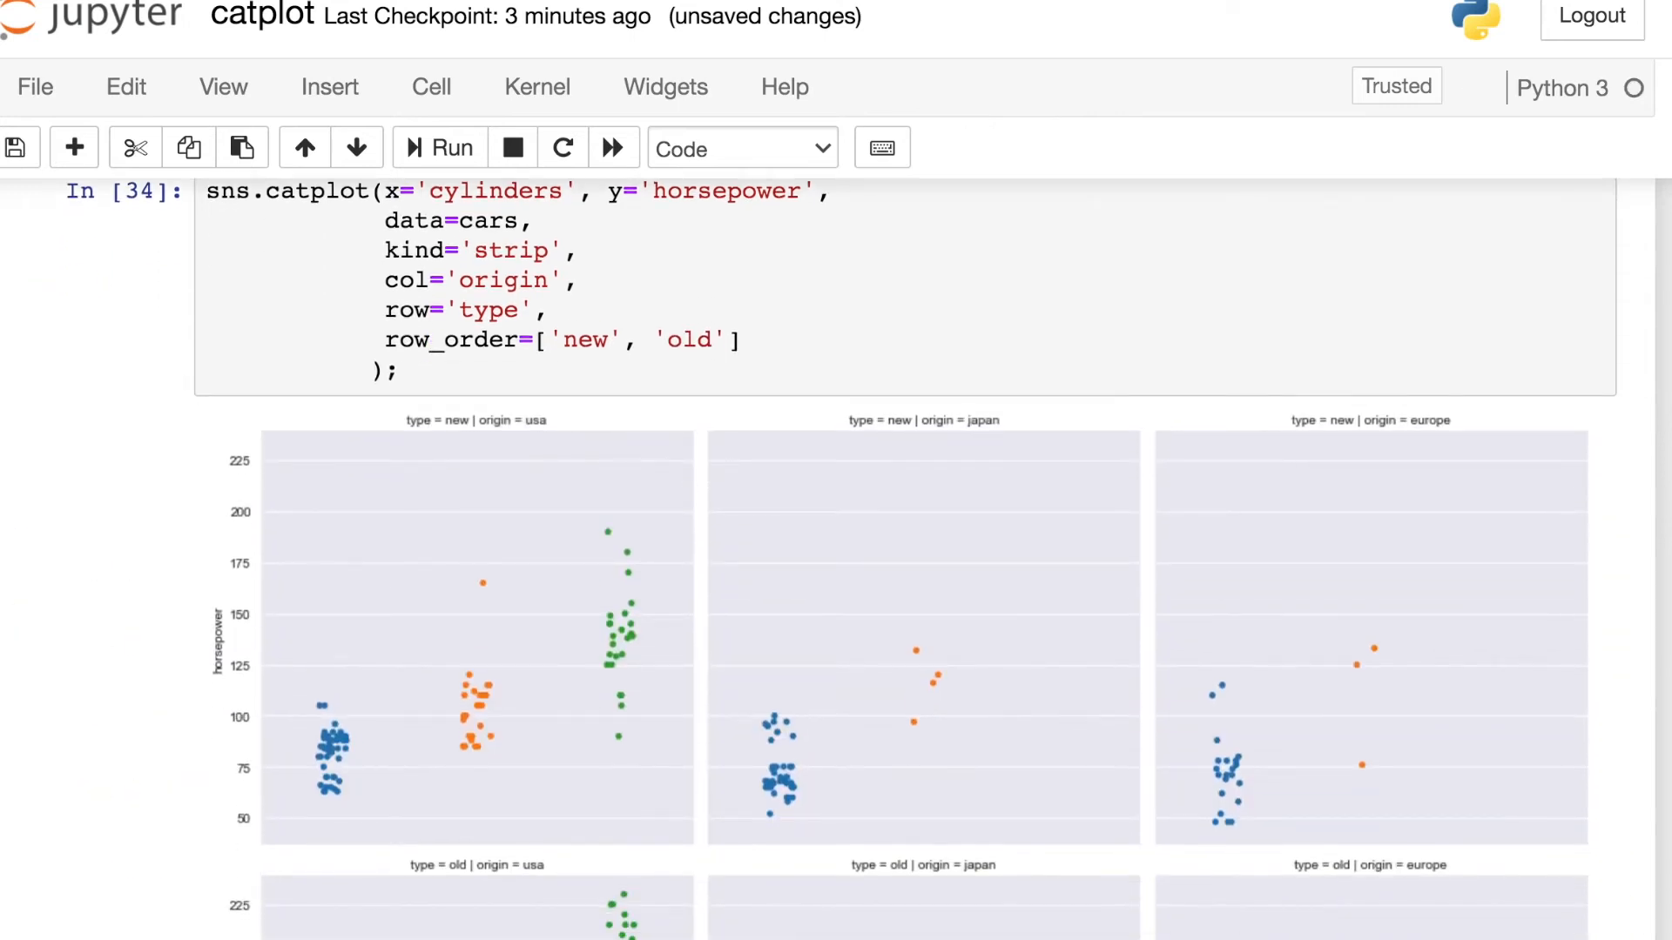
pyautogui.scroll(-3)
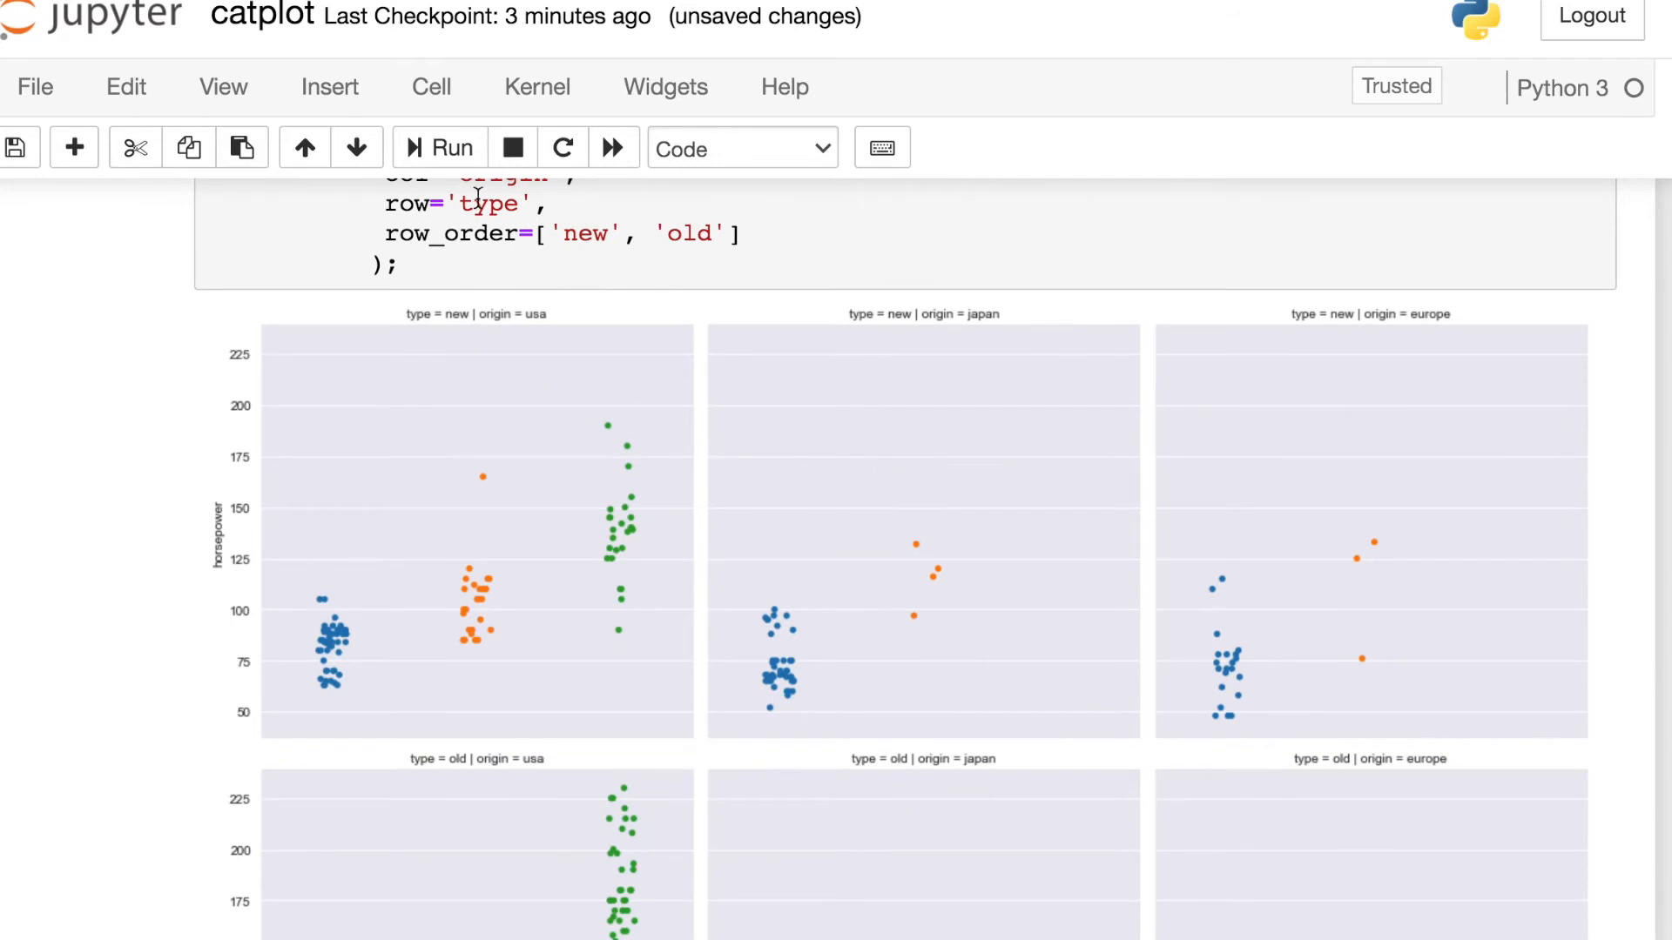
pyautogui.scroll(-3)
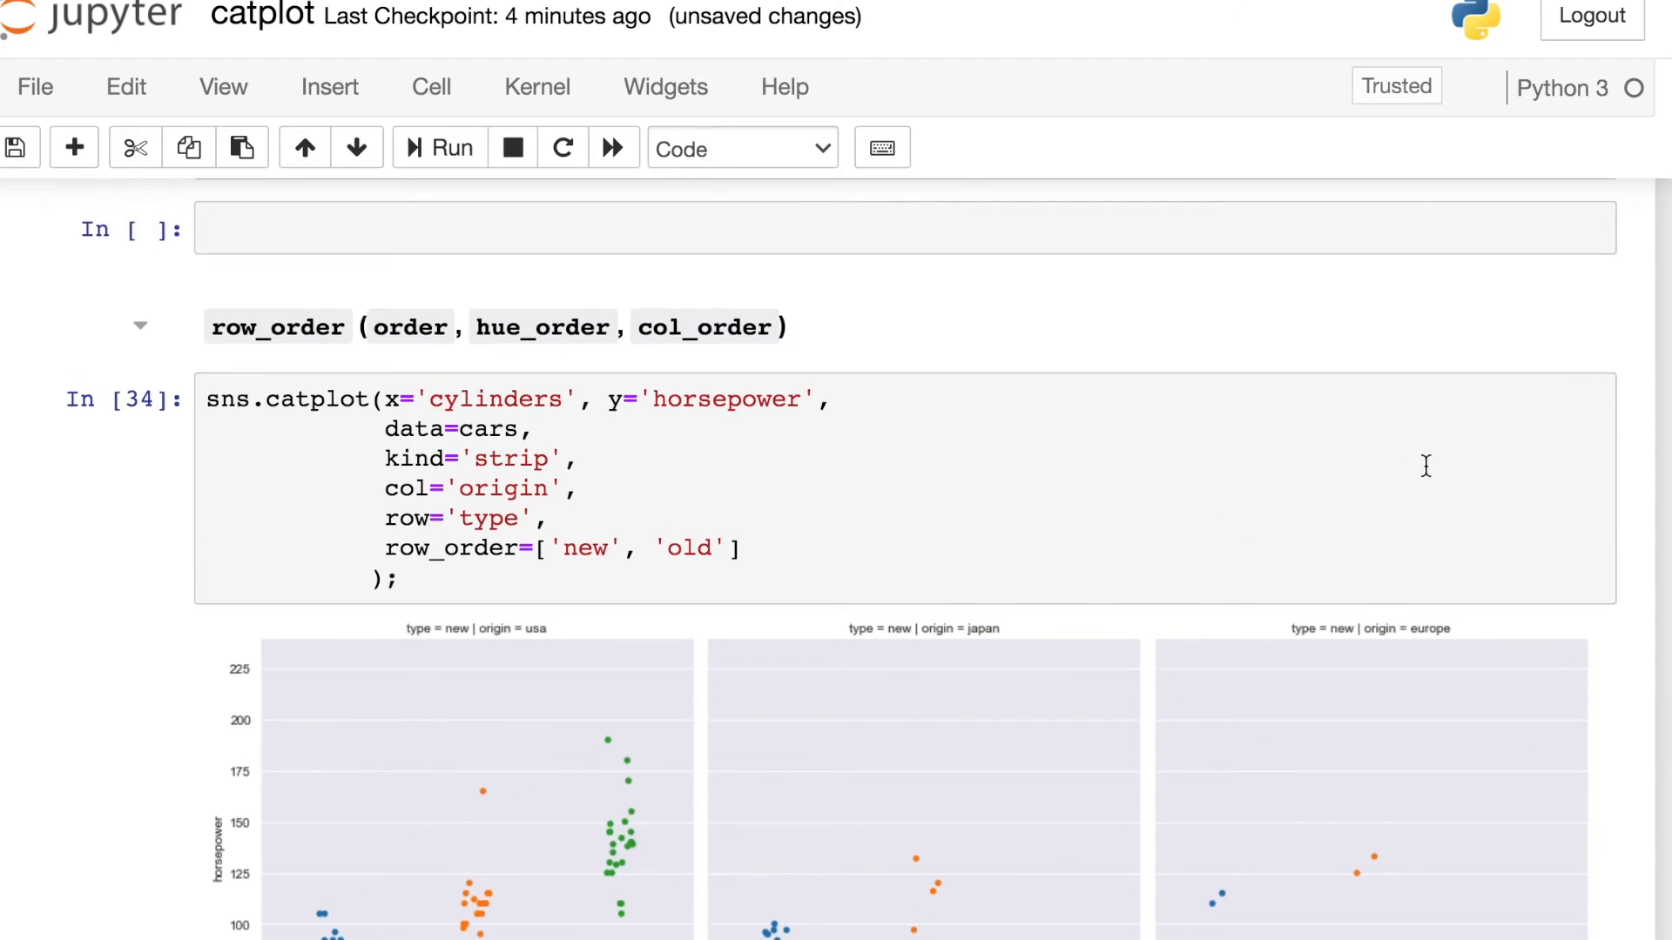
pyautogui.scroll(-3)
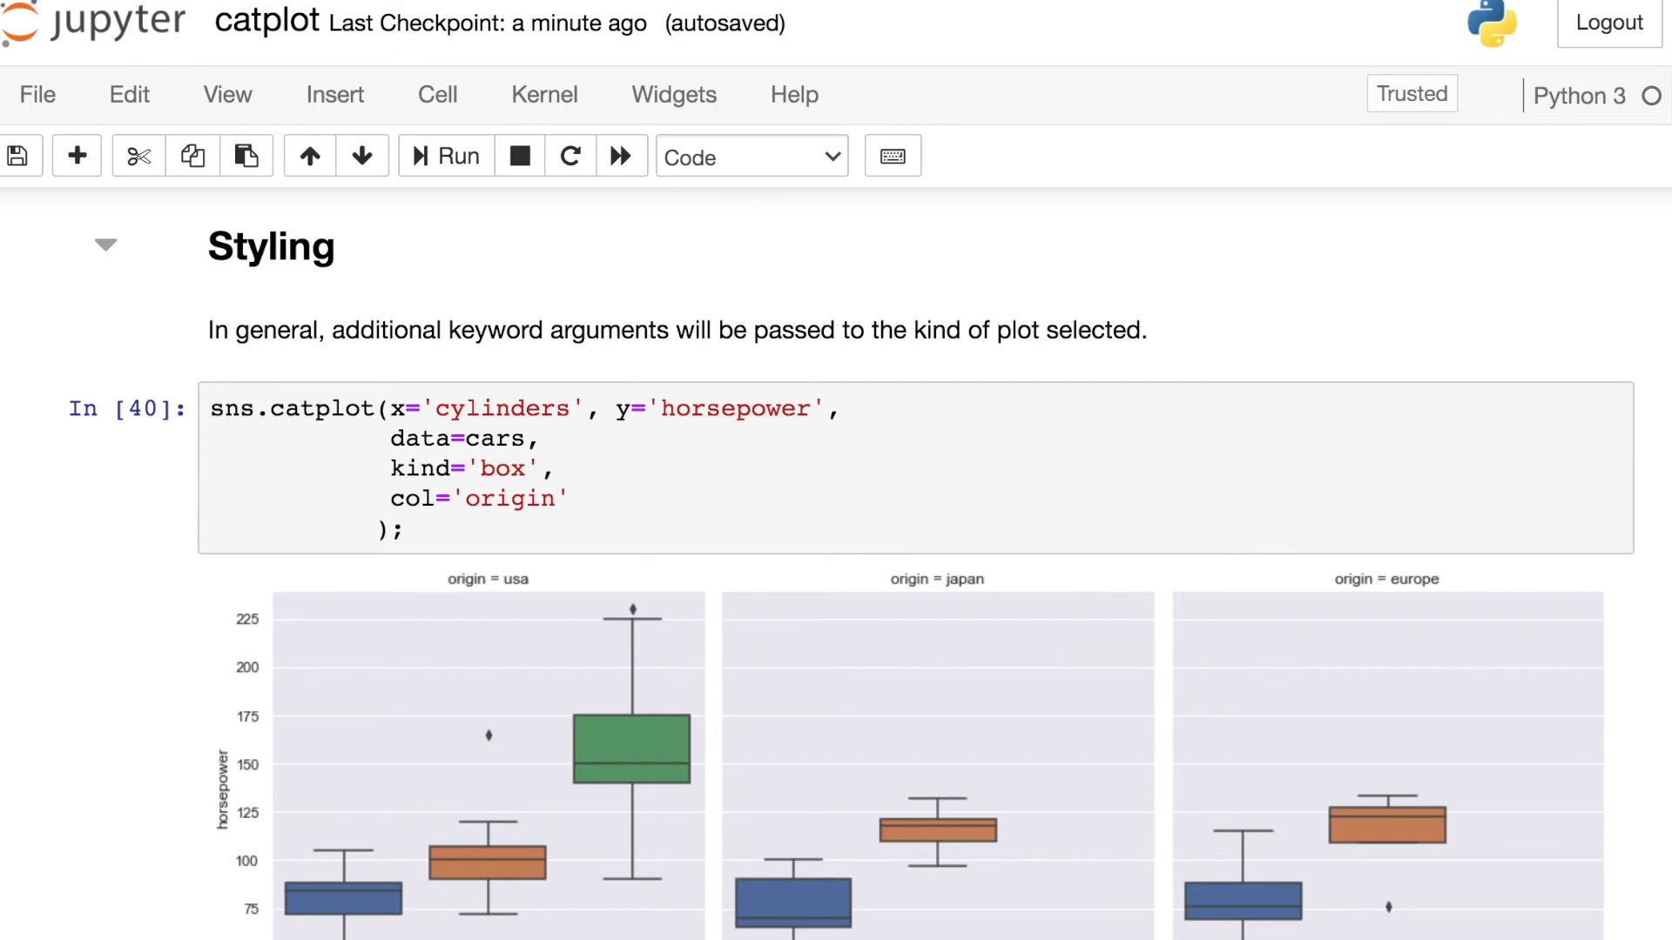
# Add palette='winter' to the Styling box plot's sns.catplot call.
pyautogui.scroll(-3)
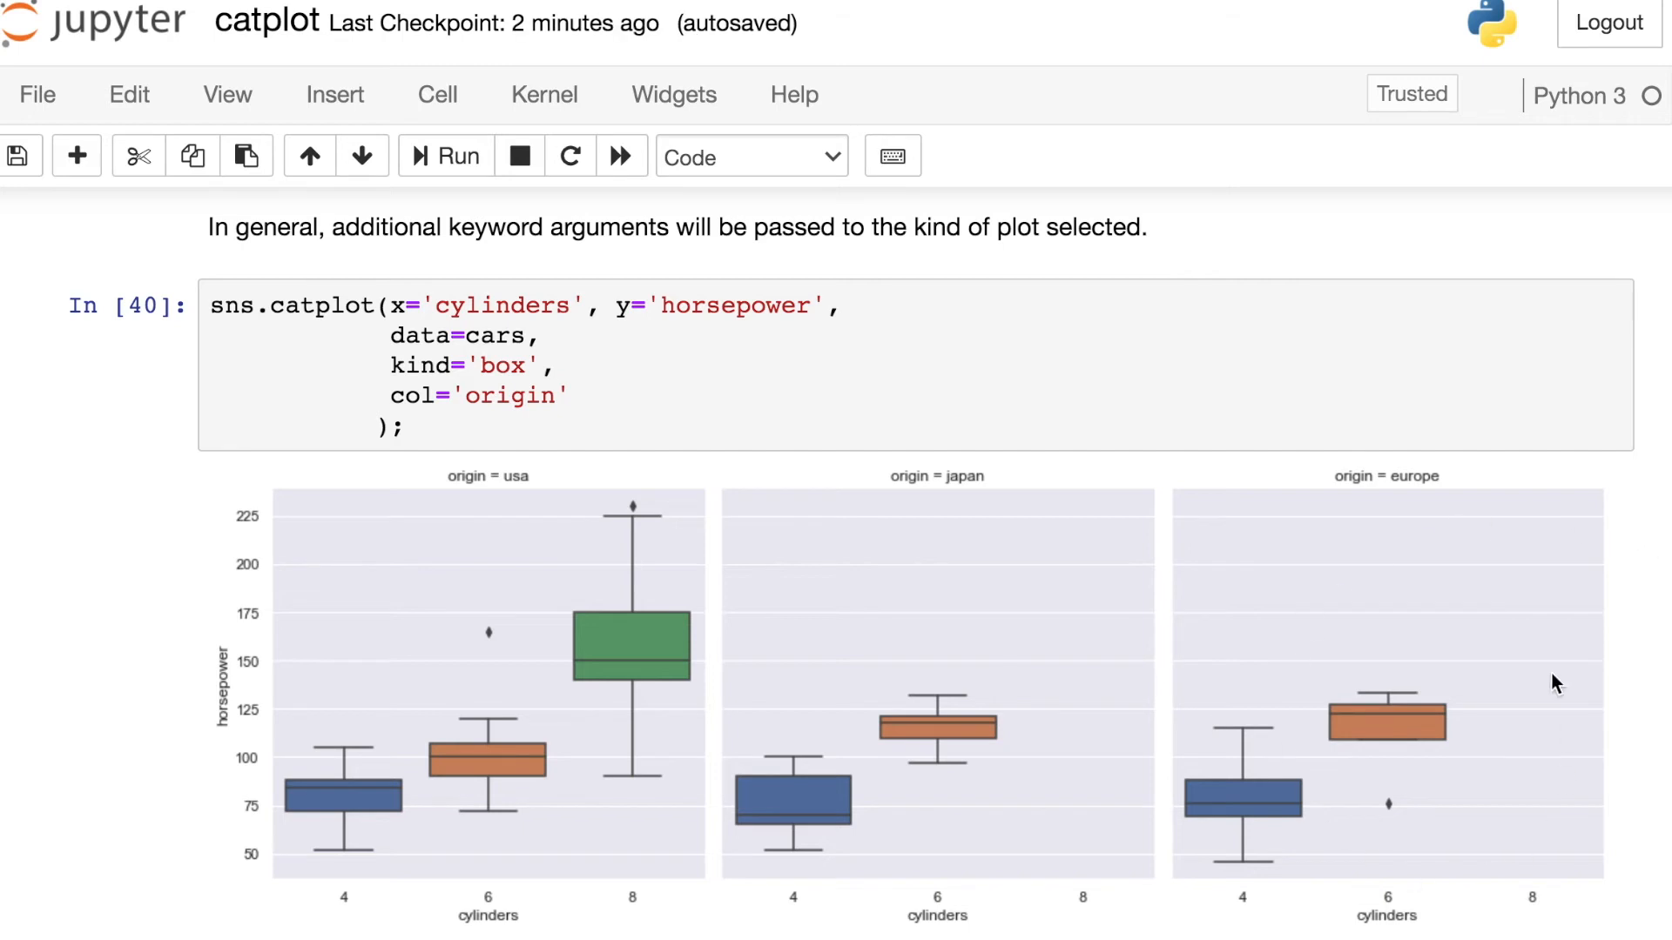
pyautogui.moveTo(1501, 792)
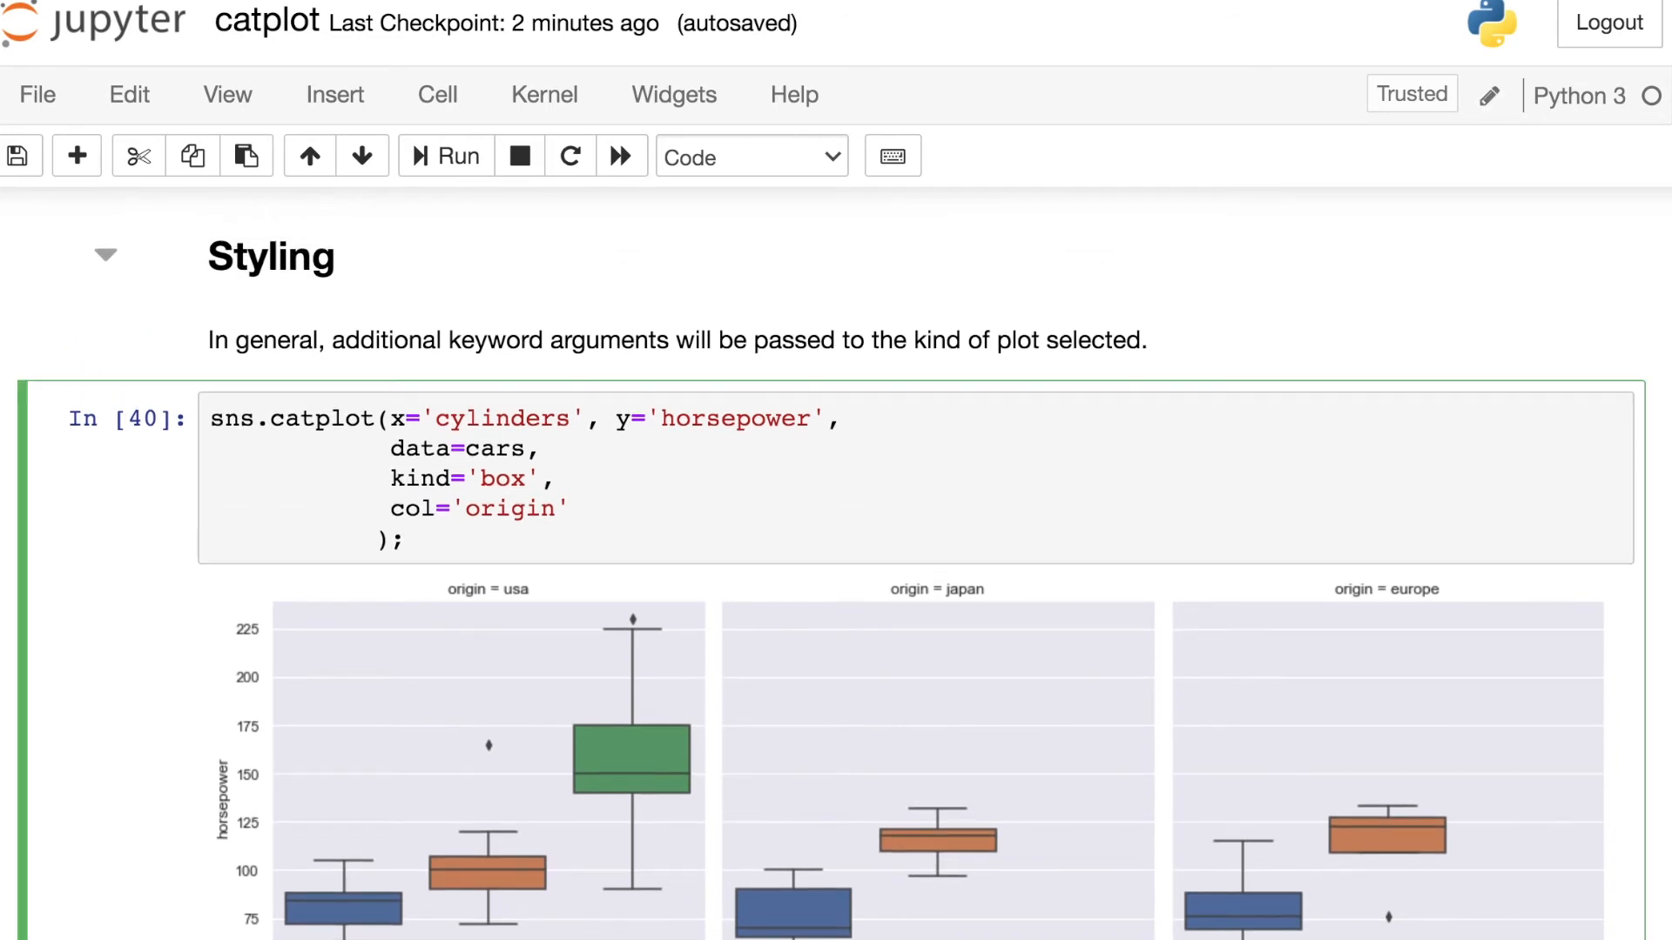
pyautogui.write("palette='winter")
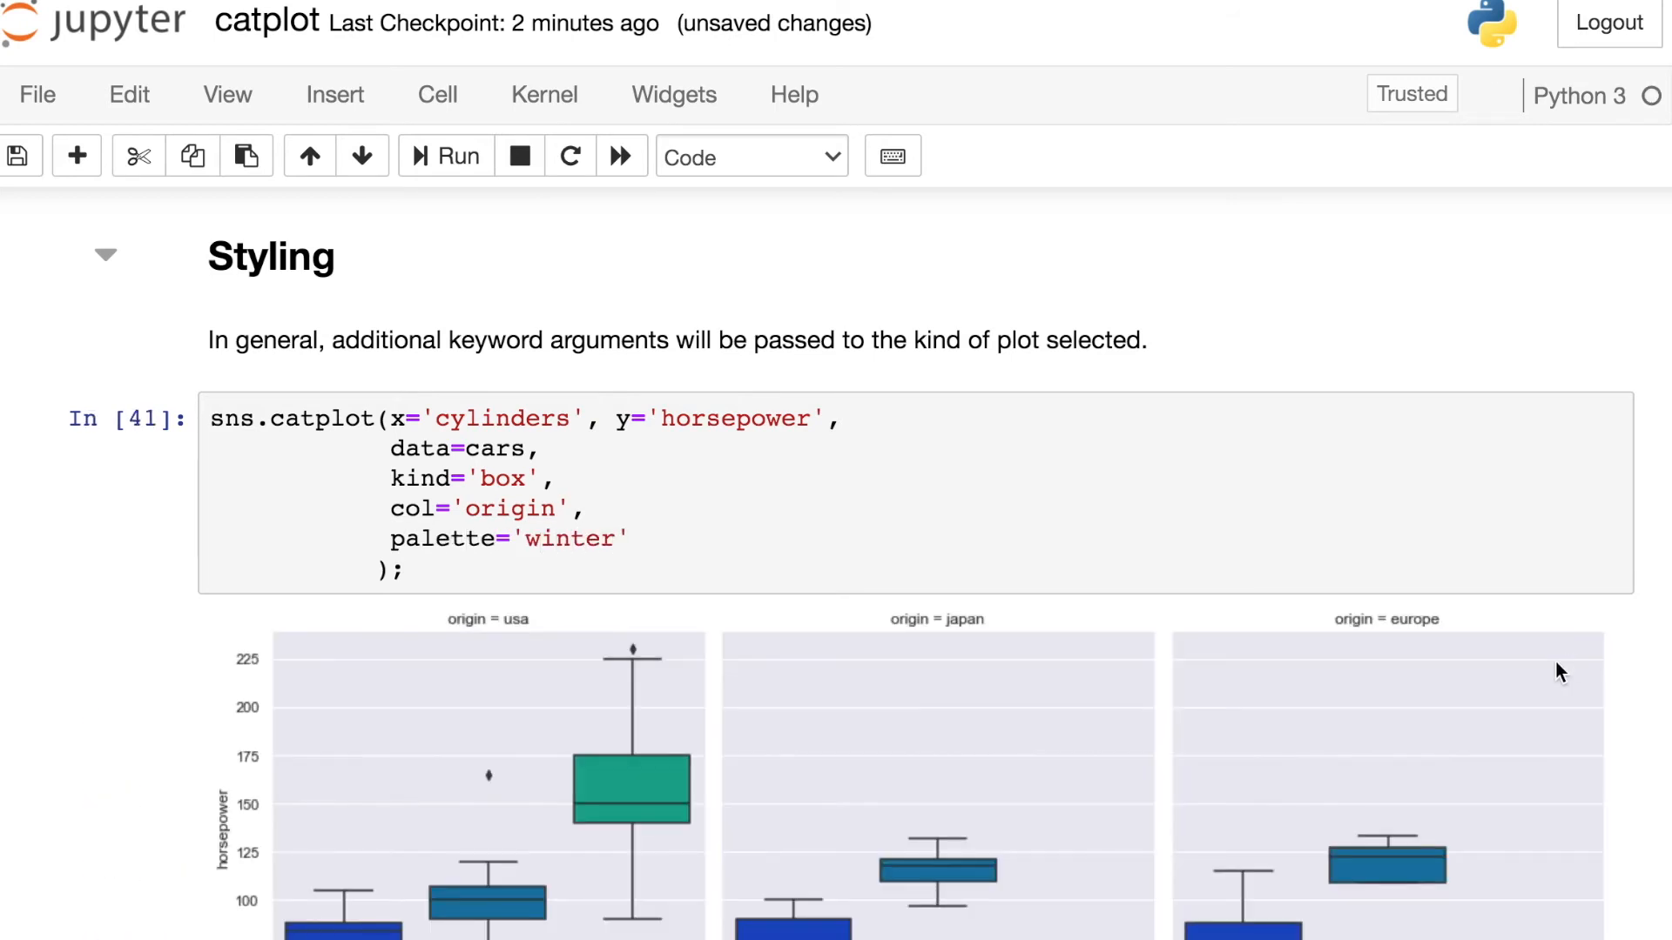
# Add whis=1 after palette='winter' and rerun the box plot cell.
pyautogui.scroll(-3)
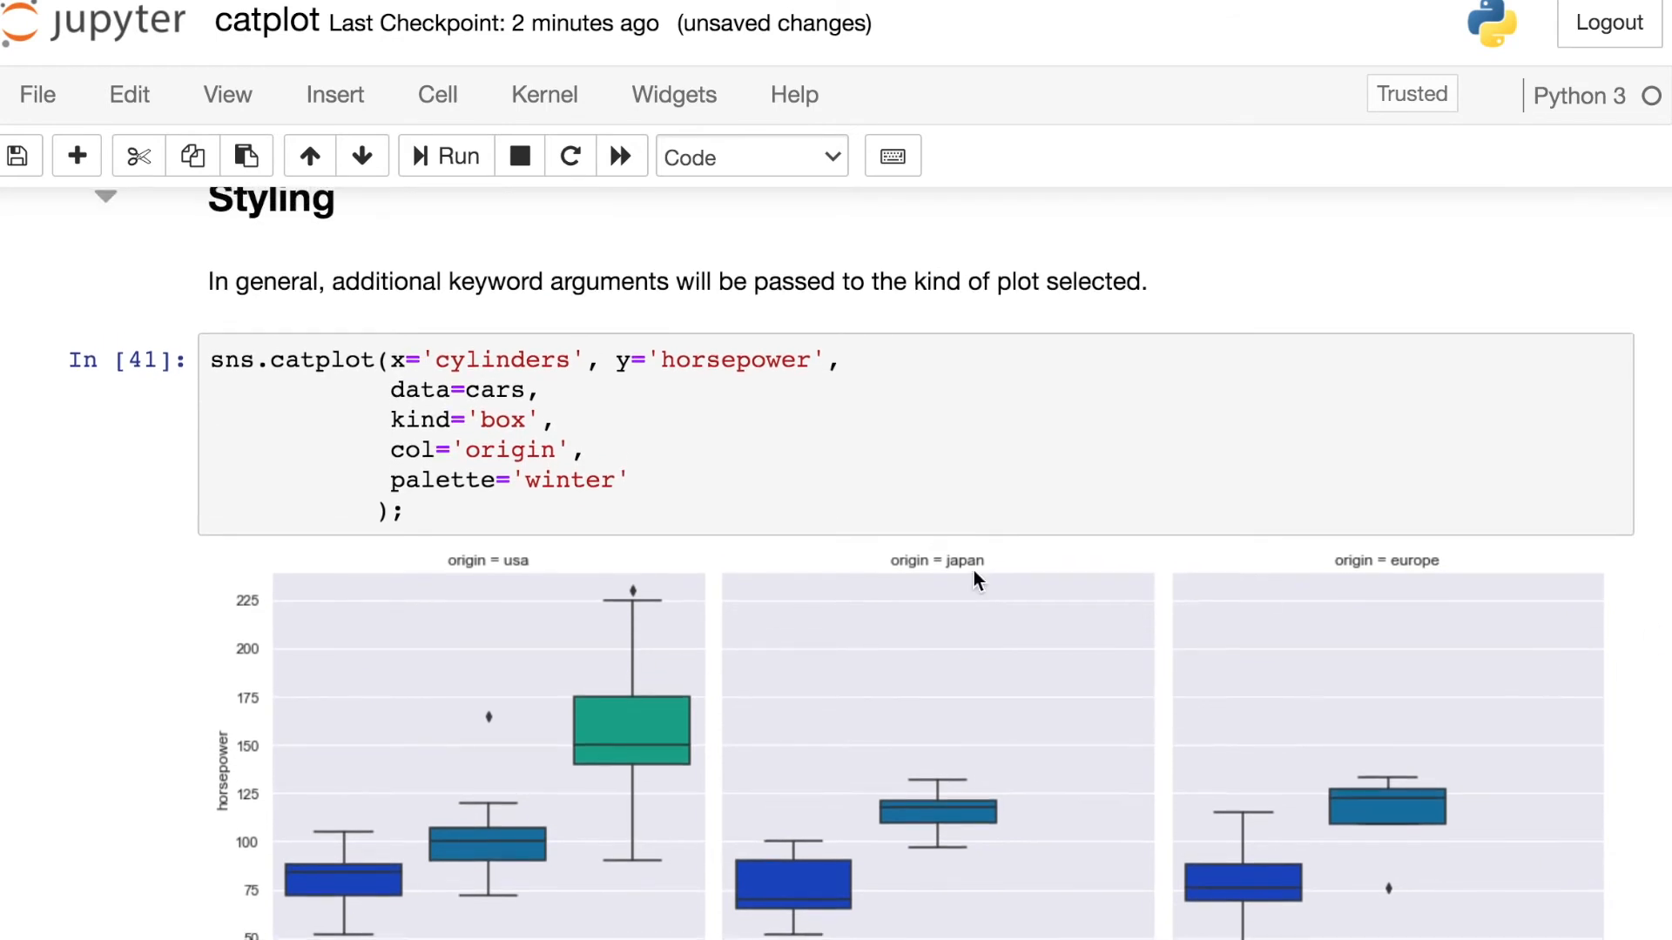
pyautogui.click(629, 480)
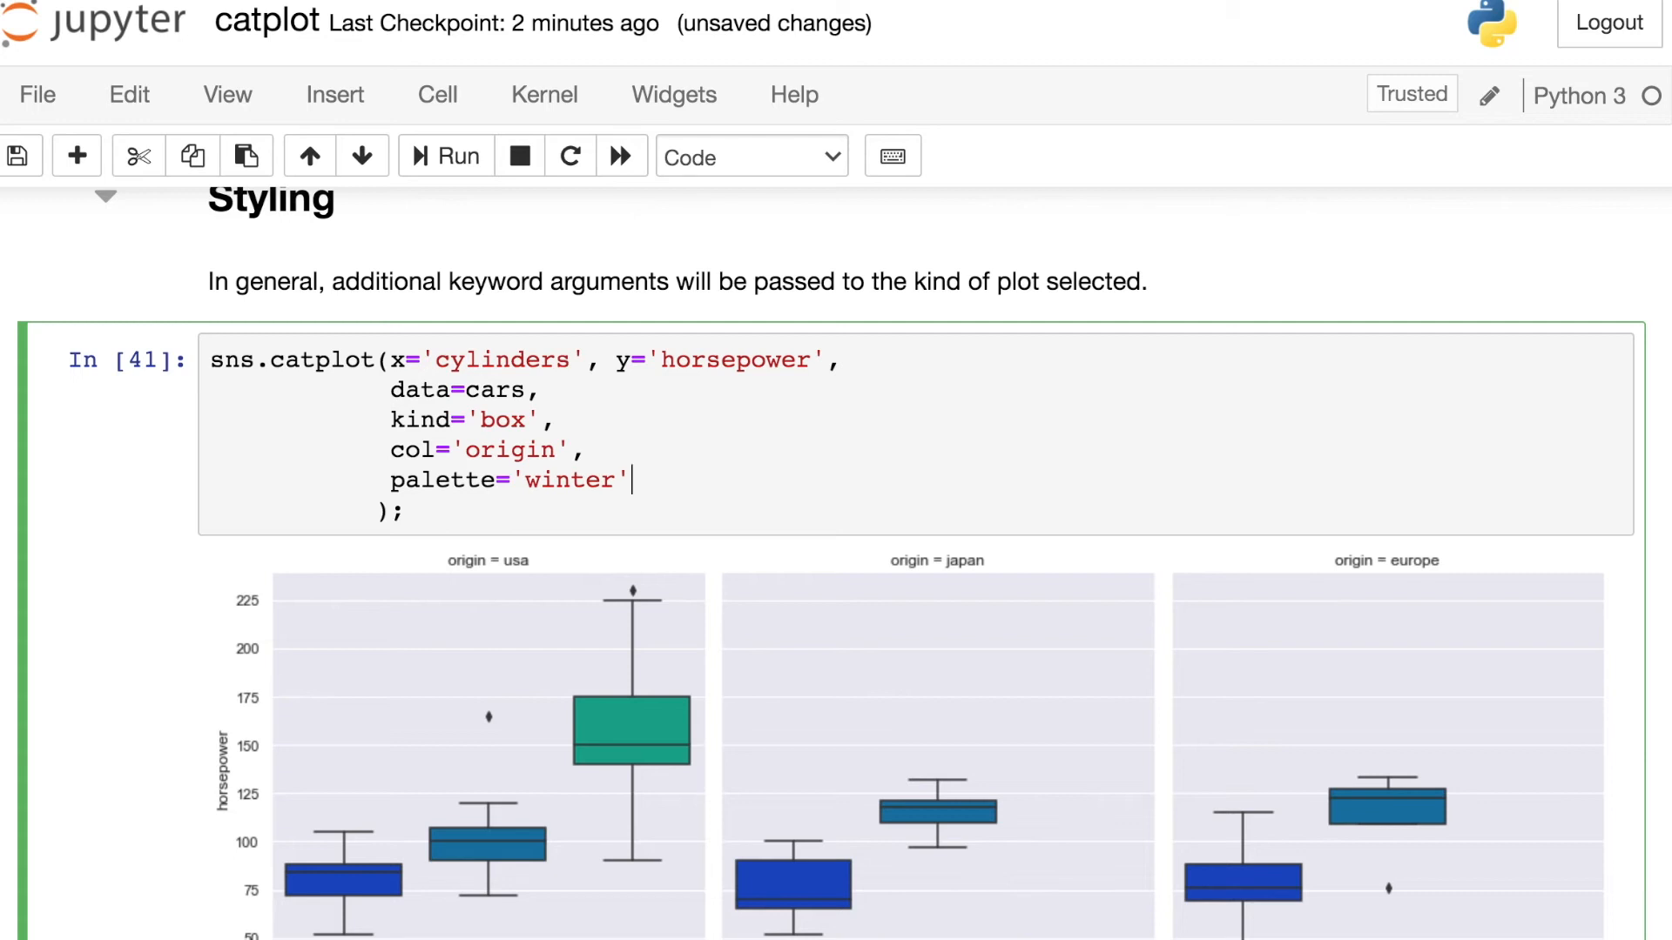
pyautogui.write(',')
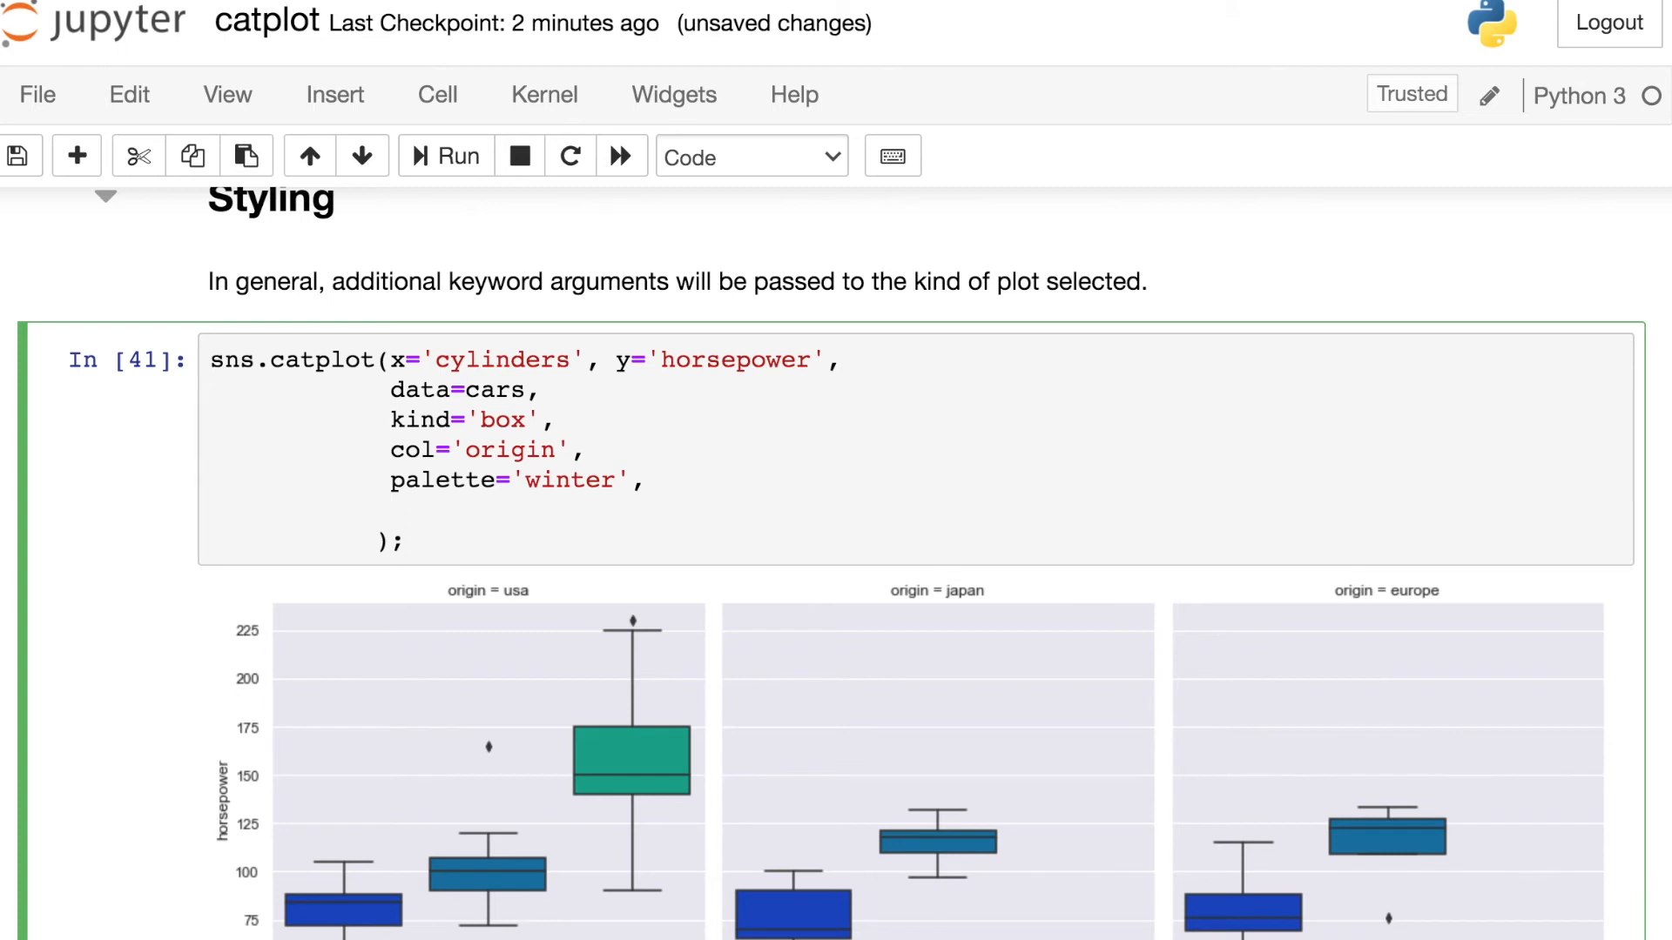
pyautogui.write('whis=1')
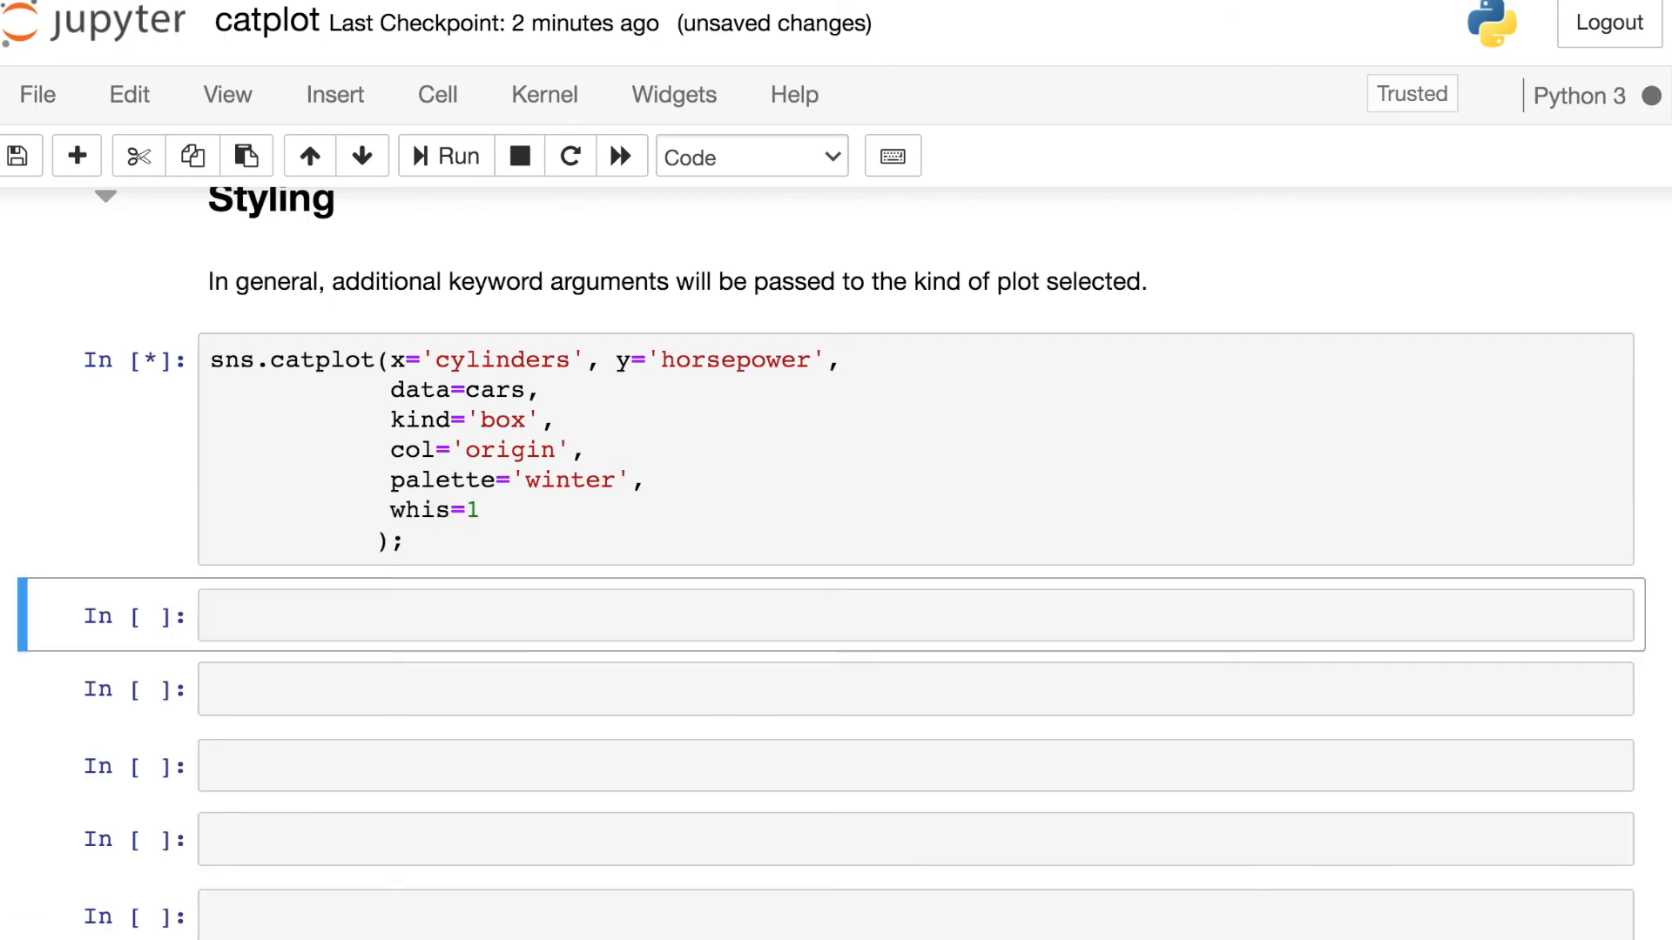
pyautogui.click(456, 156)
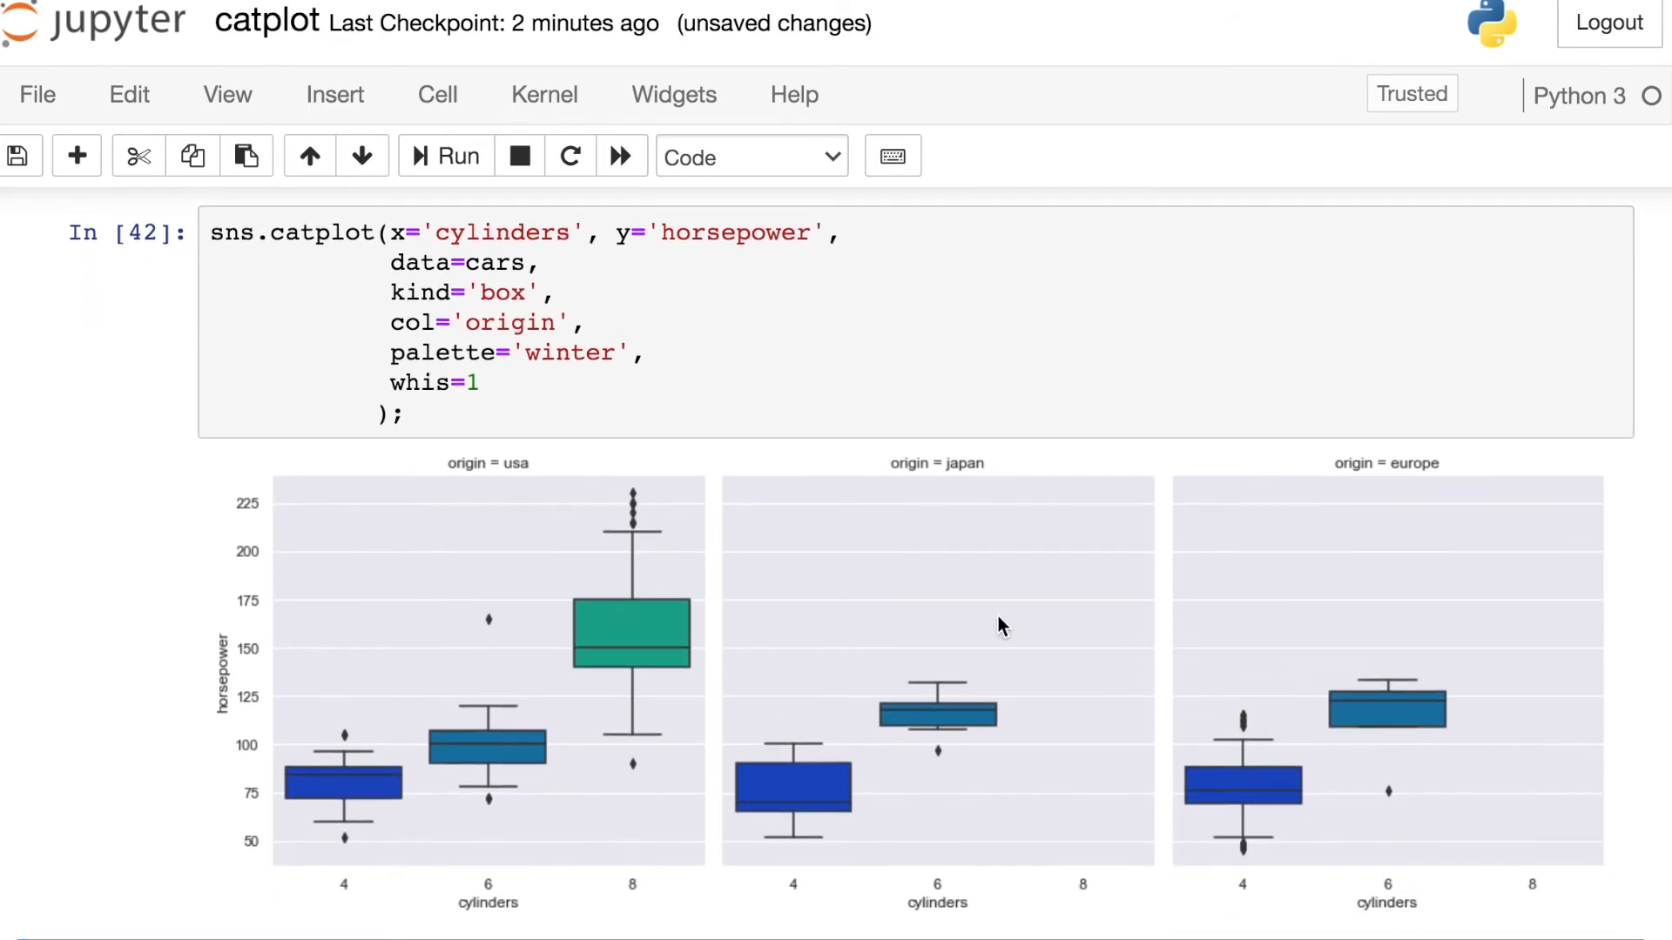
pyautogui.moveTo(682, 519)
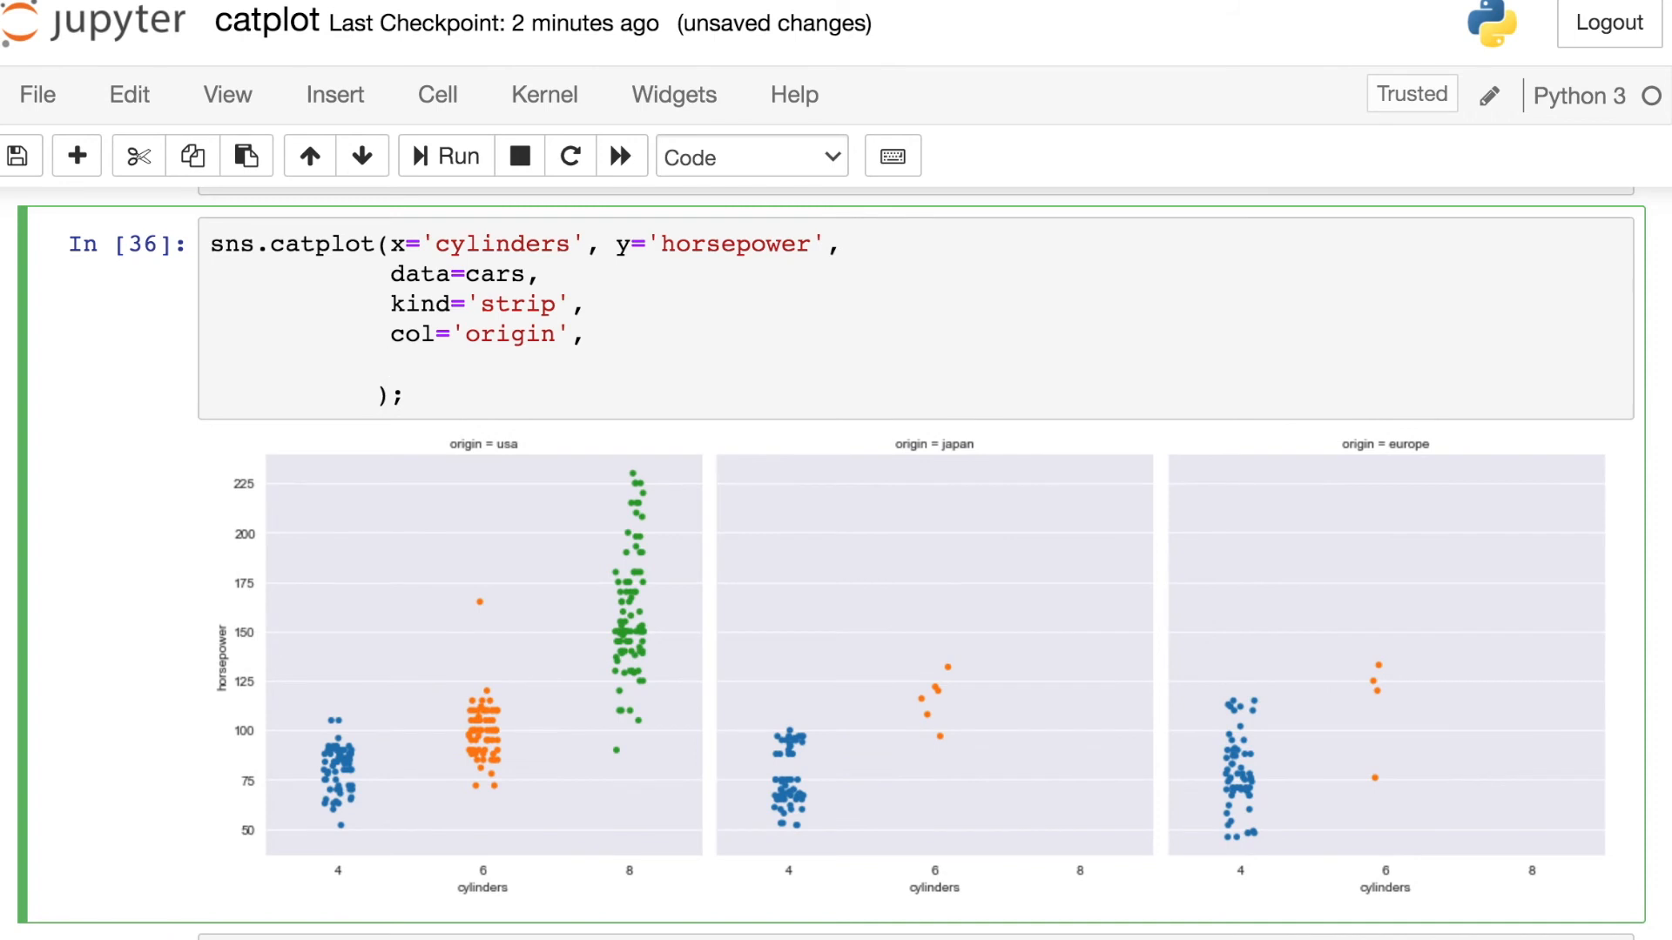
# Set the strip plot points to s=12 and linewidth=2, then redraw.
pyautogui.write('s=')
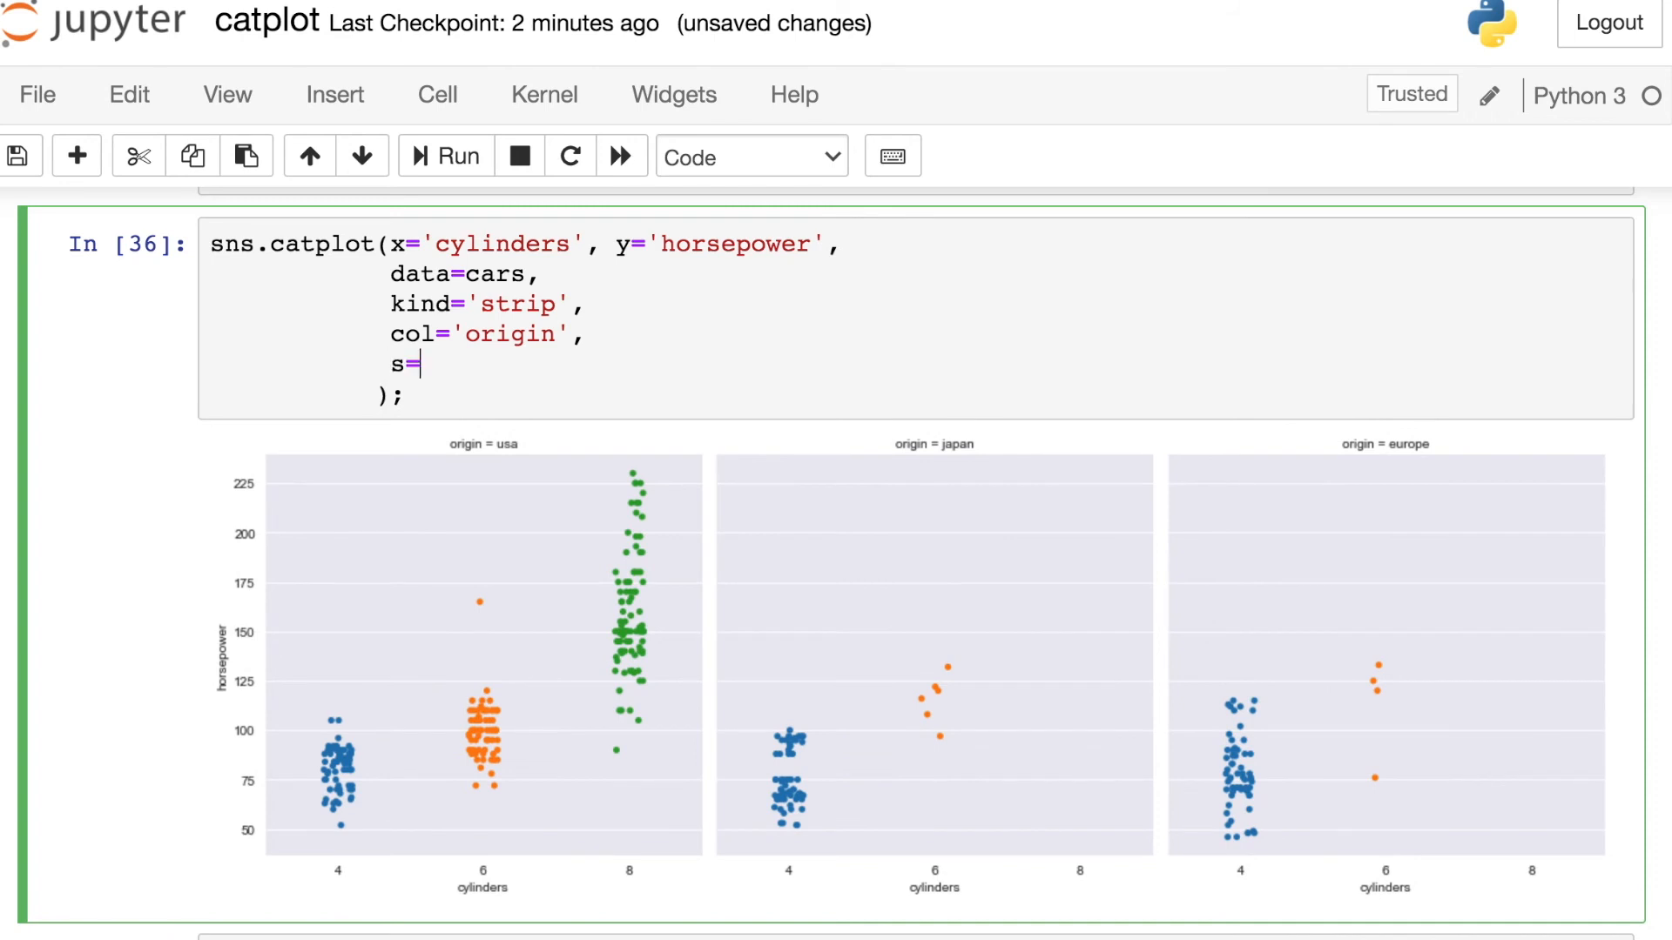
pyautogui.write('12,')
pyautogui.write('alpha=0.3')
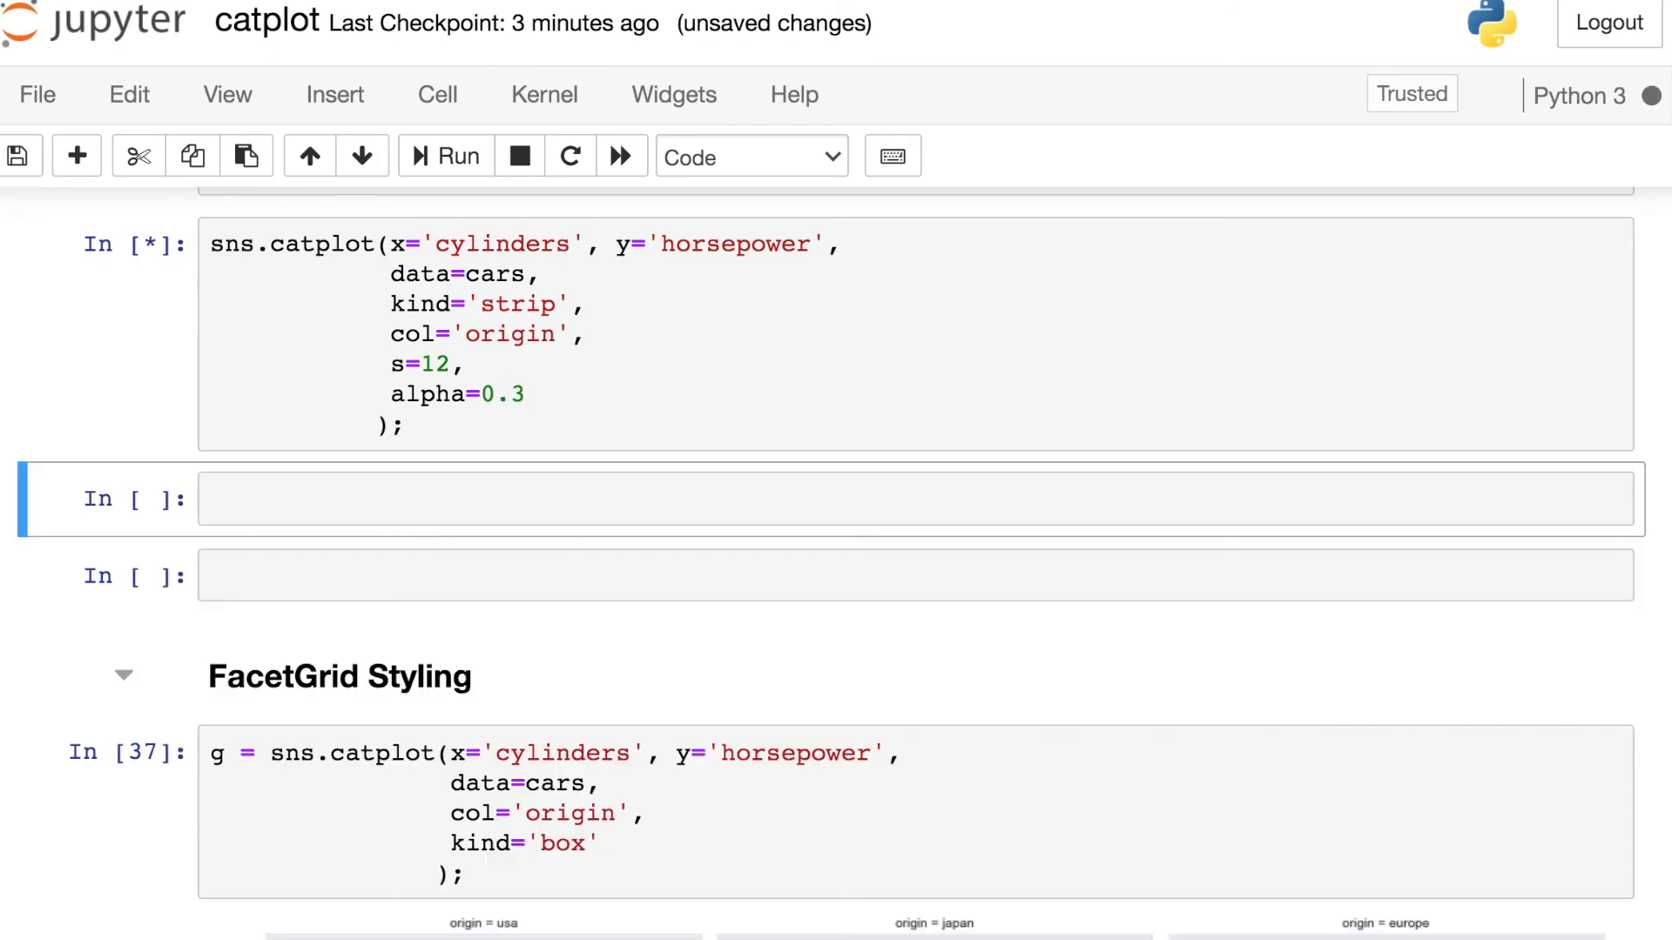
pyautogui.click(445, 156)
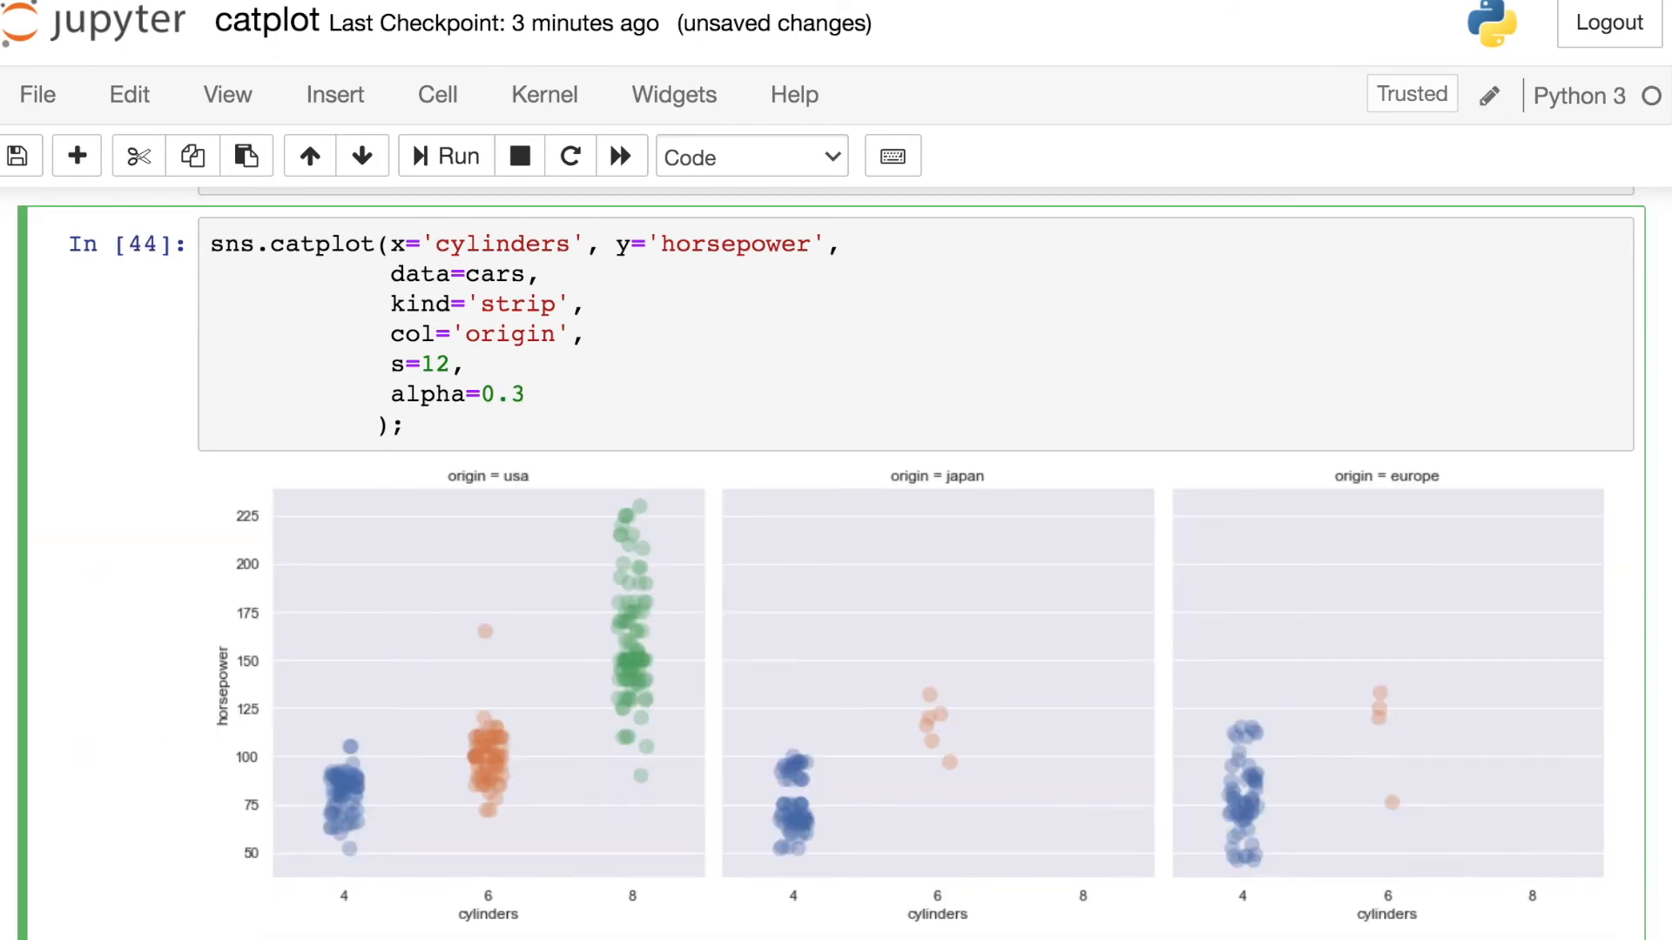
pyautogui.write('linewidth=2')
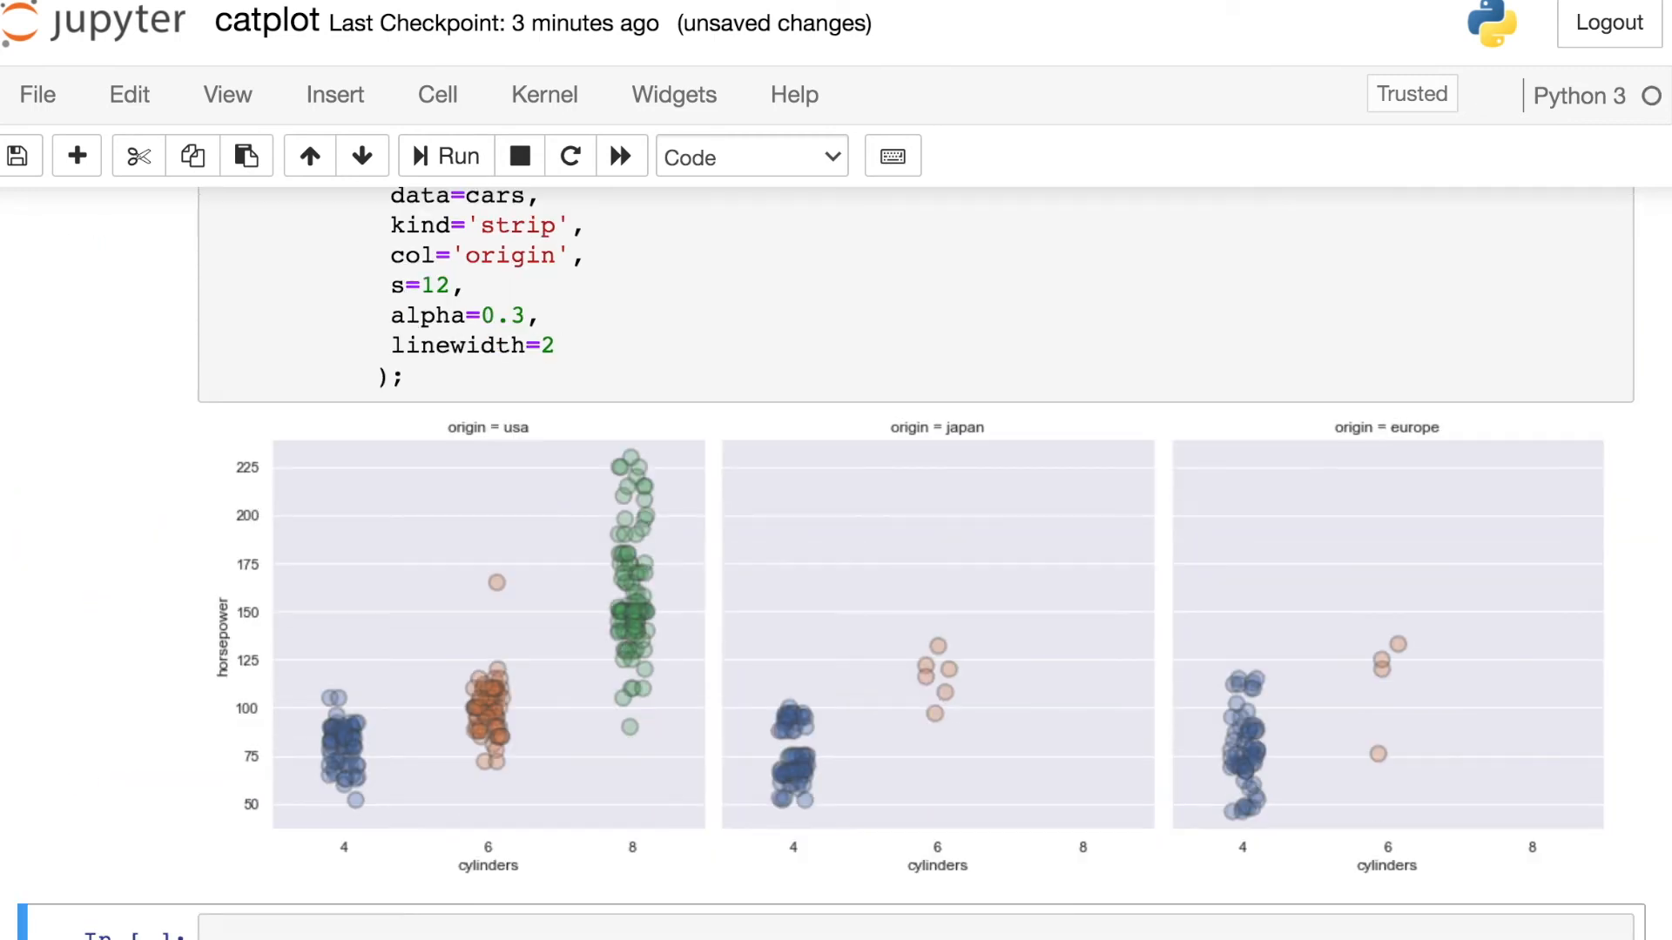
pyautogui.scroll(-3)
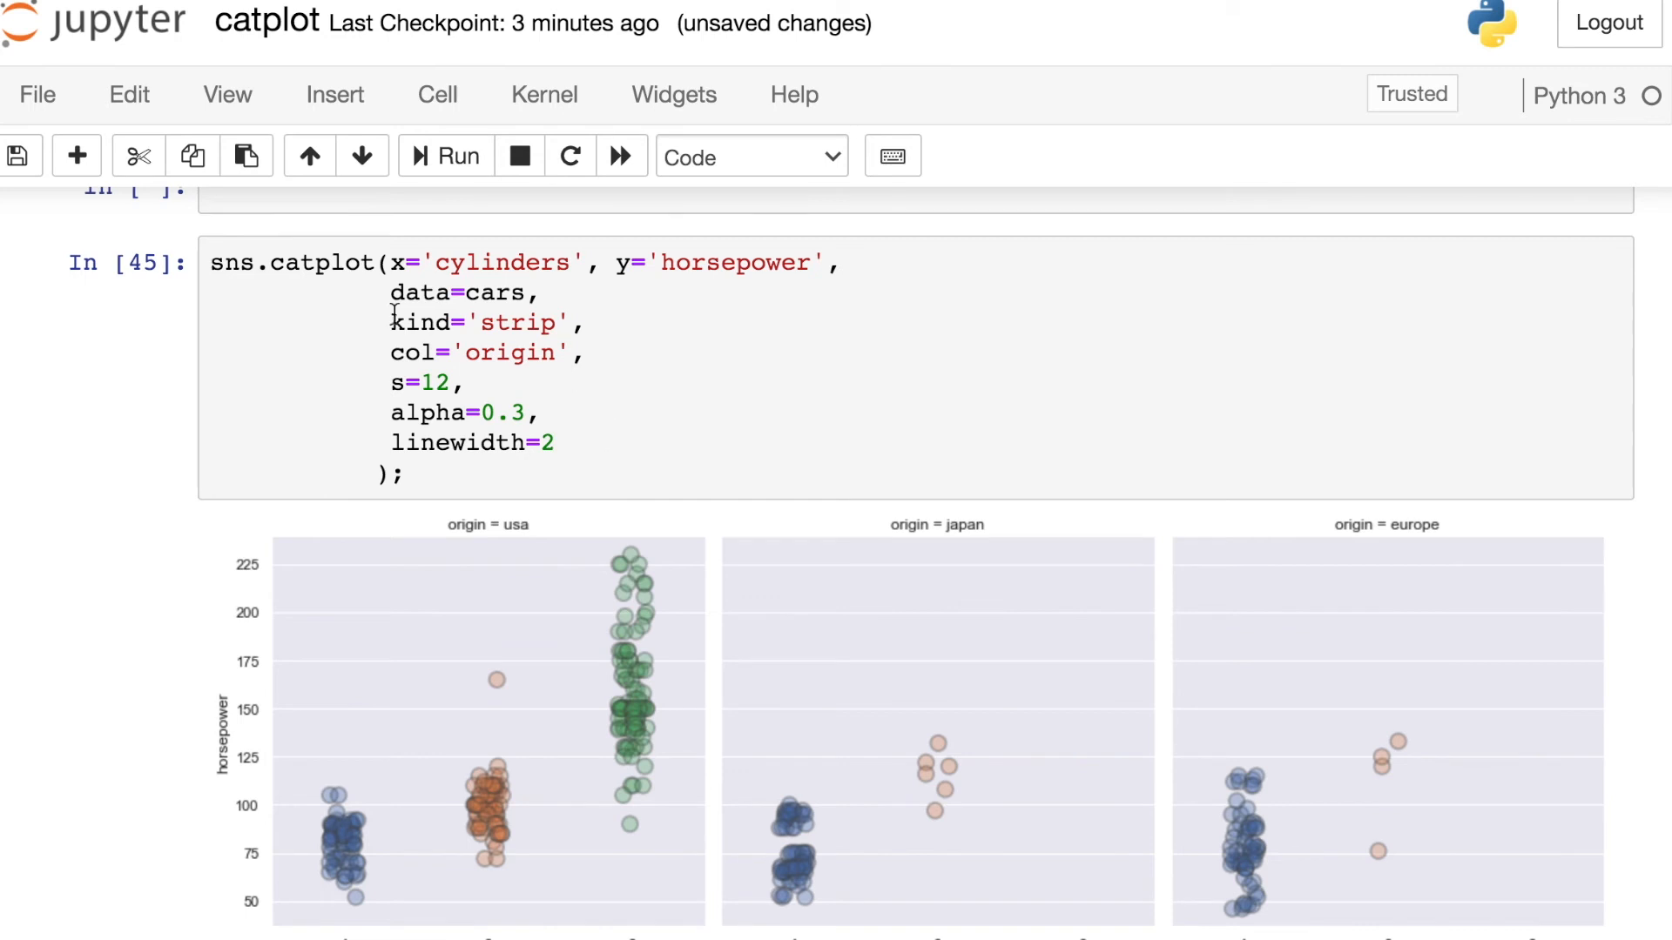
pyautogui.tripleClick(480, 323)
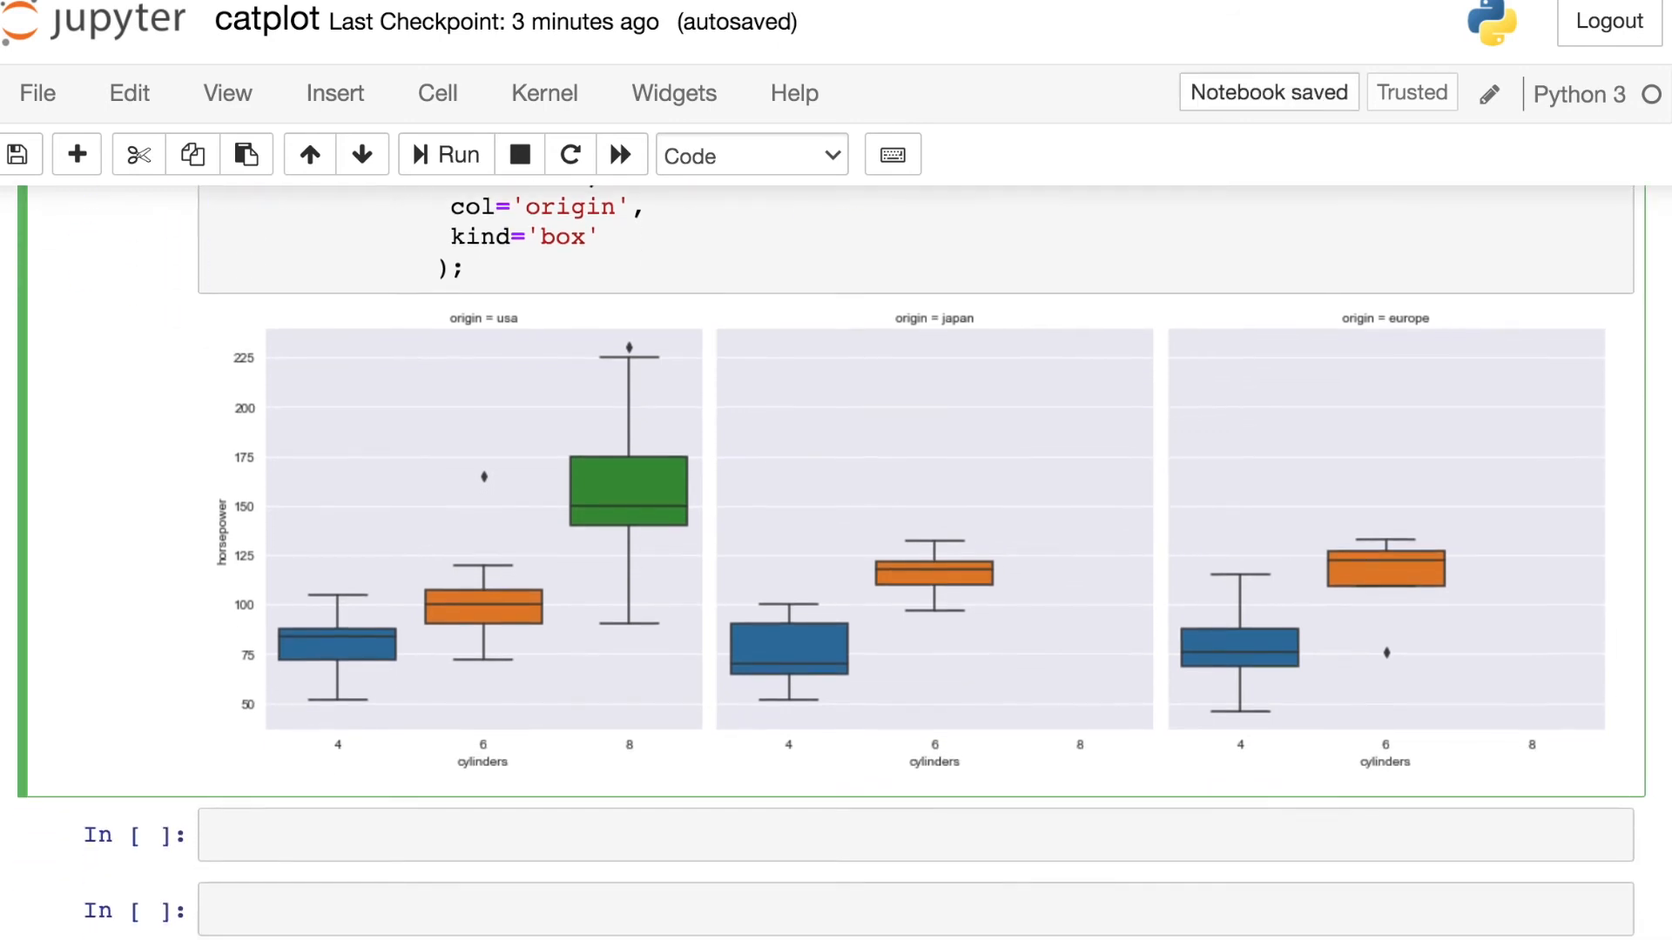
# Run type(g) to confirm a FacetGrid, then scroll to the darkgrid box plot cell.
pyautogui.write('type(g')
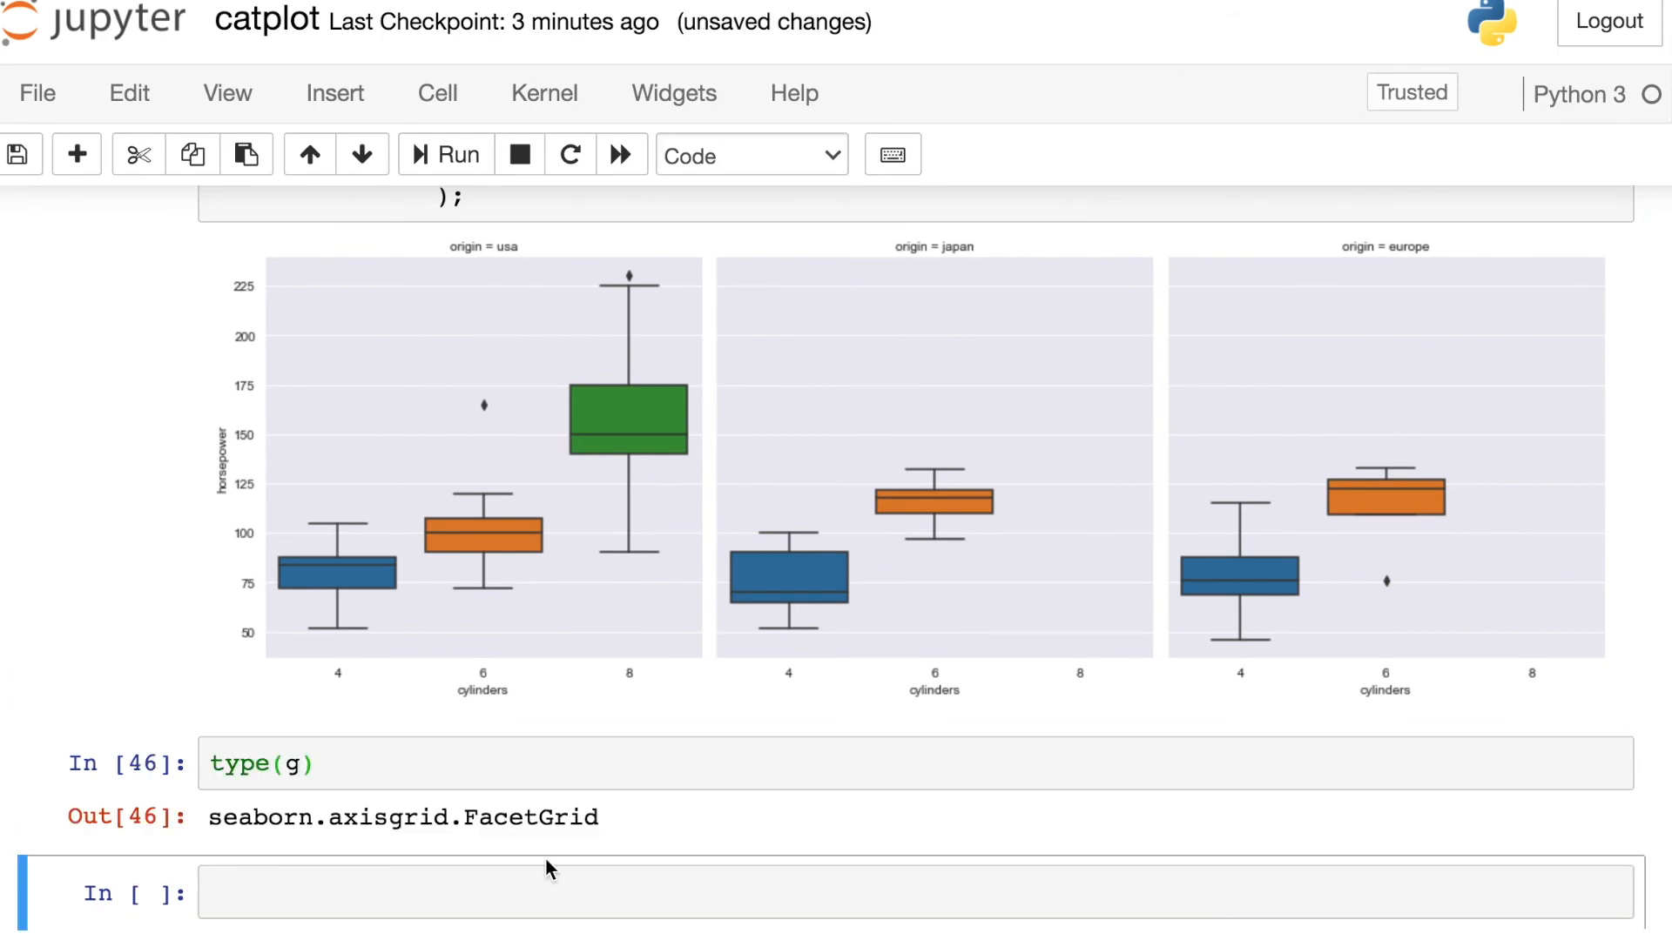
pyautogui.moveTo(771, 870)
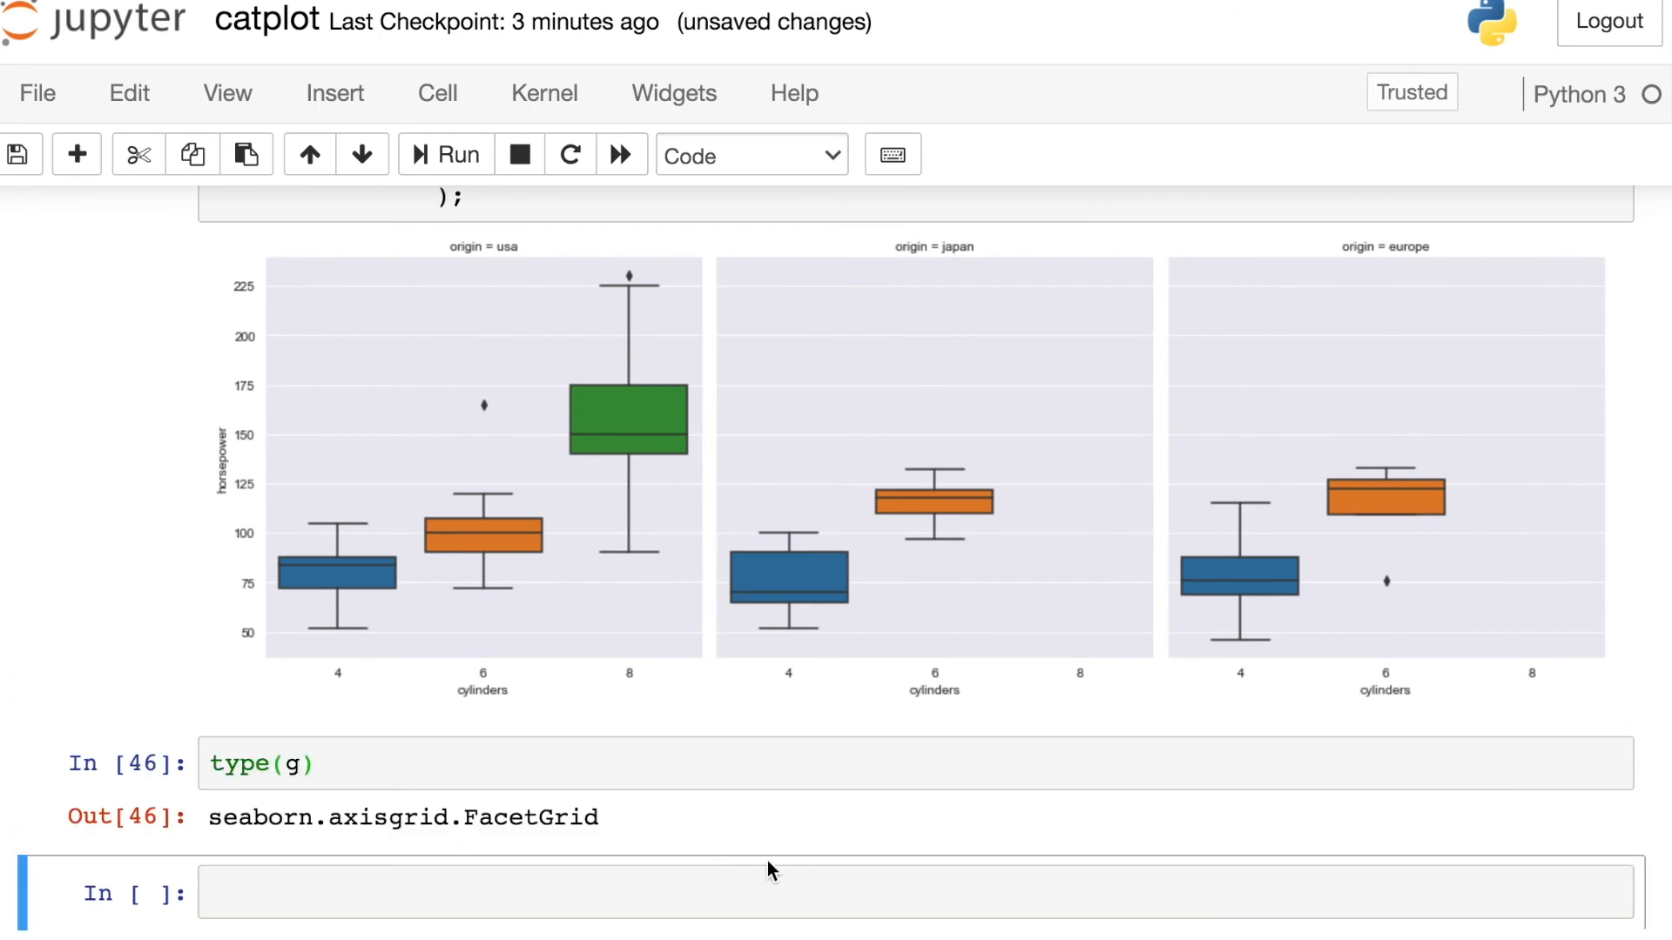
pyautogui.scroll(-3)
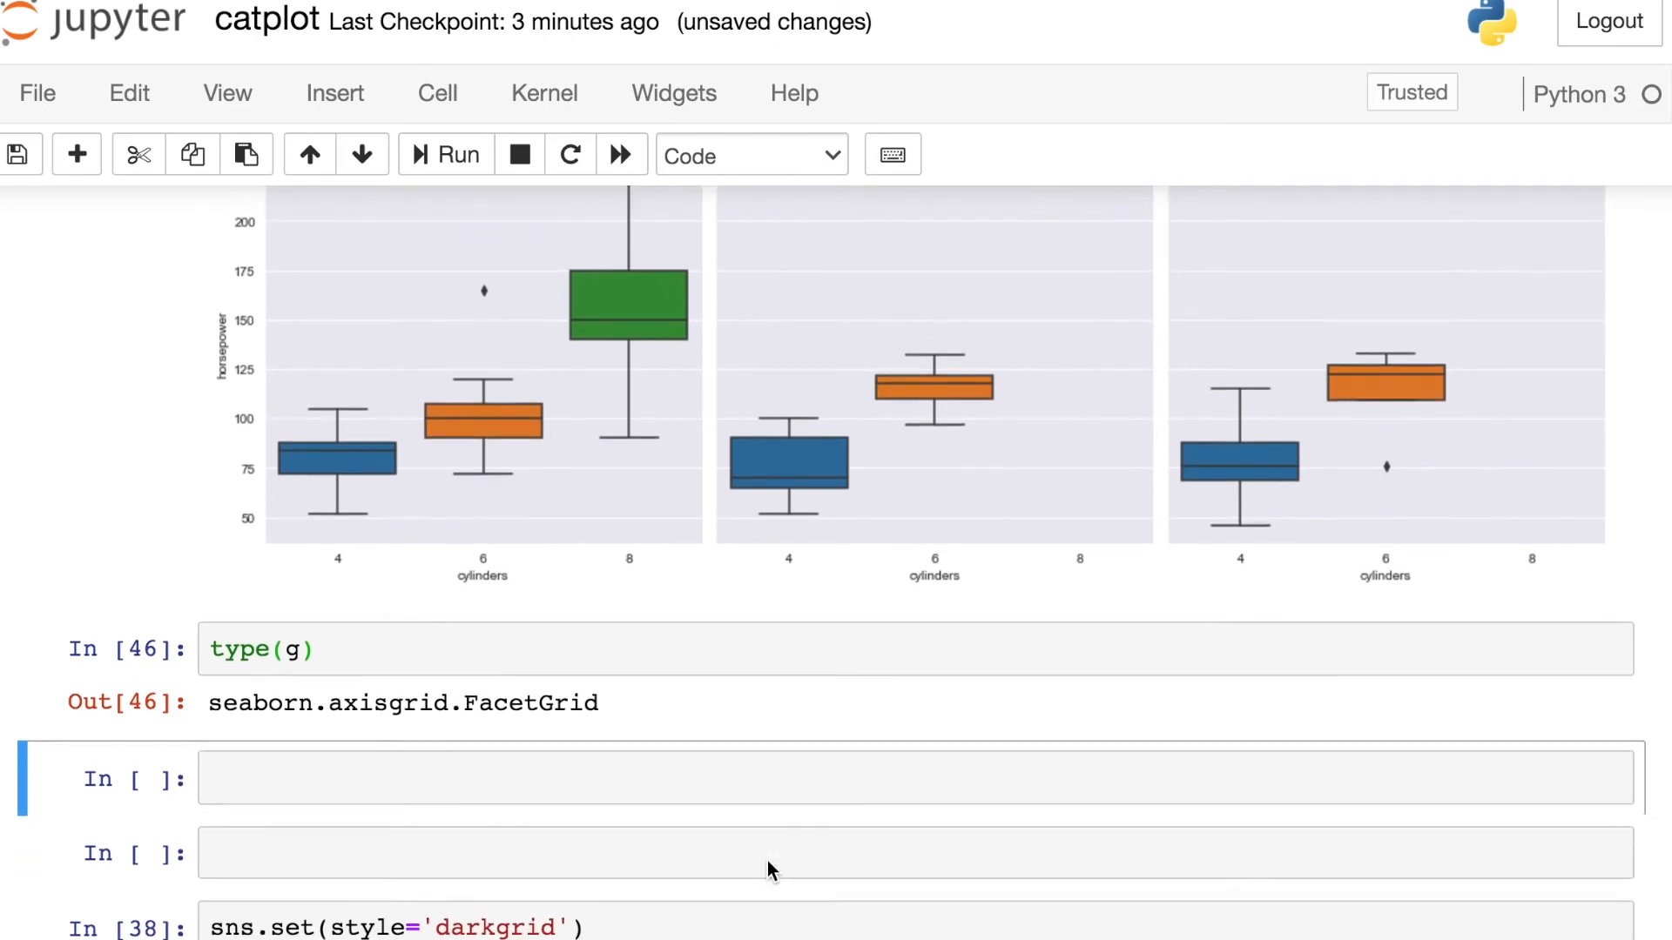
pyautogui.scroll(-3)
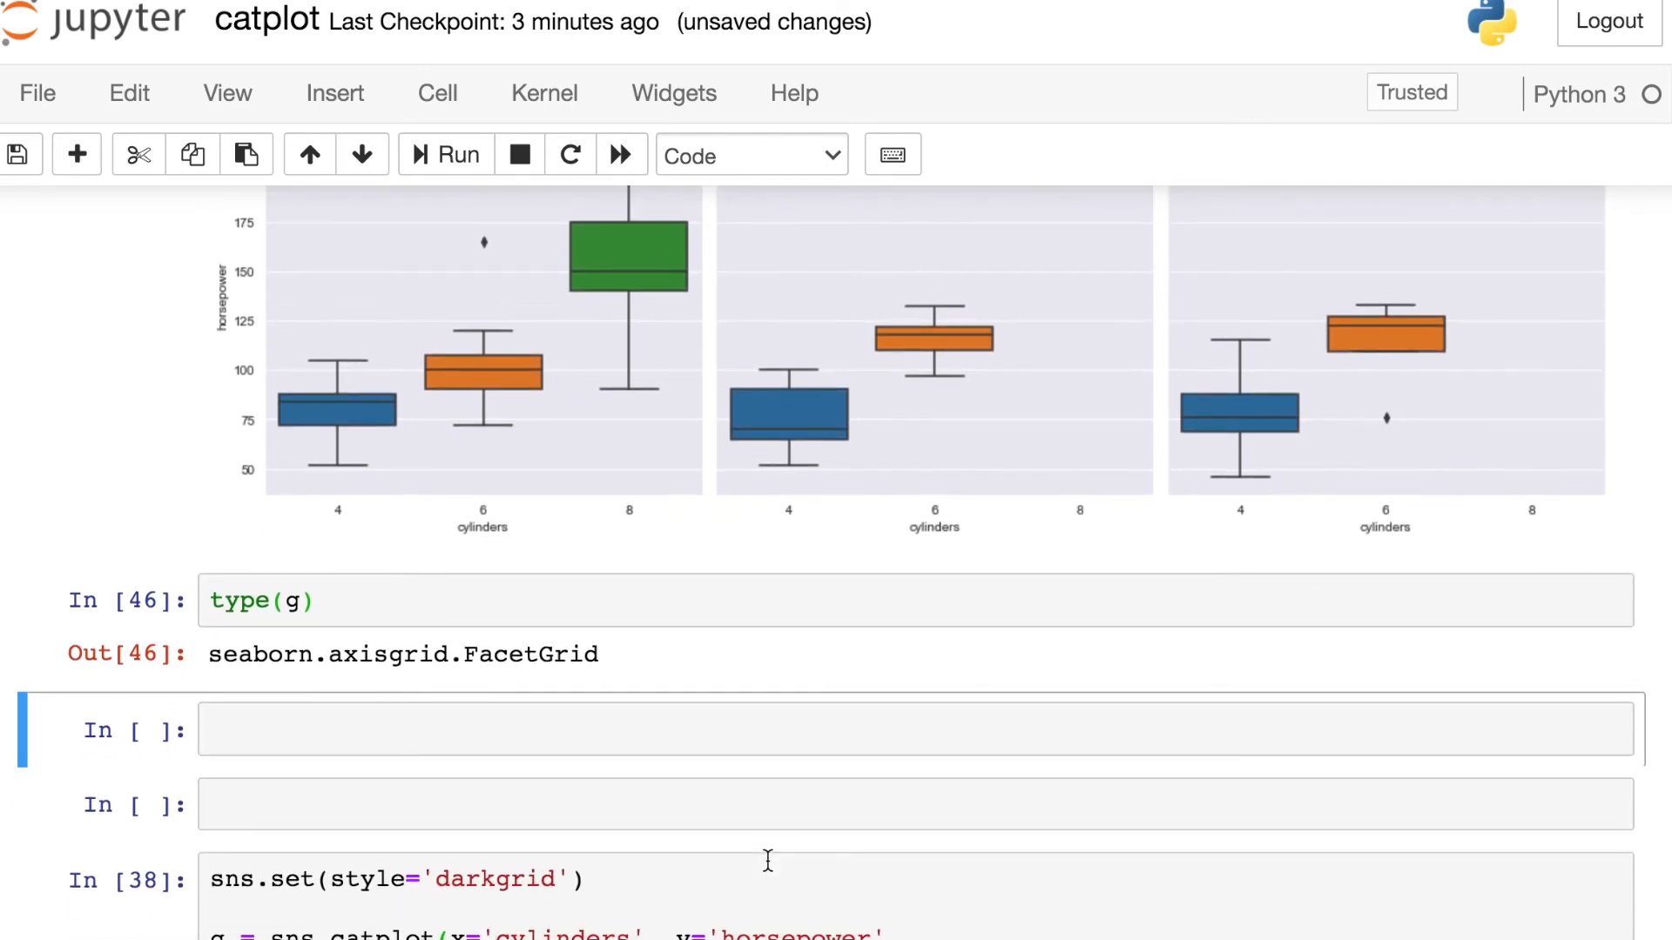
pyautogui.scroll(-3)
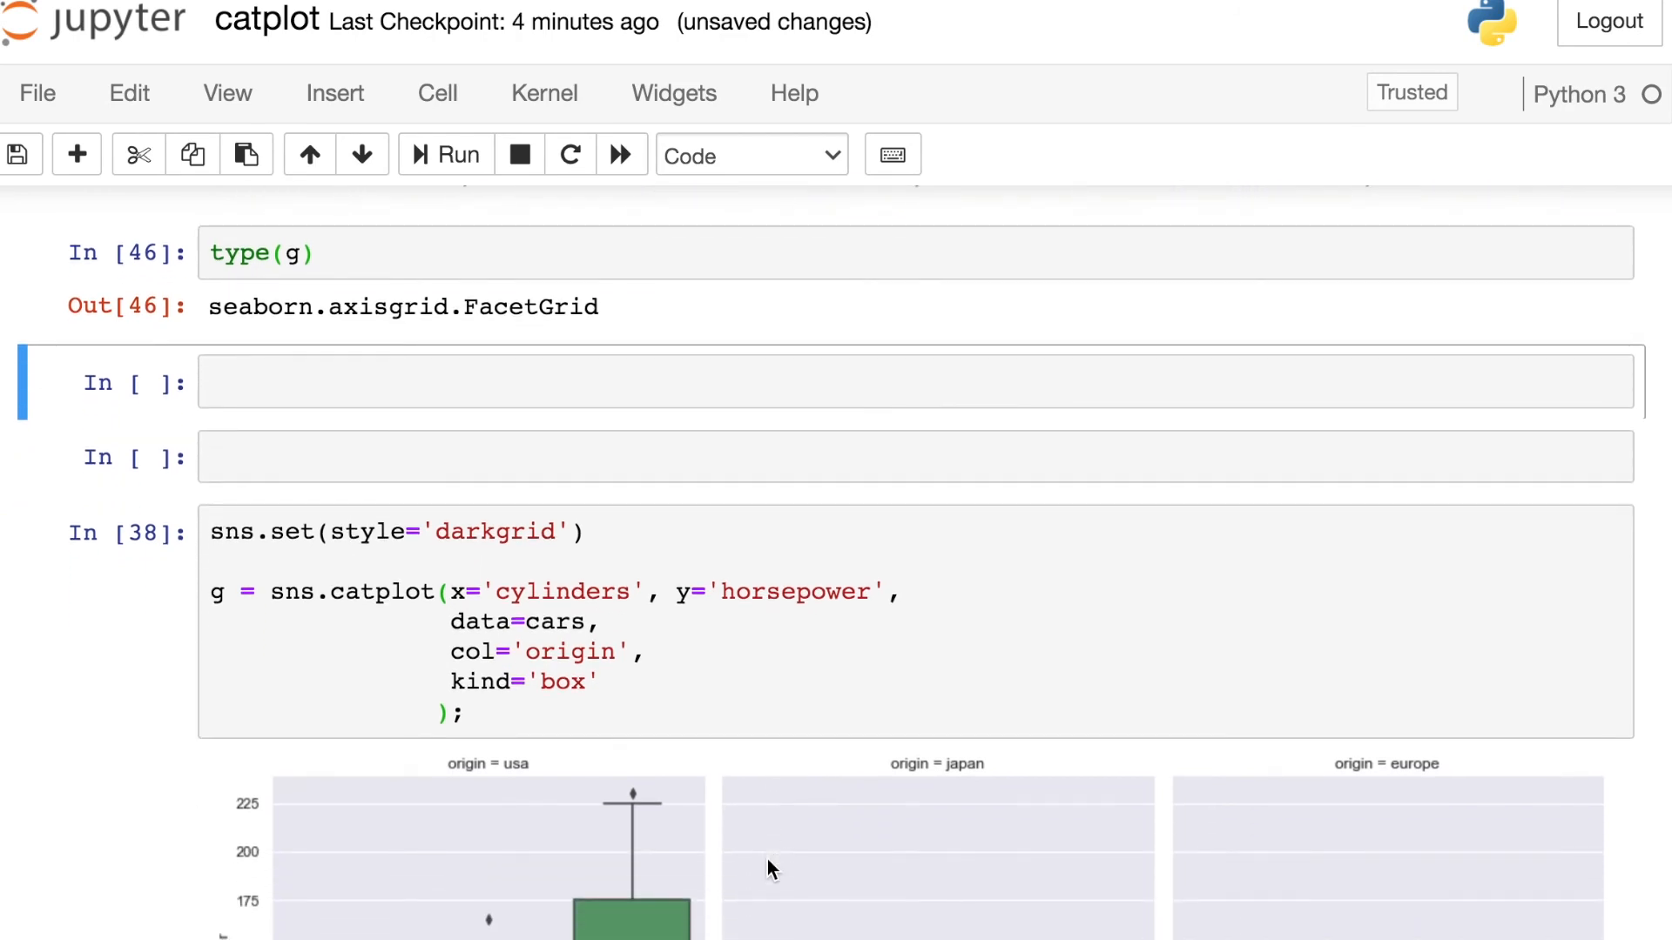
pyautogui.scroll(-3)
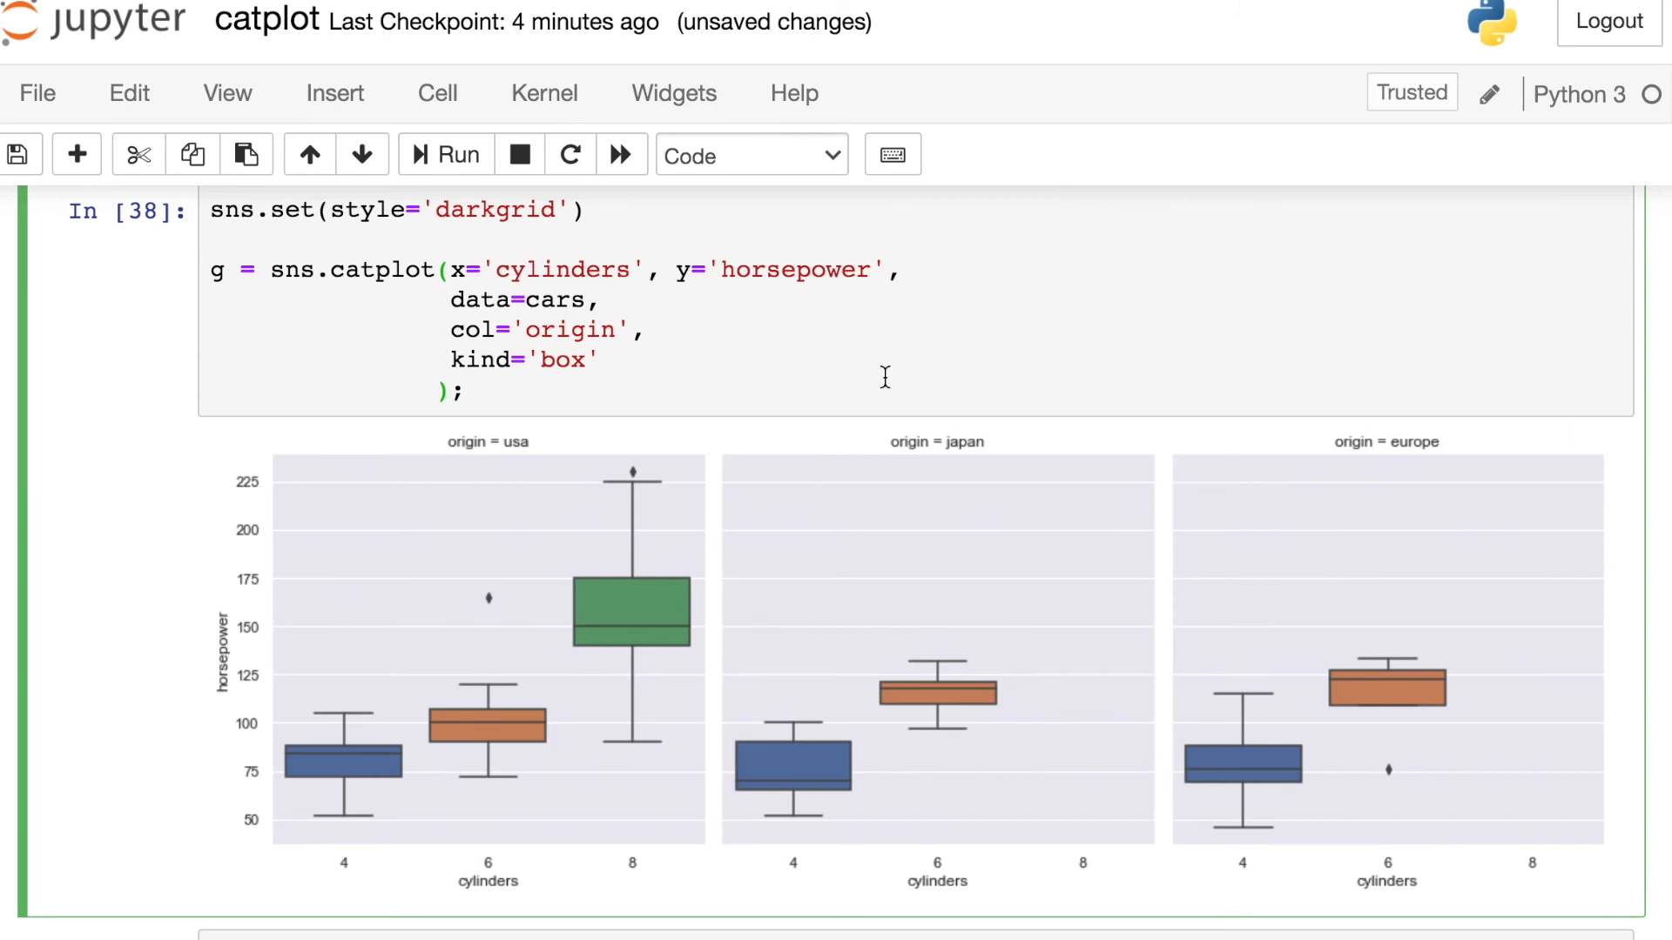
pyautogui.moveTo(1444, 564)
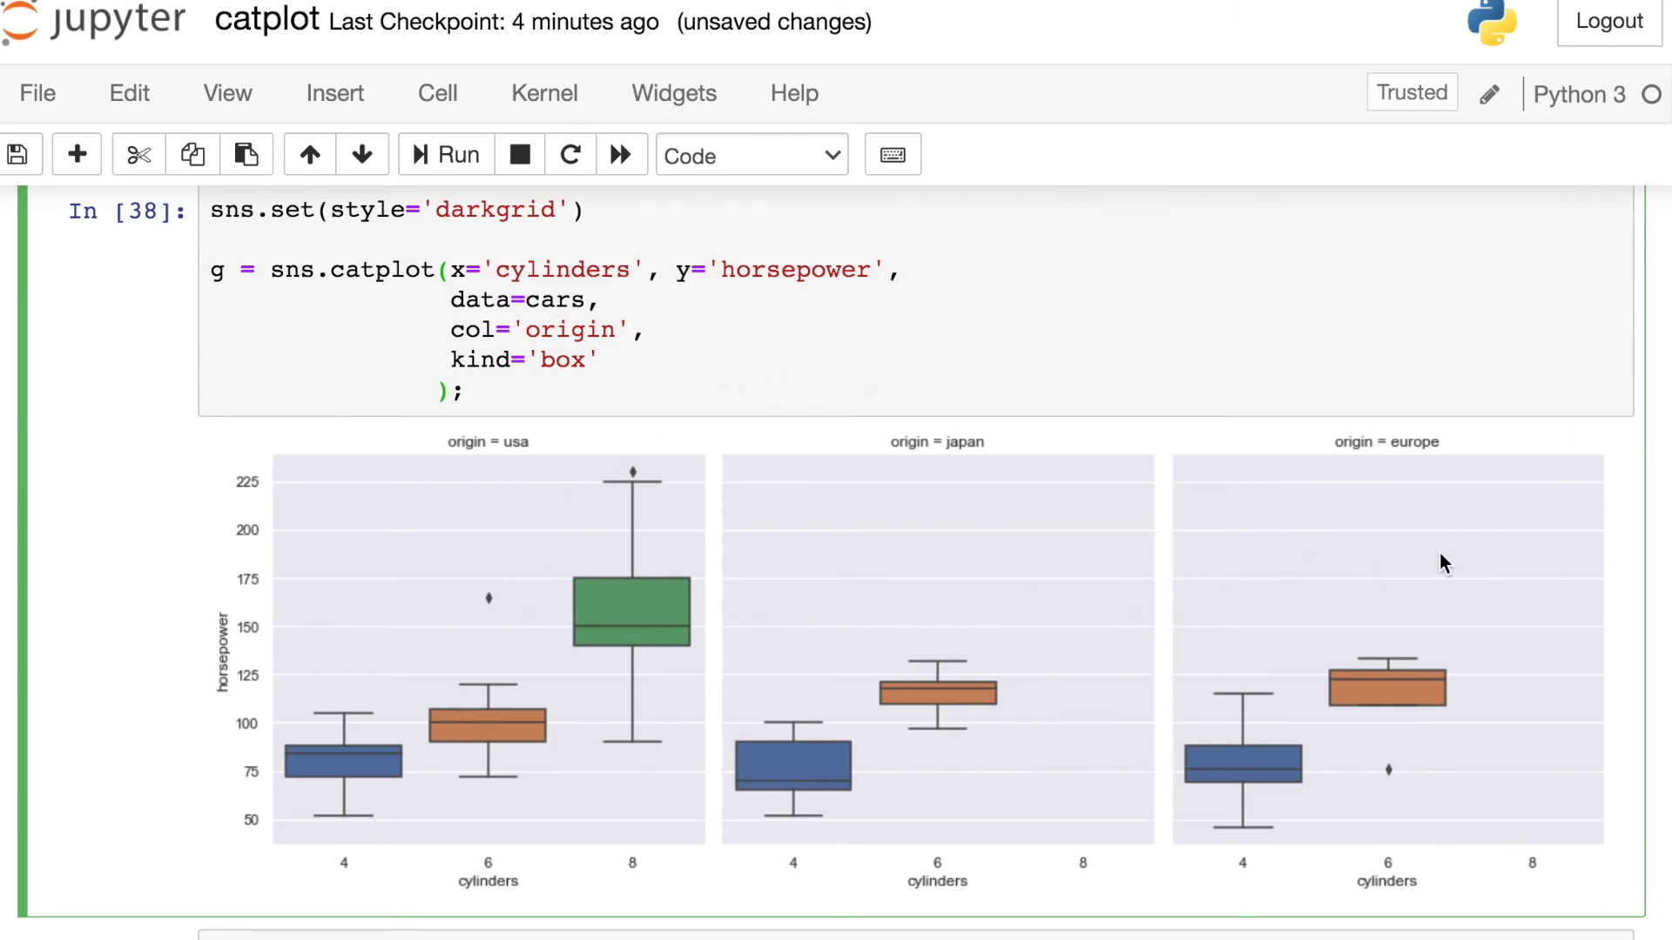
# Add font_scale=1.5 to sns.set(style='darkgrid') and rerun the box plot.
pyautogui.scroll(-3)
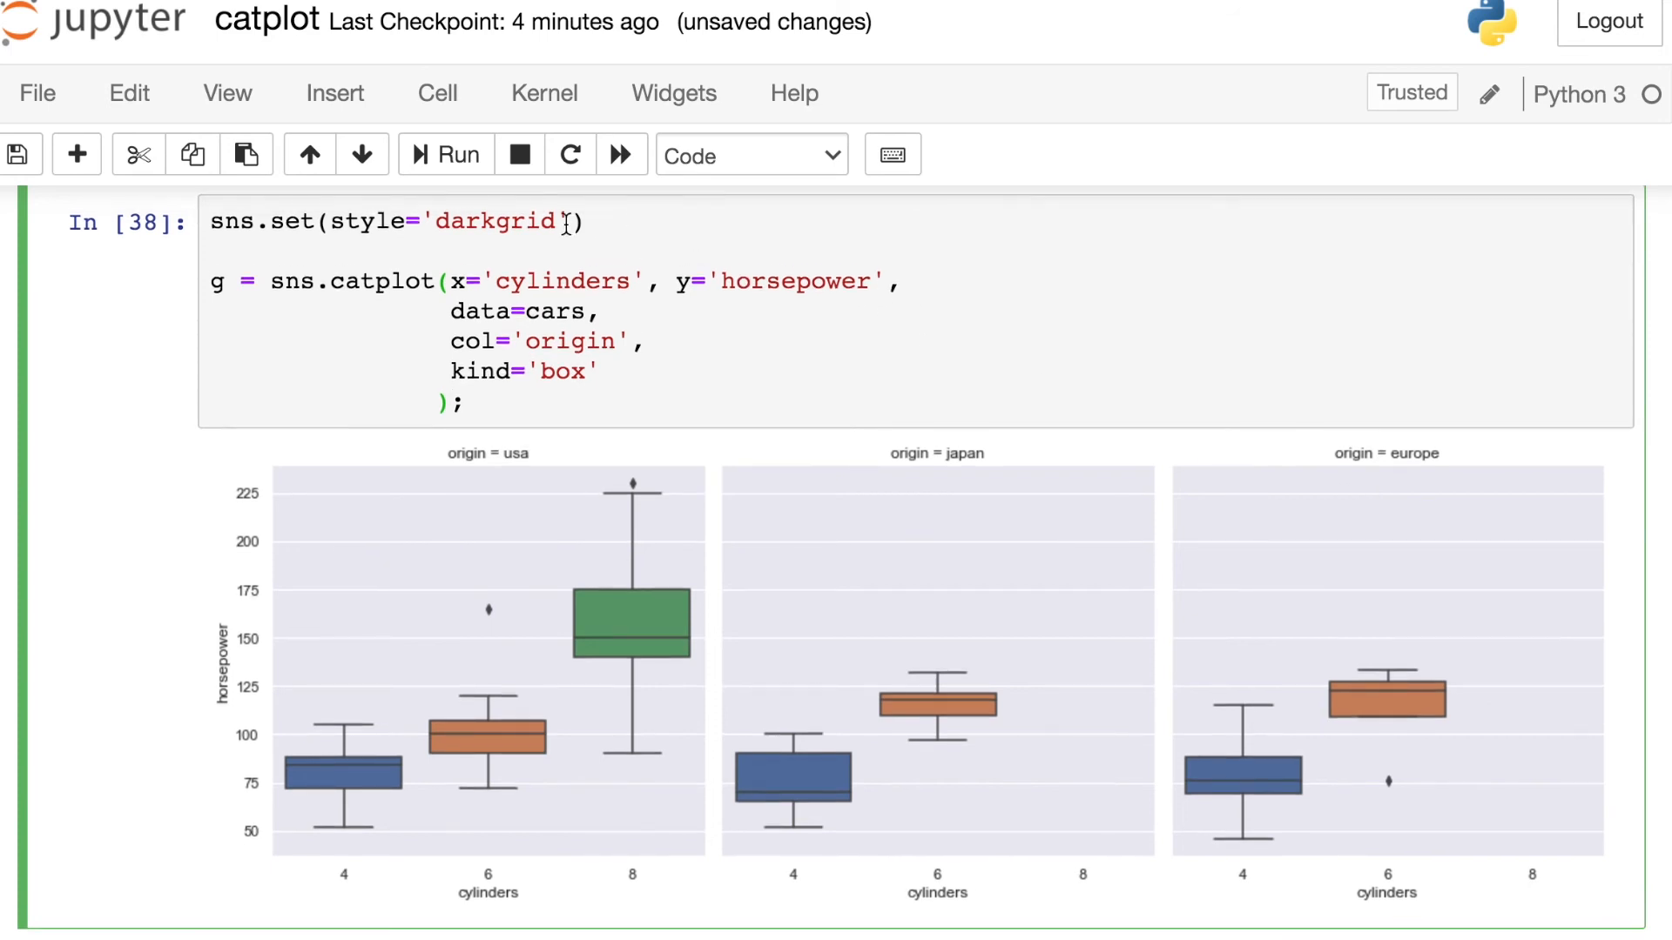
pyautogui.write(', fon')
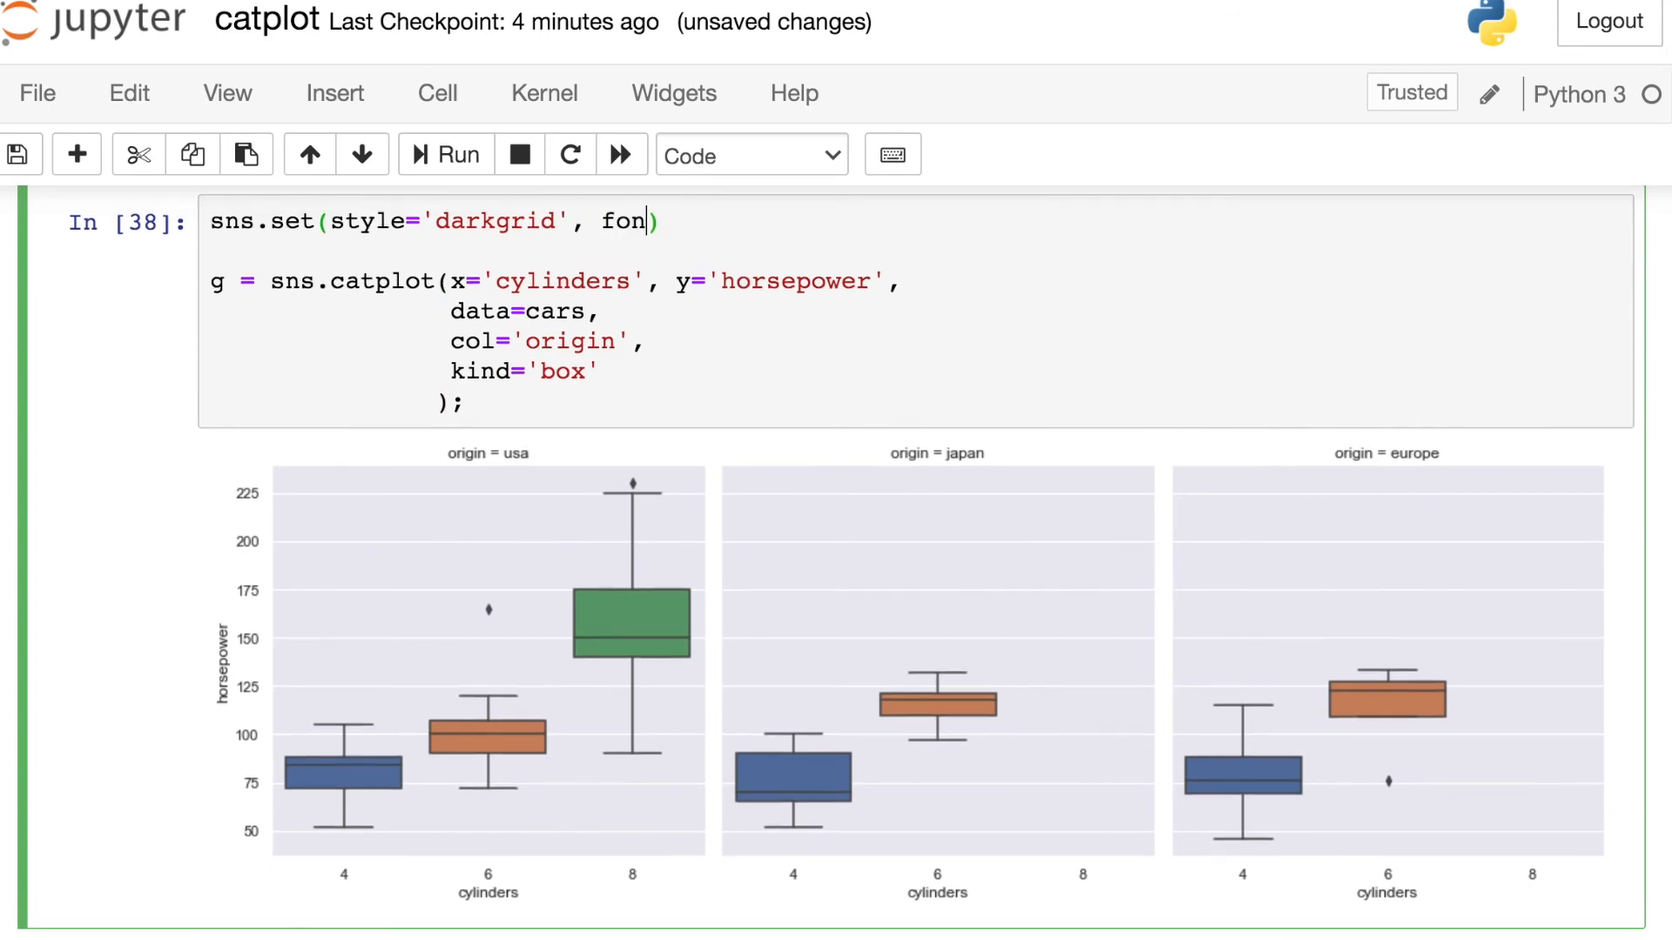
pyautogui.write('t_sc')
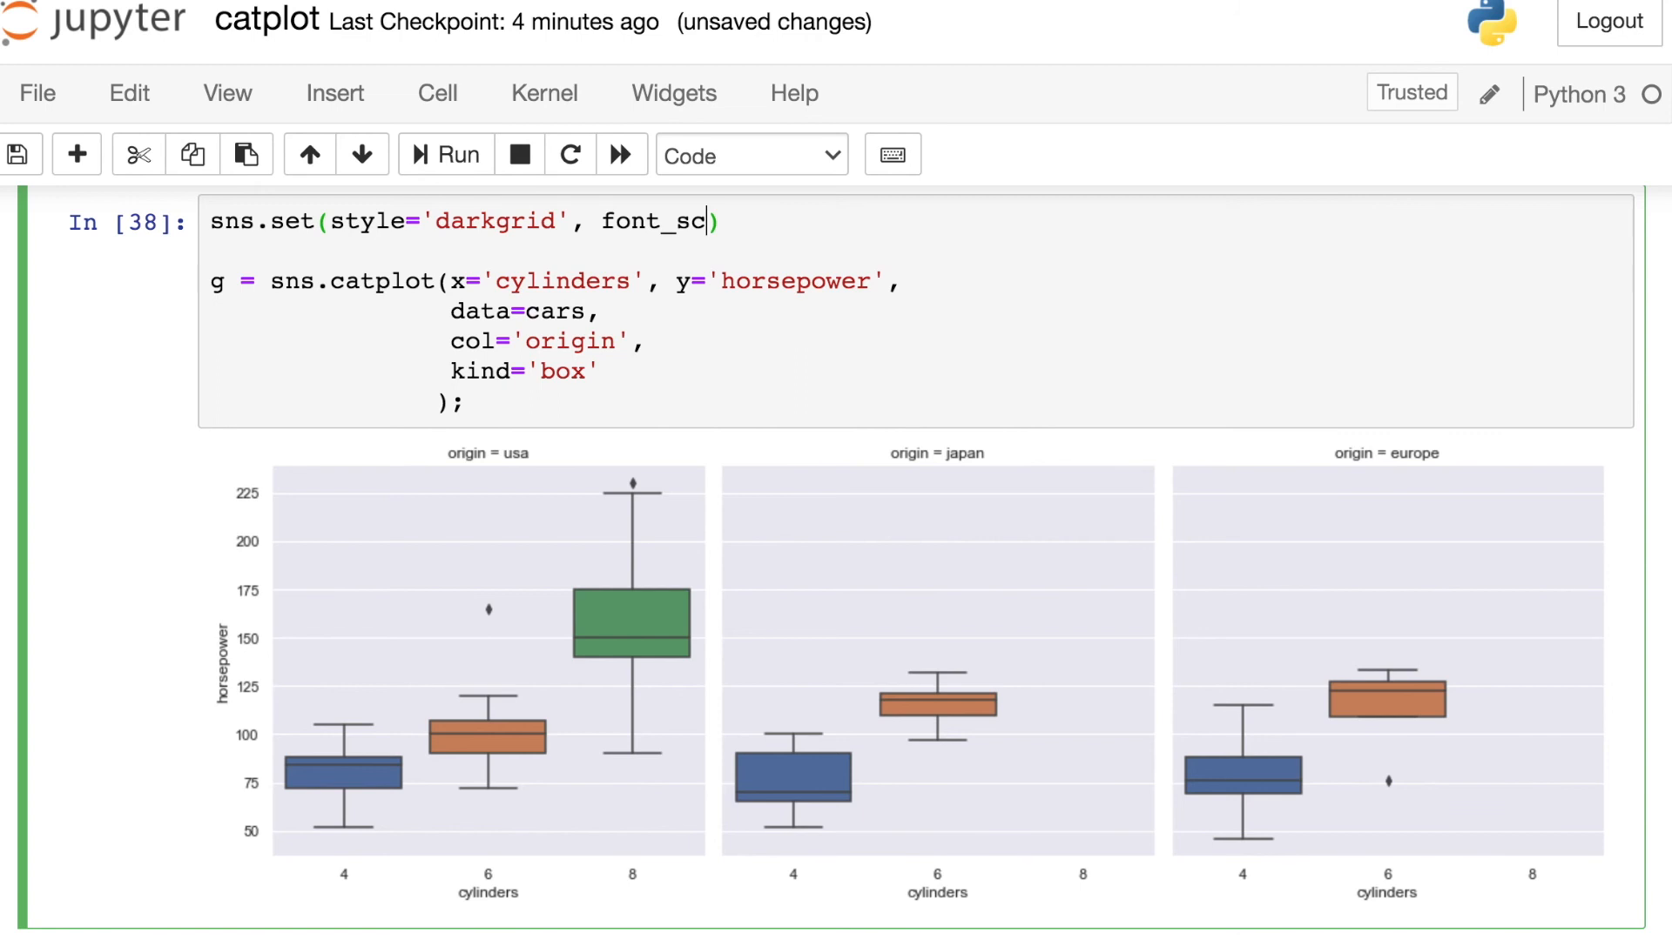
pyautogui.write('ale=1.4')
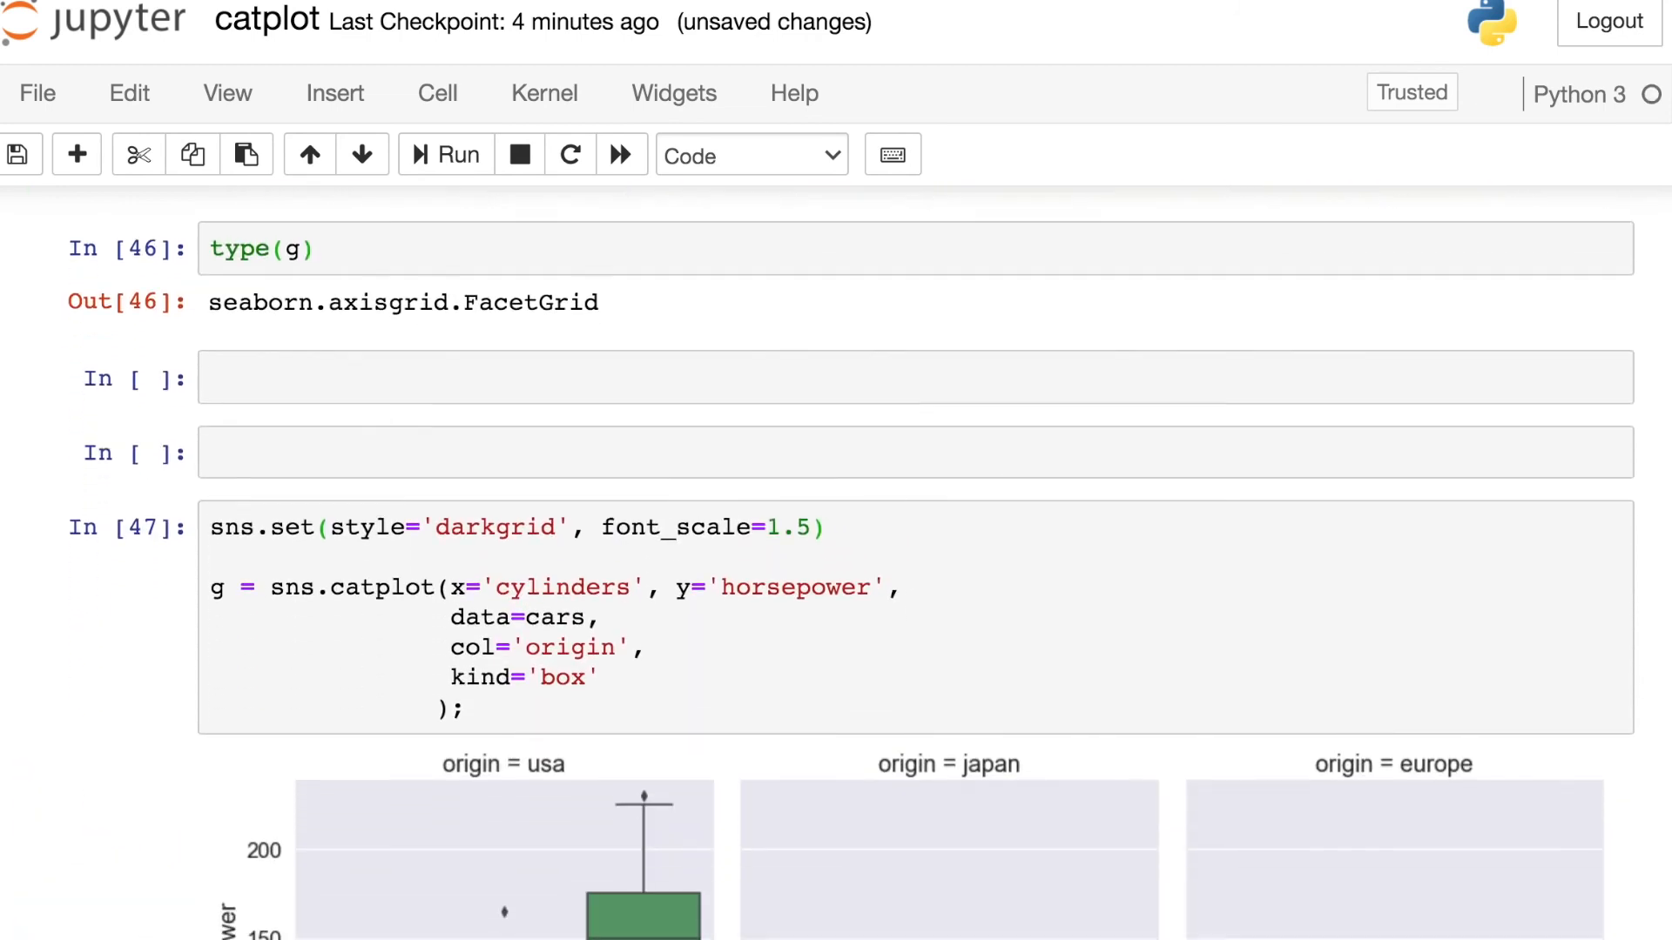
pyautogui.scroll(-3)
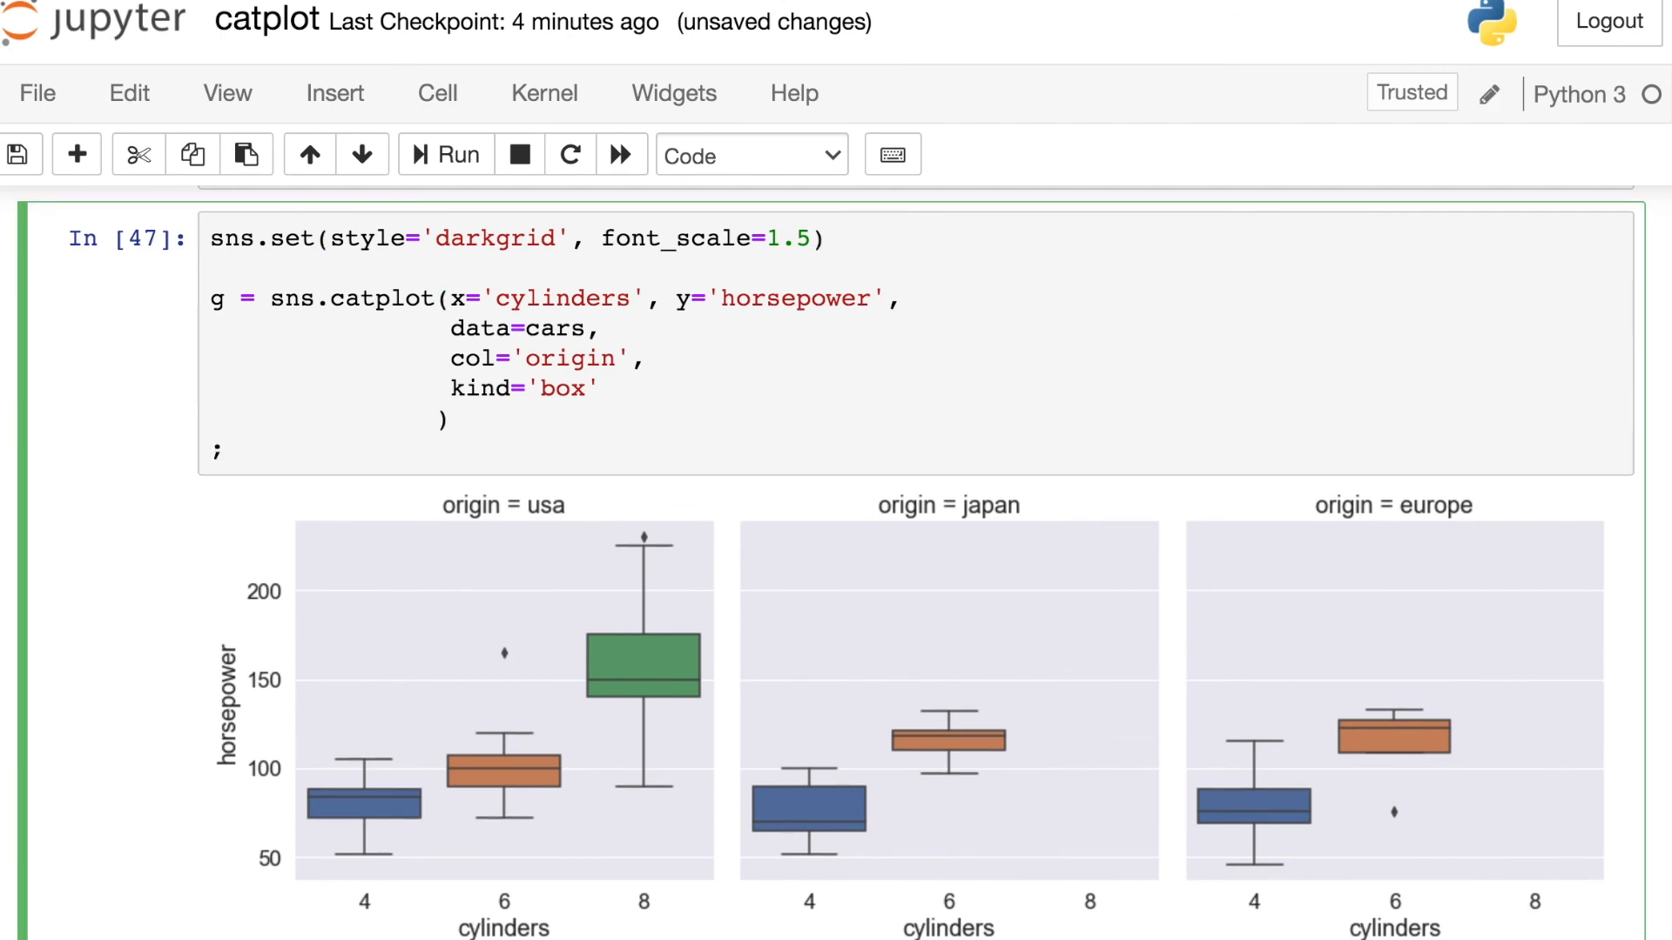
# Add g.set_titles(col_template="{col_name} cars") to relabel the usa, japan and europe panels.
pyautogui.write('g.')
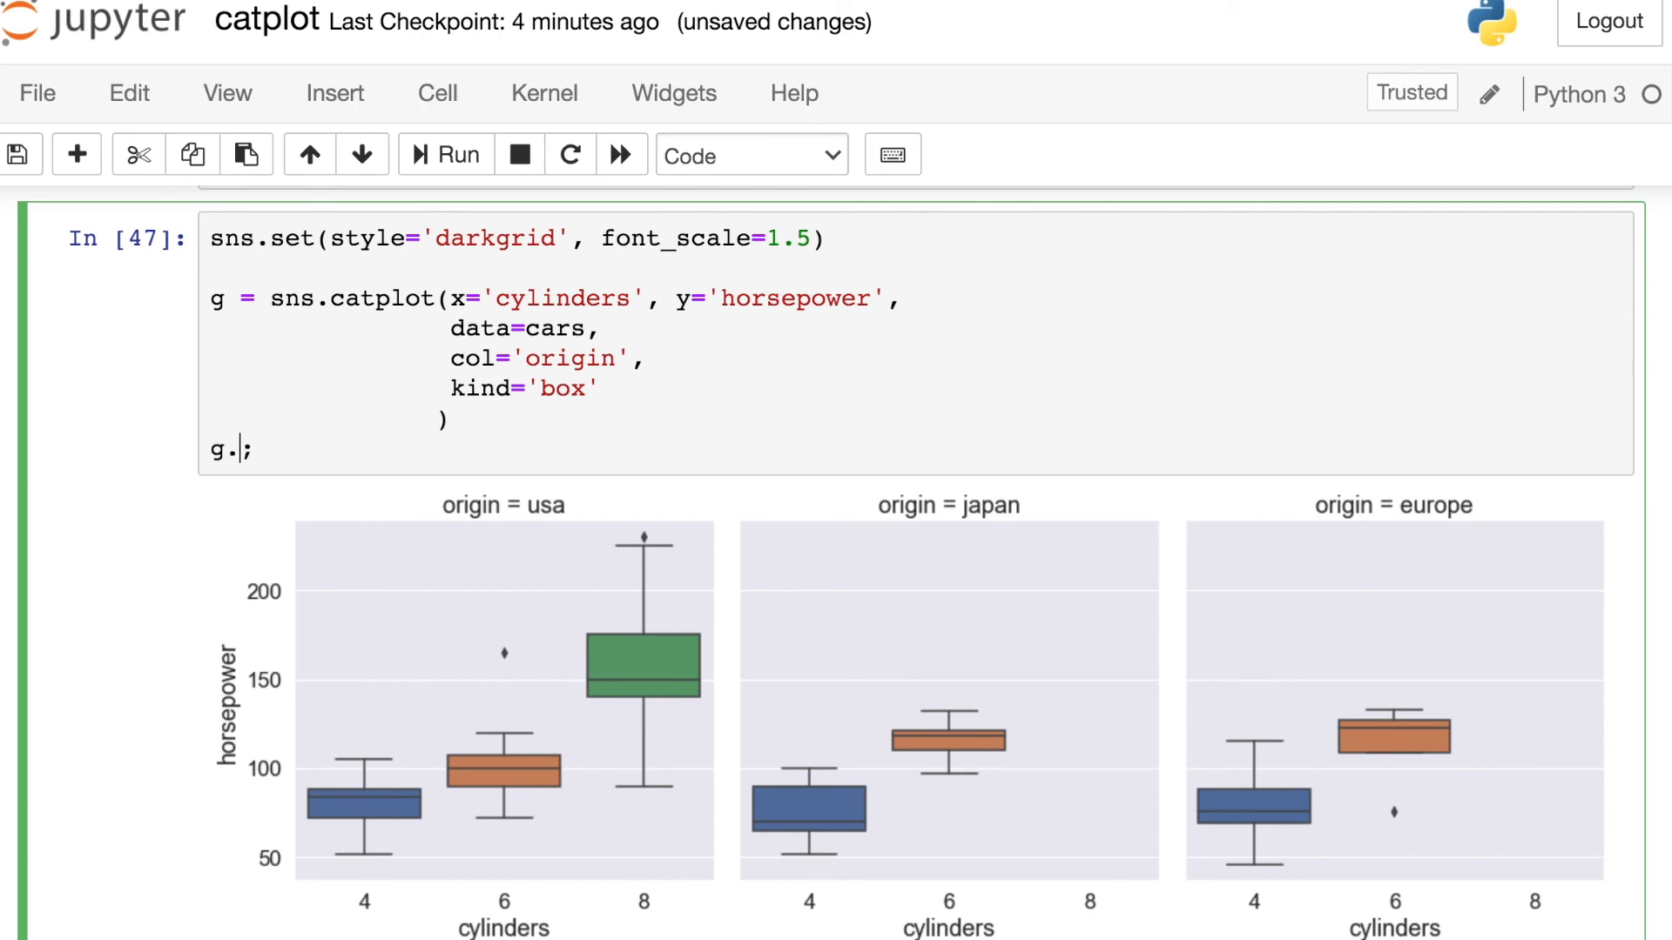
pyautogui.write('set_titl')
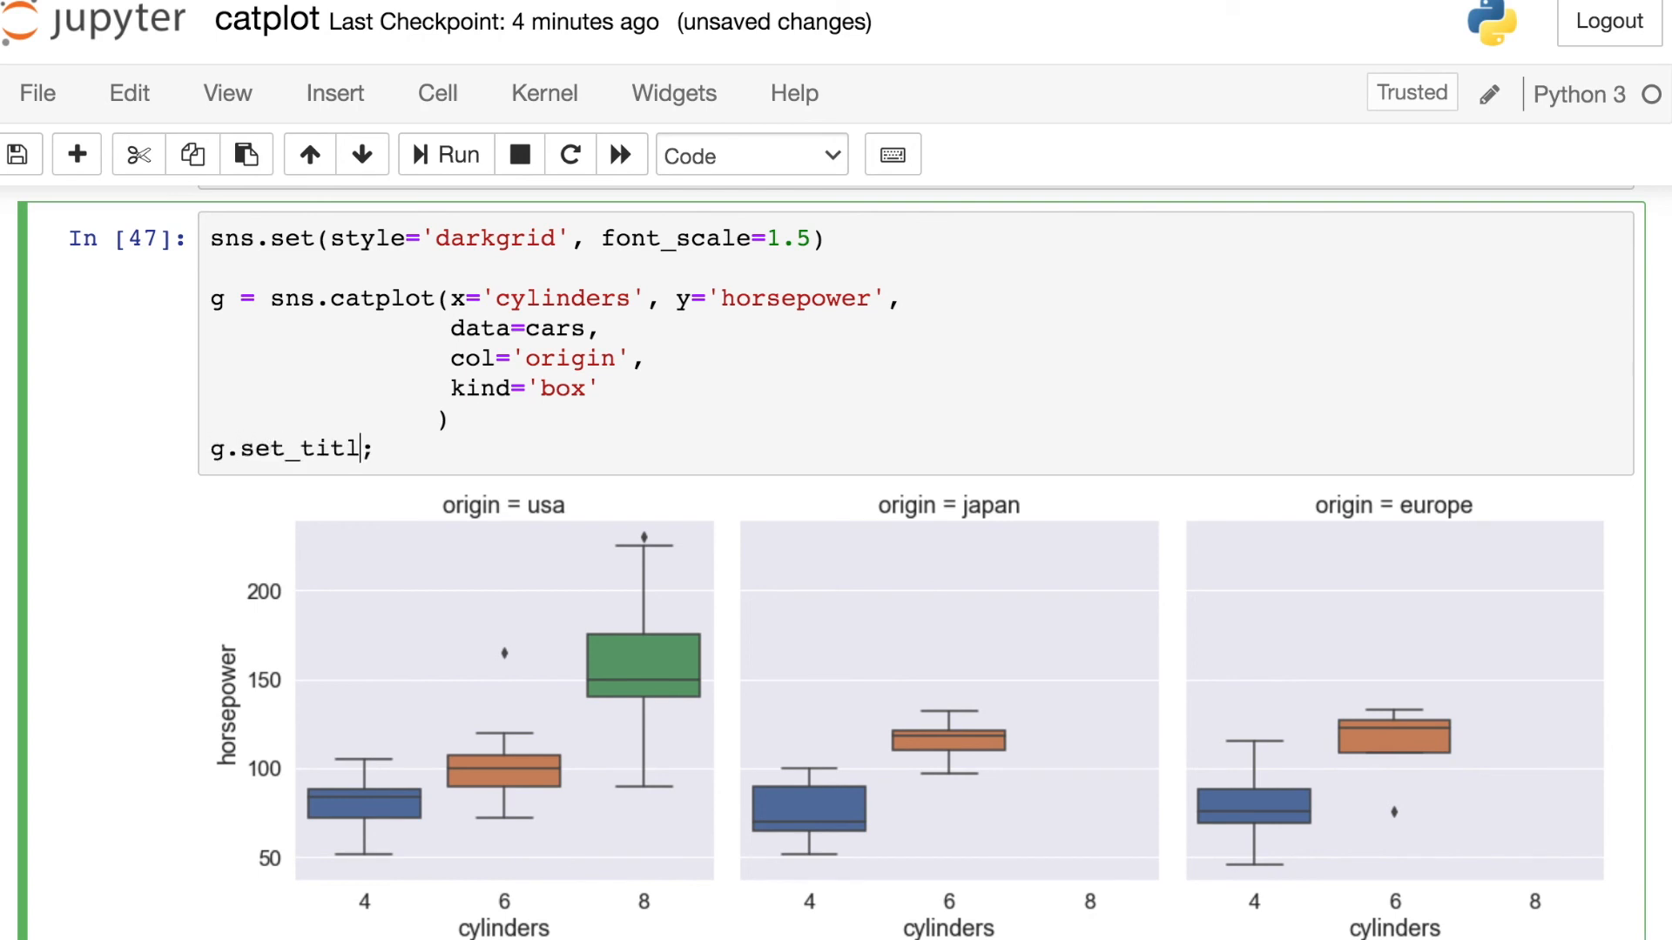
pyautogui.write('es()')
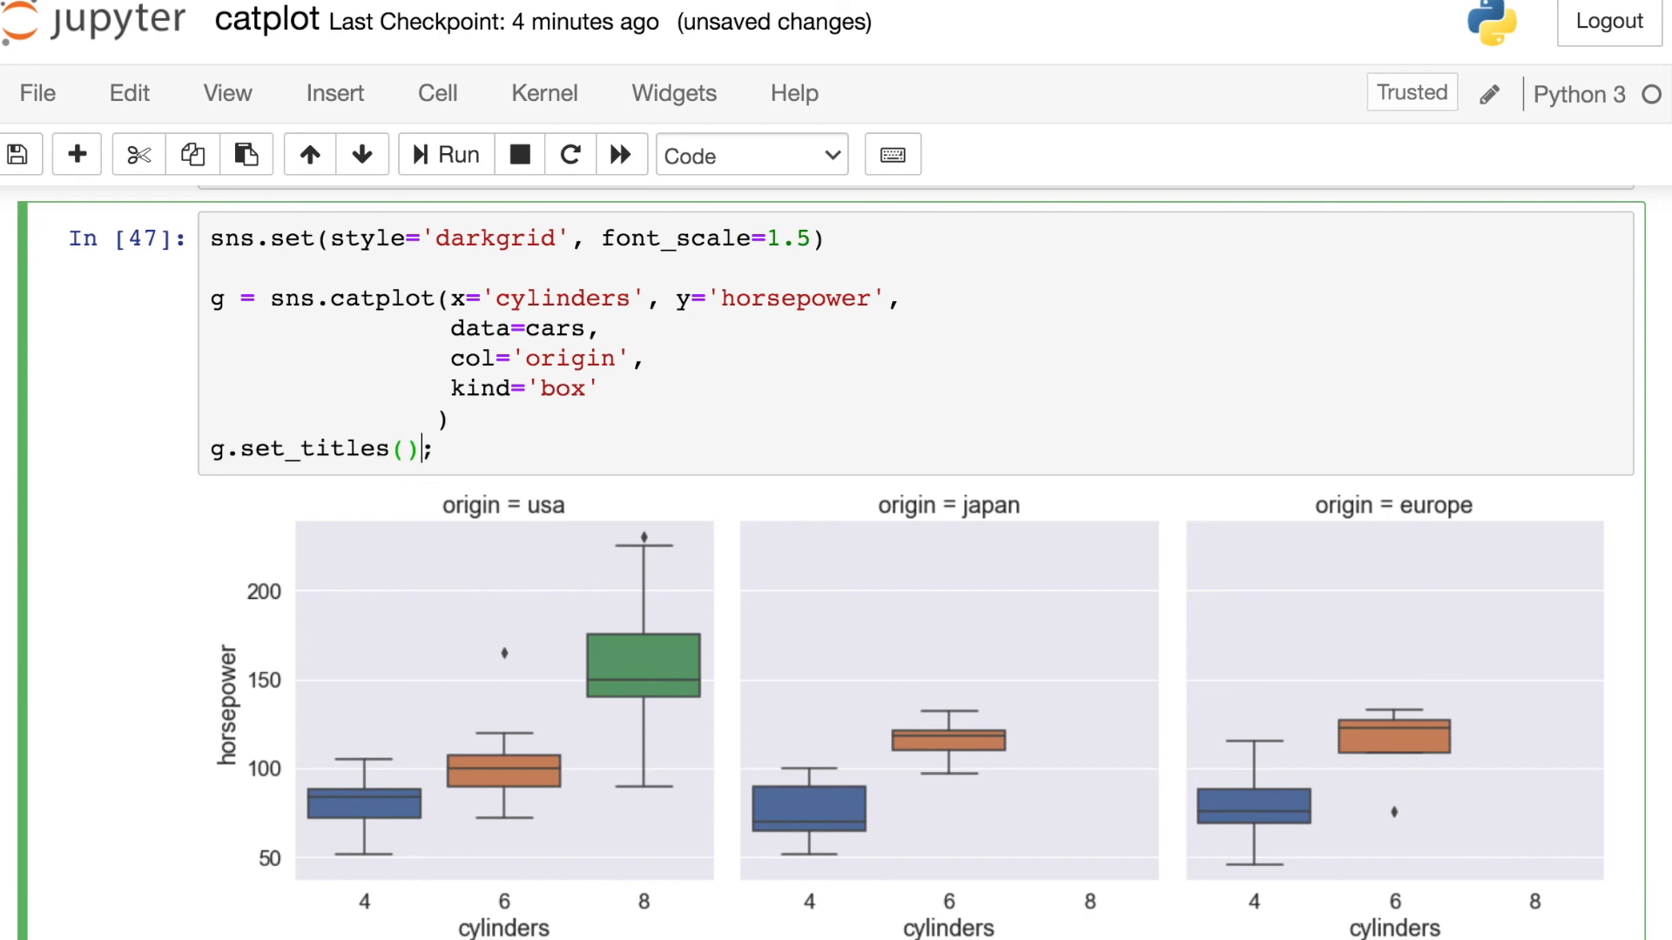
pyautogui.write('co')
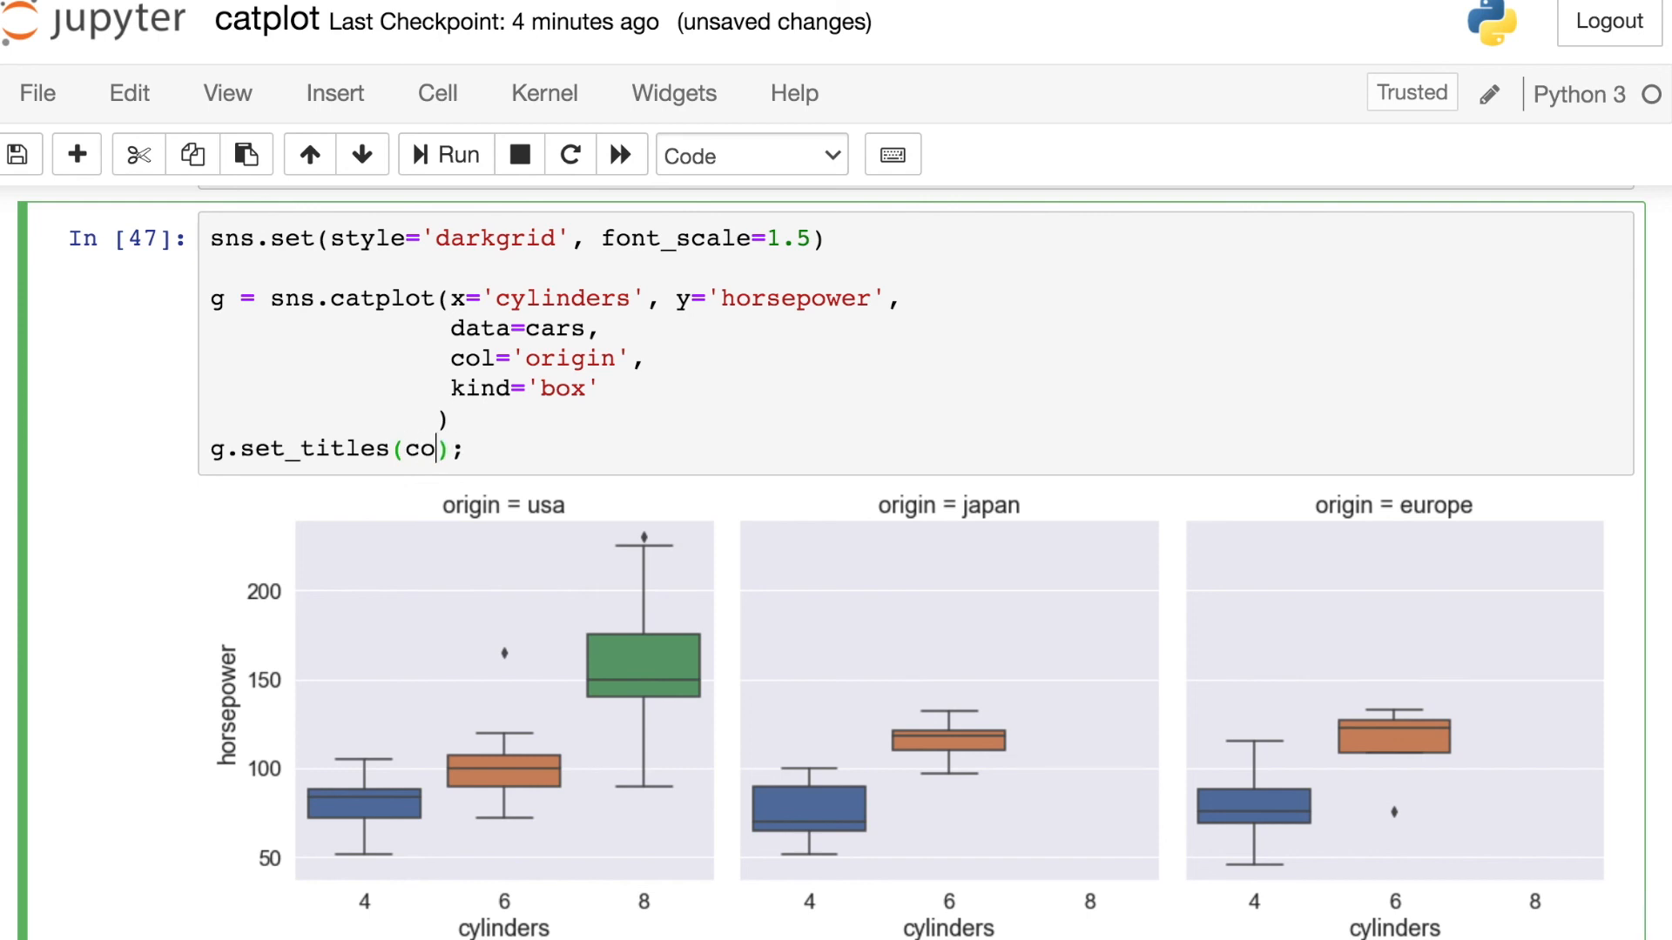
pyautogui.write('_template="')
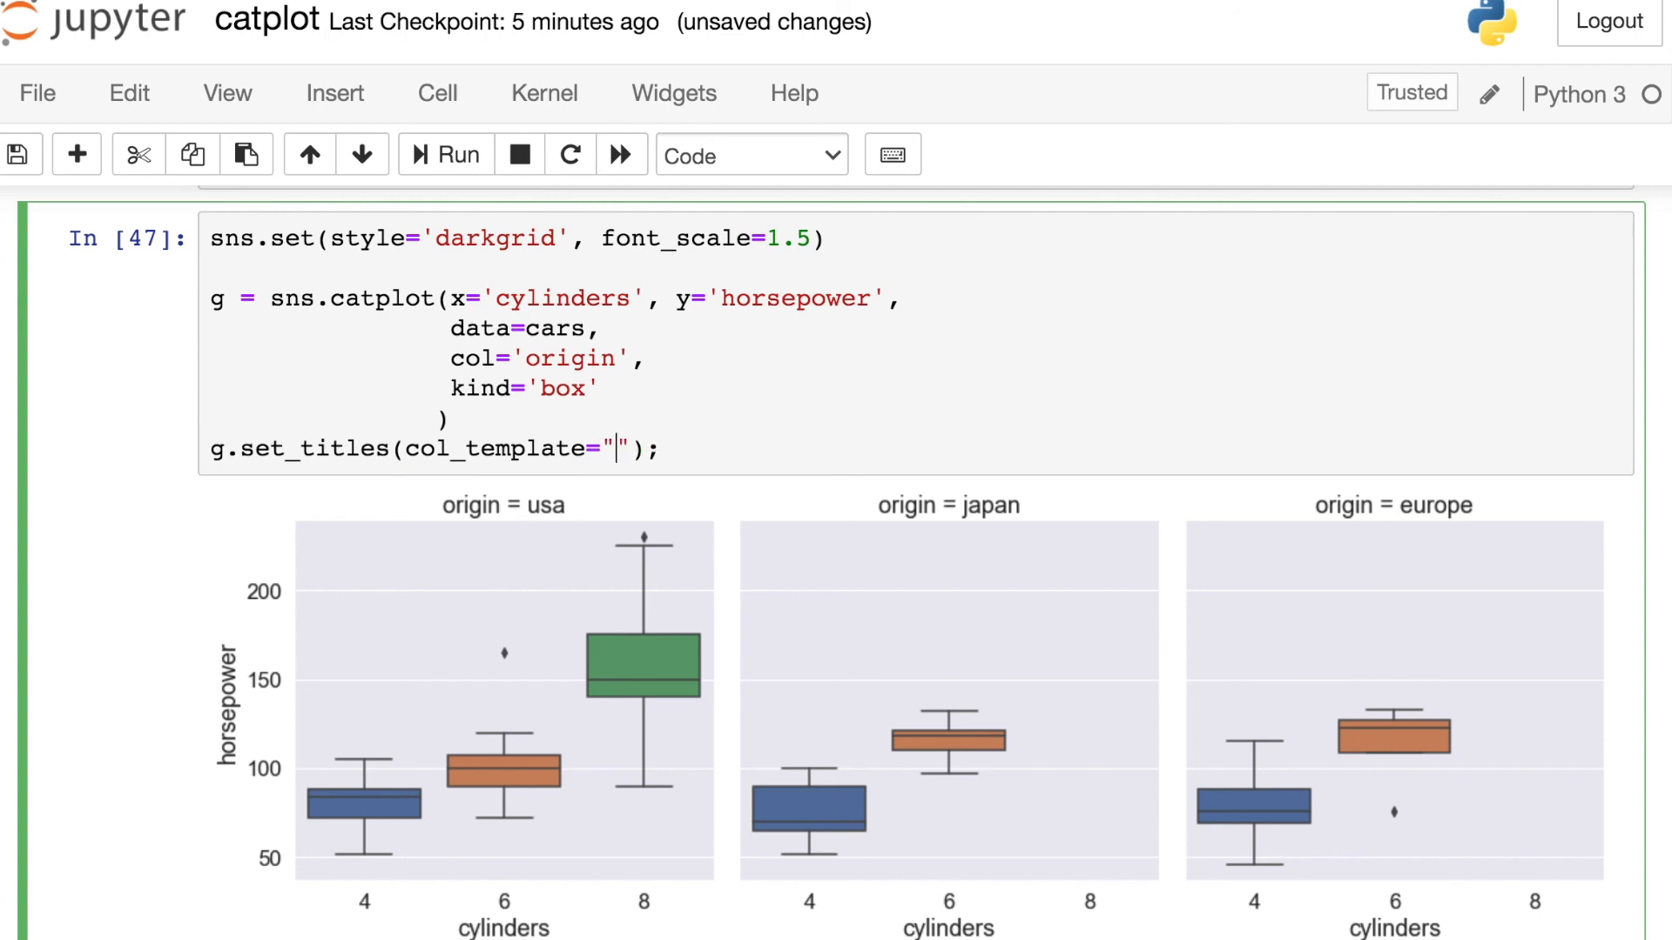
pyautogui.write('{col_name}')
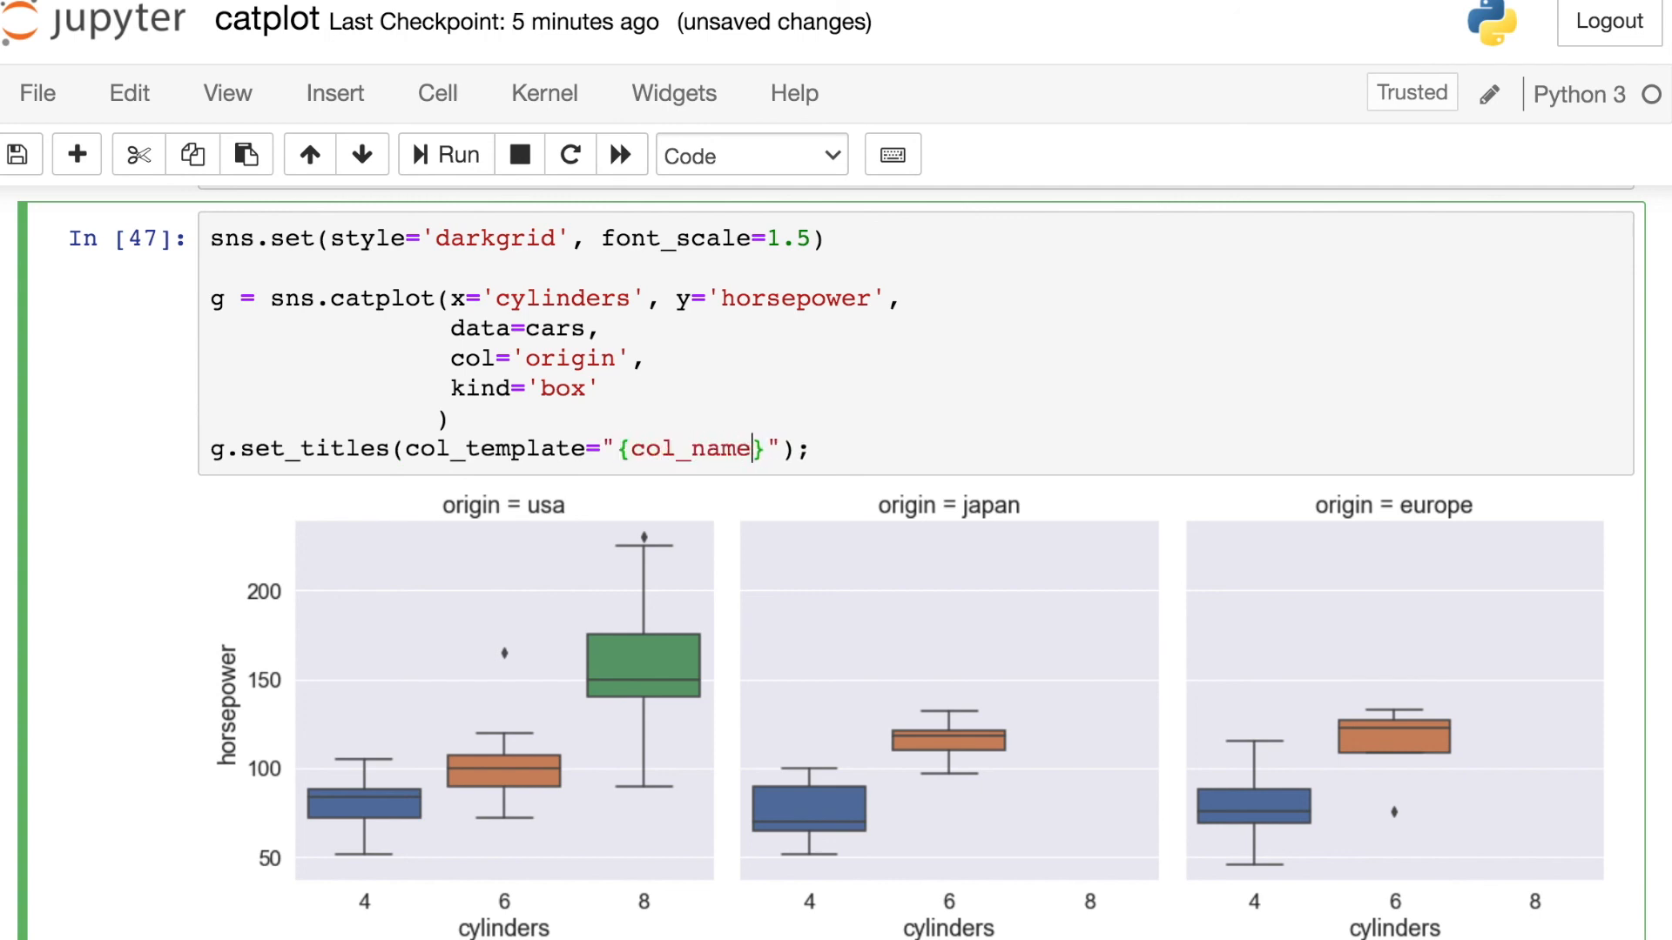
pyautogui.write('cars')
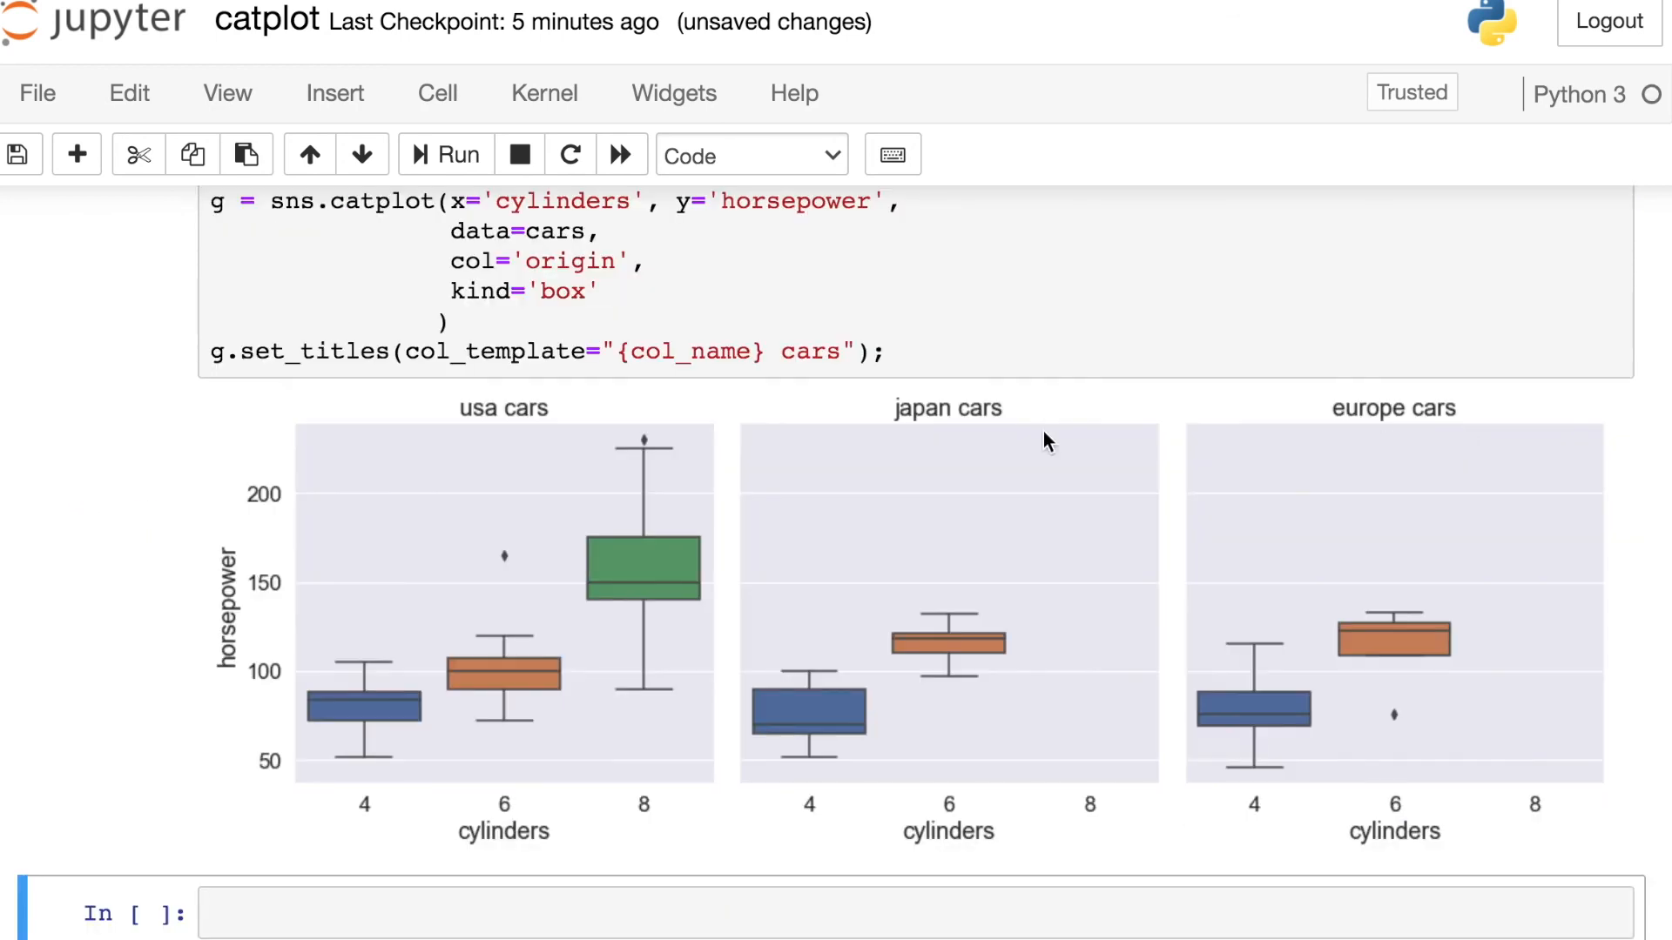
pyautogui.moveTo(1395, 458)
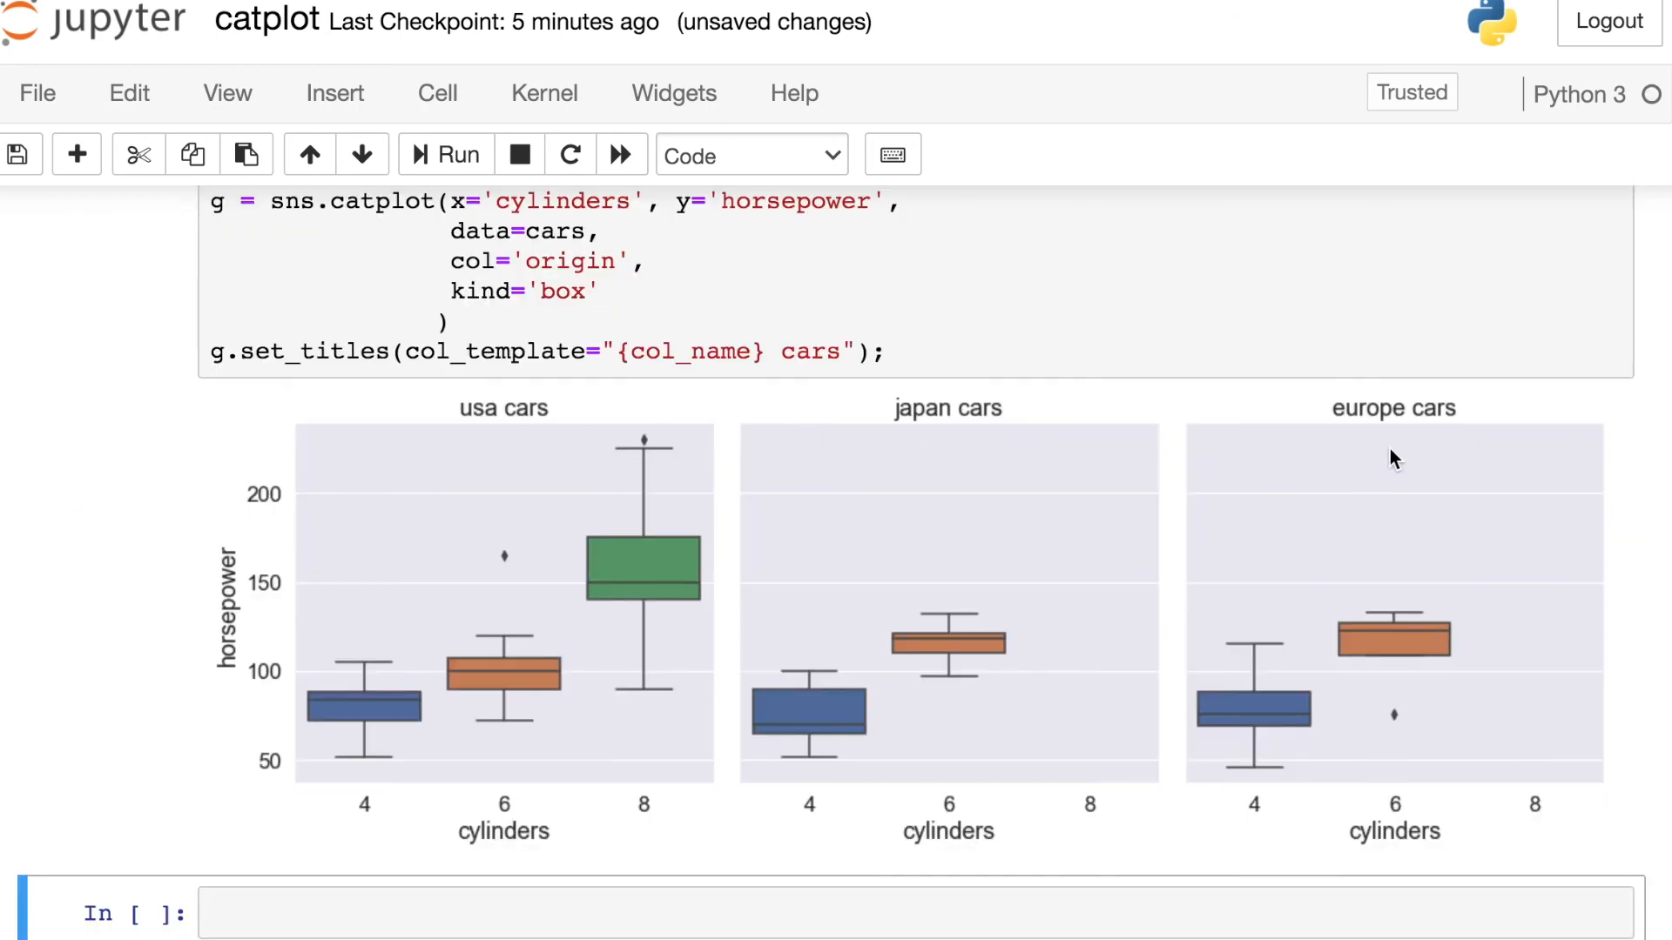
pyautogui.moveTo(1640, 445)
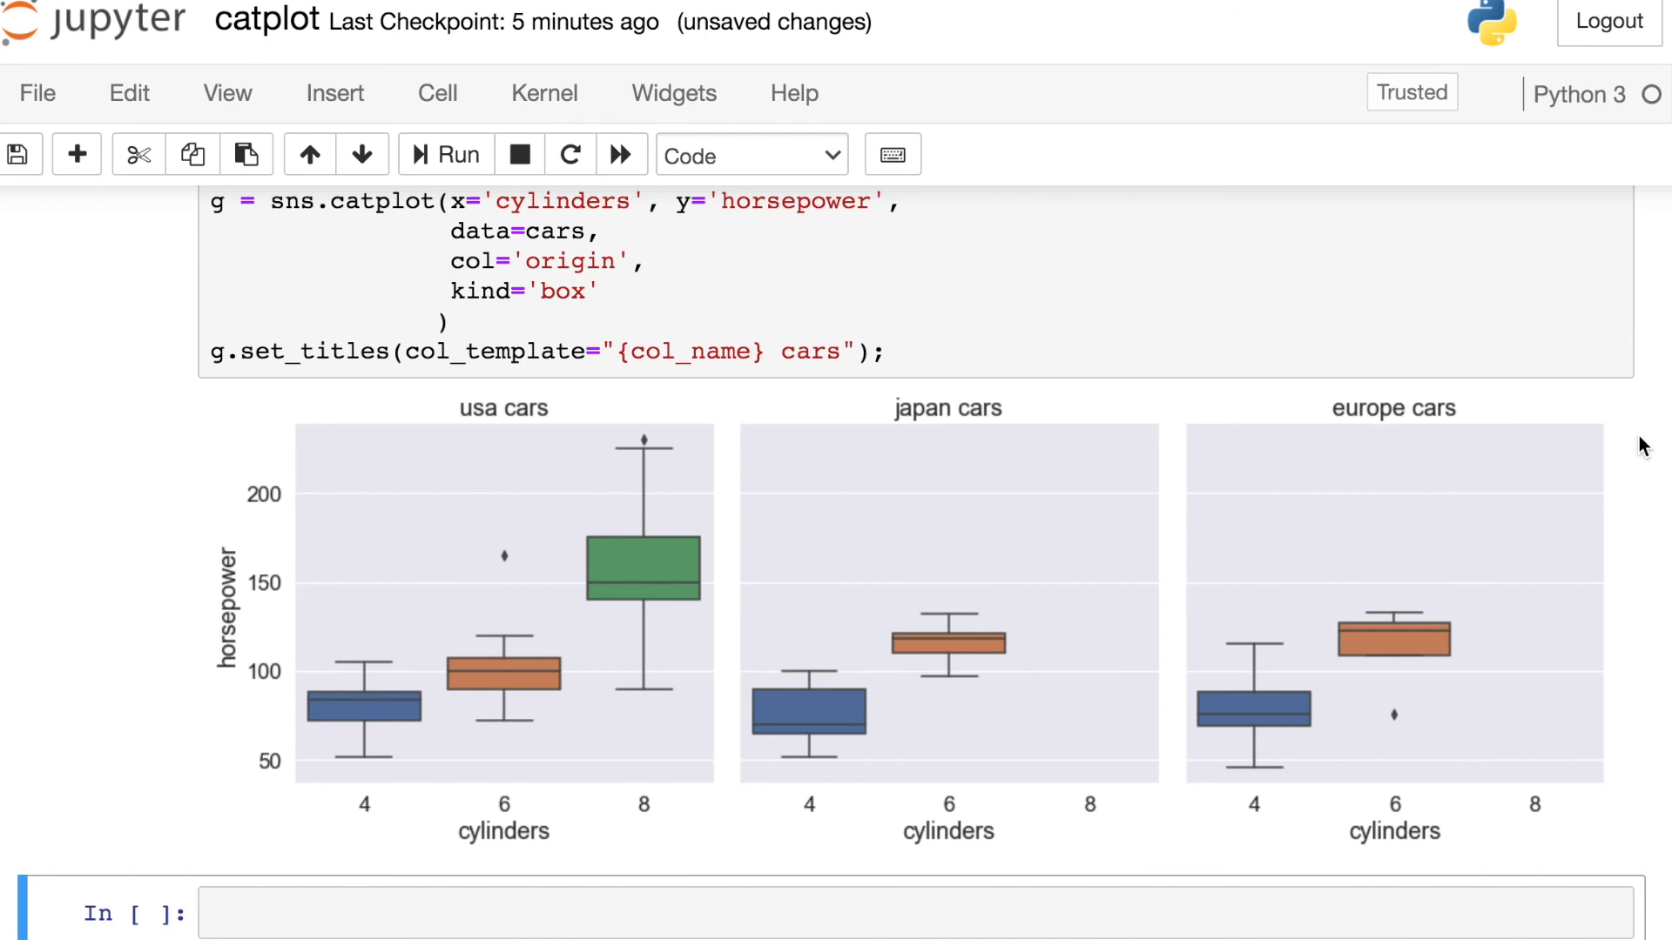
pyautogui.moveTo(1483, 467)
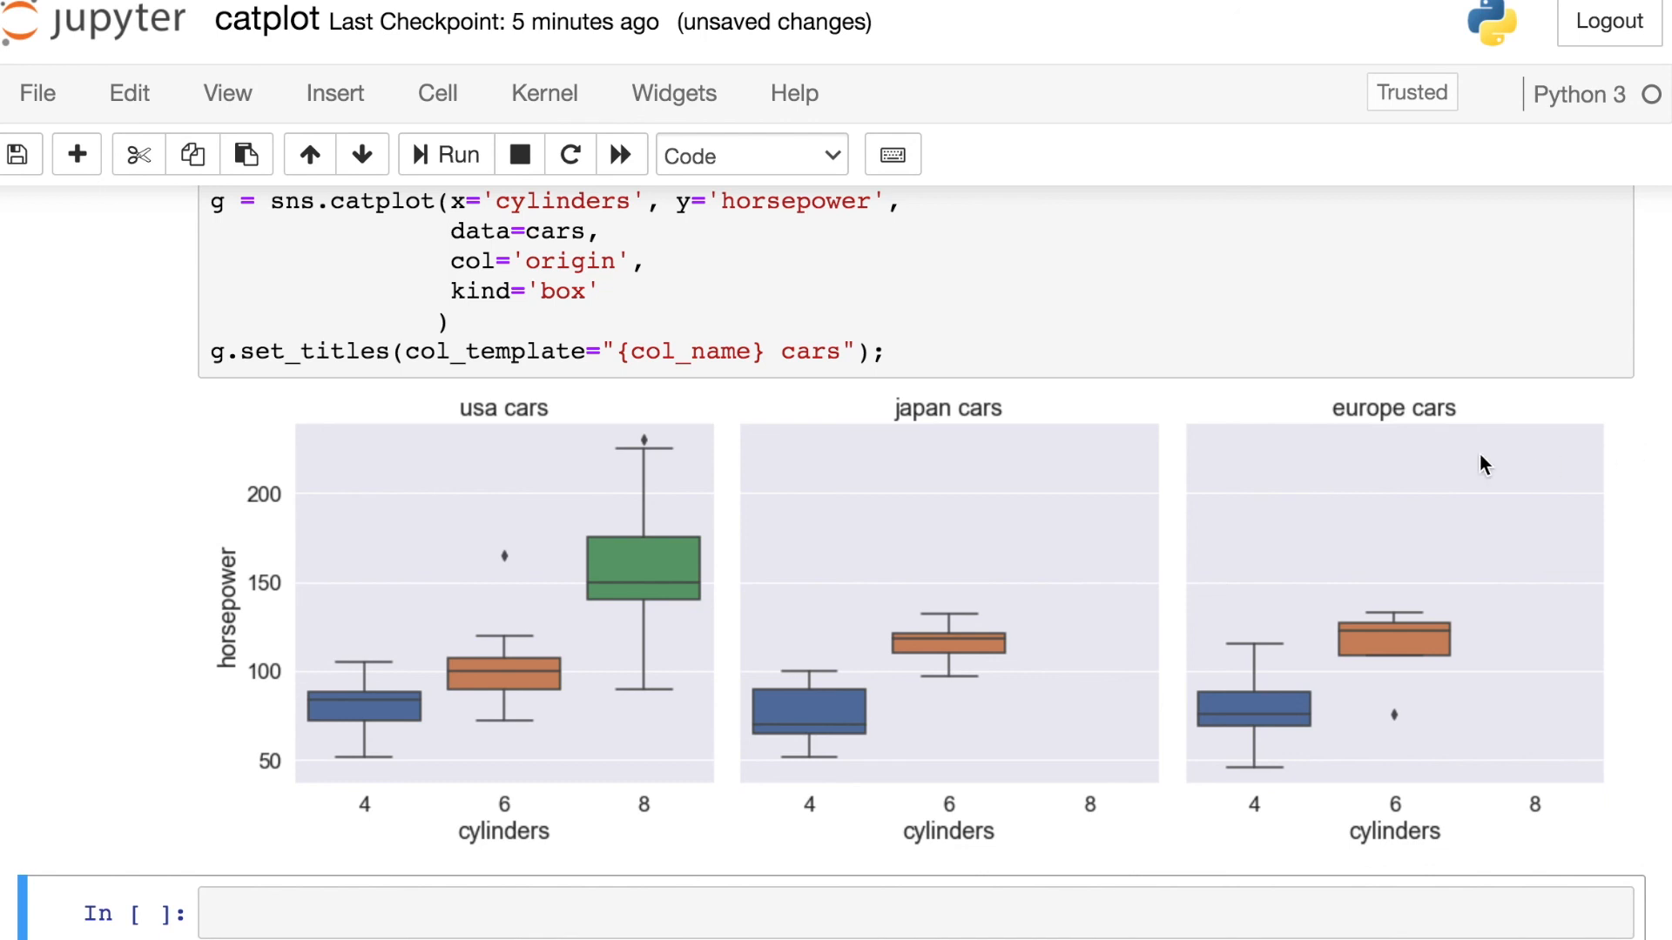